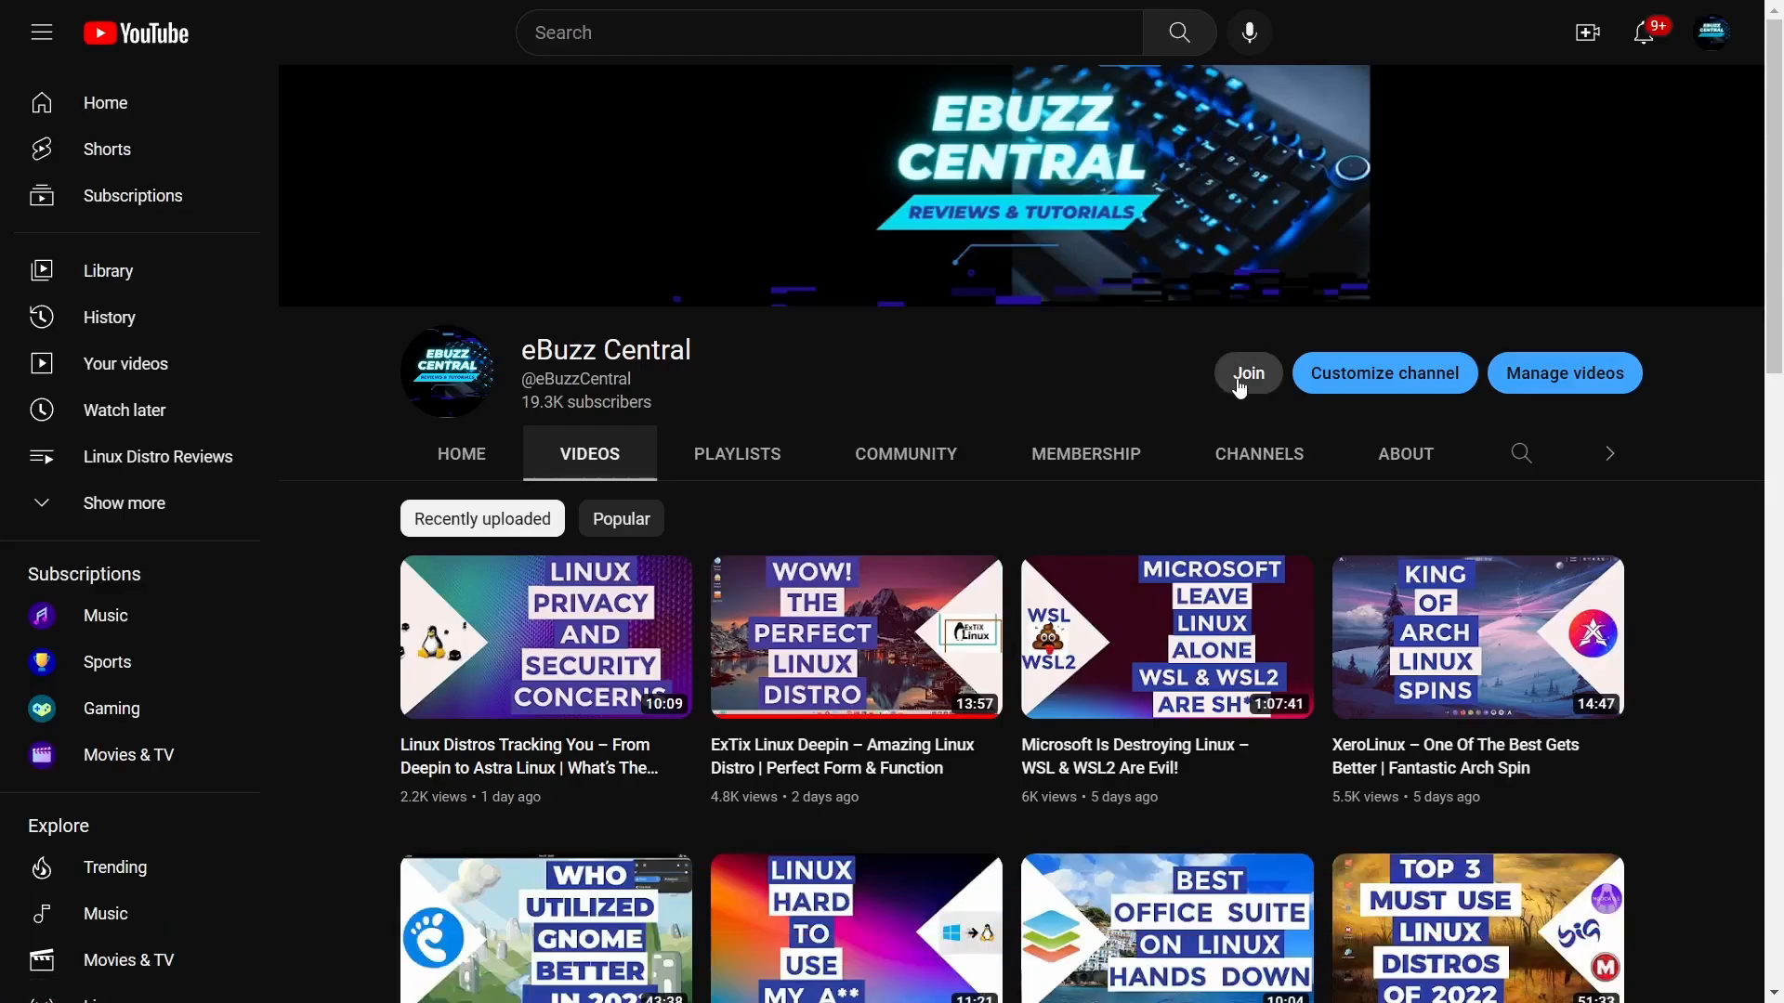
Step: View the channel's membership tiers and prices, then dismiss the membership offer
left_click(1248, 373)
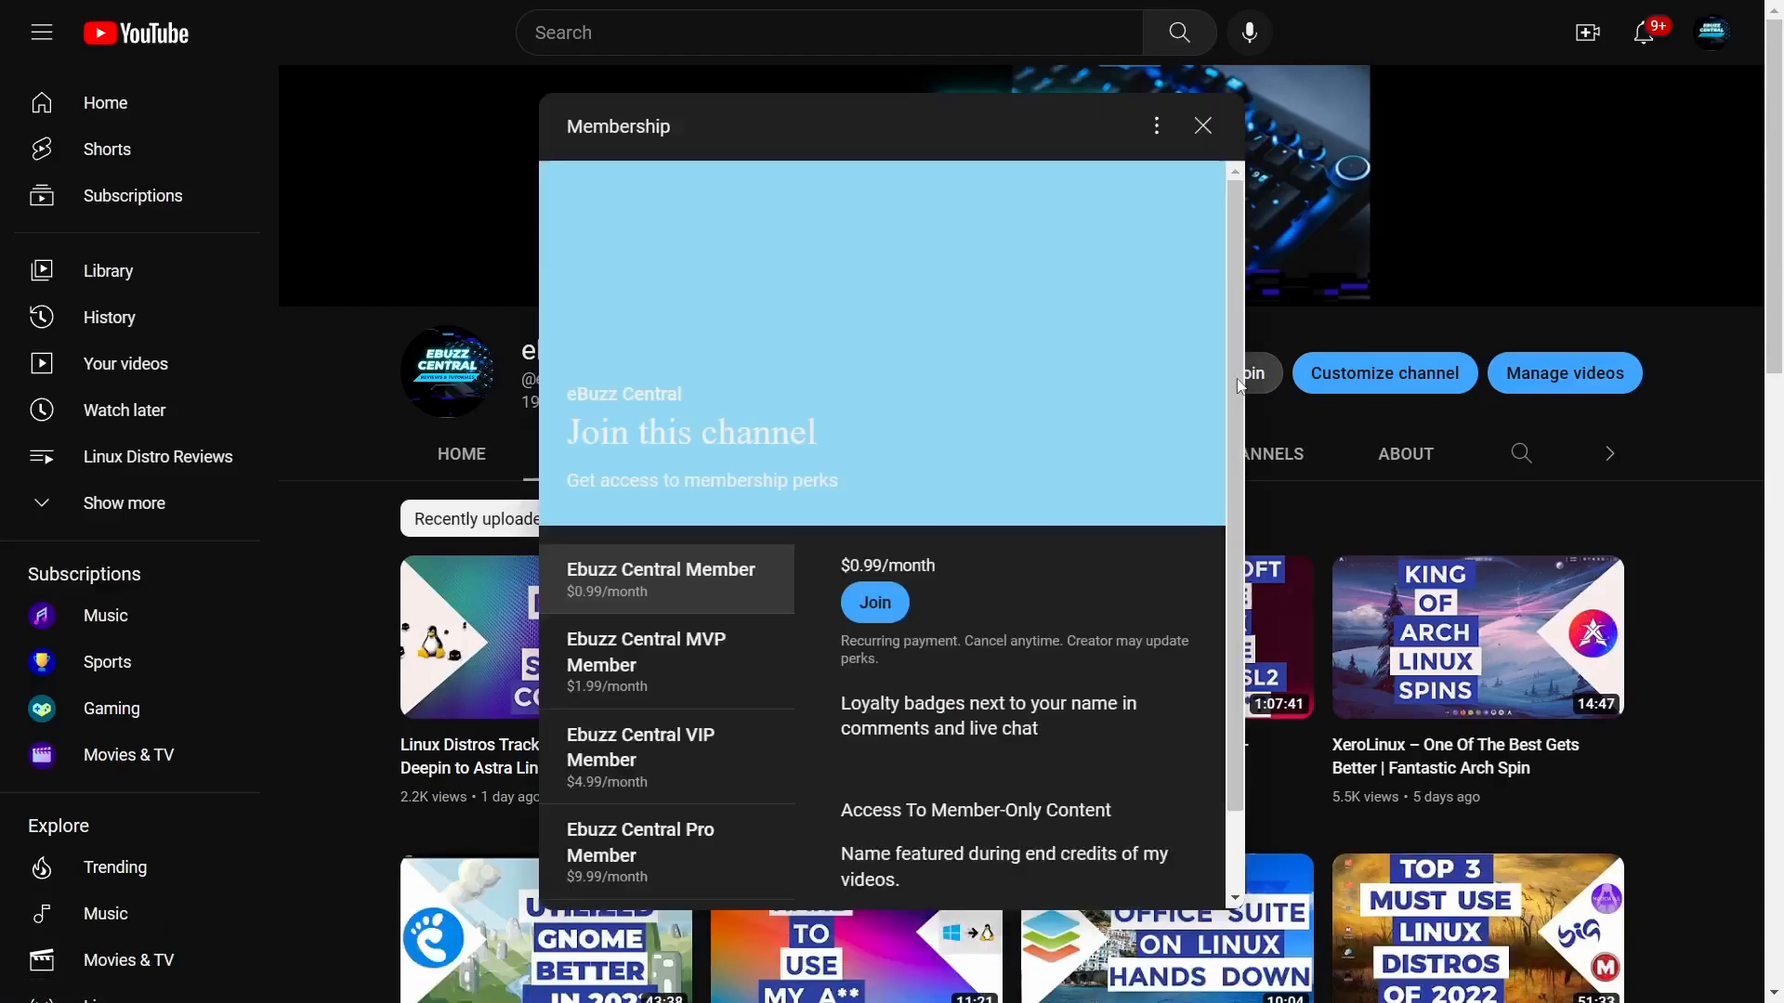
scroll("down", 3)
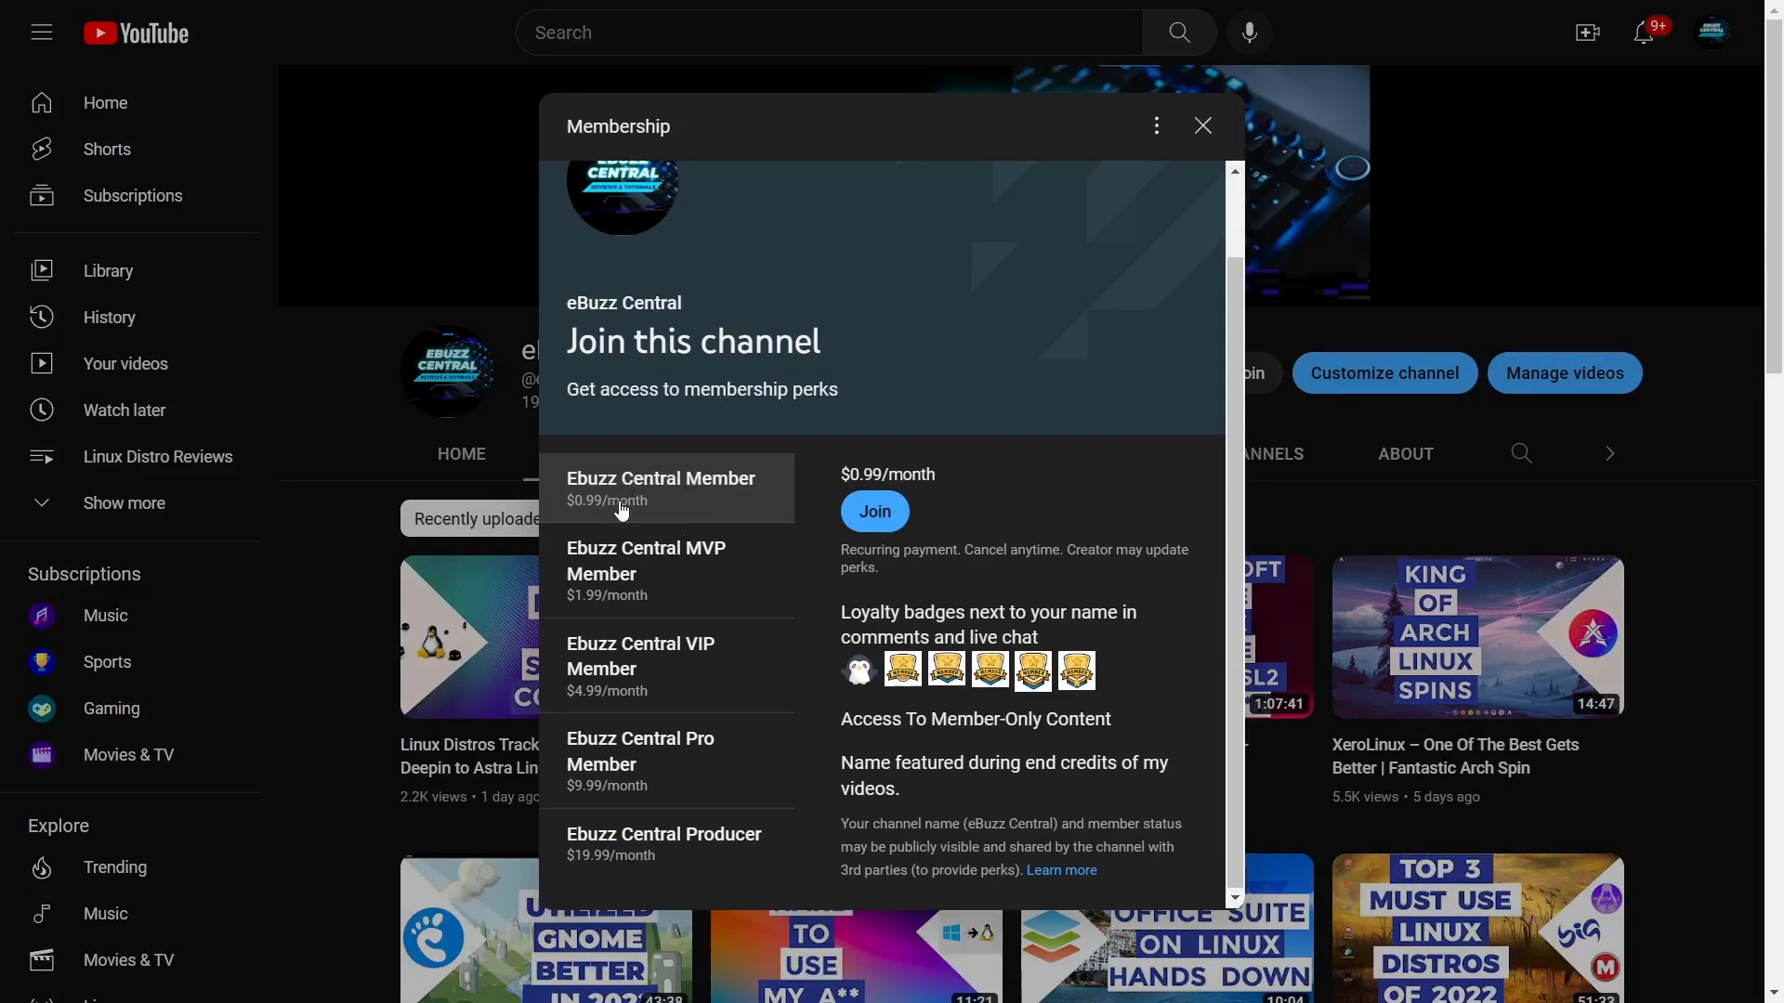
mouse_move(690, 551)
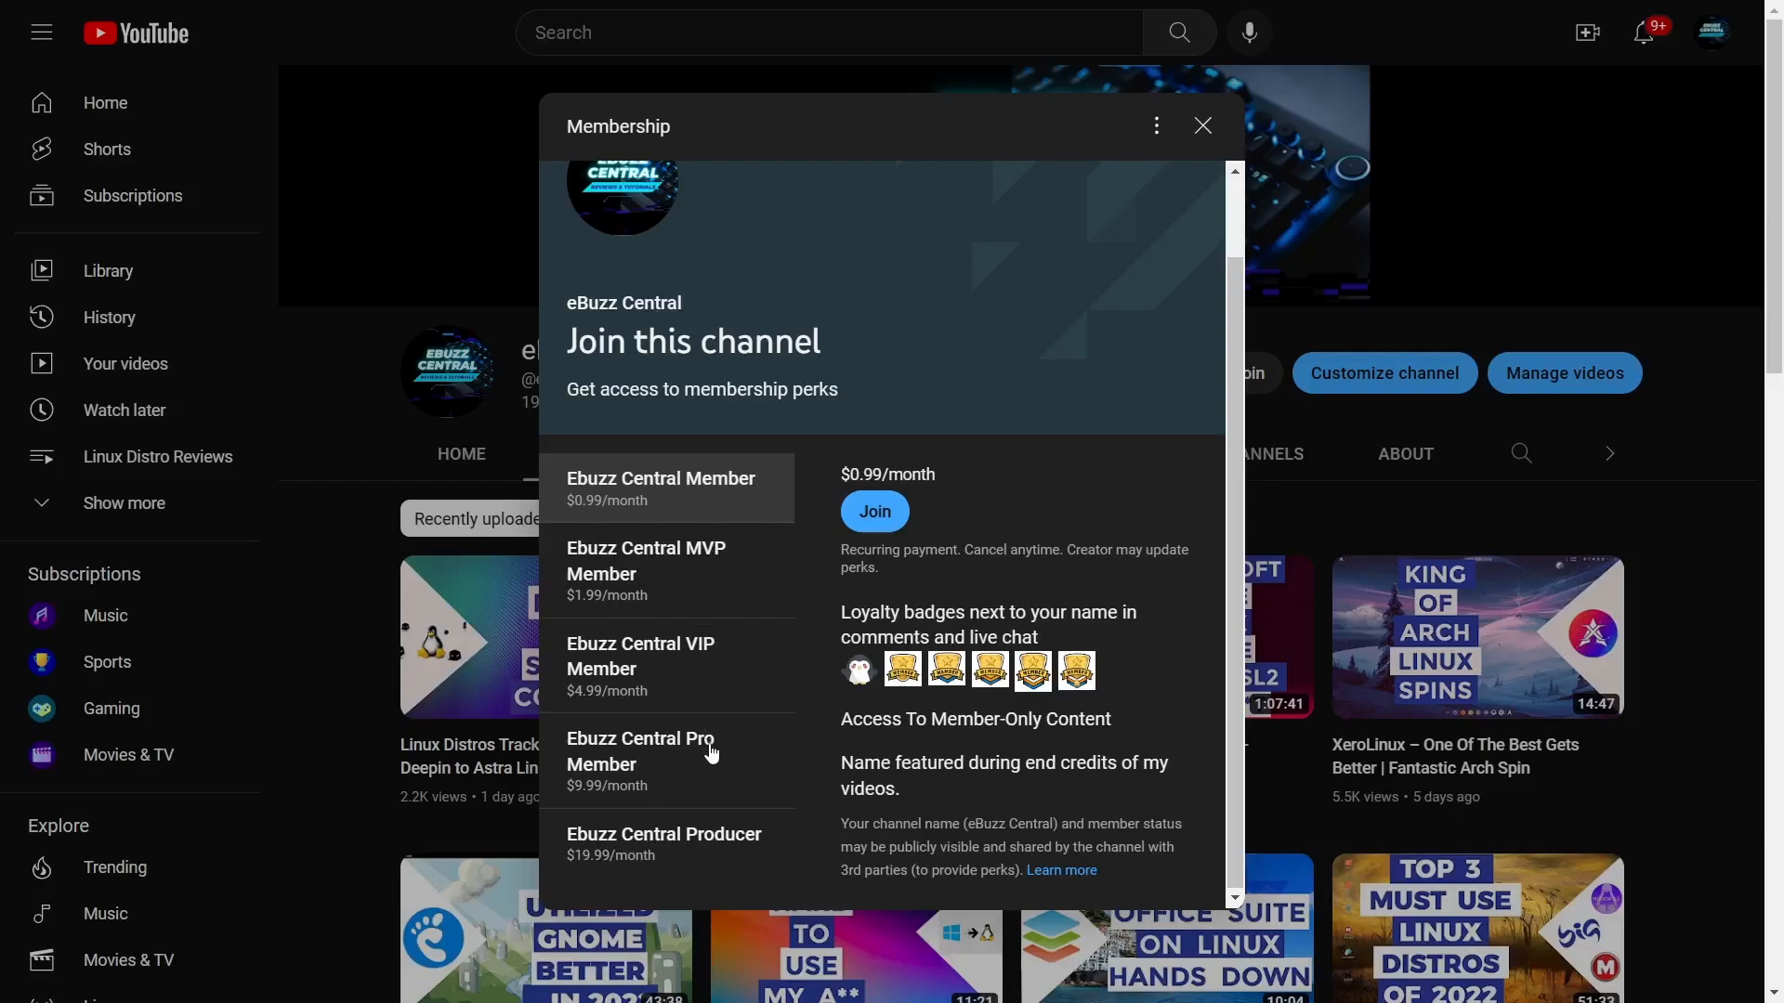
mouse_move(632, 727)
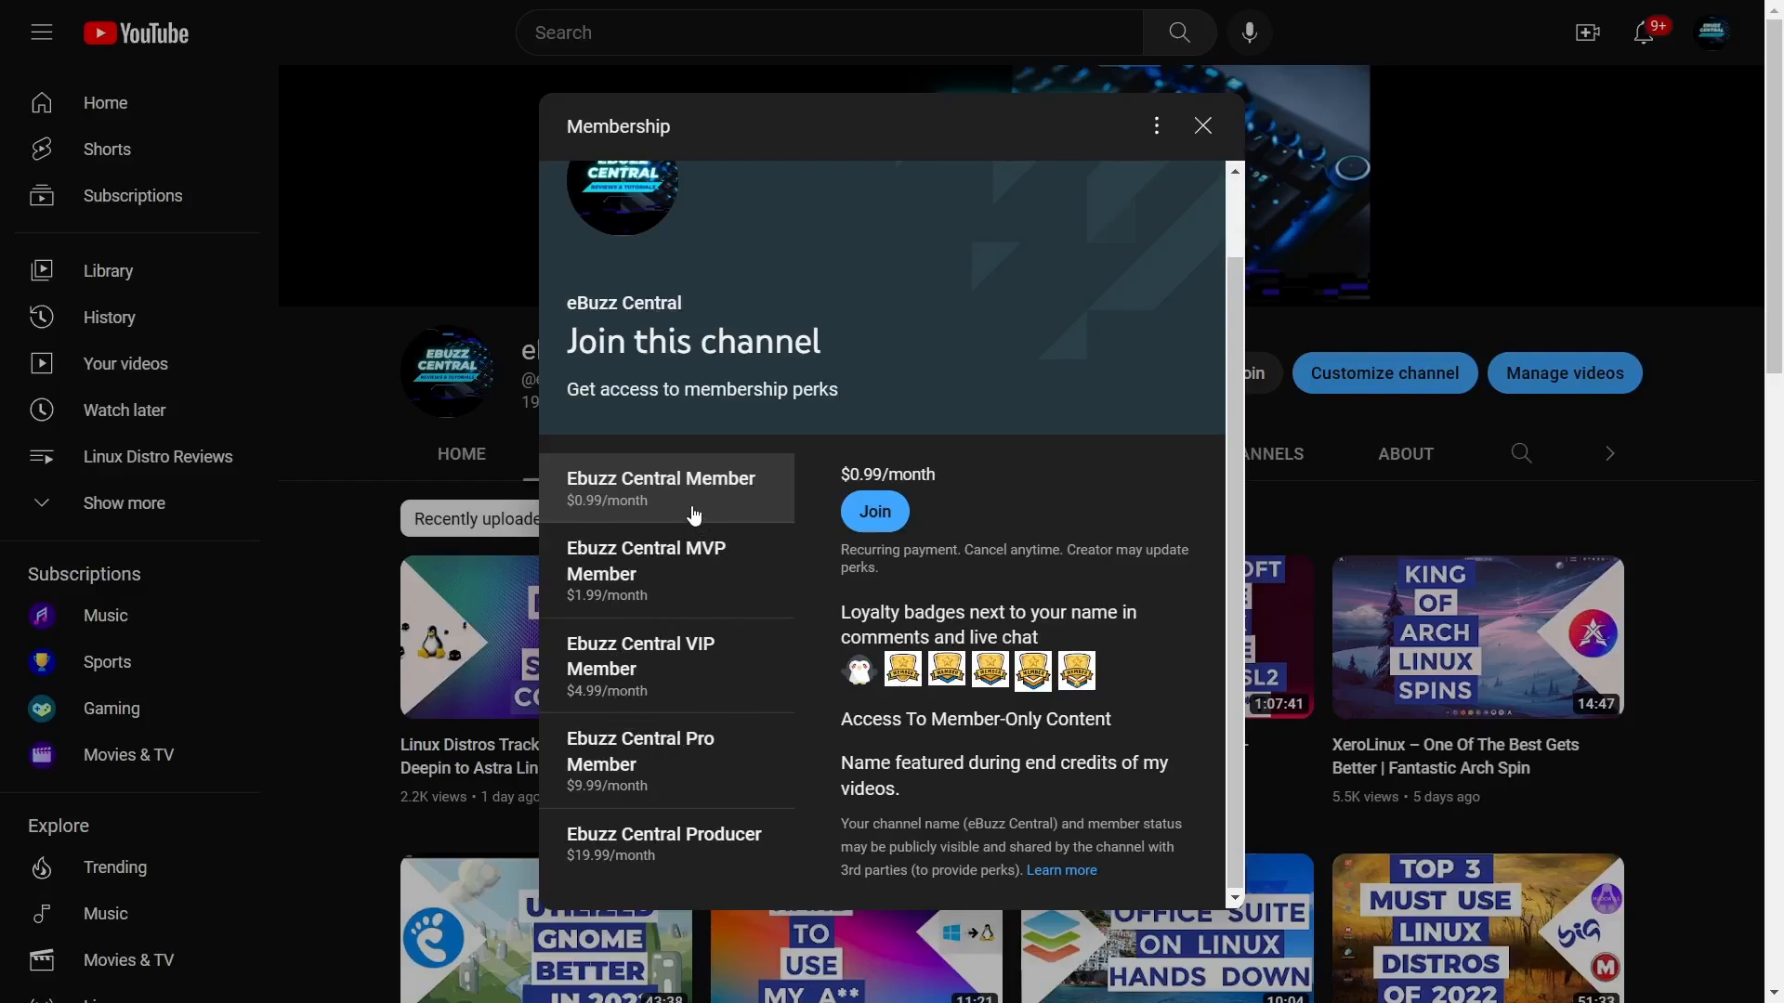
left_click(1202, 125)
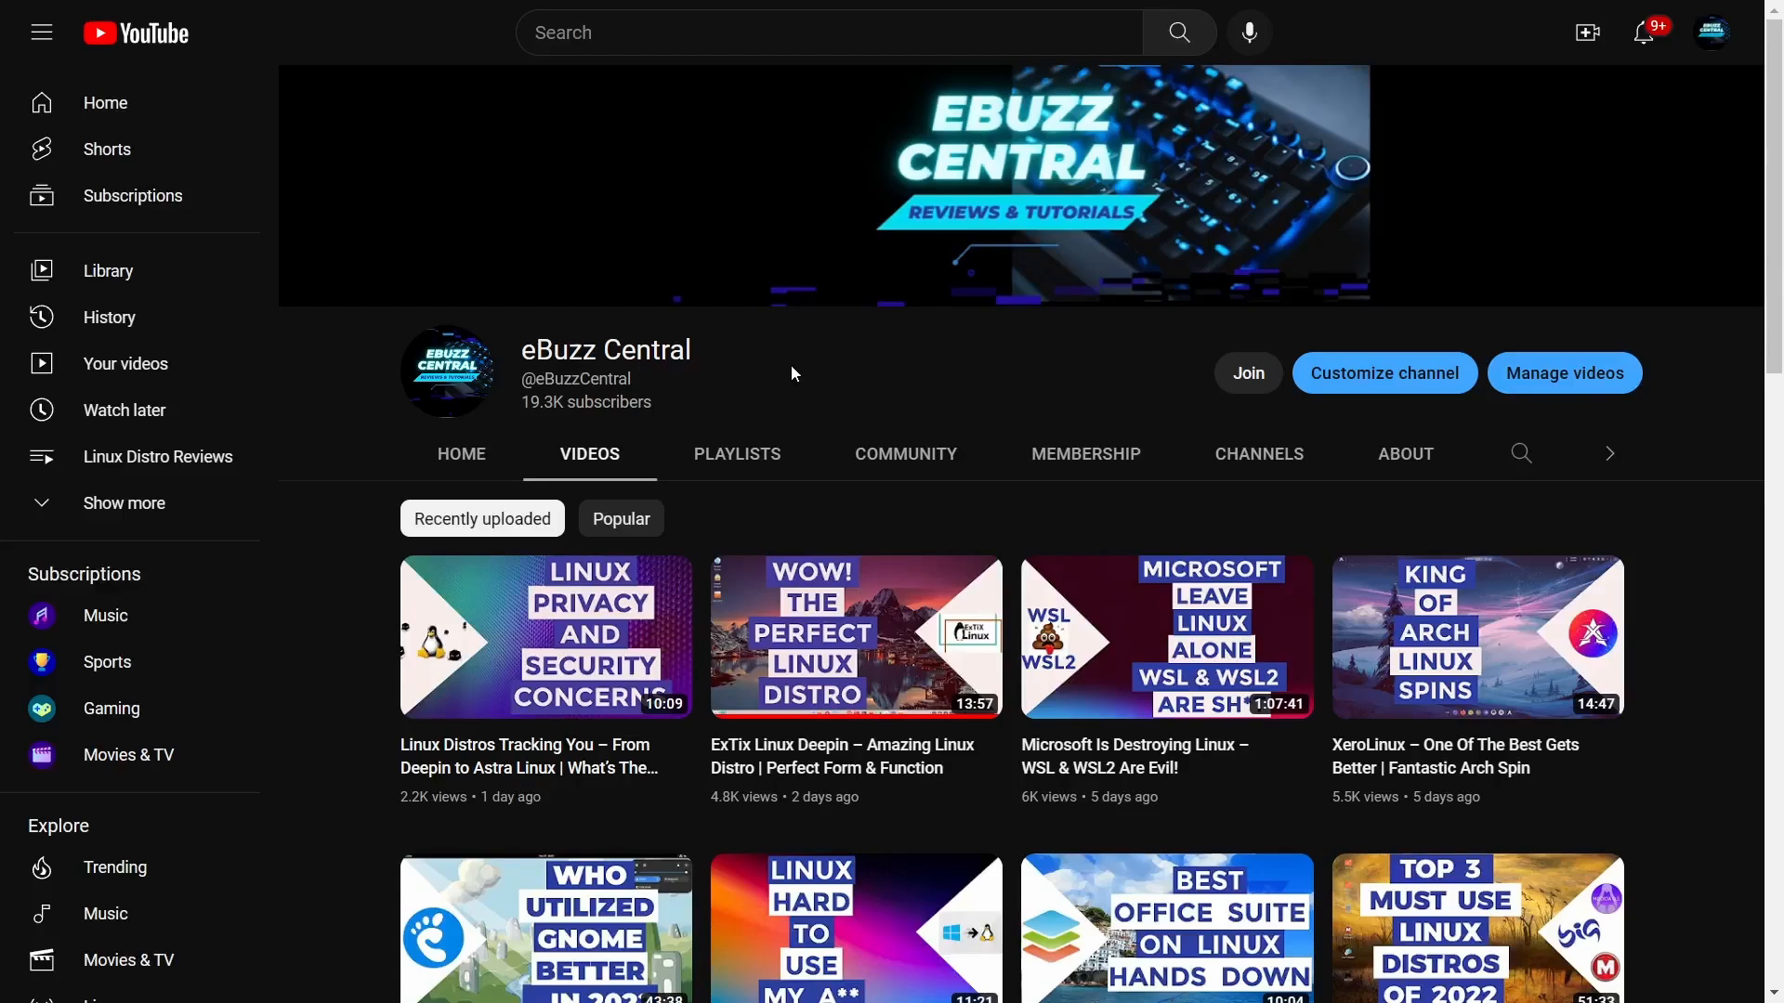
Step: Scroll through the DistroWatch page while browsing its content
scroll("down", 3)
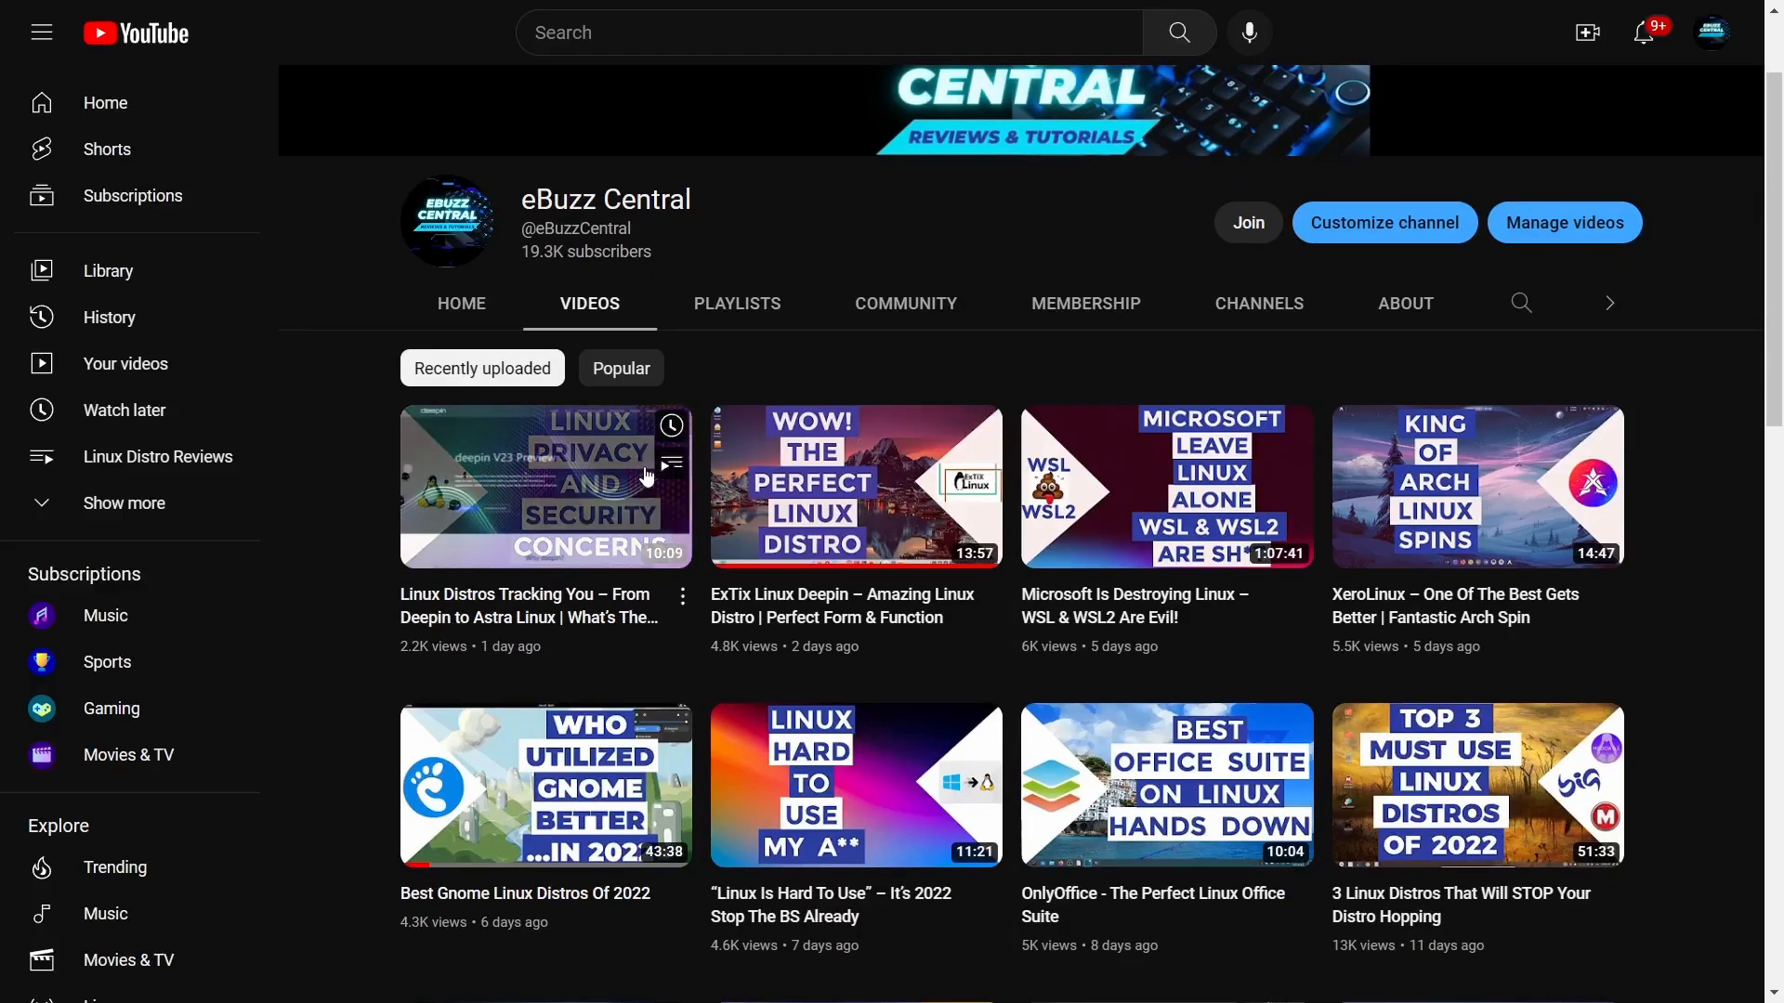
mouse_move(837, 525)
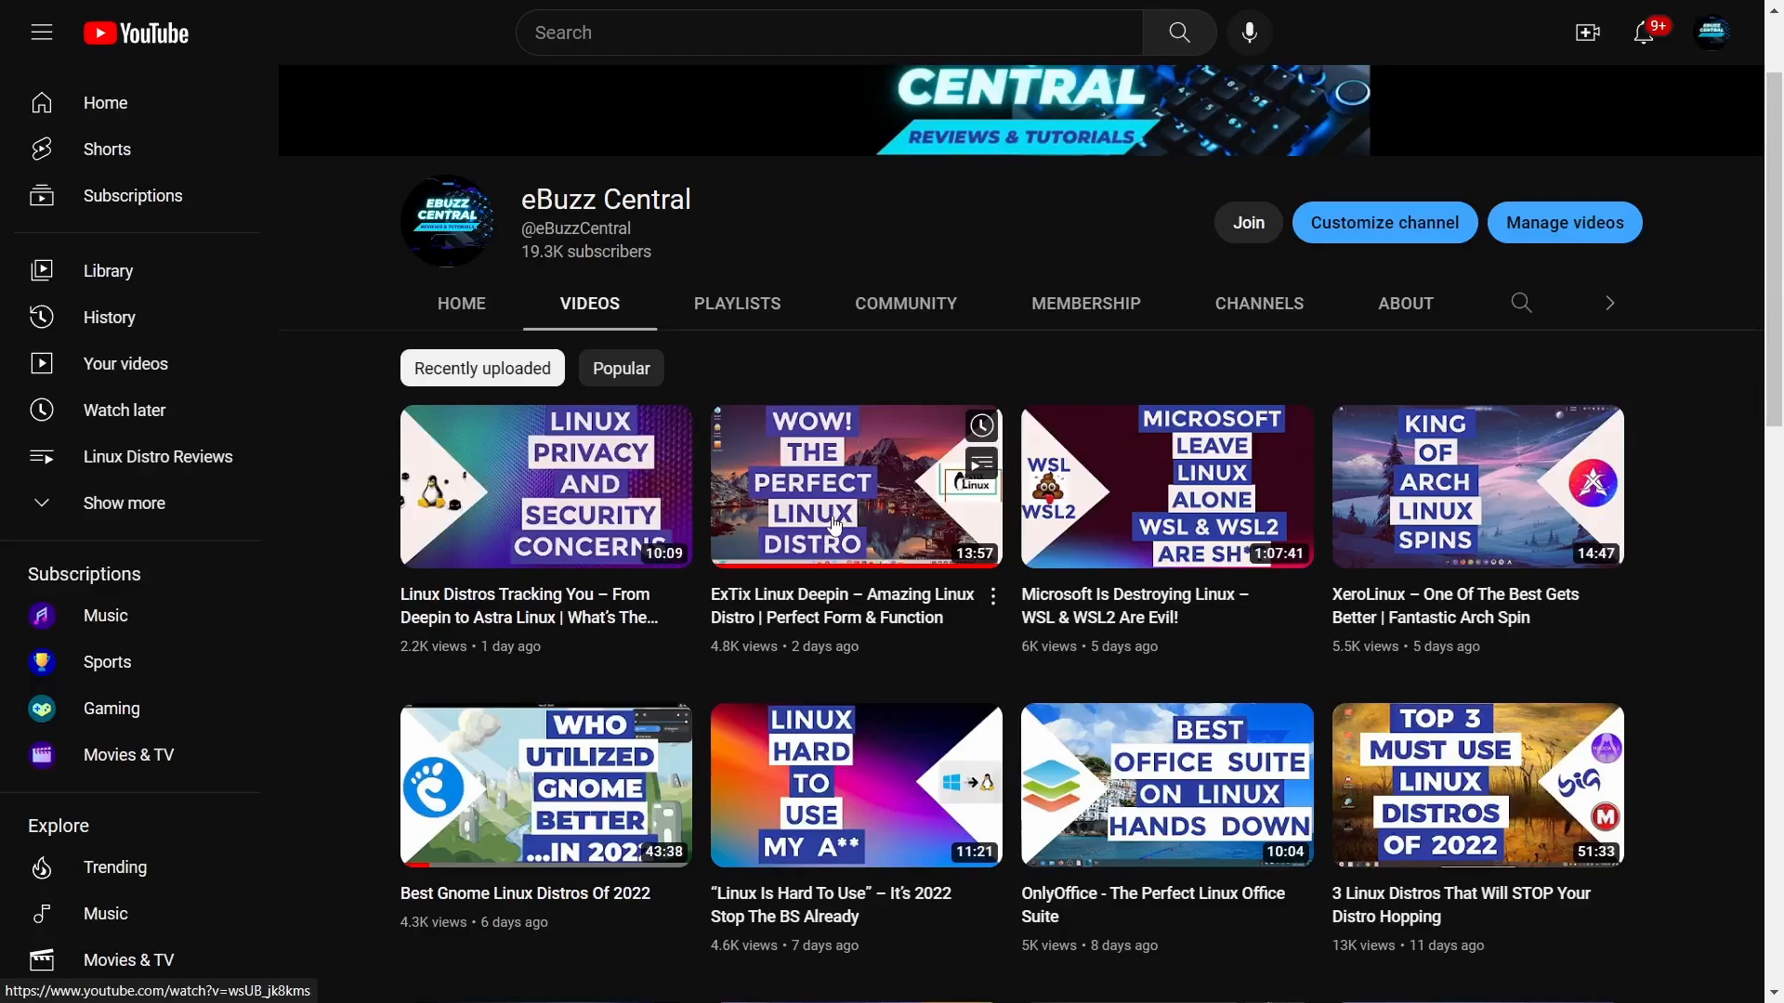
mouse_move(791, 524)
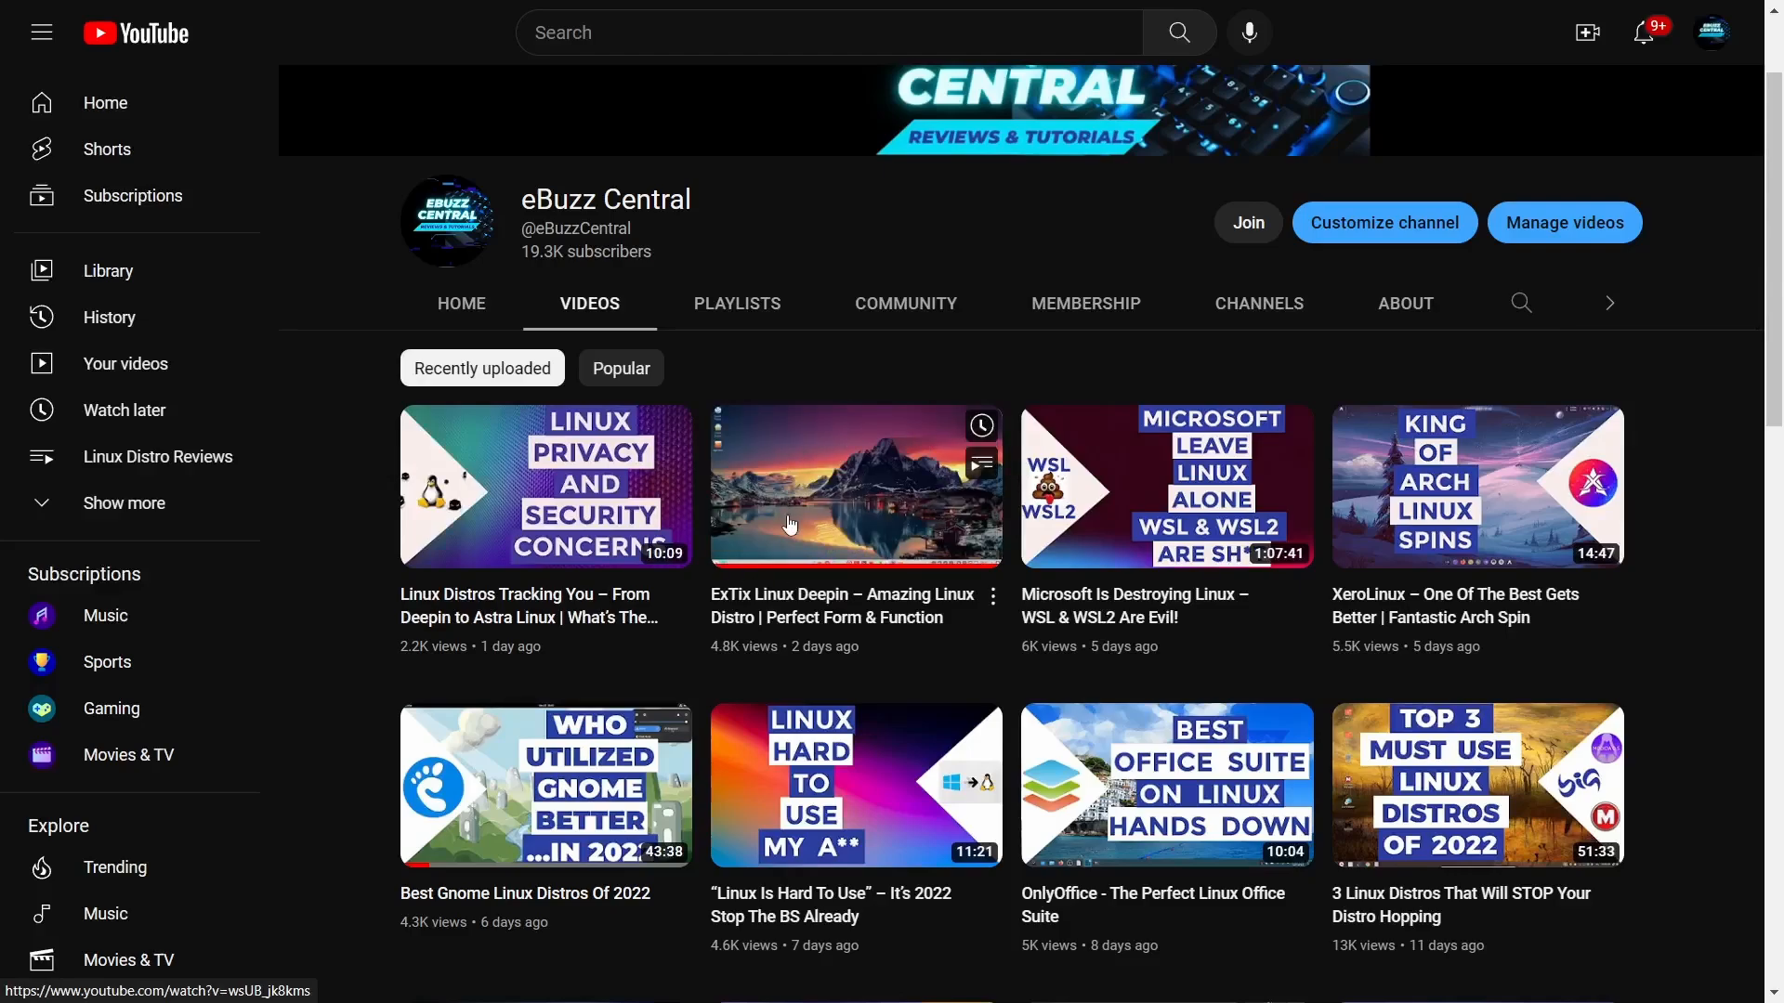
mouse_move(1177, 470)
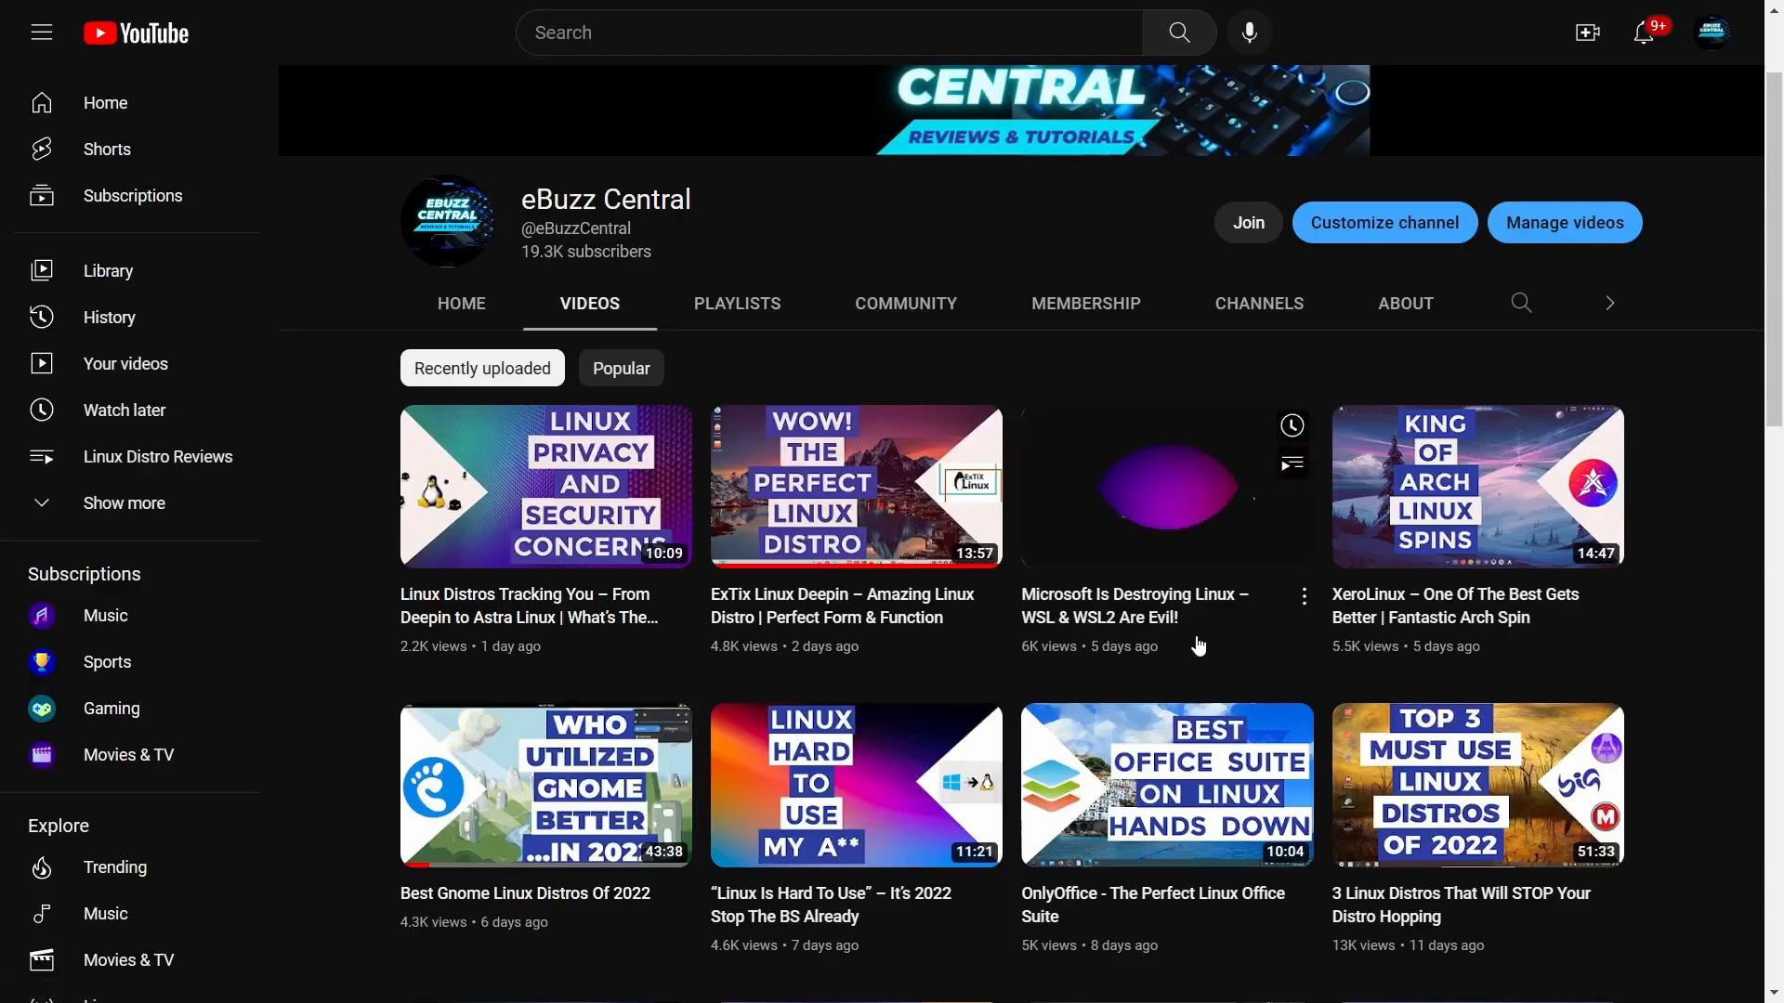
mouse_move(1552, 515)
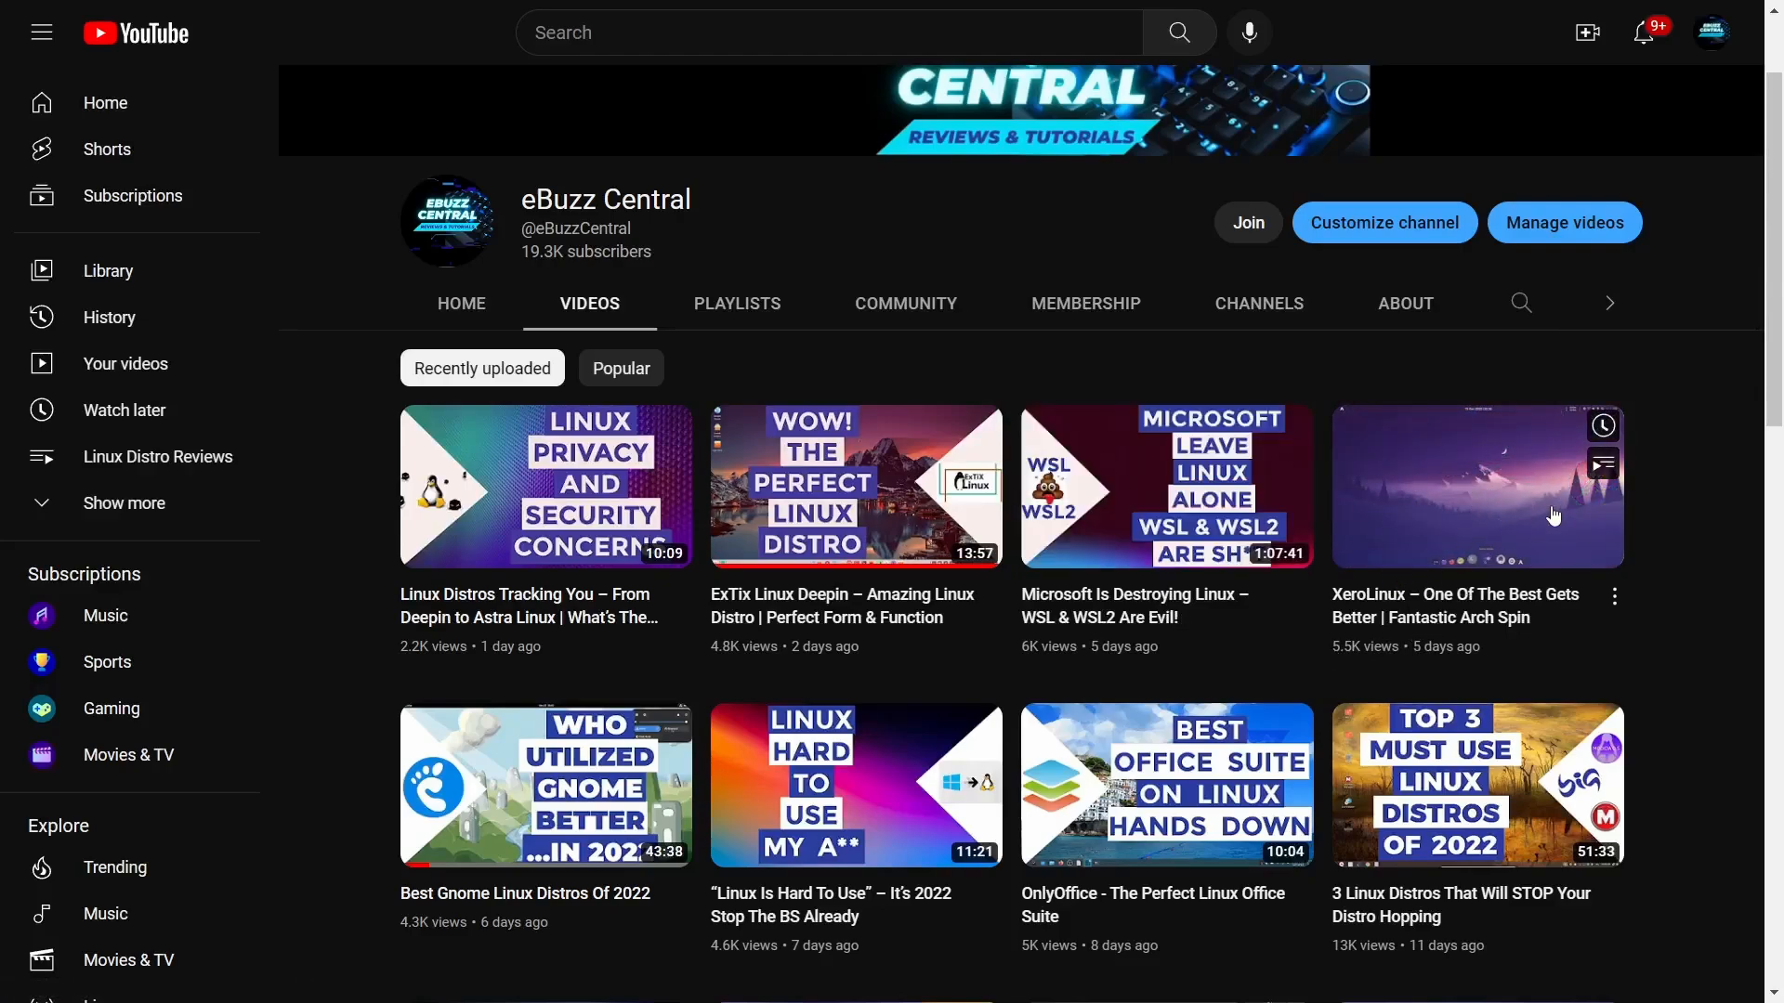
mouse_move(1412, 488)
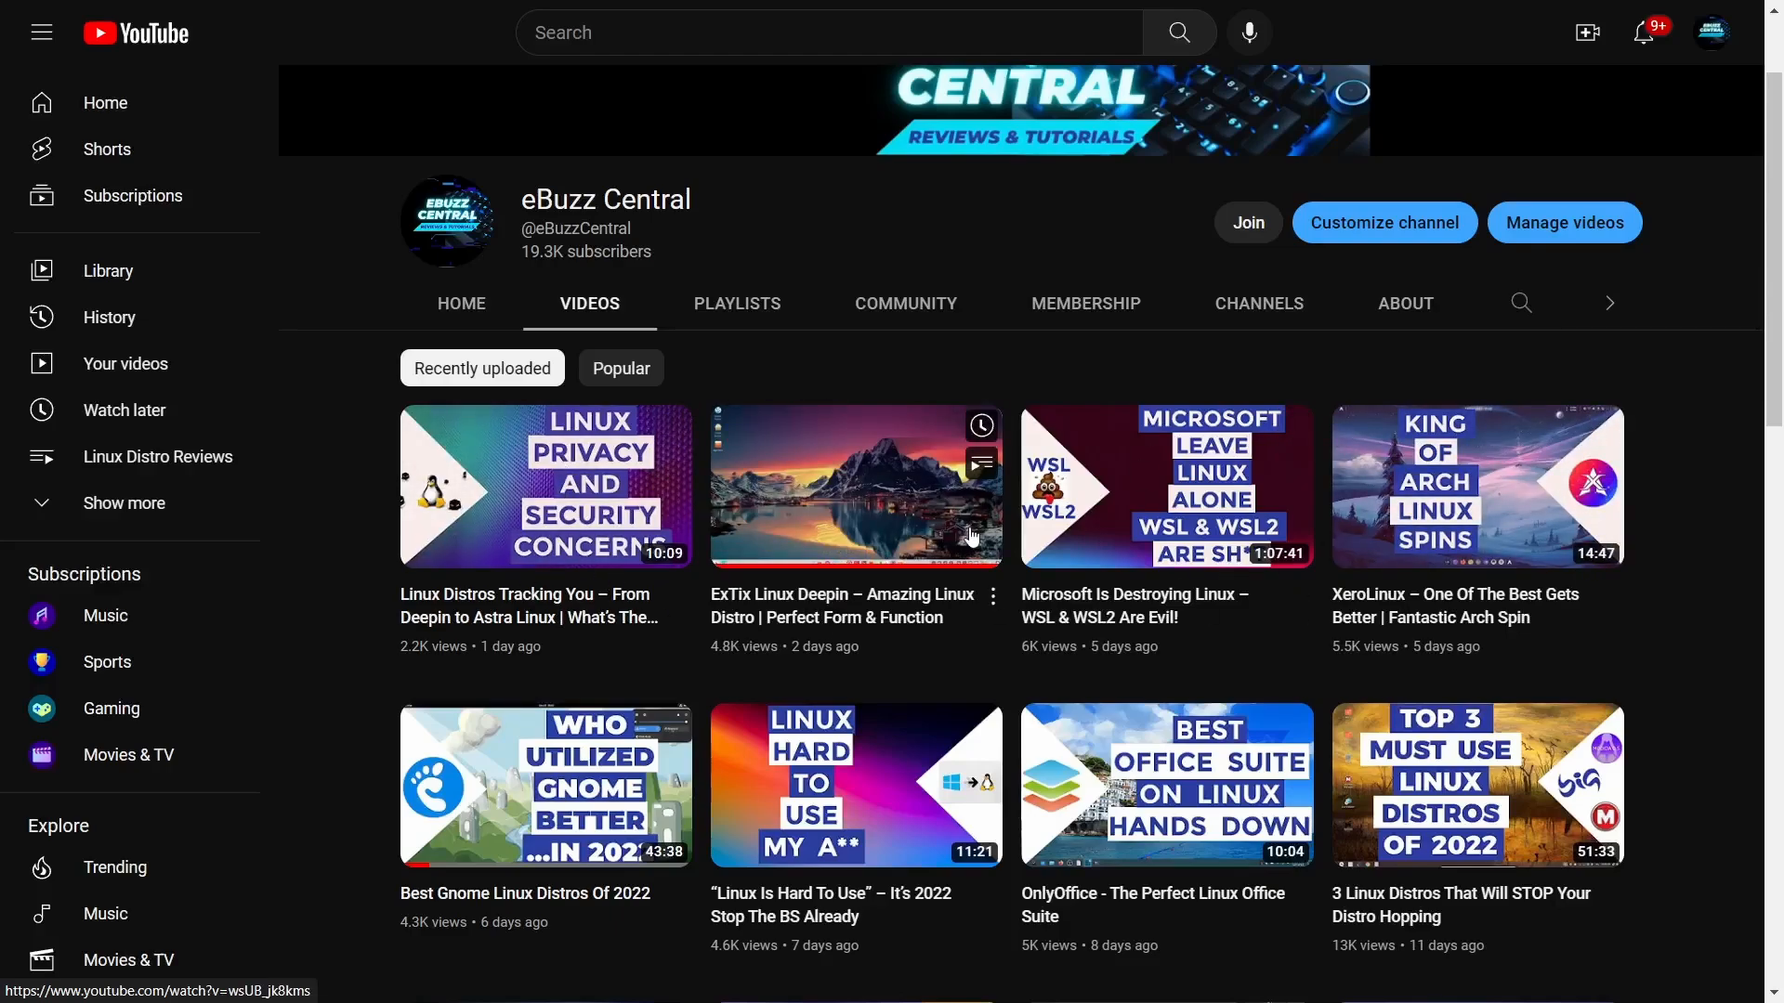
mouse_move(910, 562)
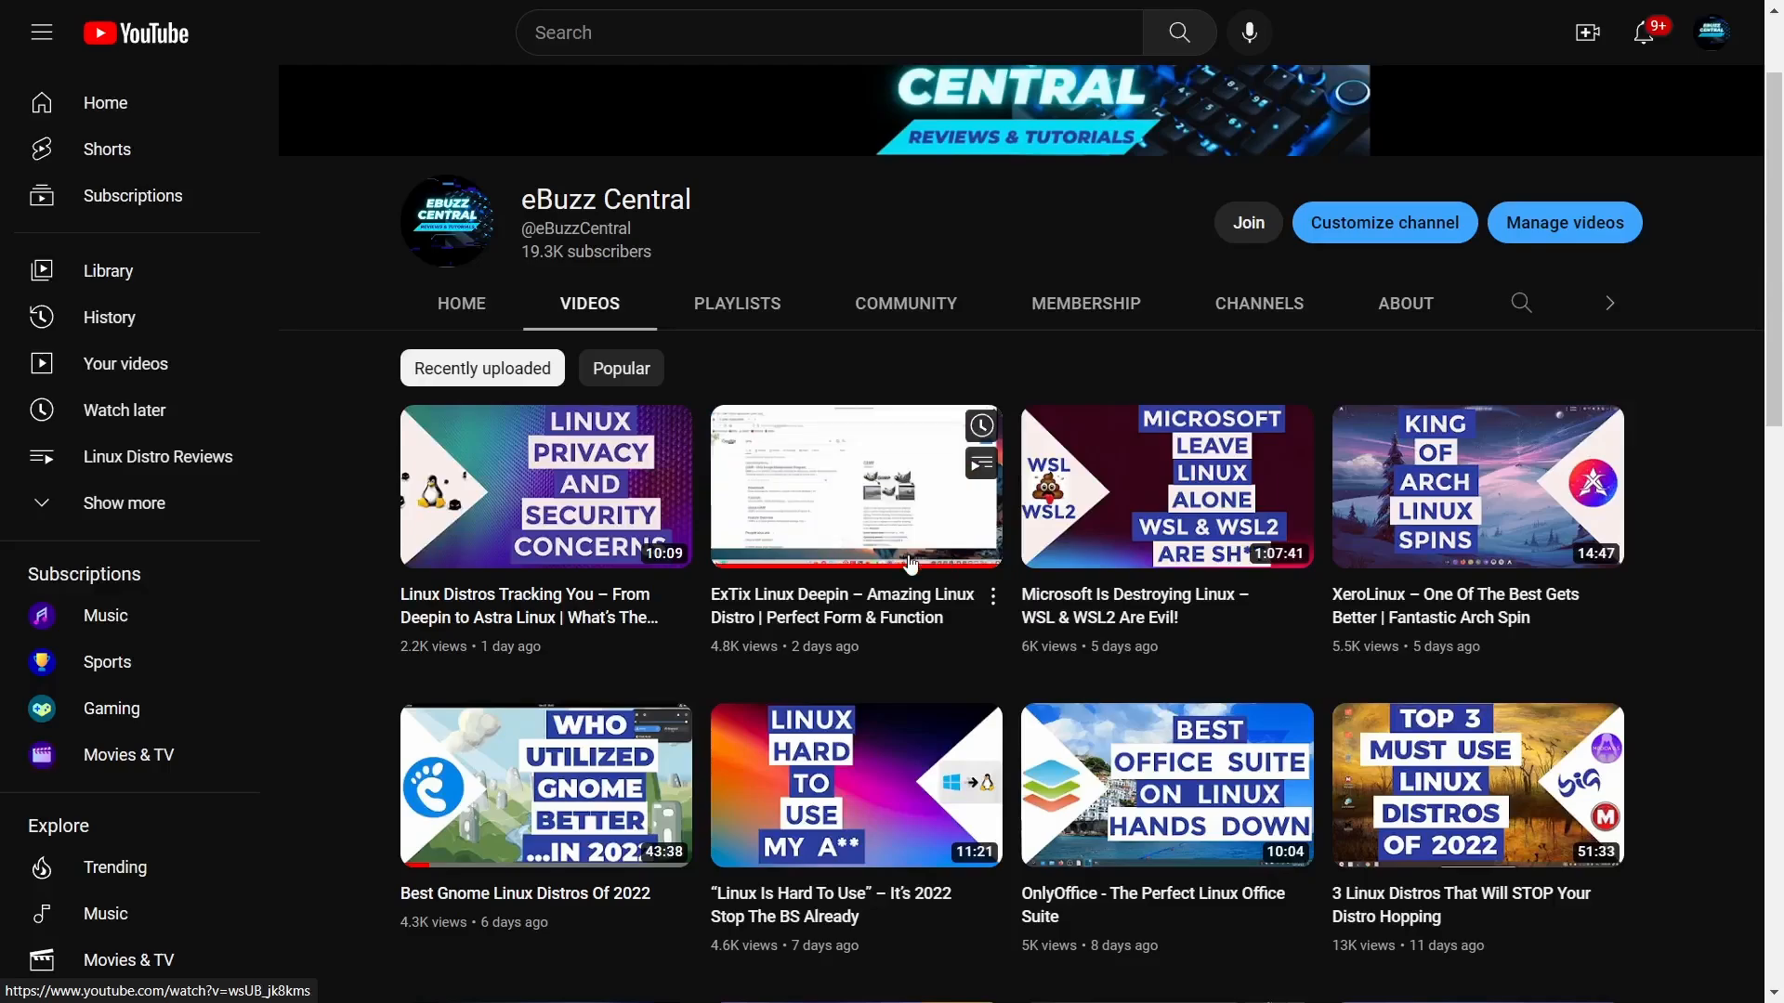
scroll("down", 3)
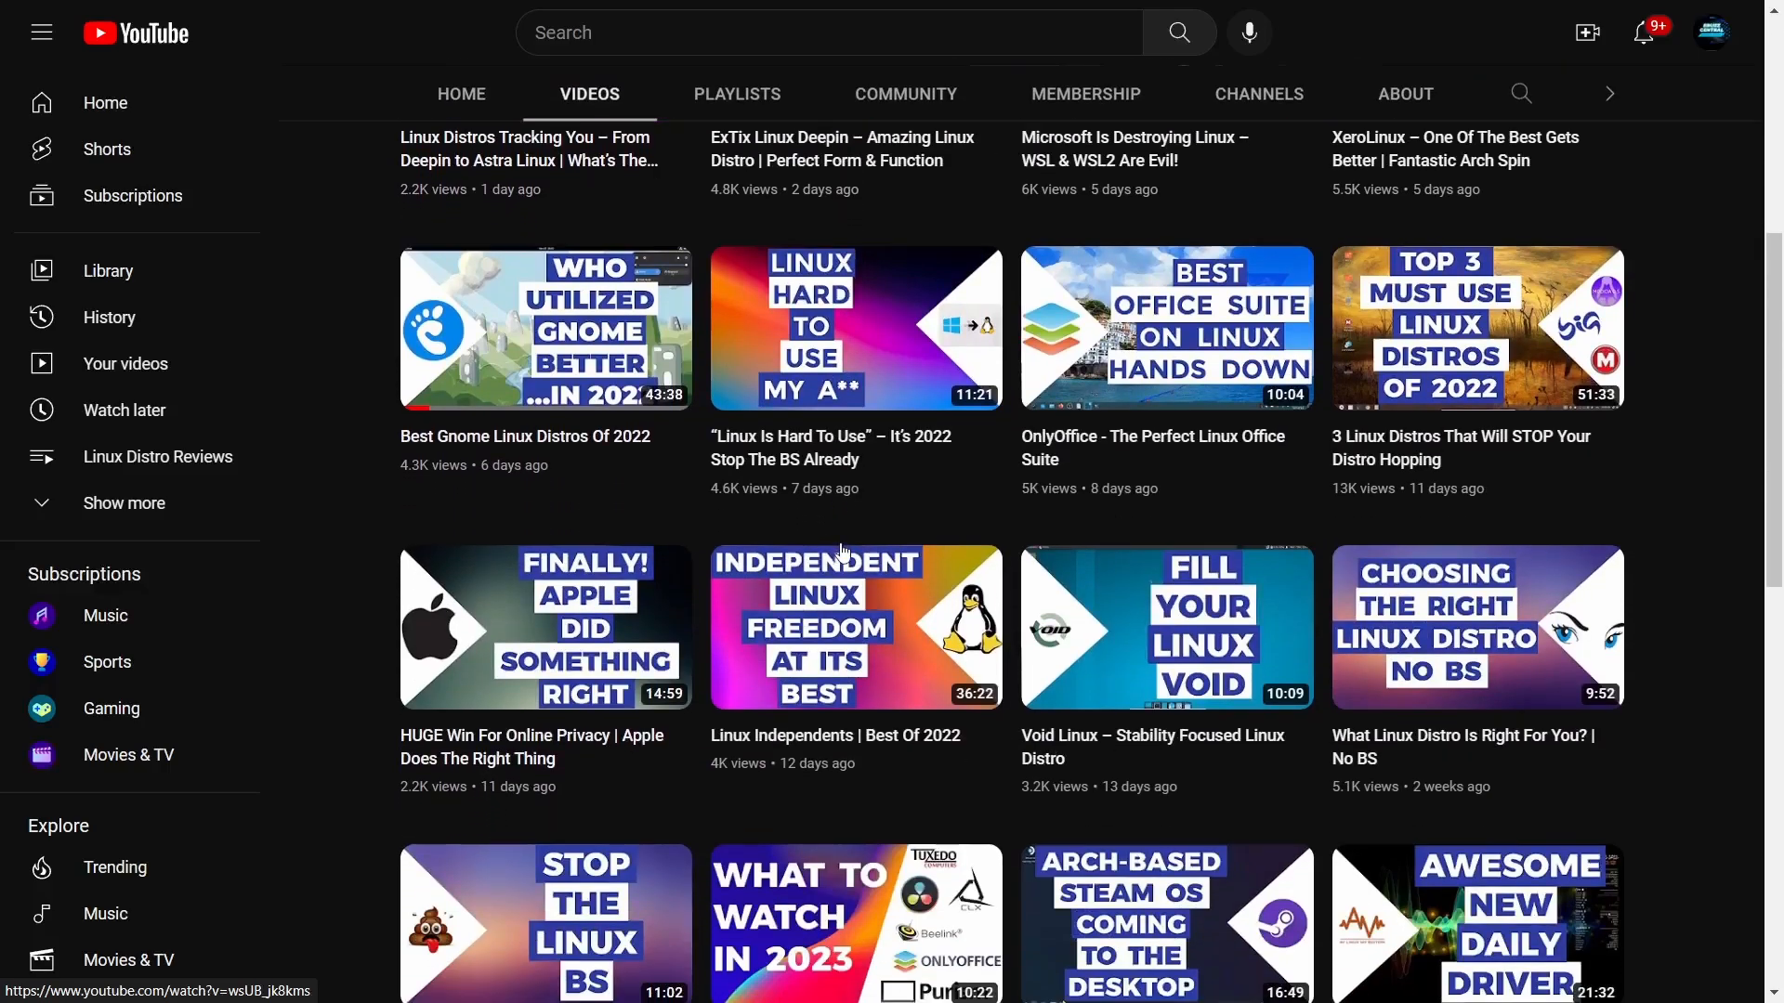
scroll("down", 3)
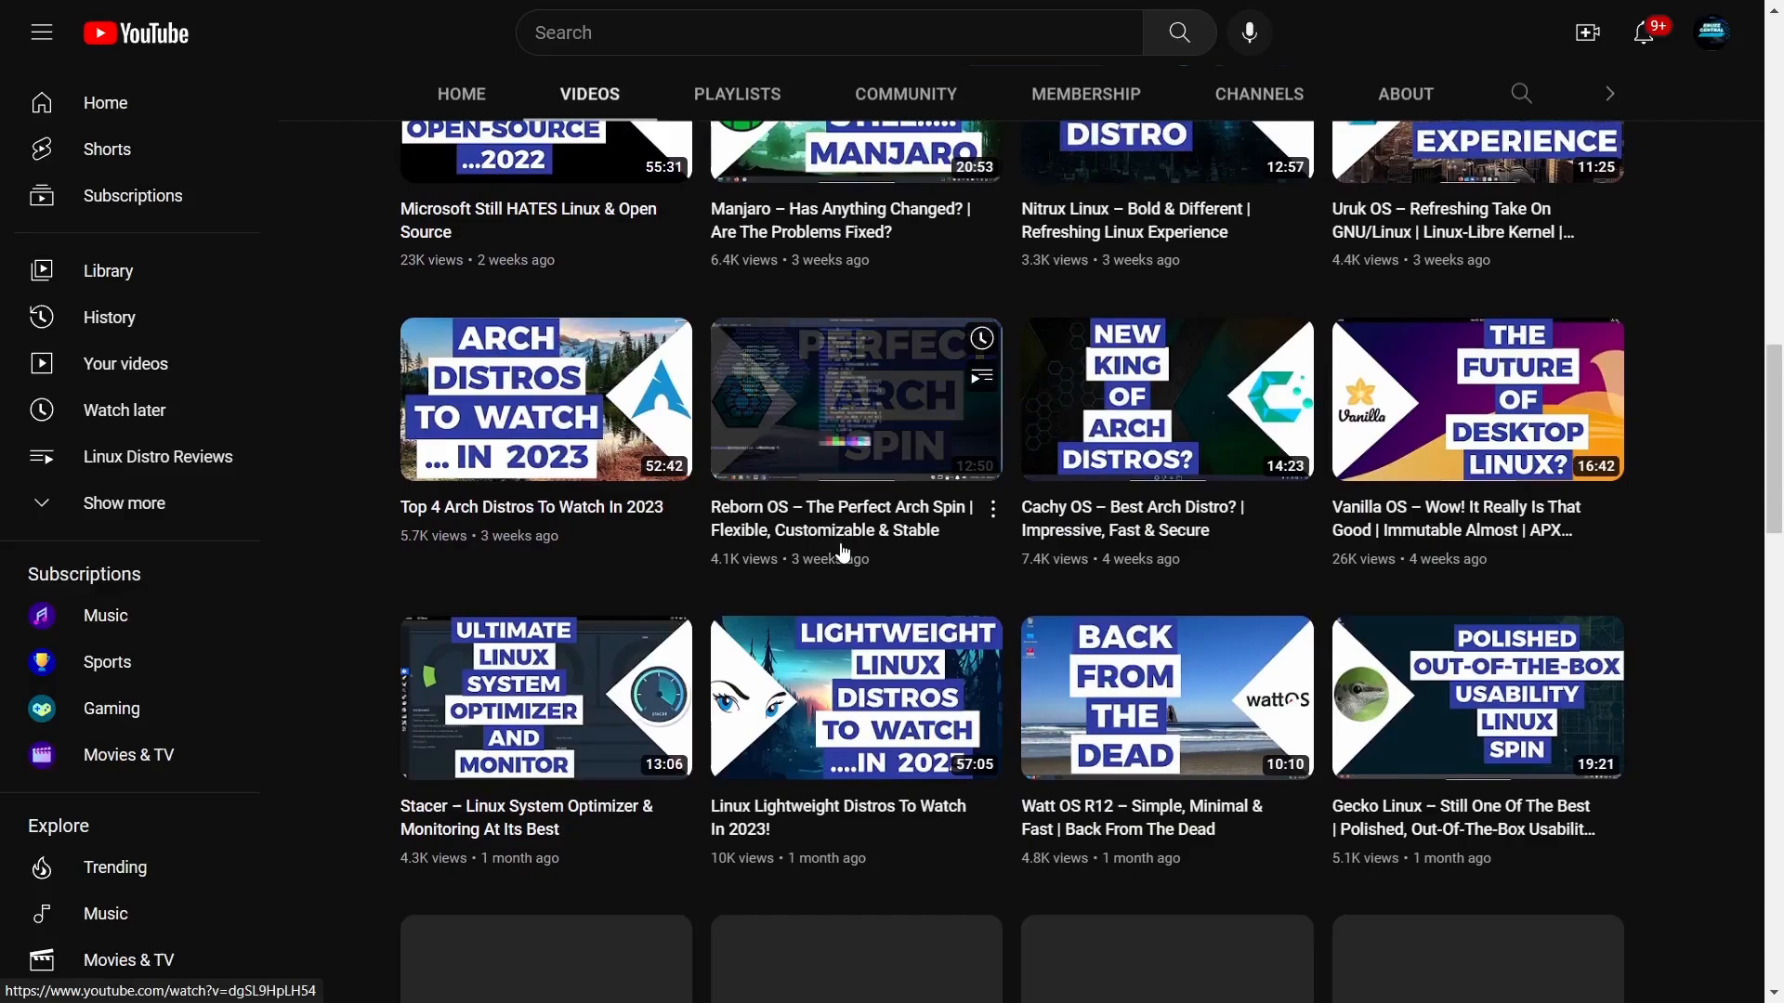
scroll("down", 3)
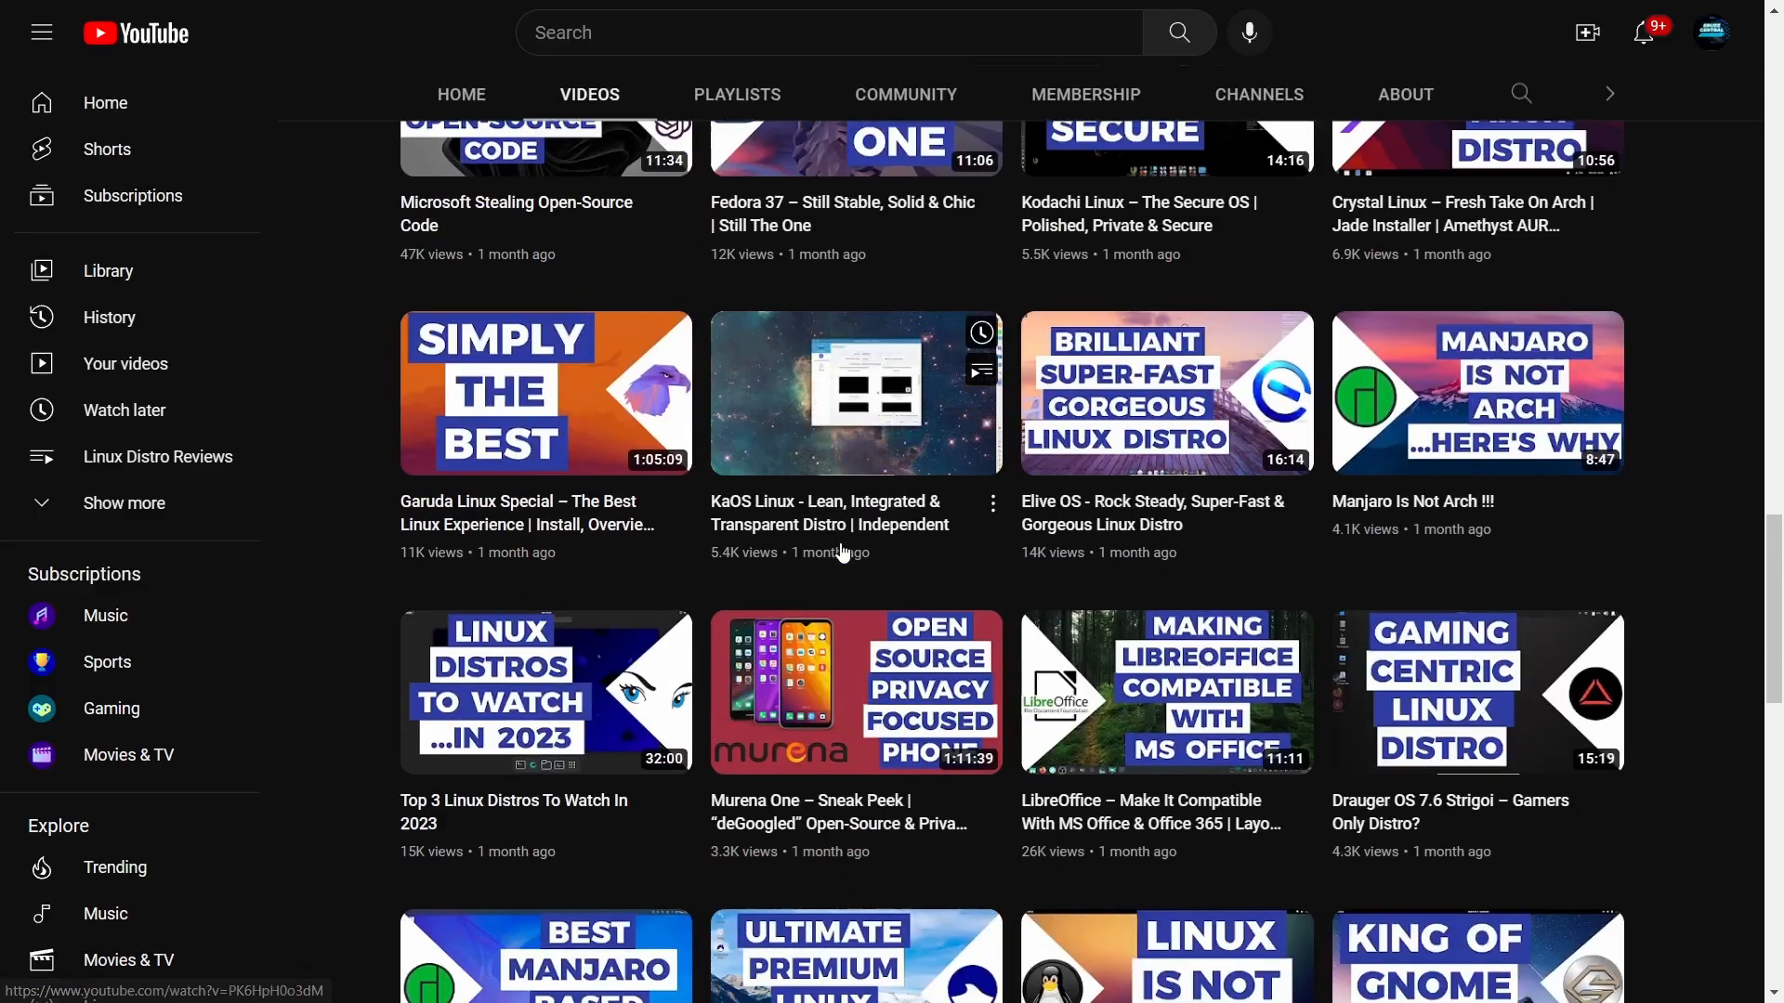
scroll("down", 3)
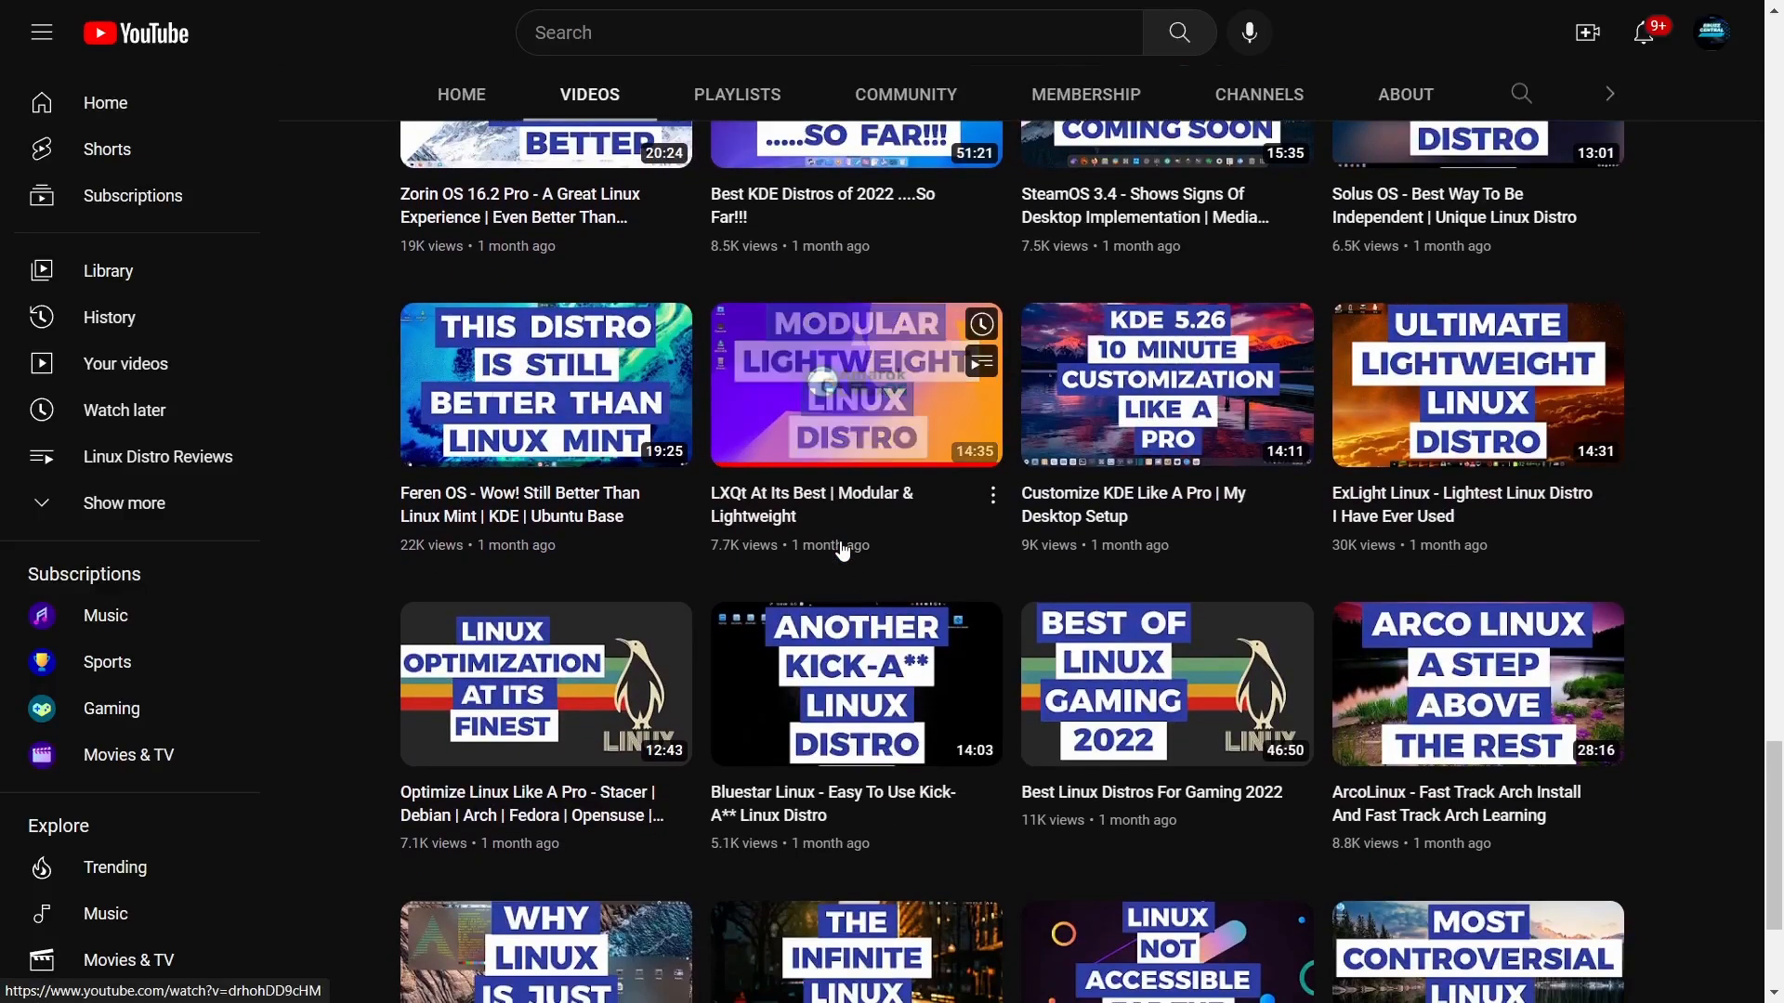
scroll("down", 3)
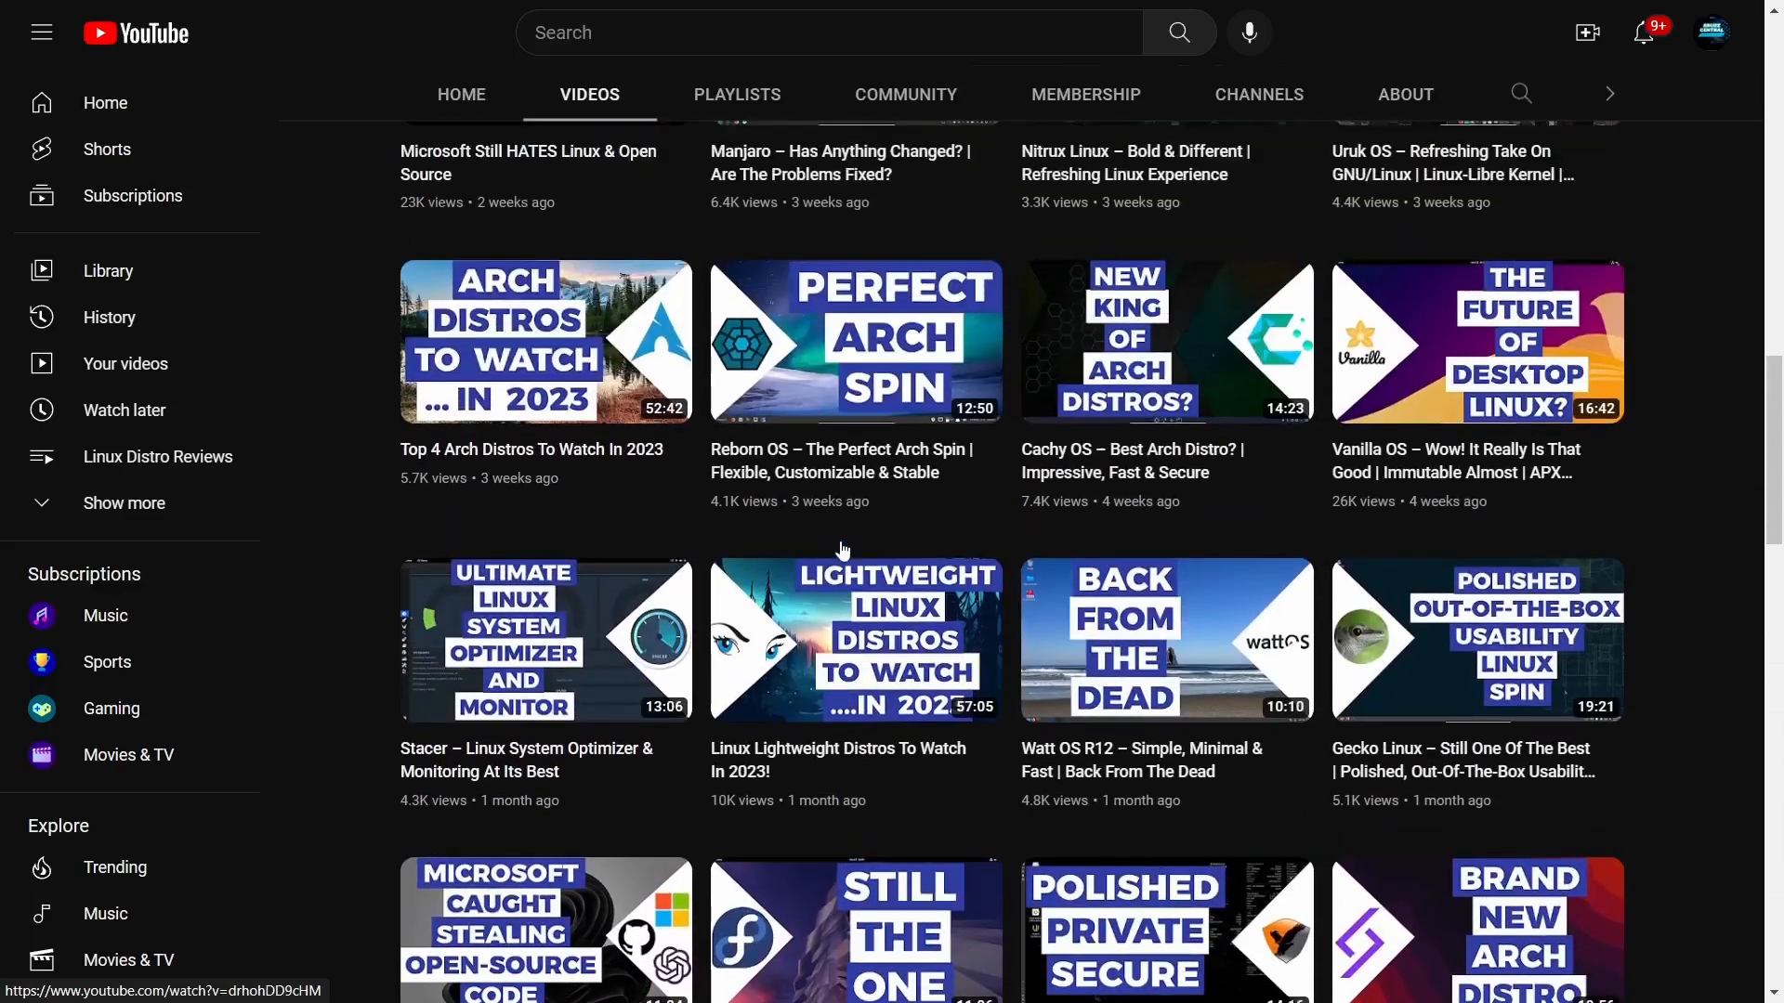
scroll("down", 3)
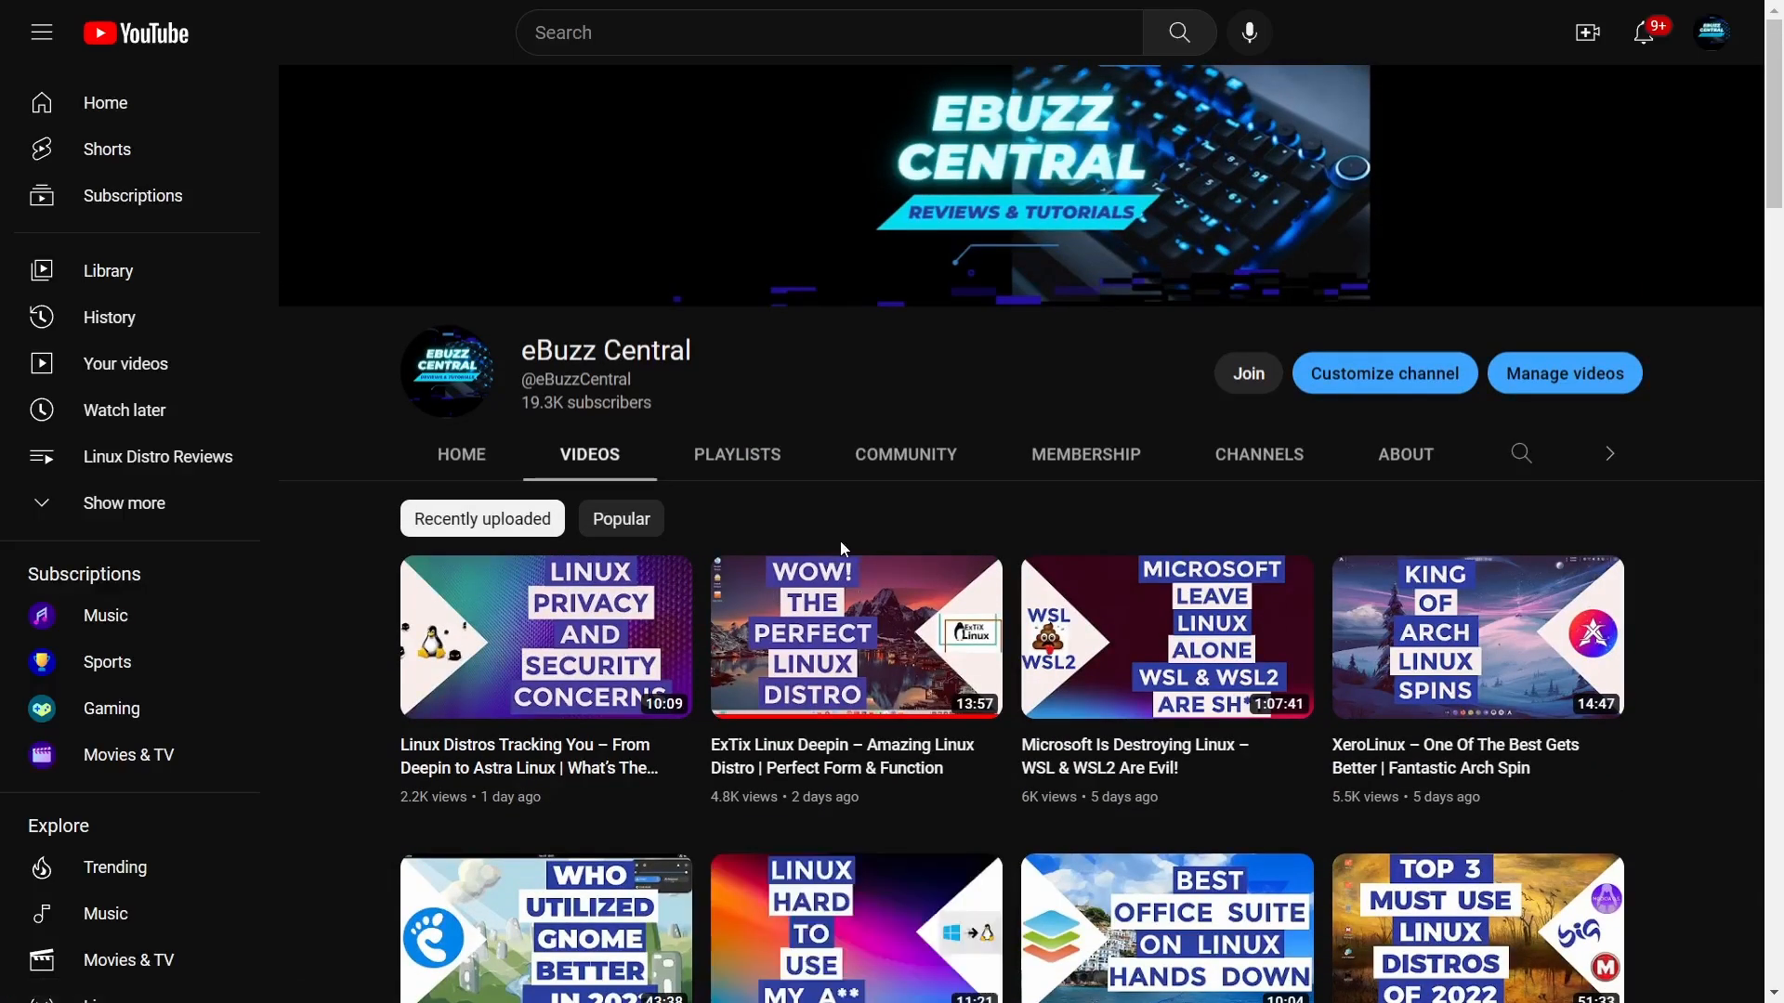
mouse_move(806, 527)
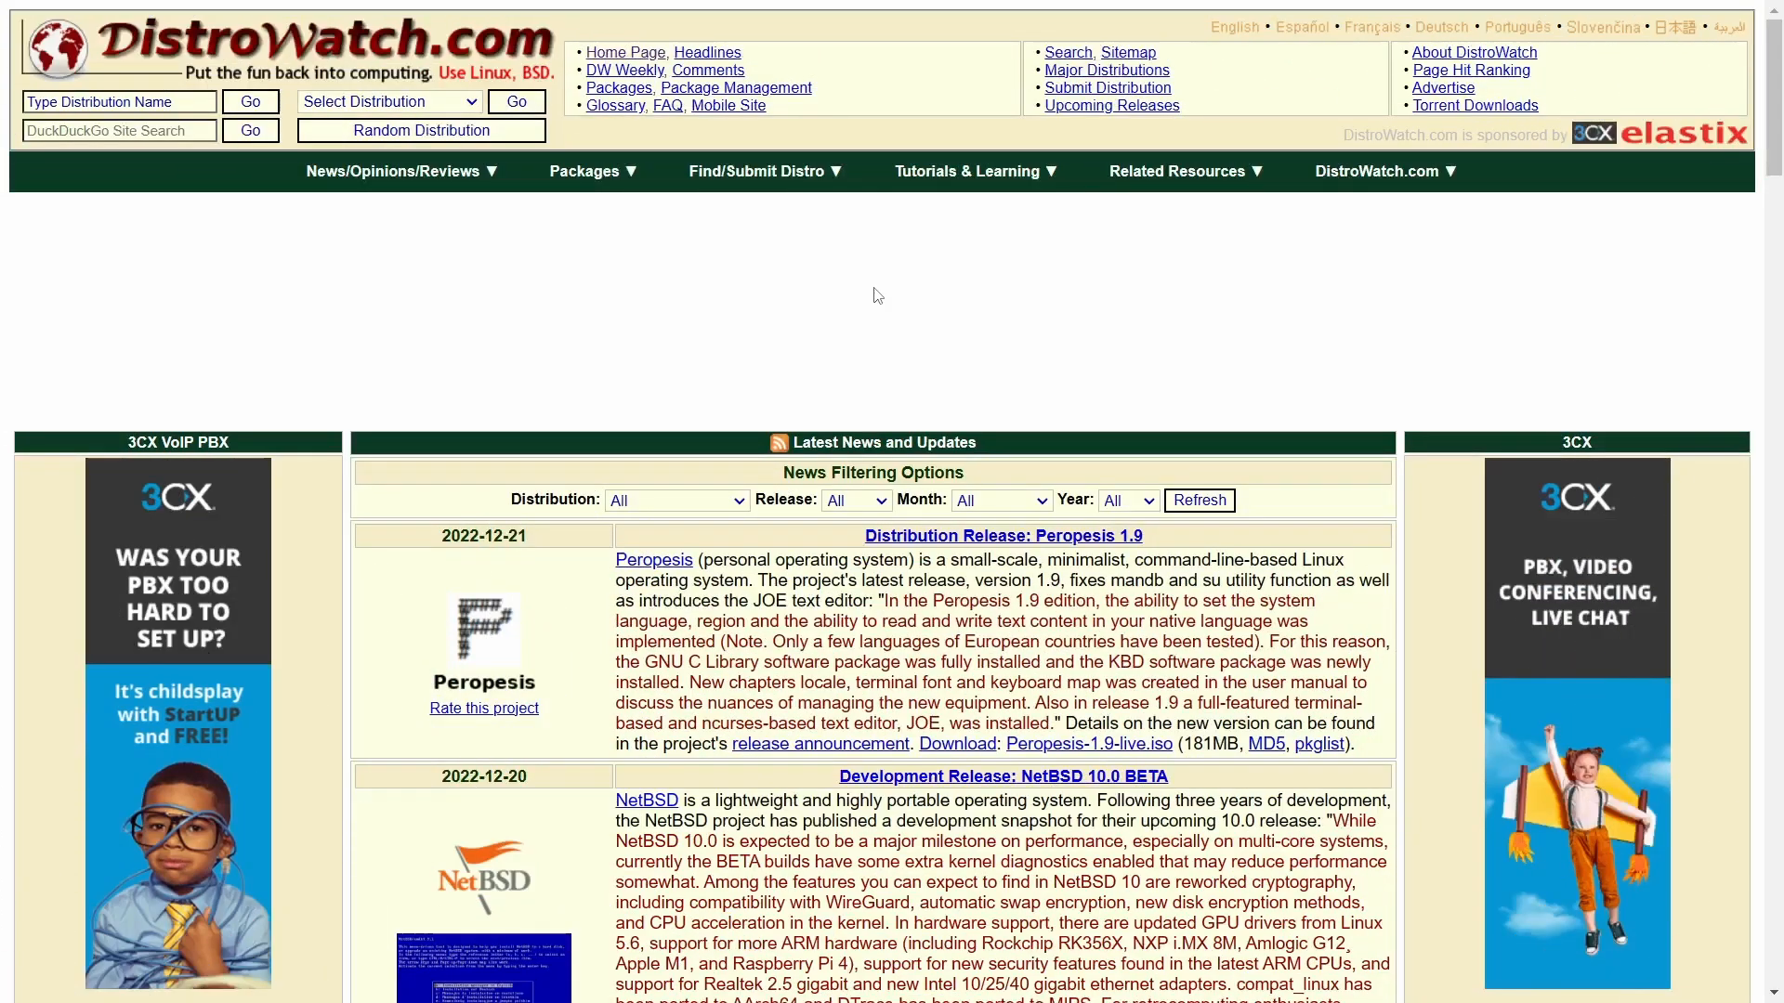
scroll("down", 3)
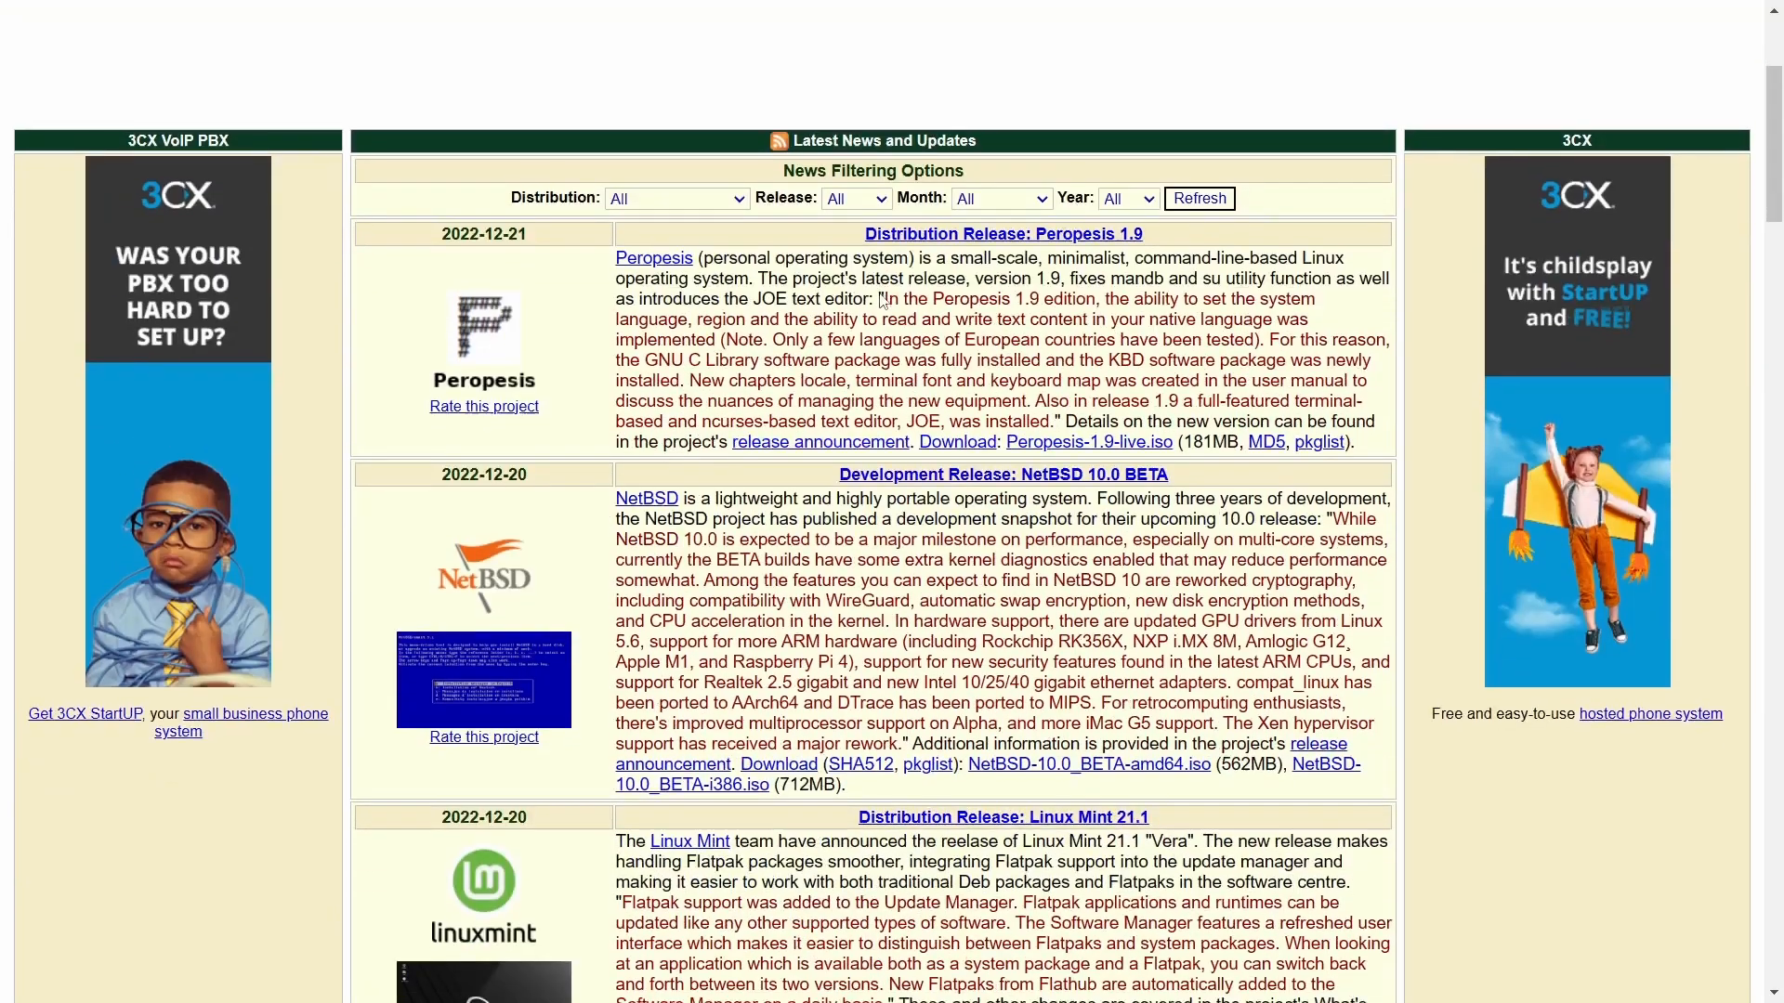
scroll("down", 3)
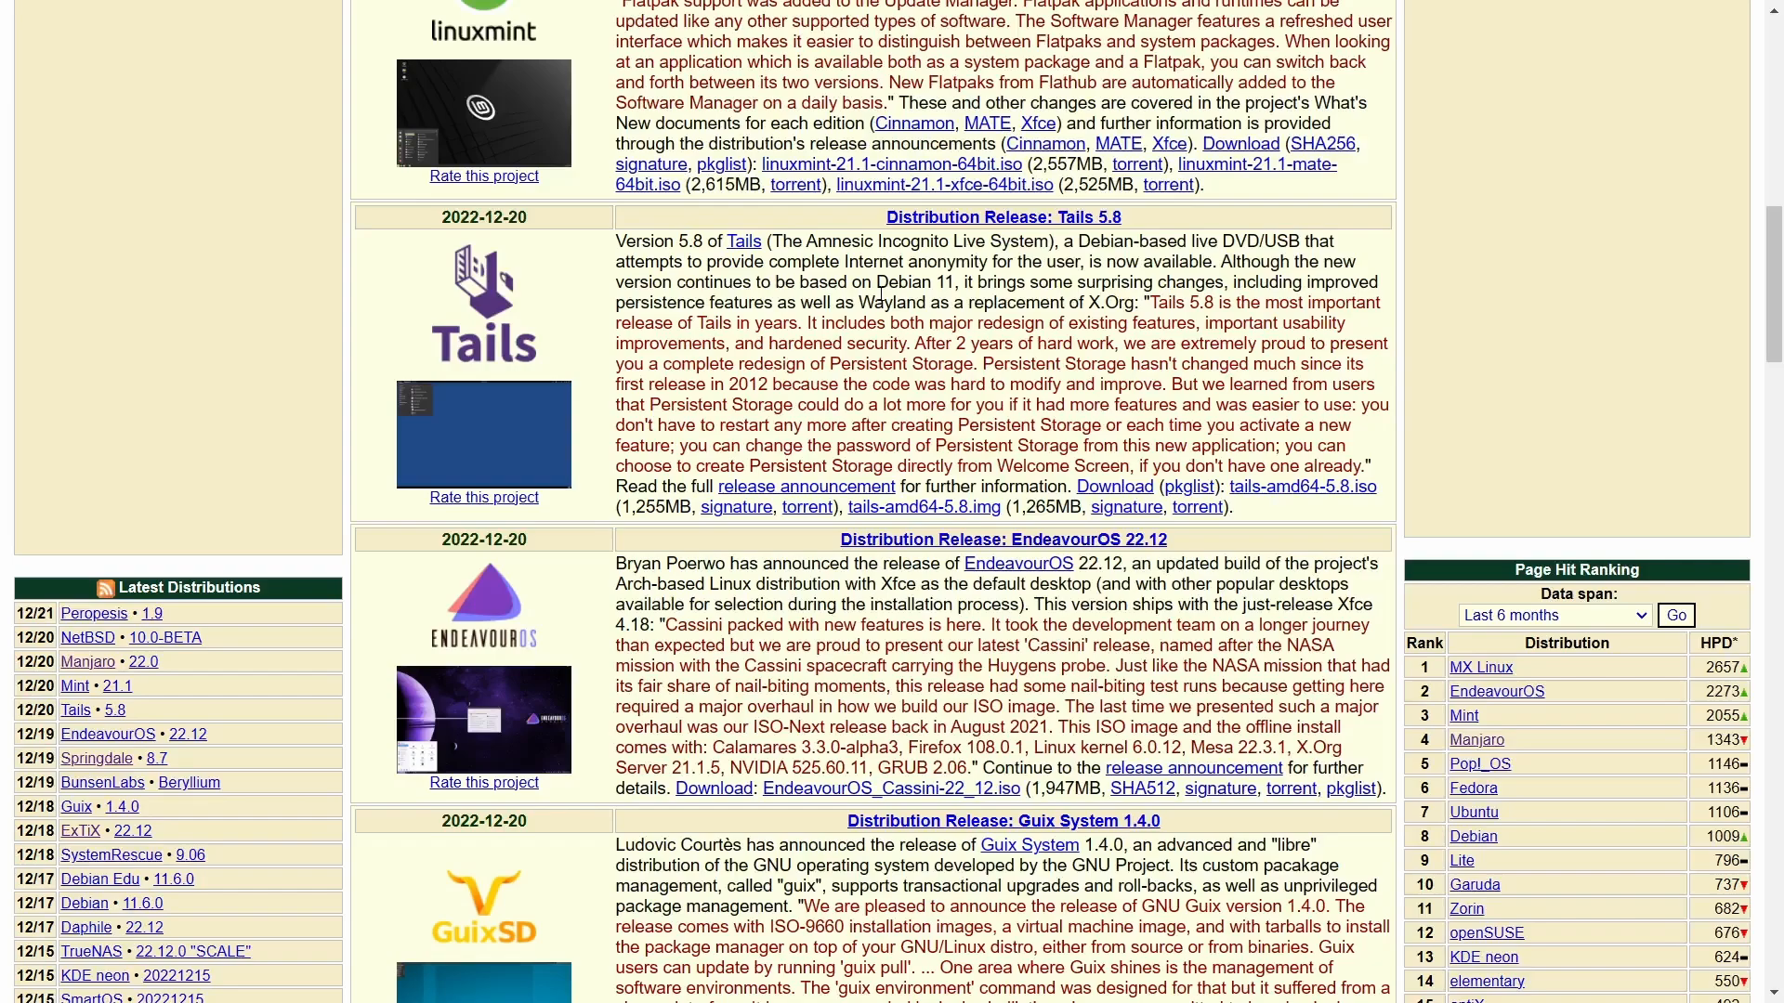
scroll("down", 3)
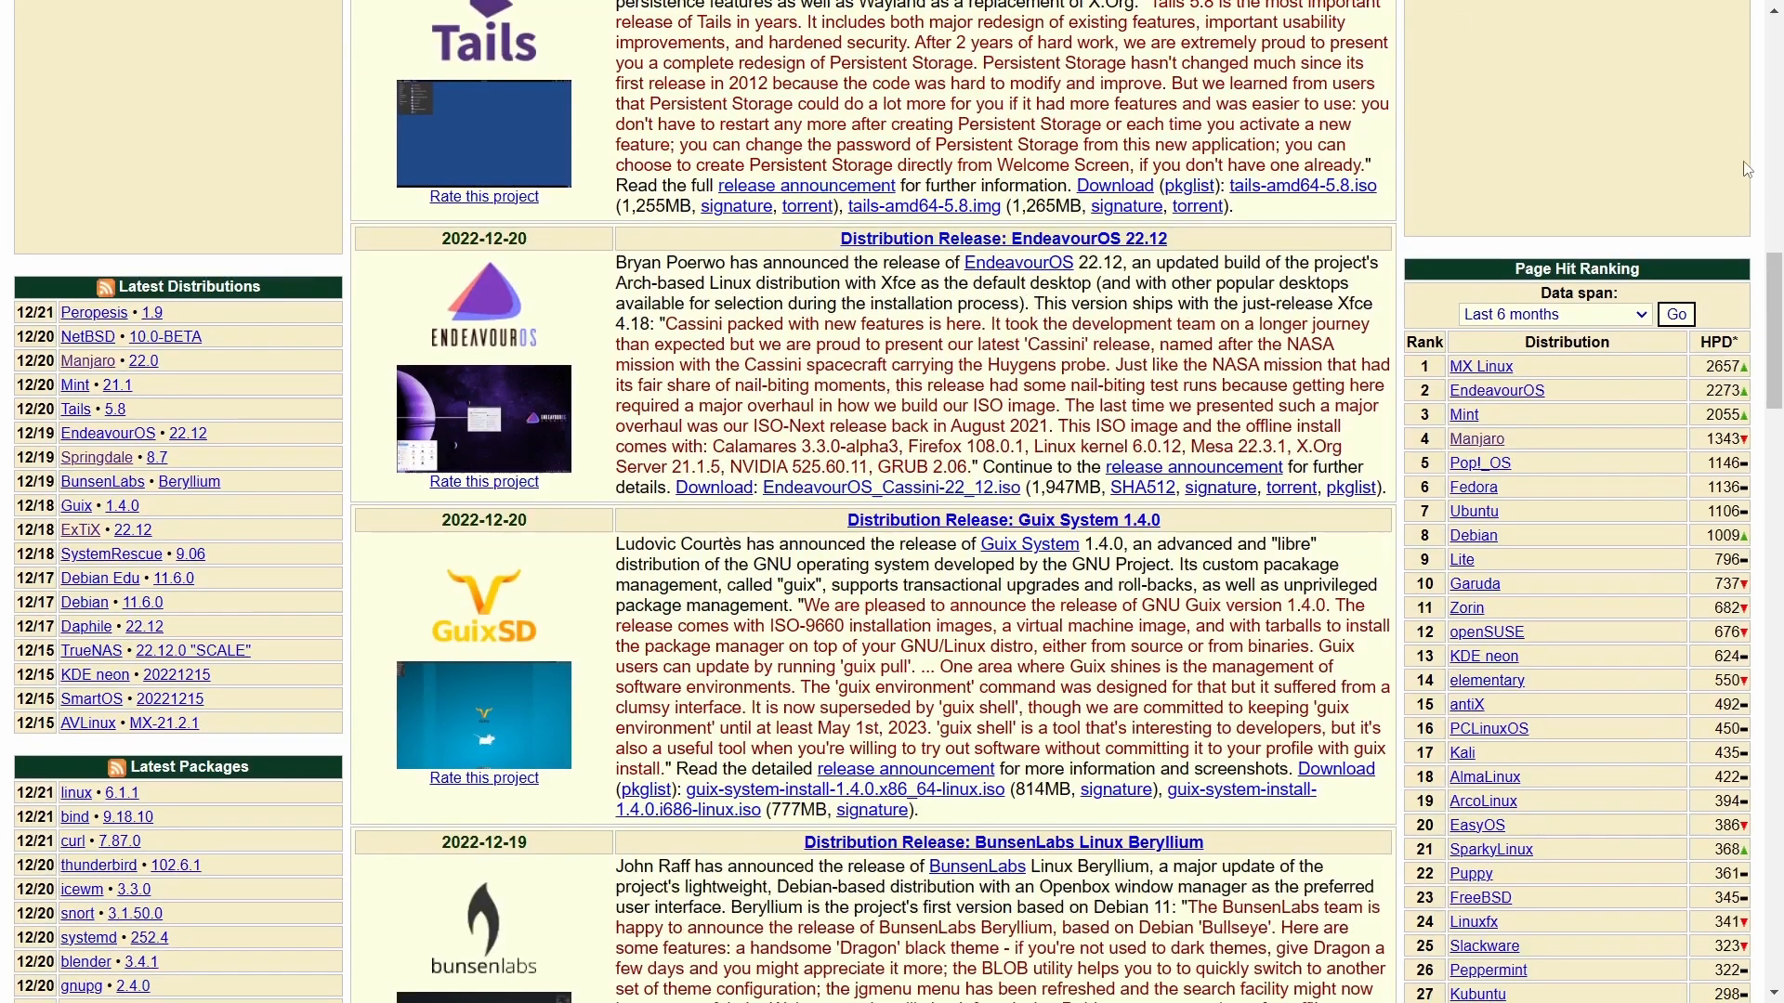
mouse_move(1294, 320)
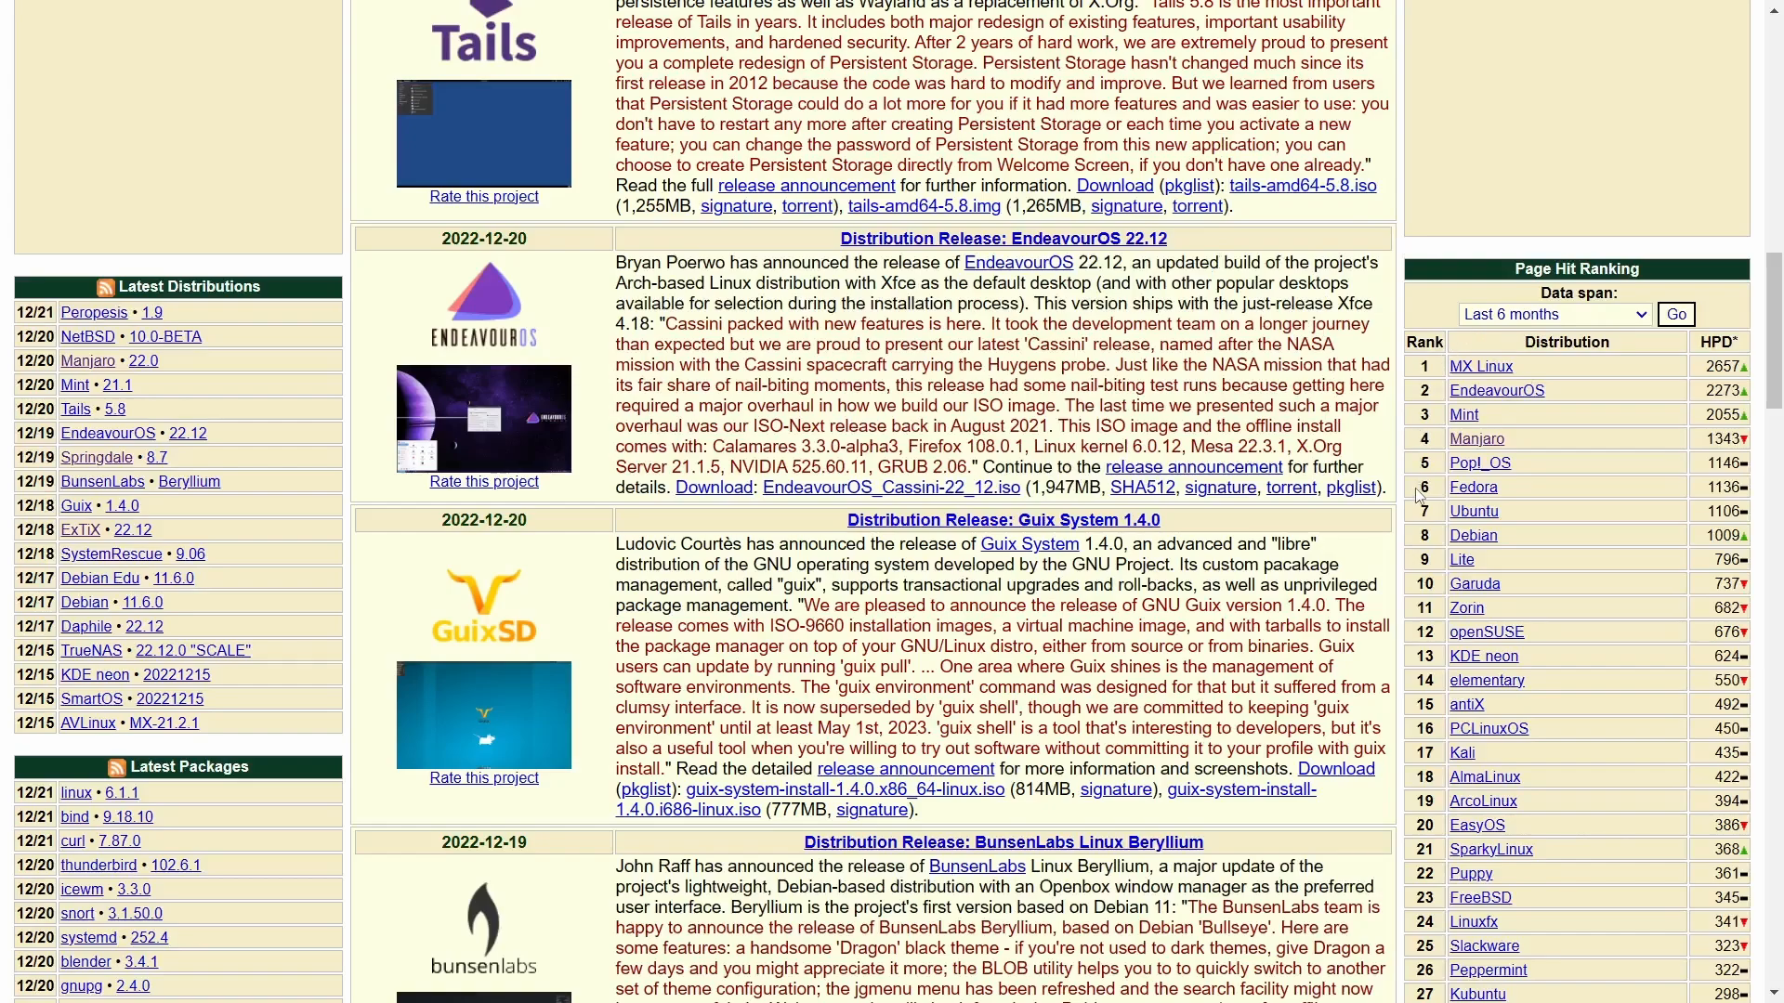
mouse_move(1521, 663)
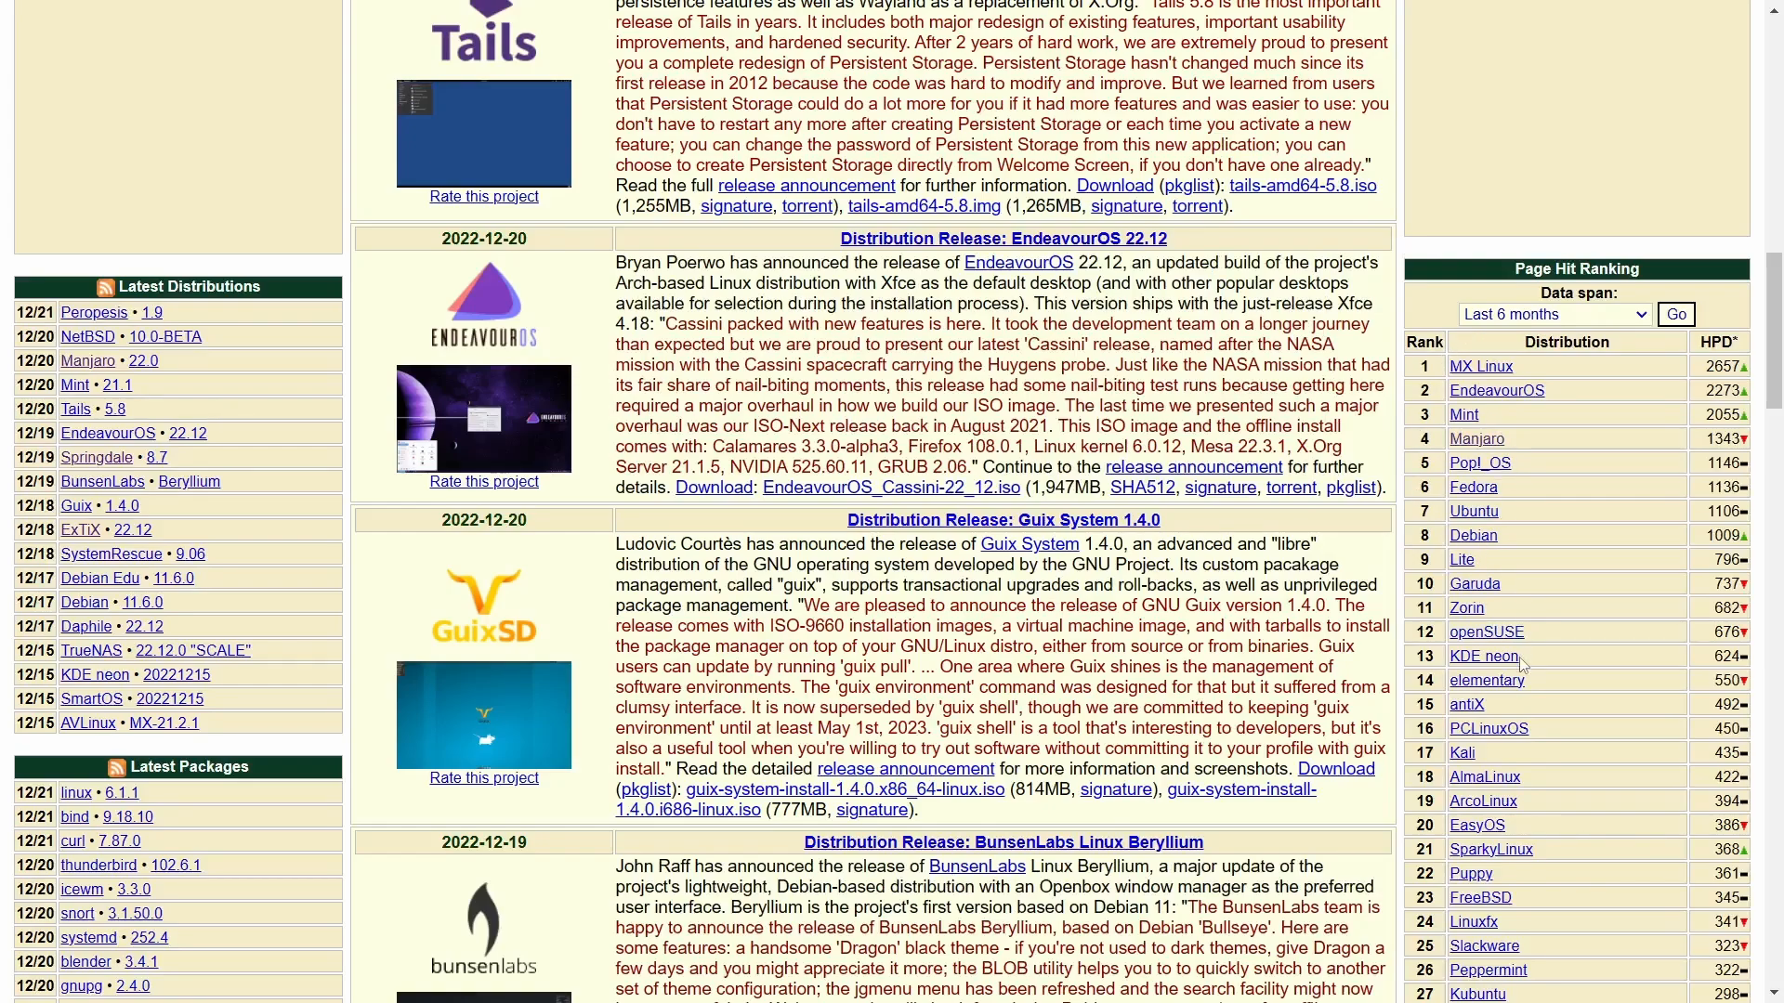
mouse_move(1550, 562)
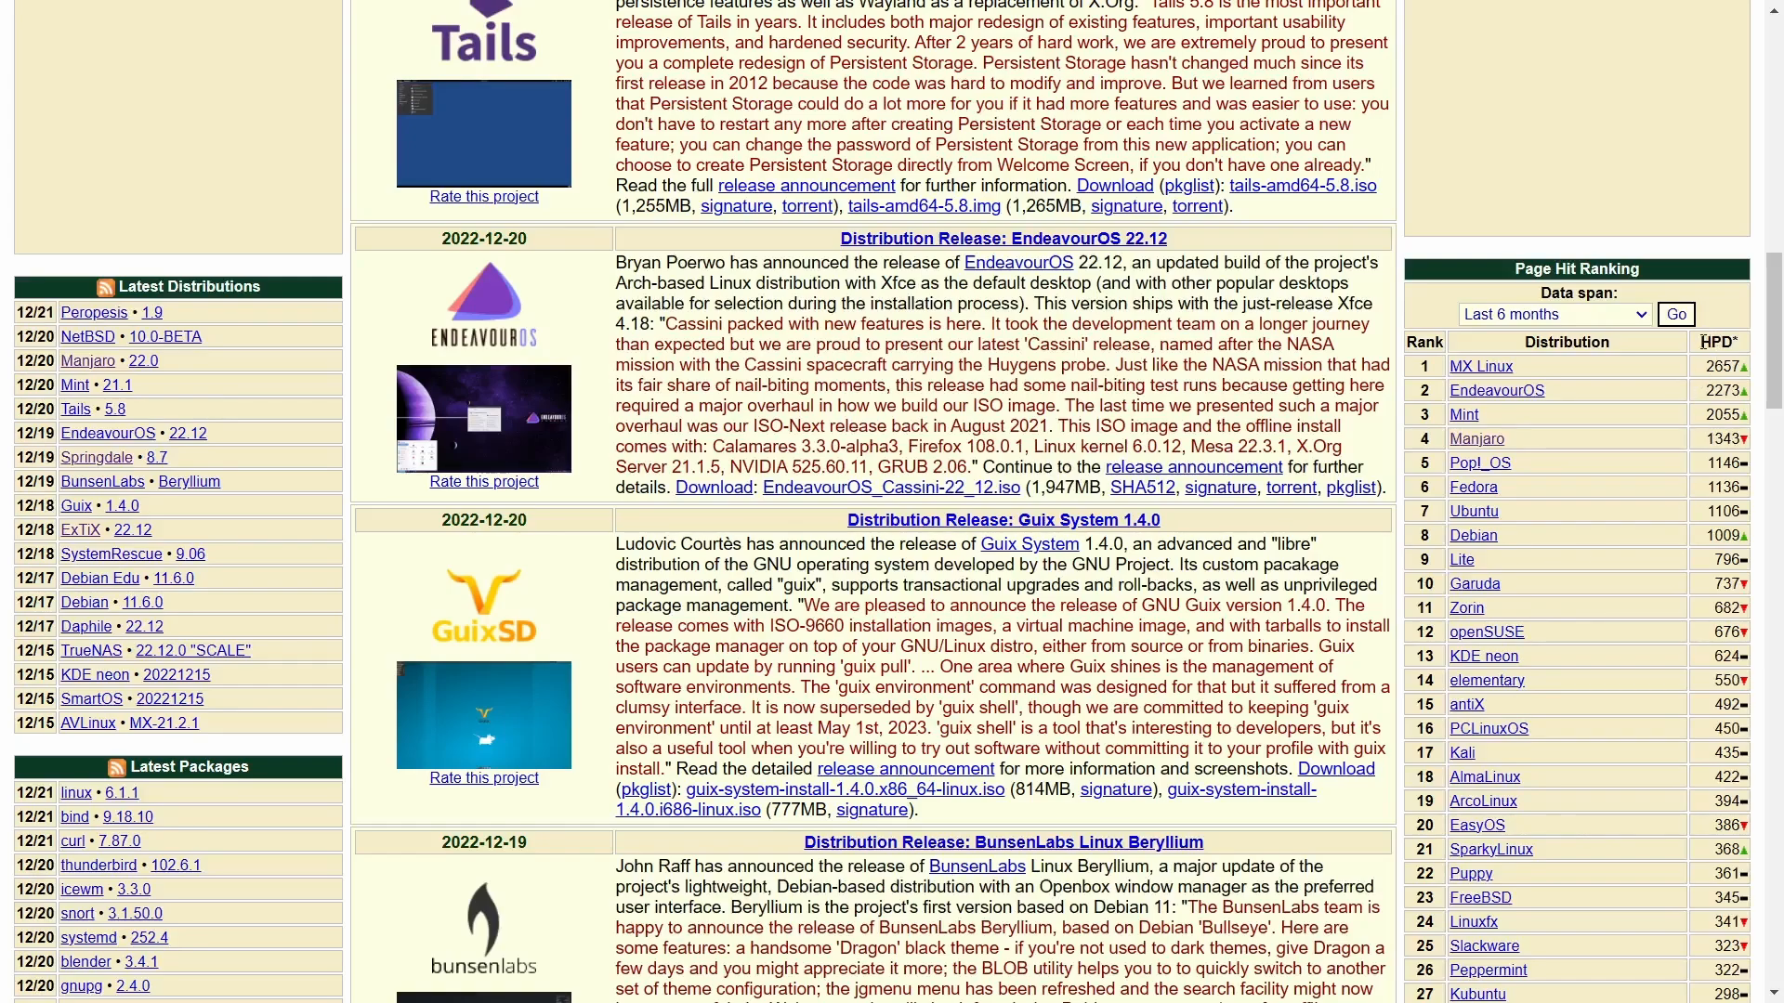
mouse_move(1496, 368)
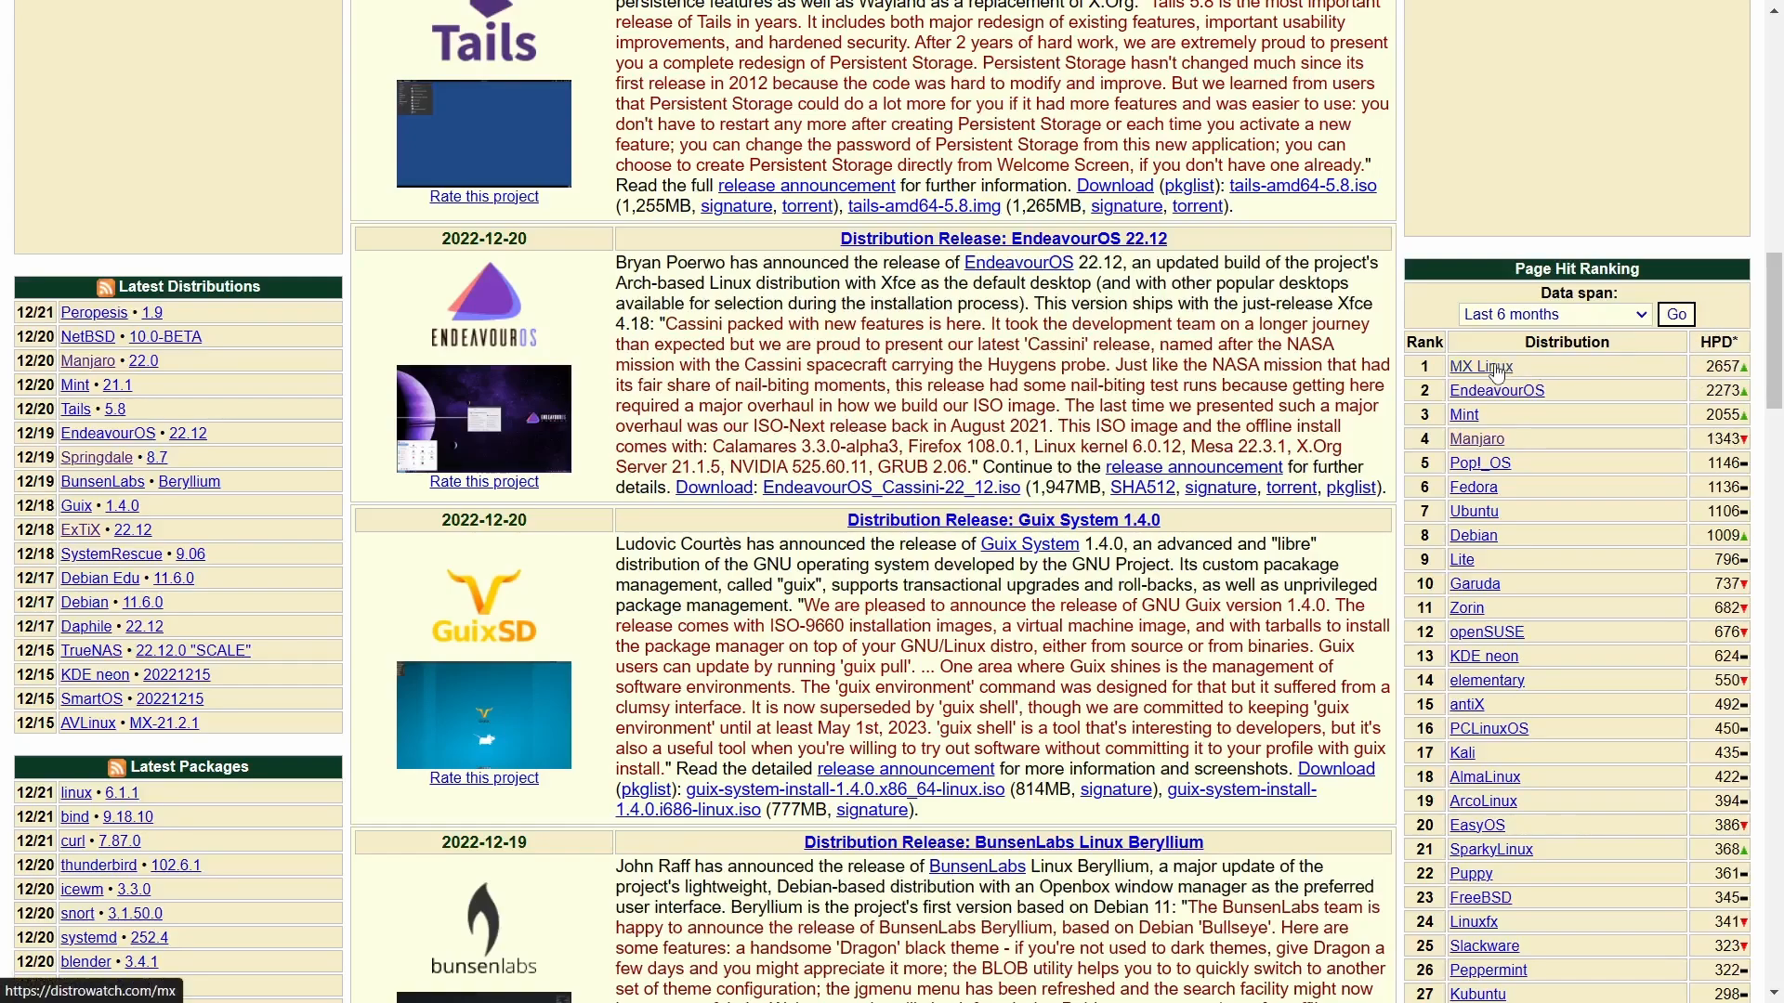
mouse_move(1498, 372)
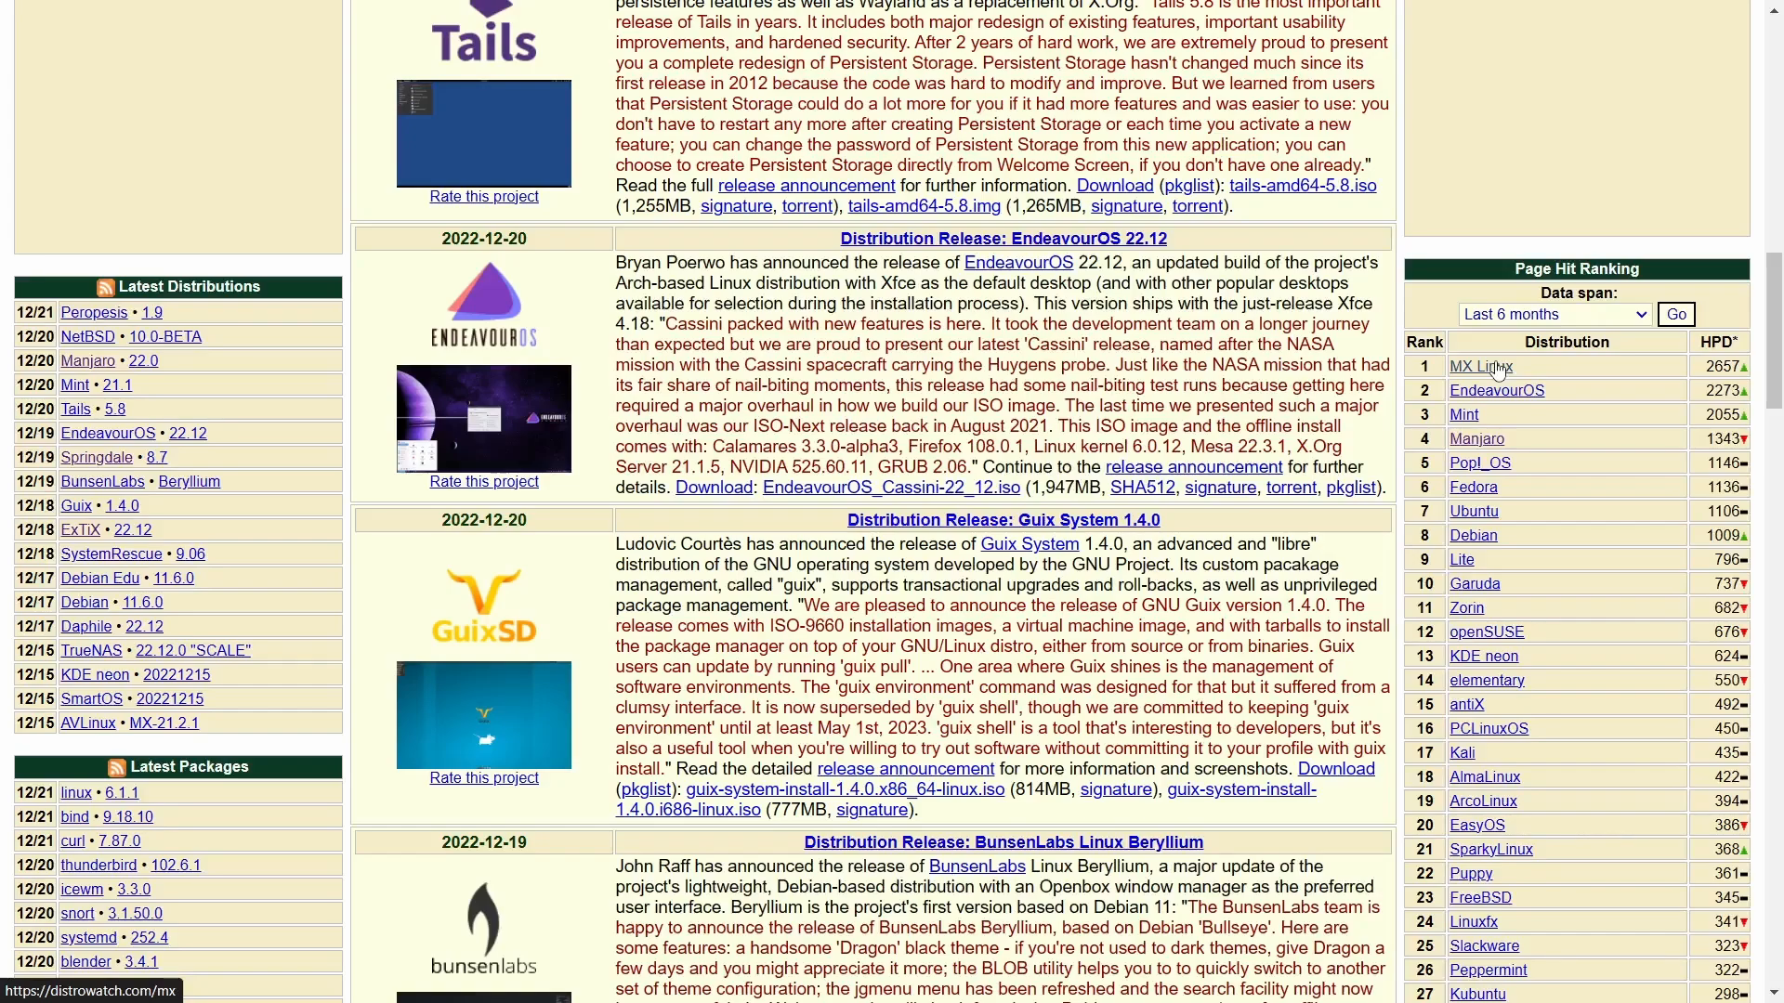
mouse_move(1477, 439)
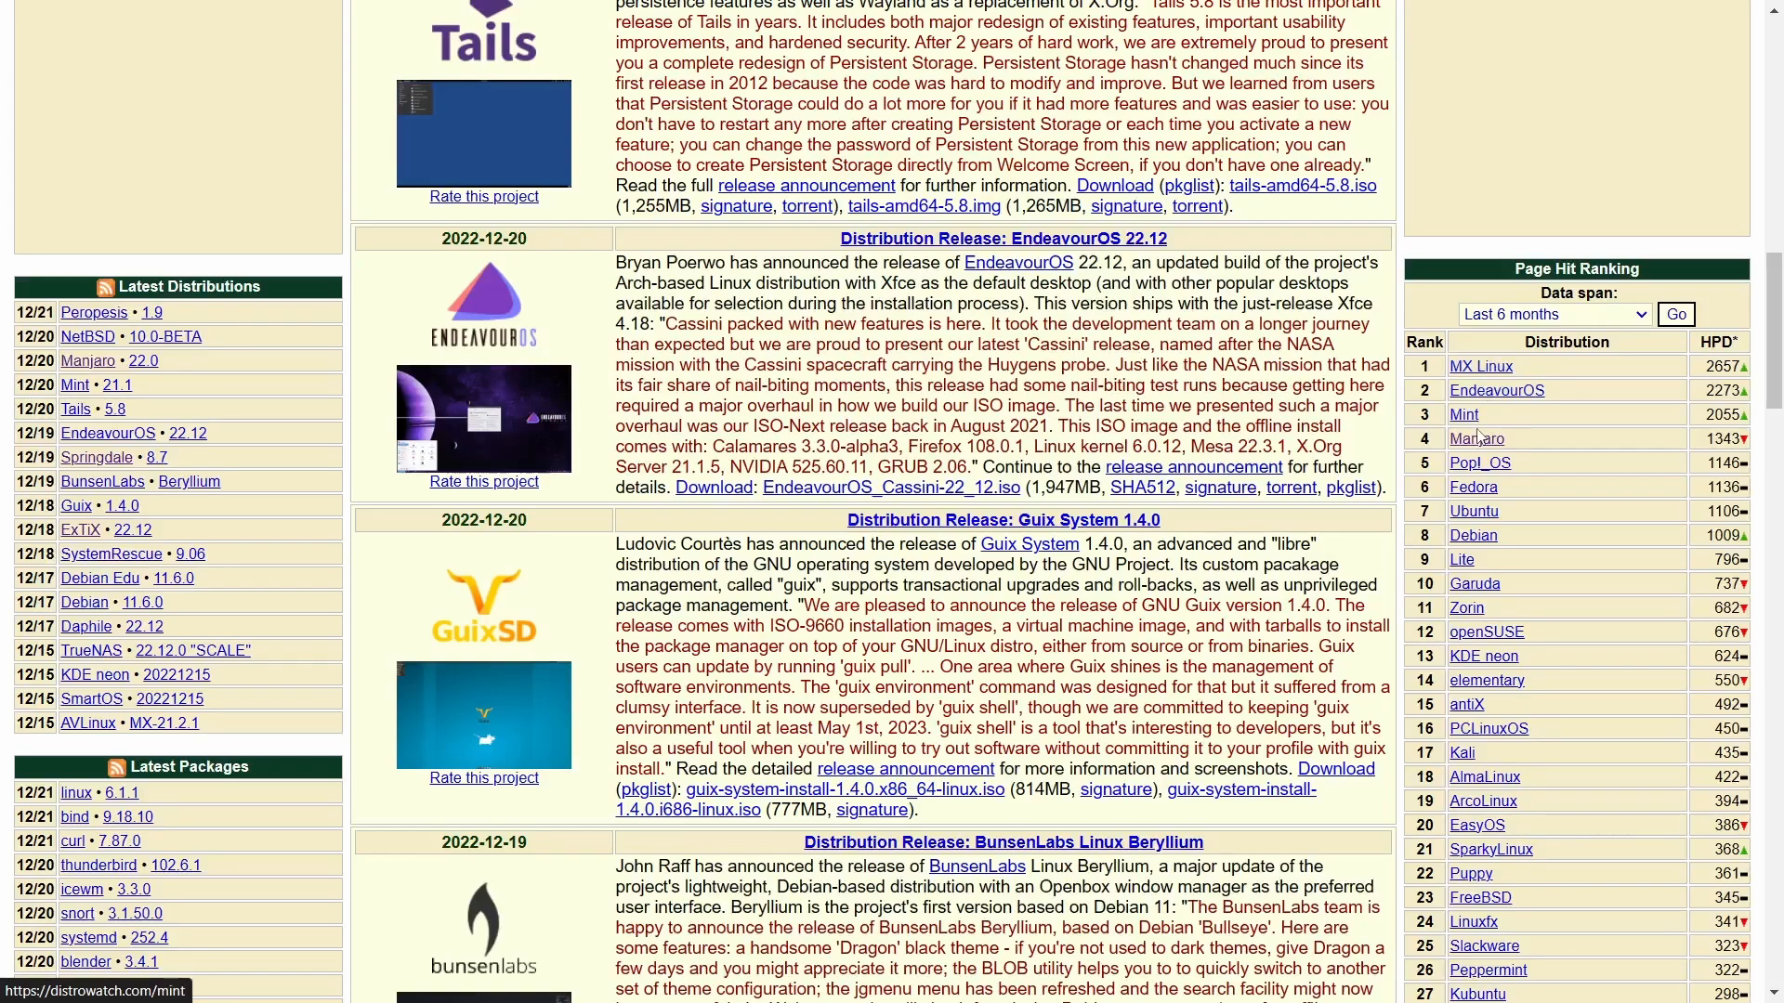
scroll("down", 3)
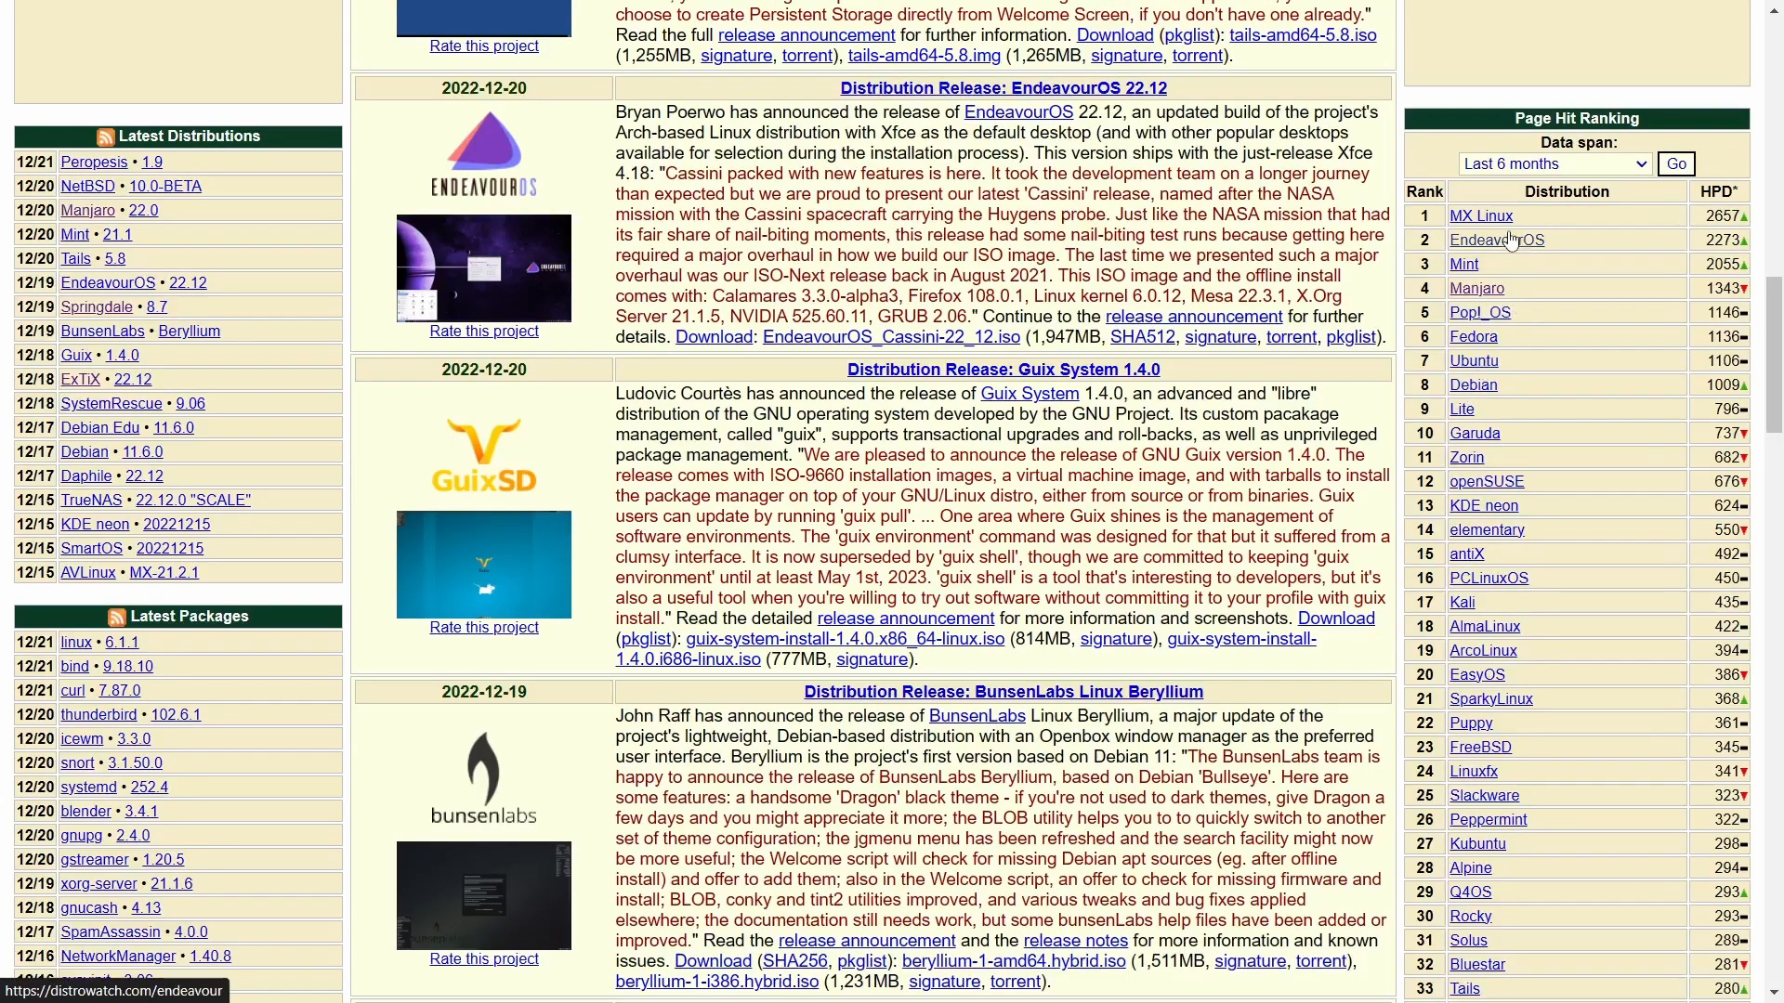
mouse_move(1480, 271)
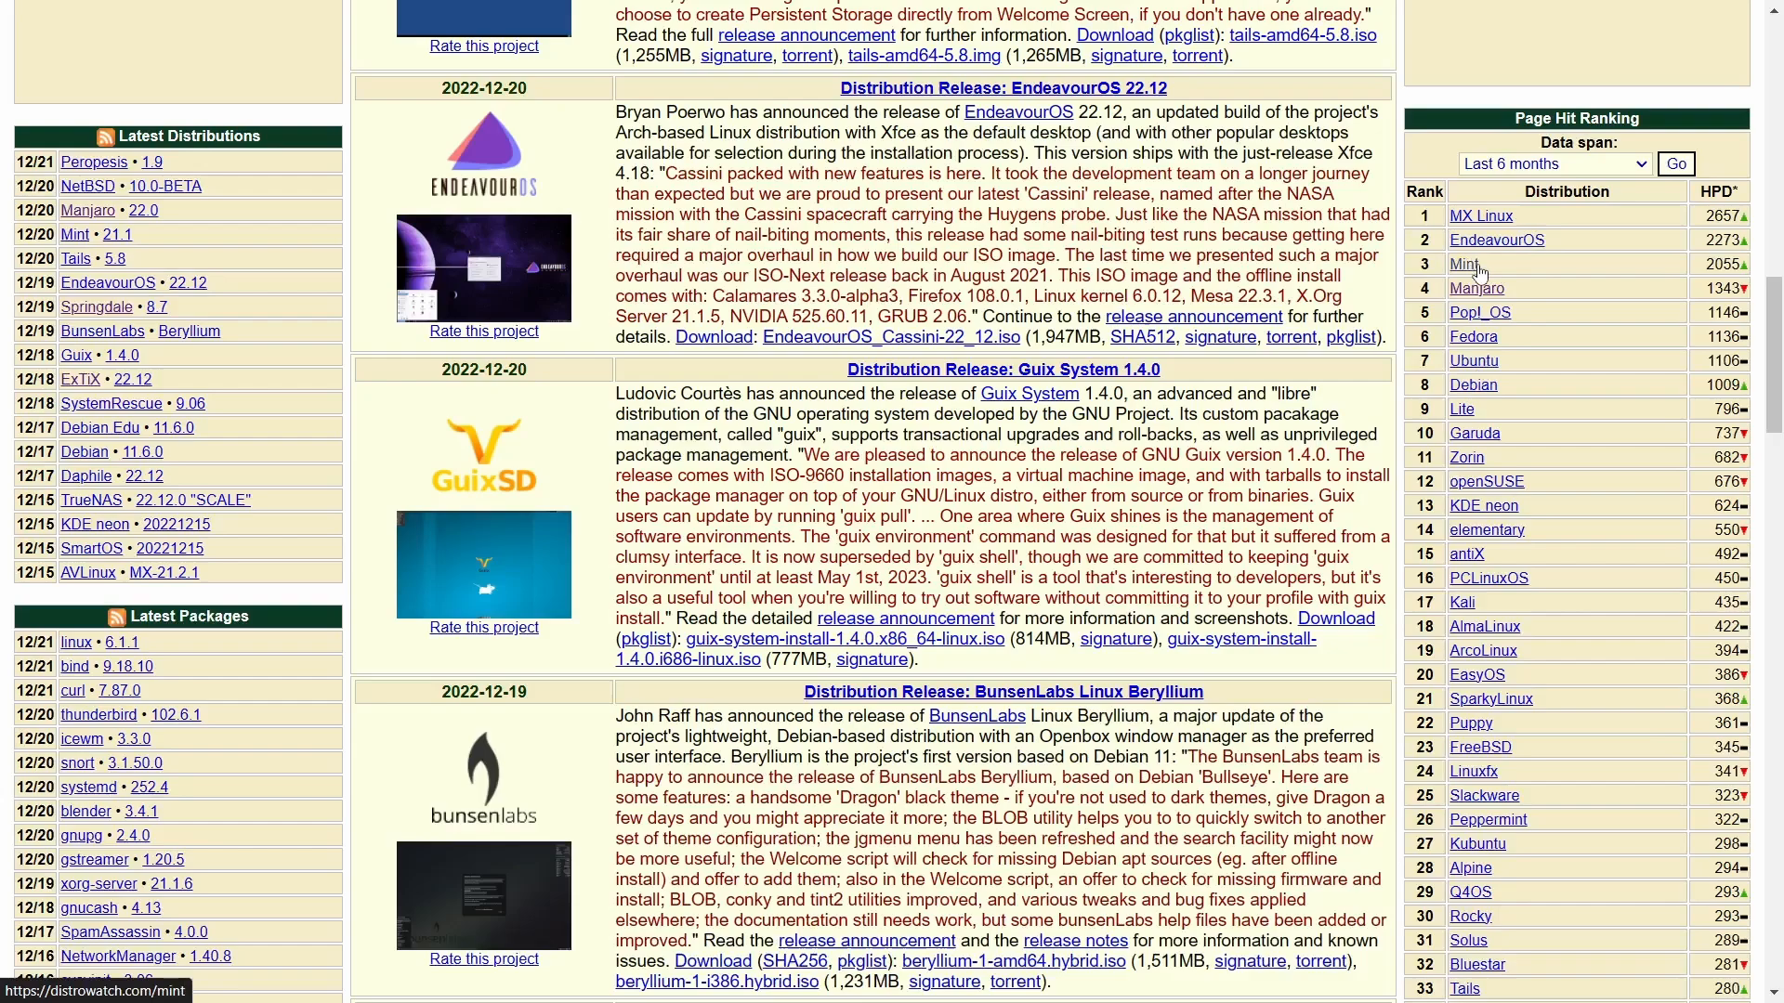
mouse_move(1454, 320)
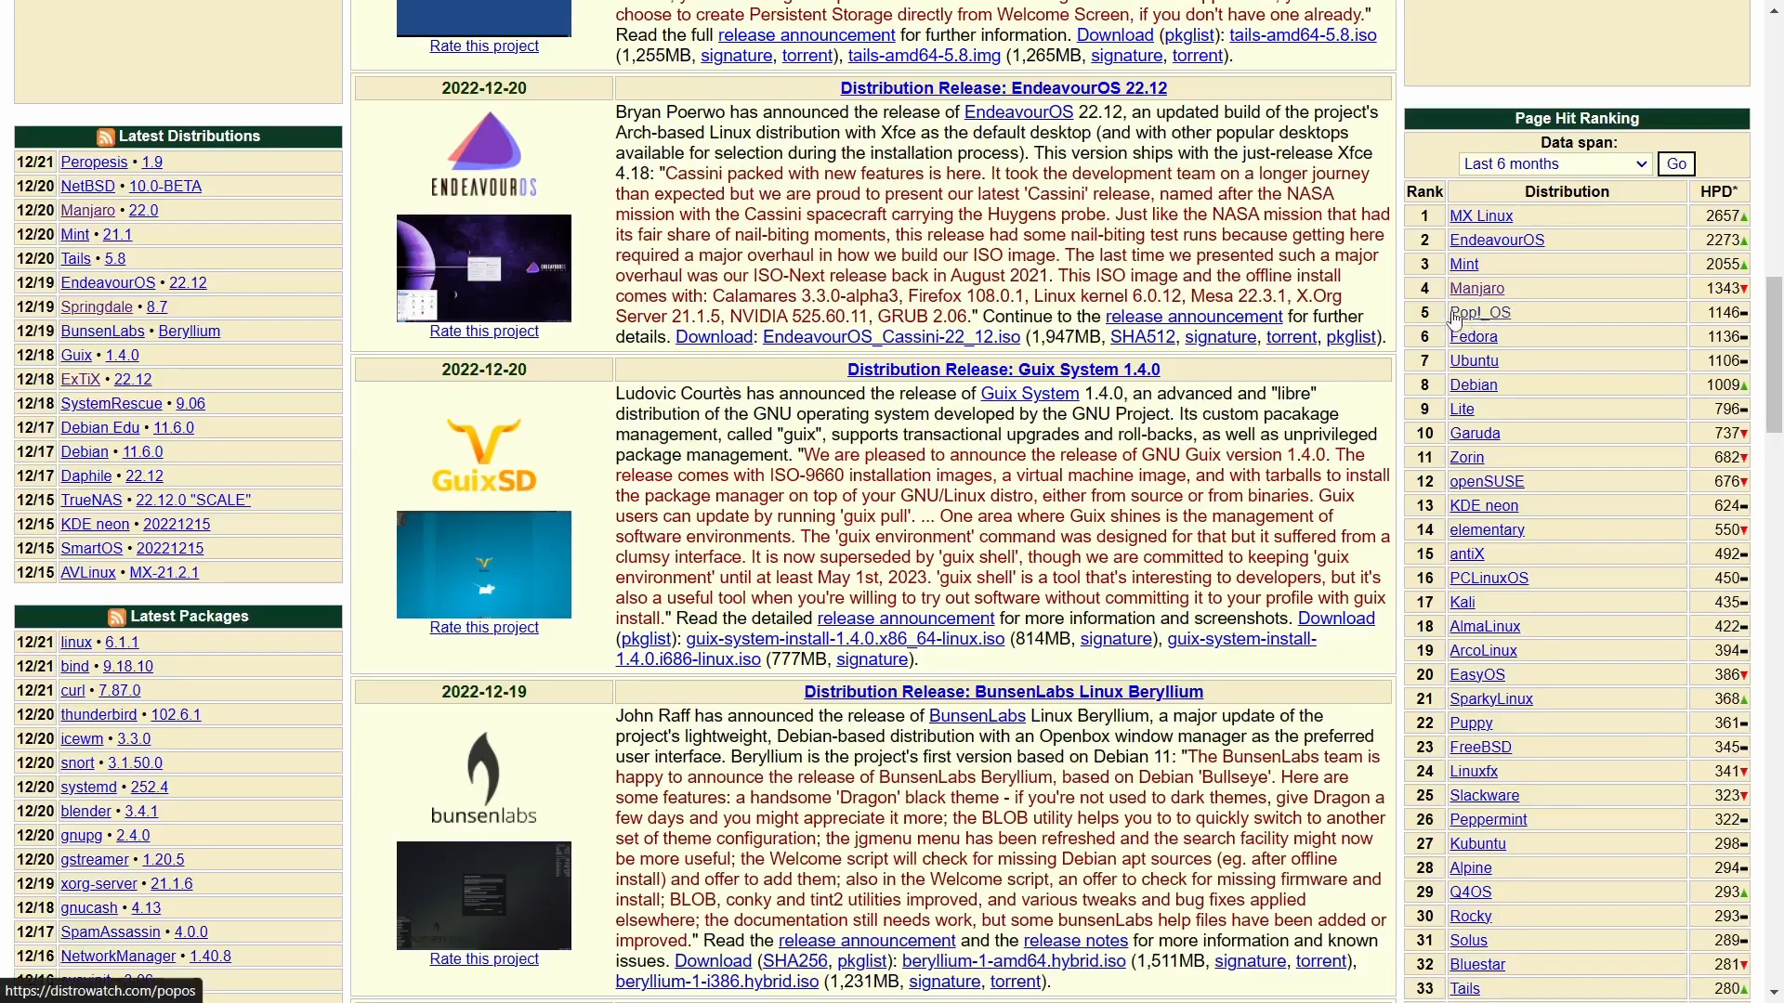
mouse_move(1513, 433)
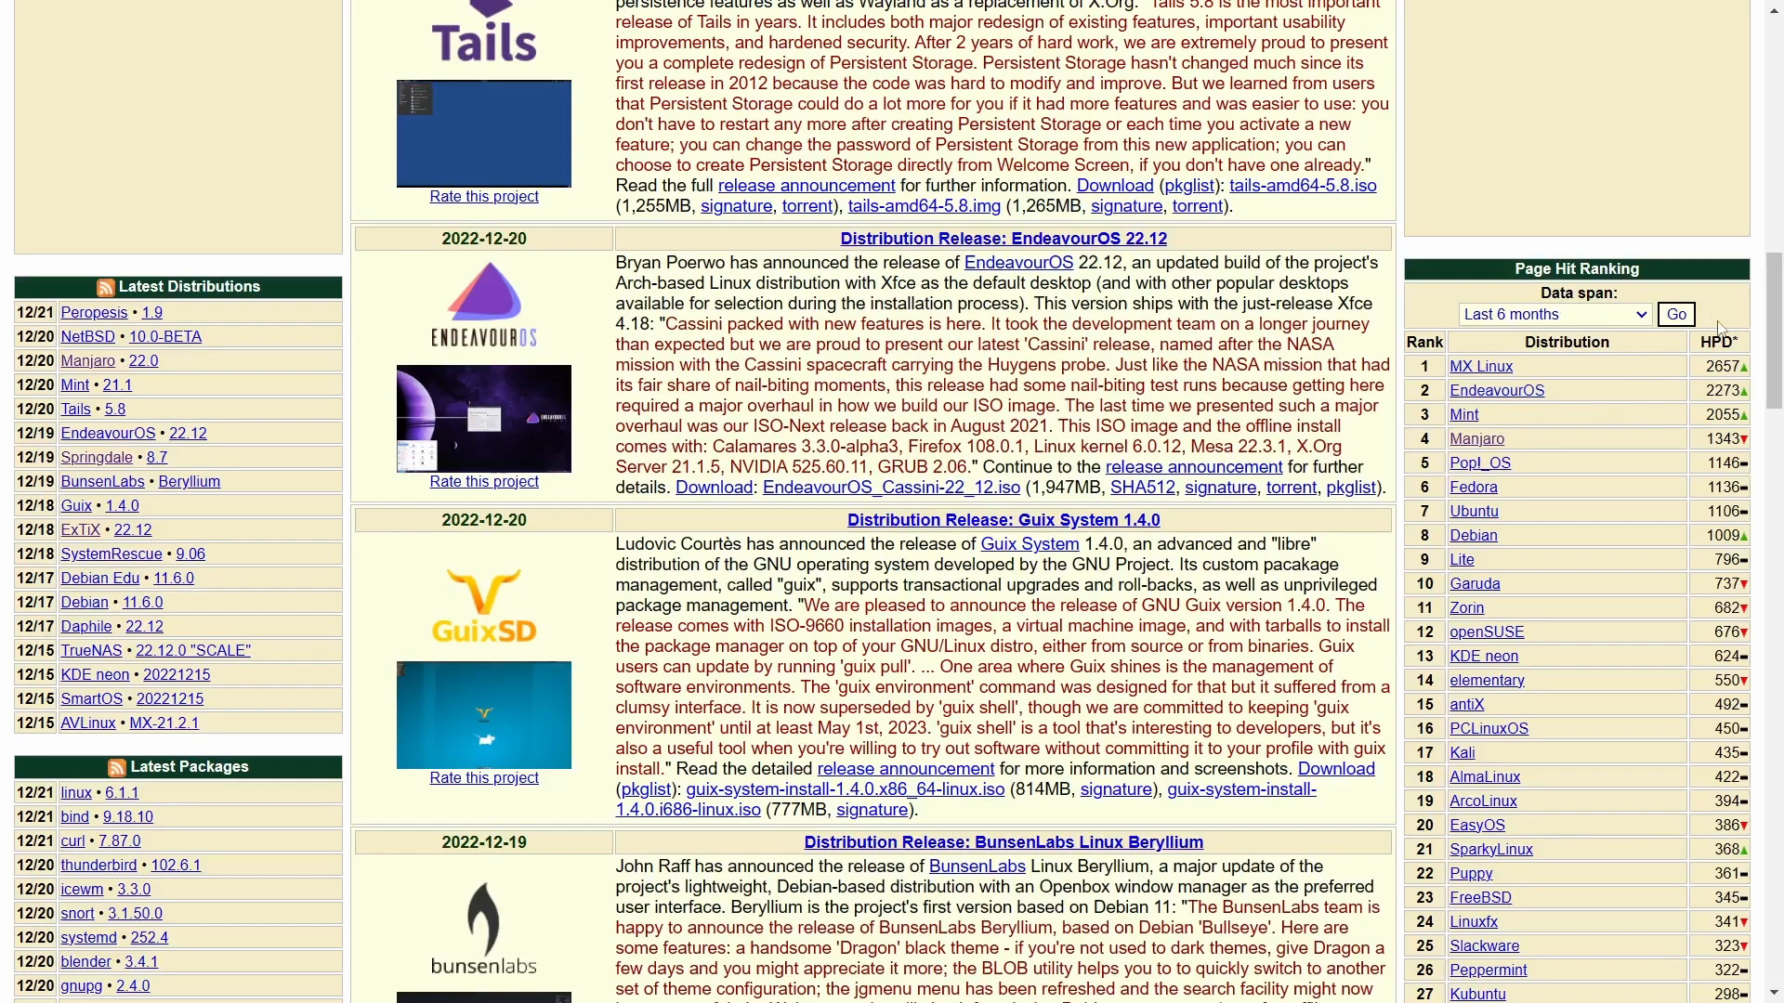
mouse_move(1580, 371)
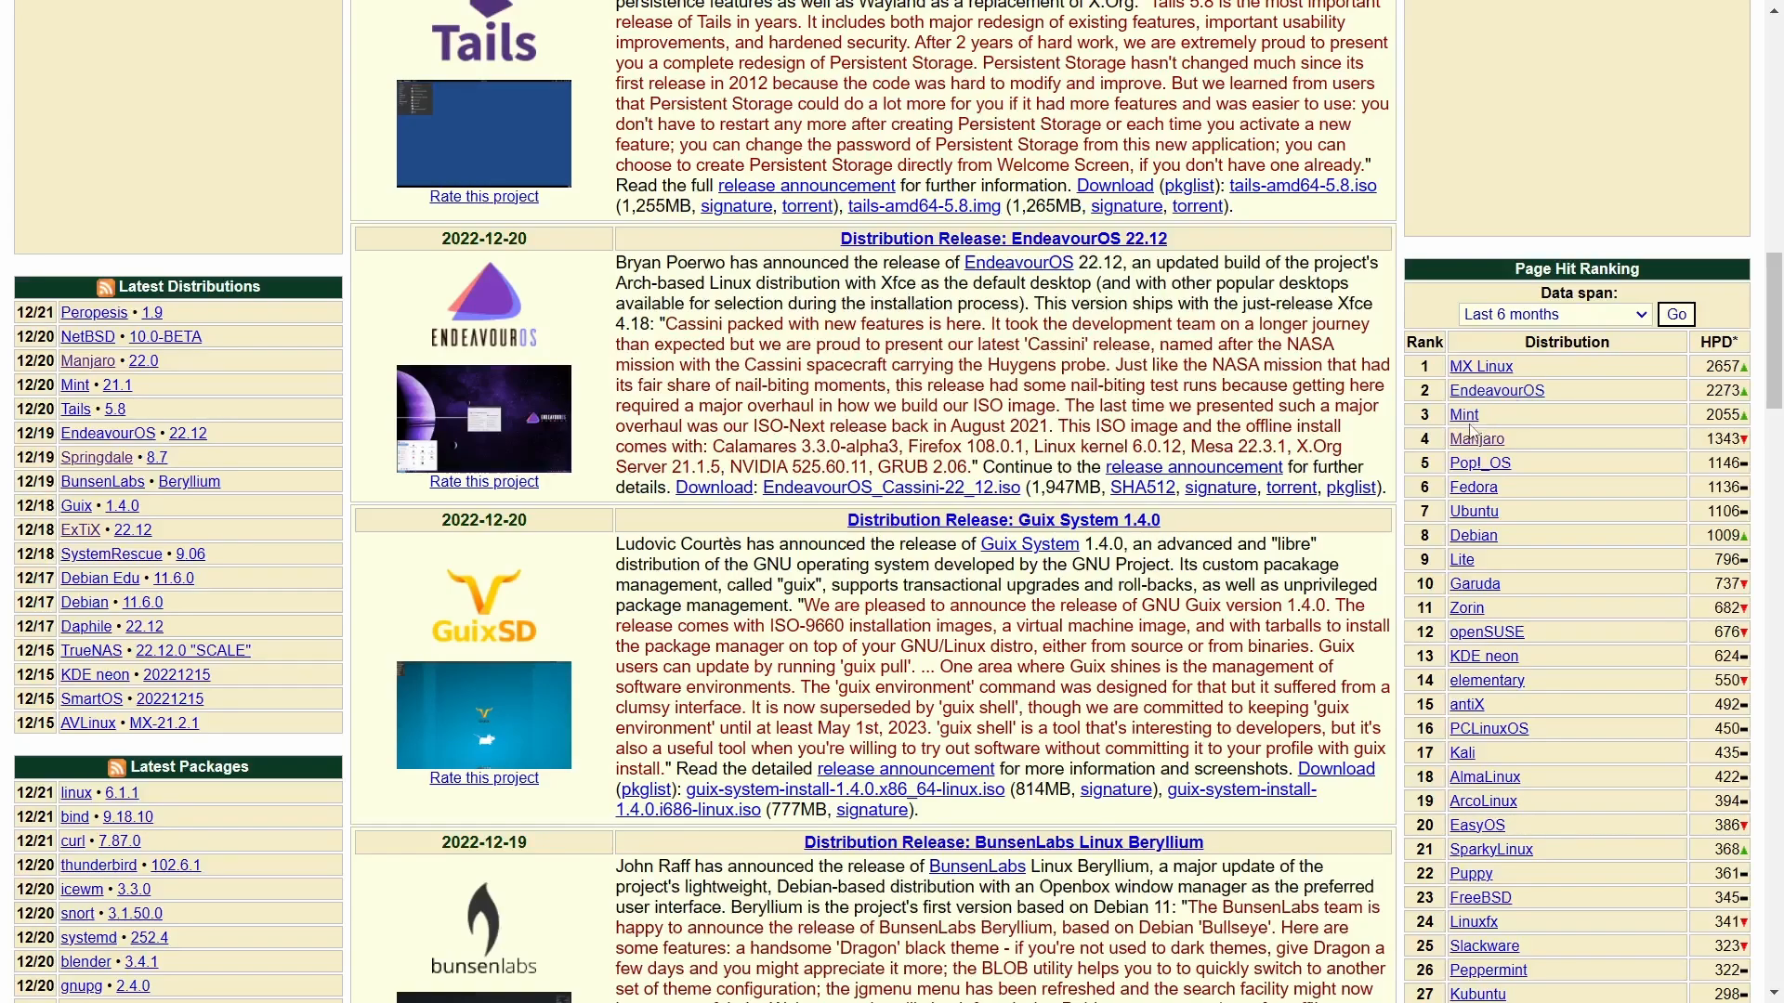
scroll("up", 3)
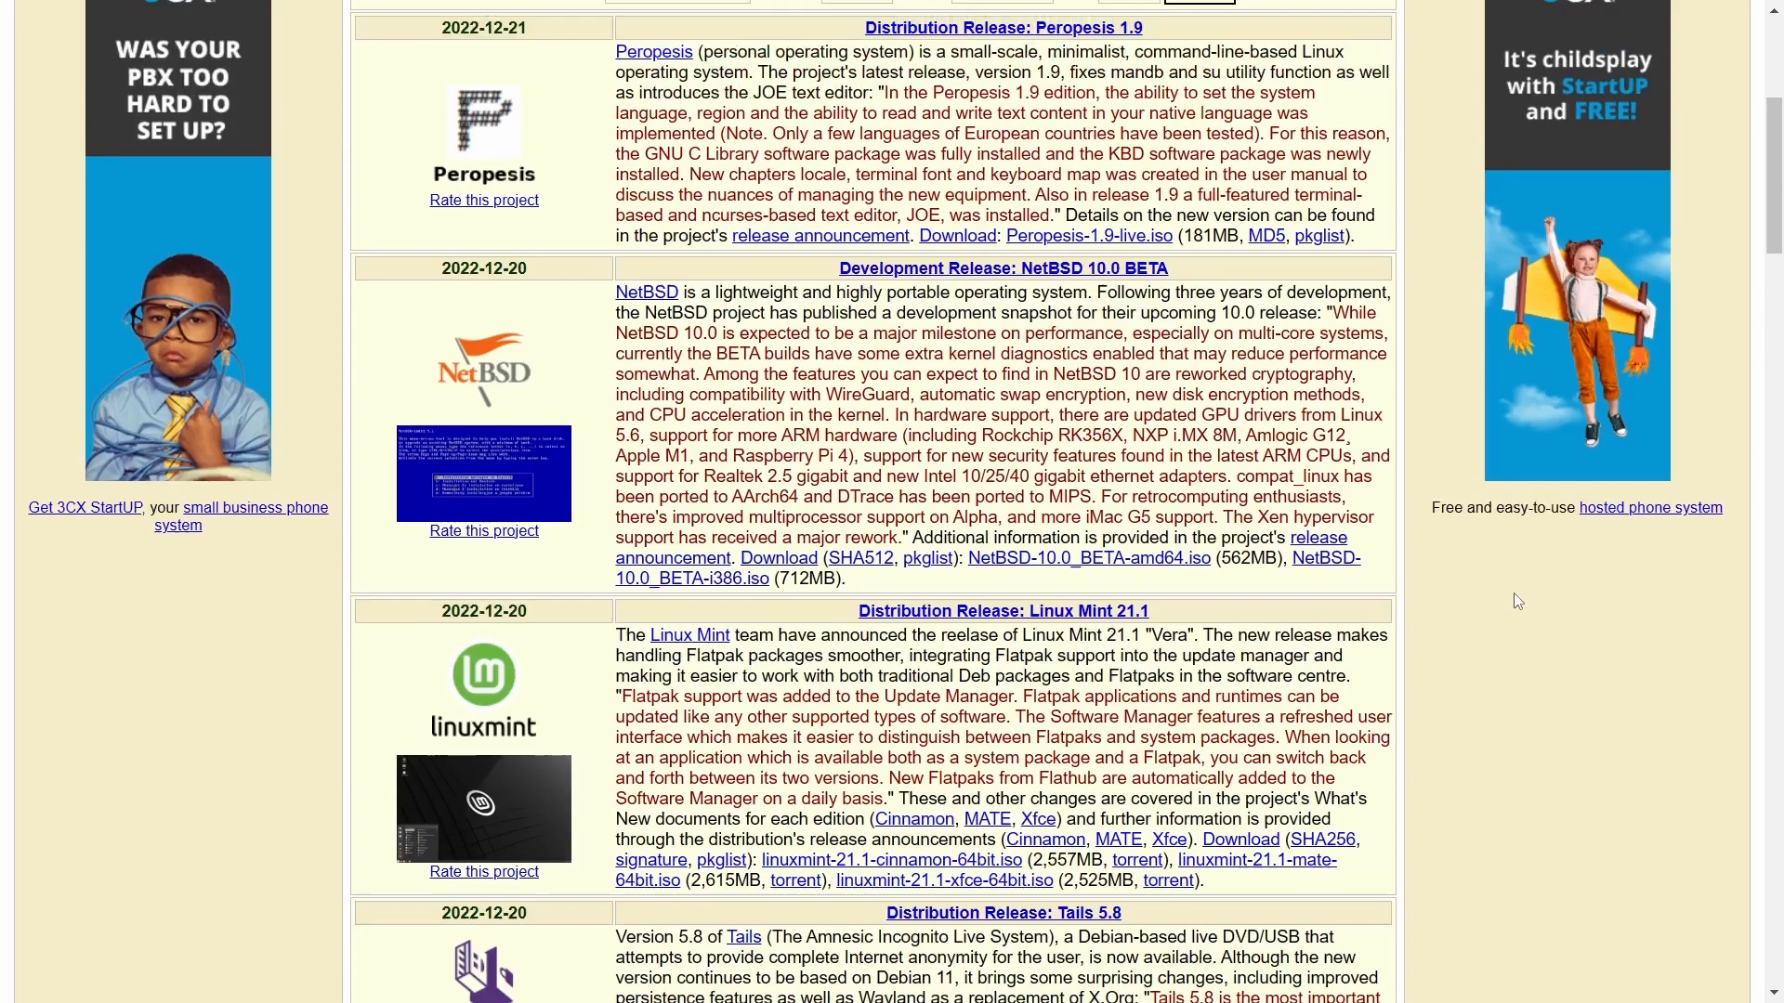
scroll("up", 3)
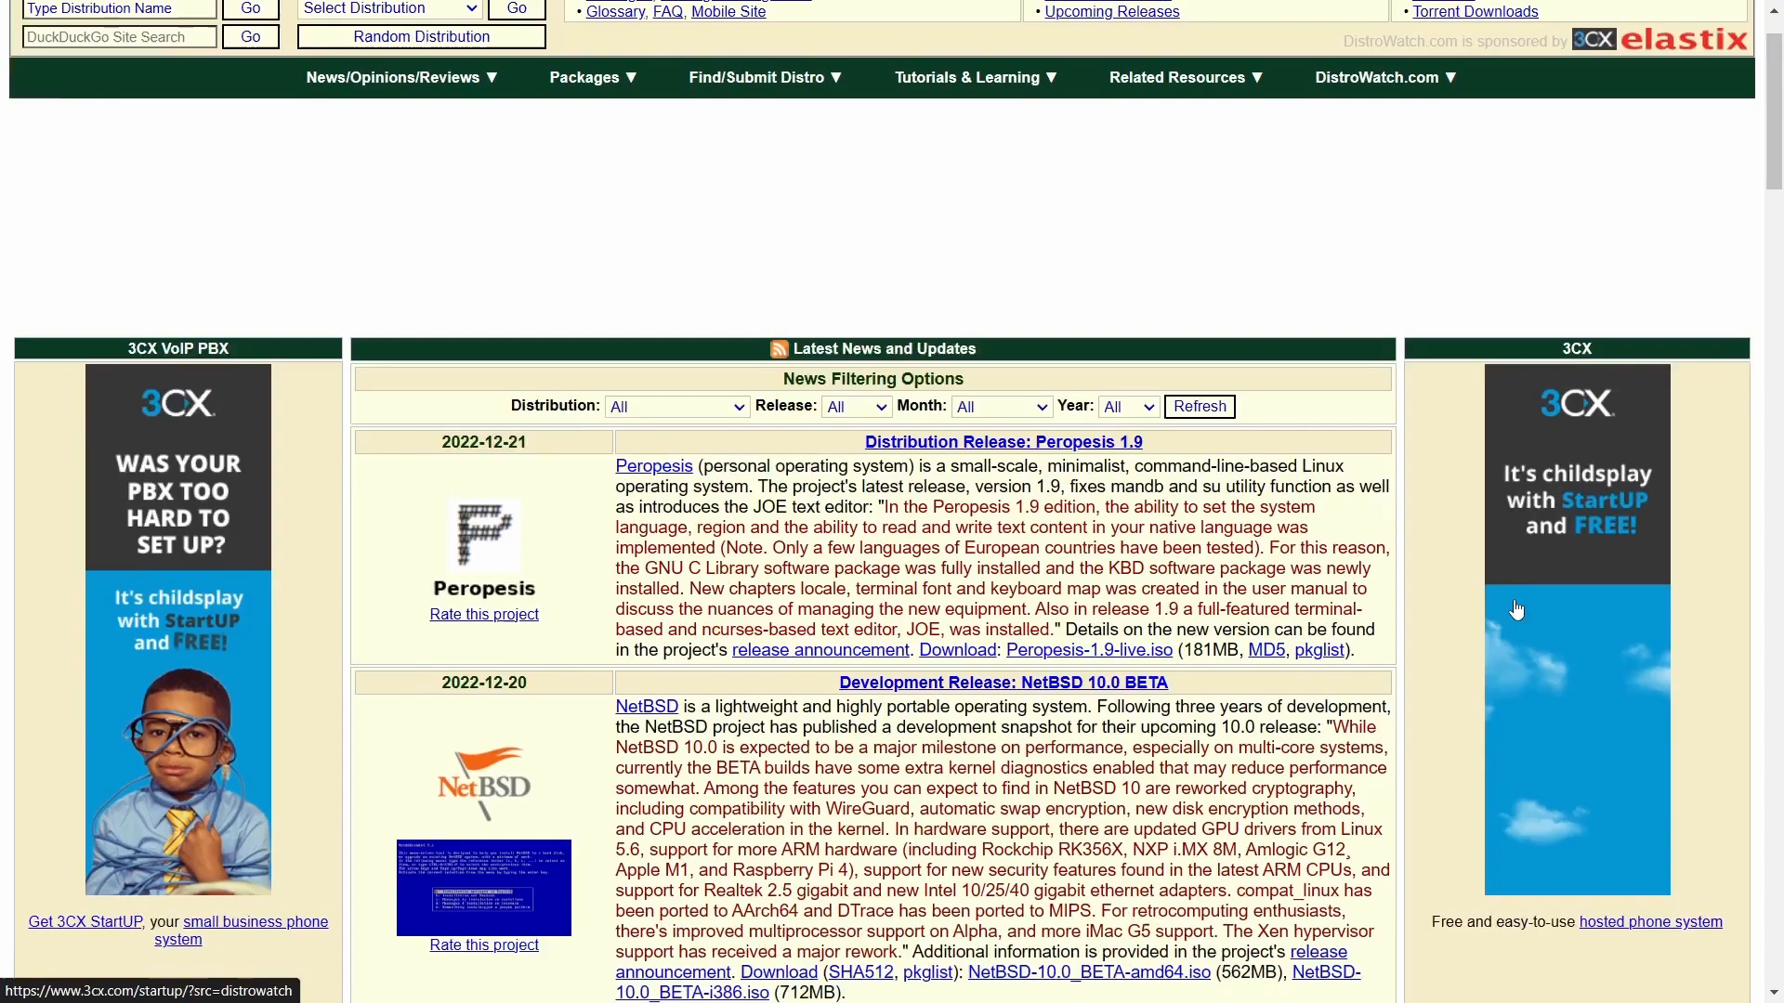
scroll("down", 3)
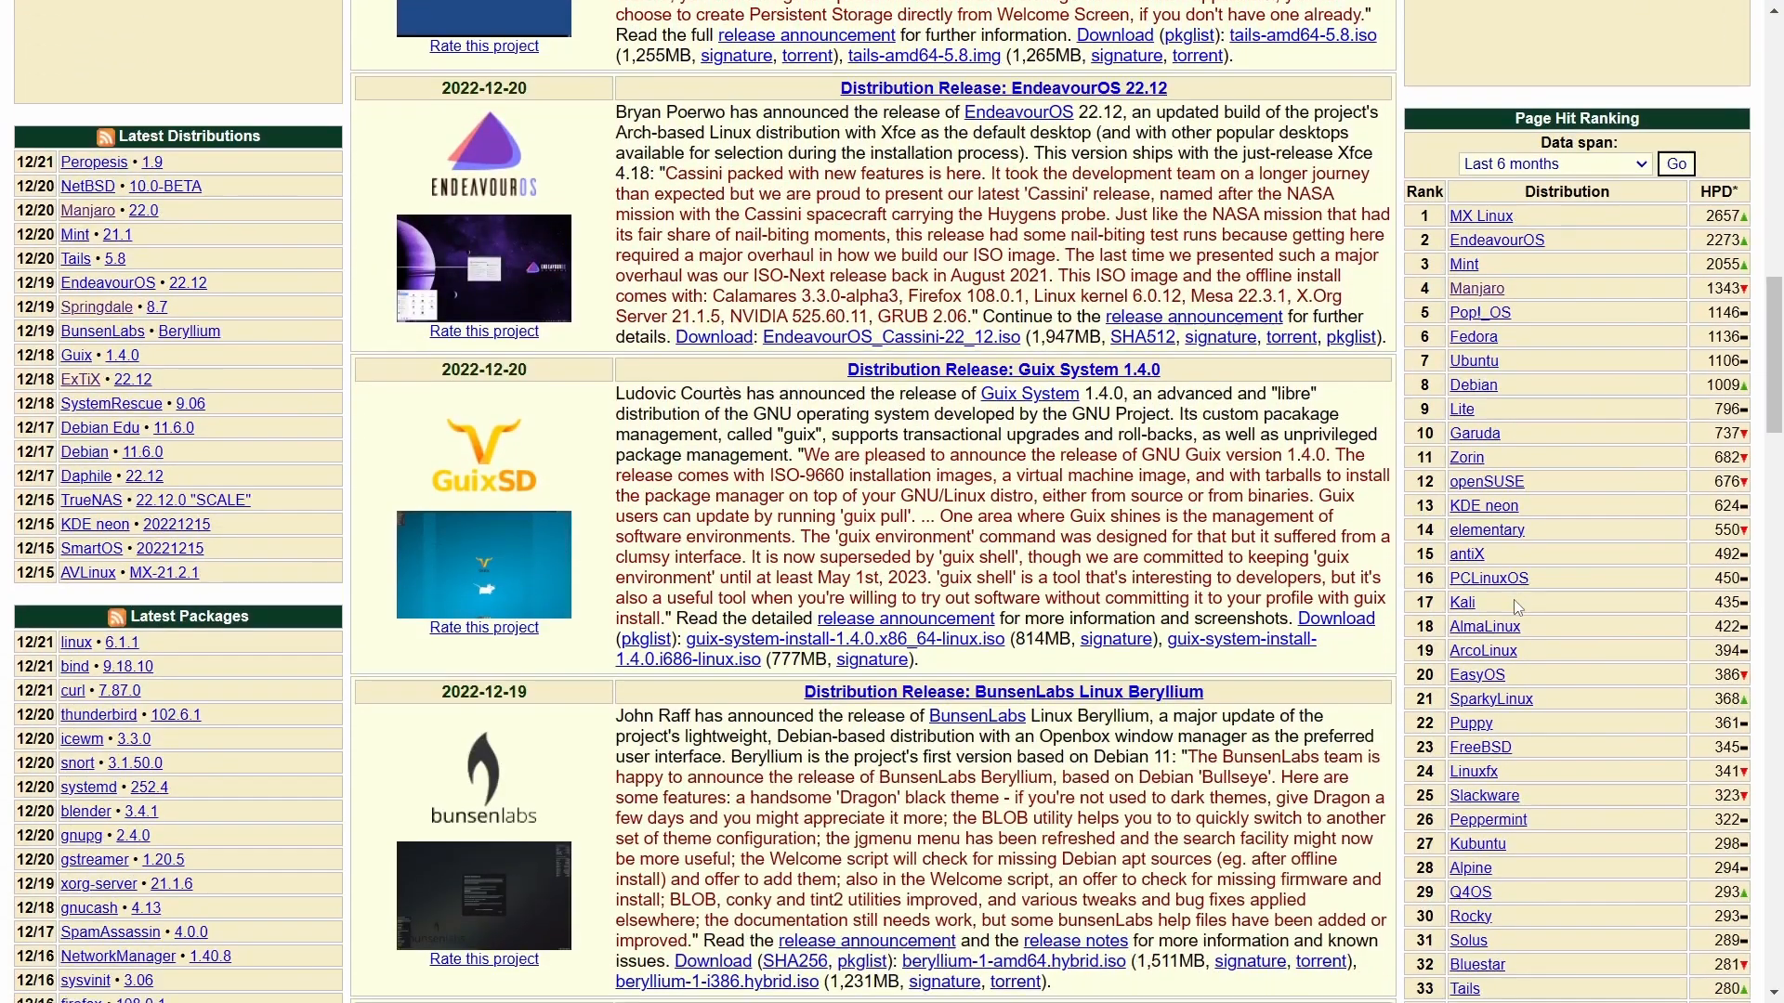
scroll("down", 3)
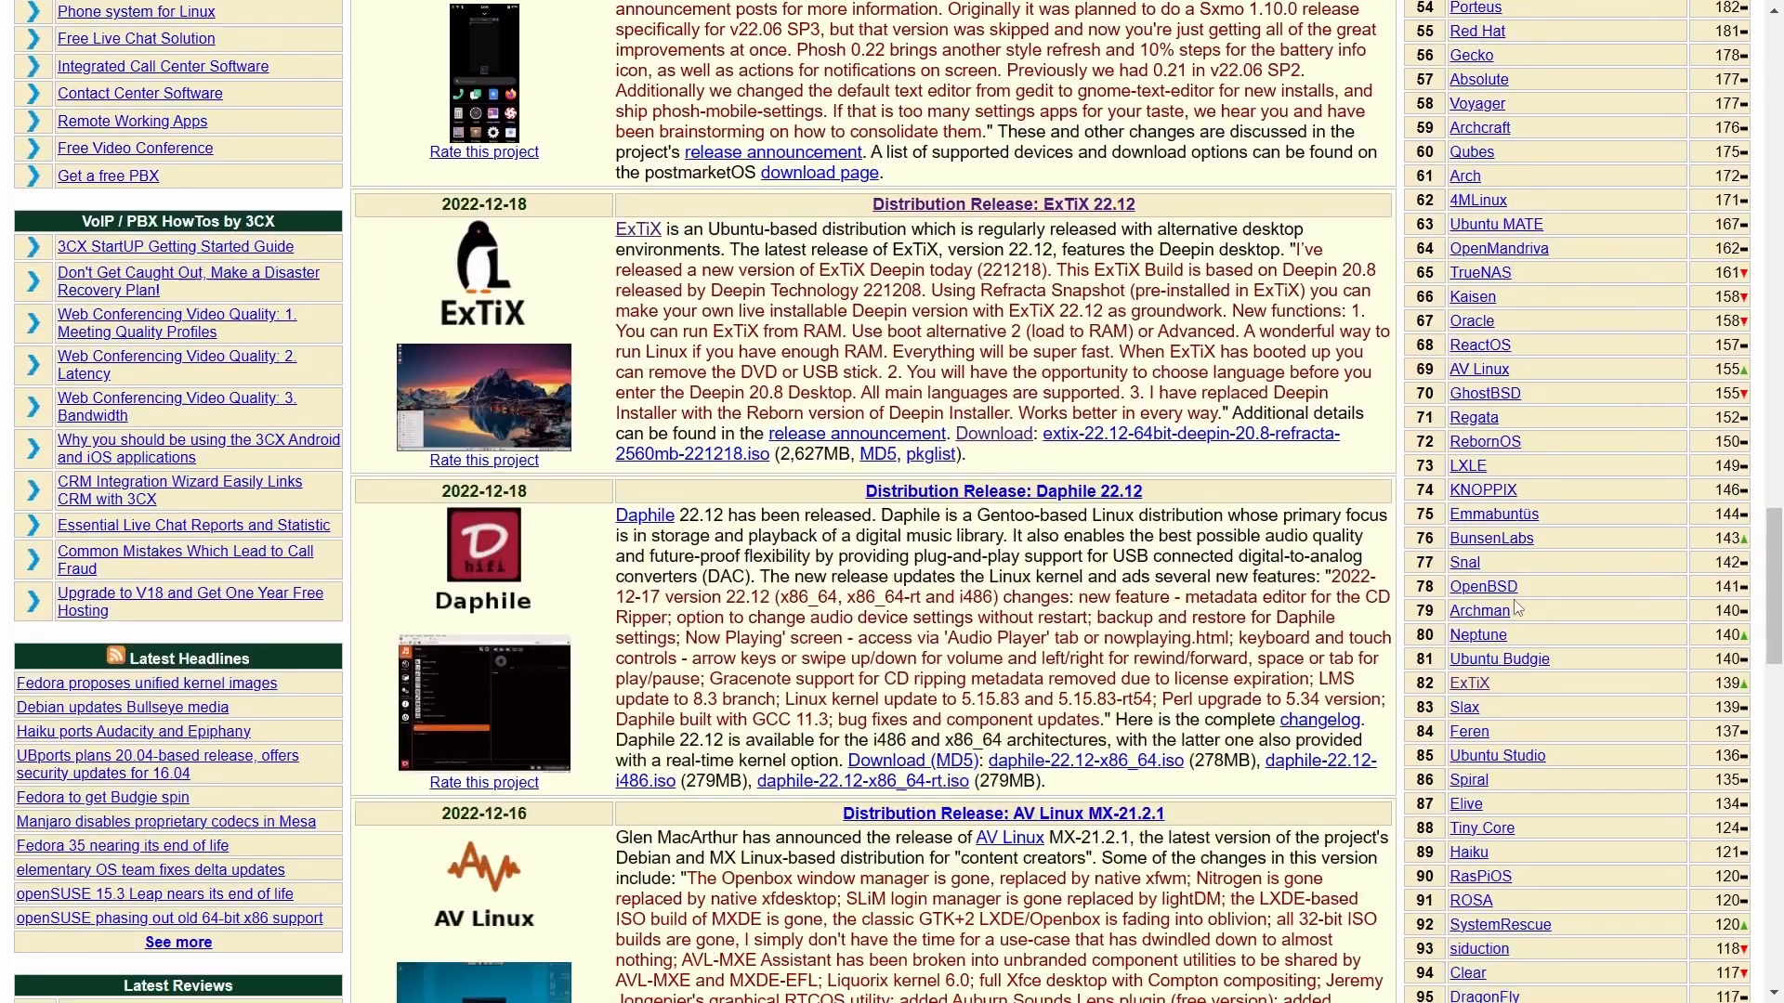
scroll("down", 3)
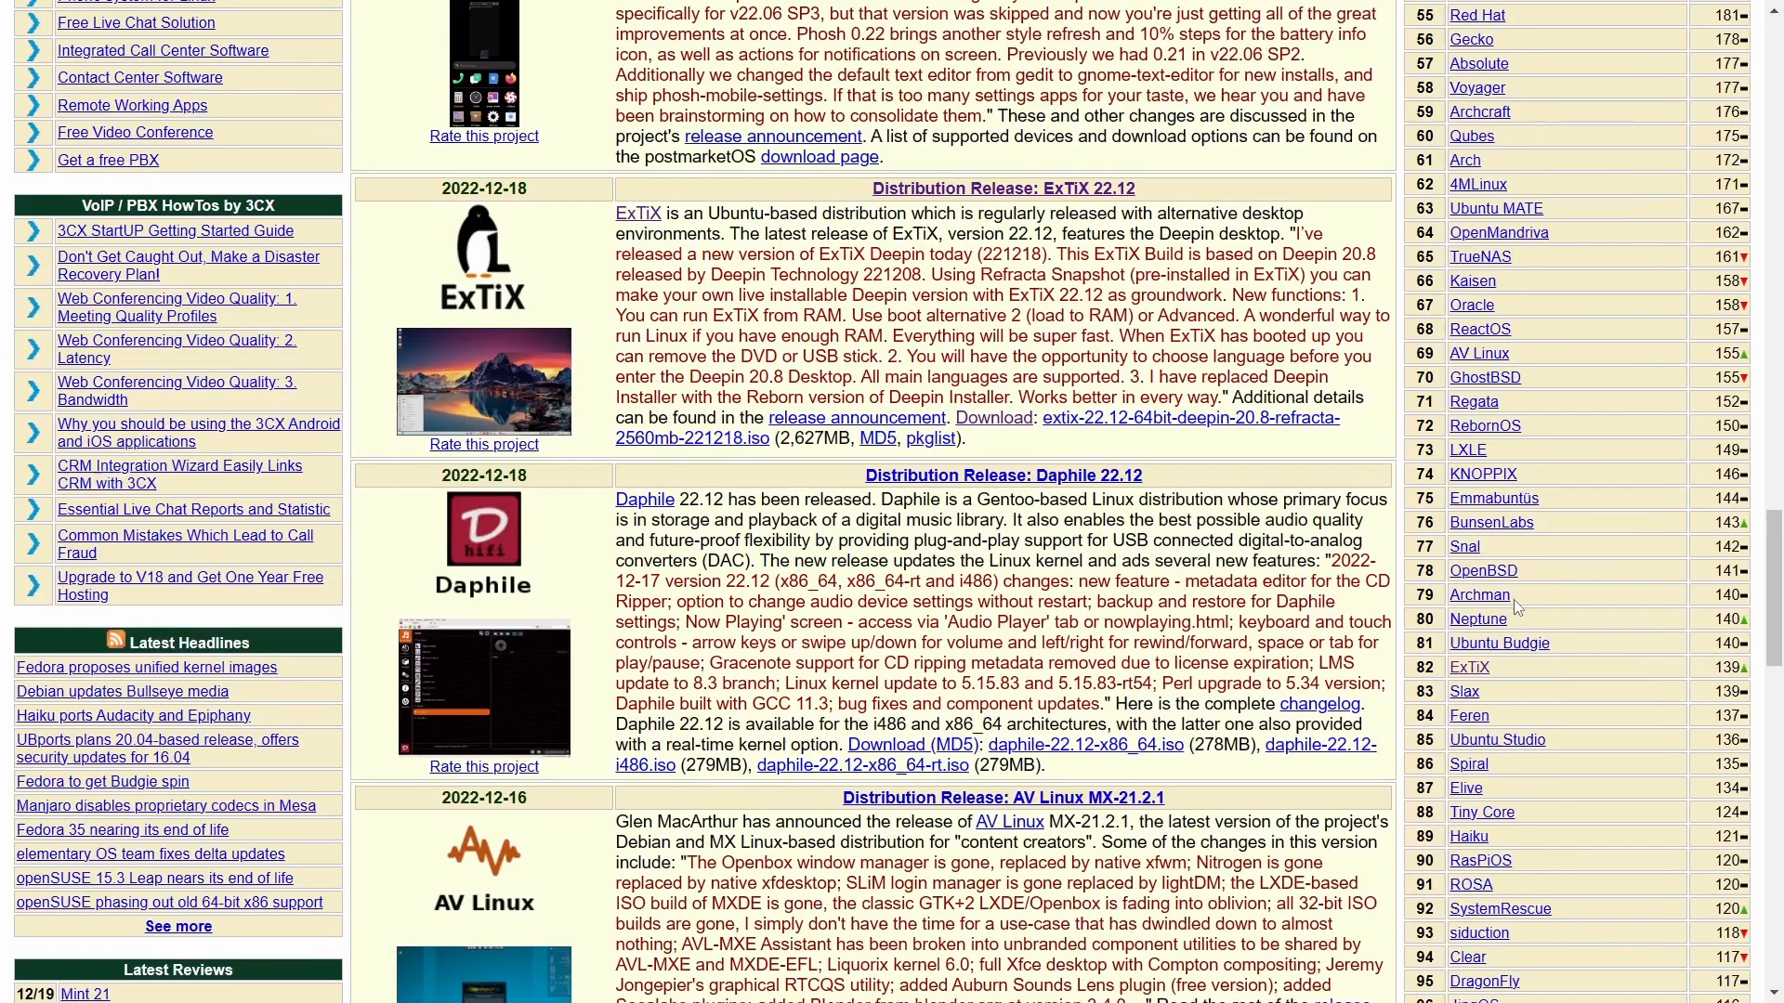
scroll("down", 3)
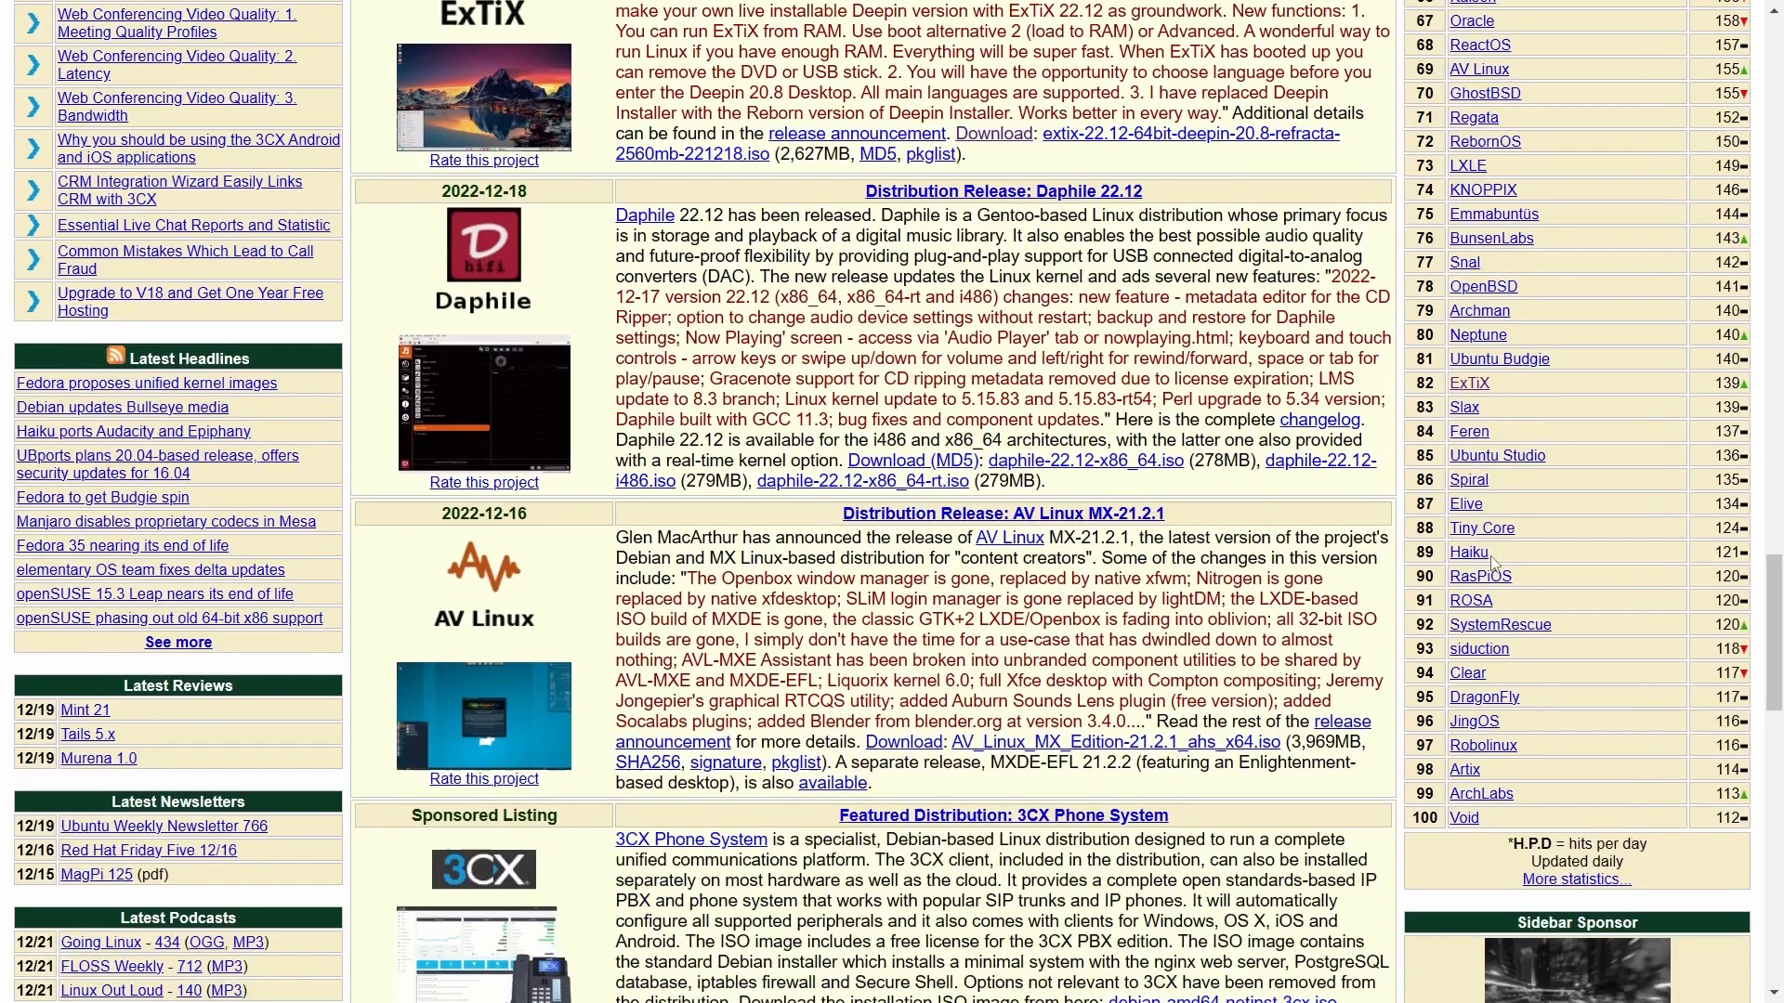
scroll("down", 3)
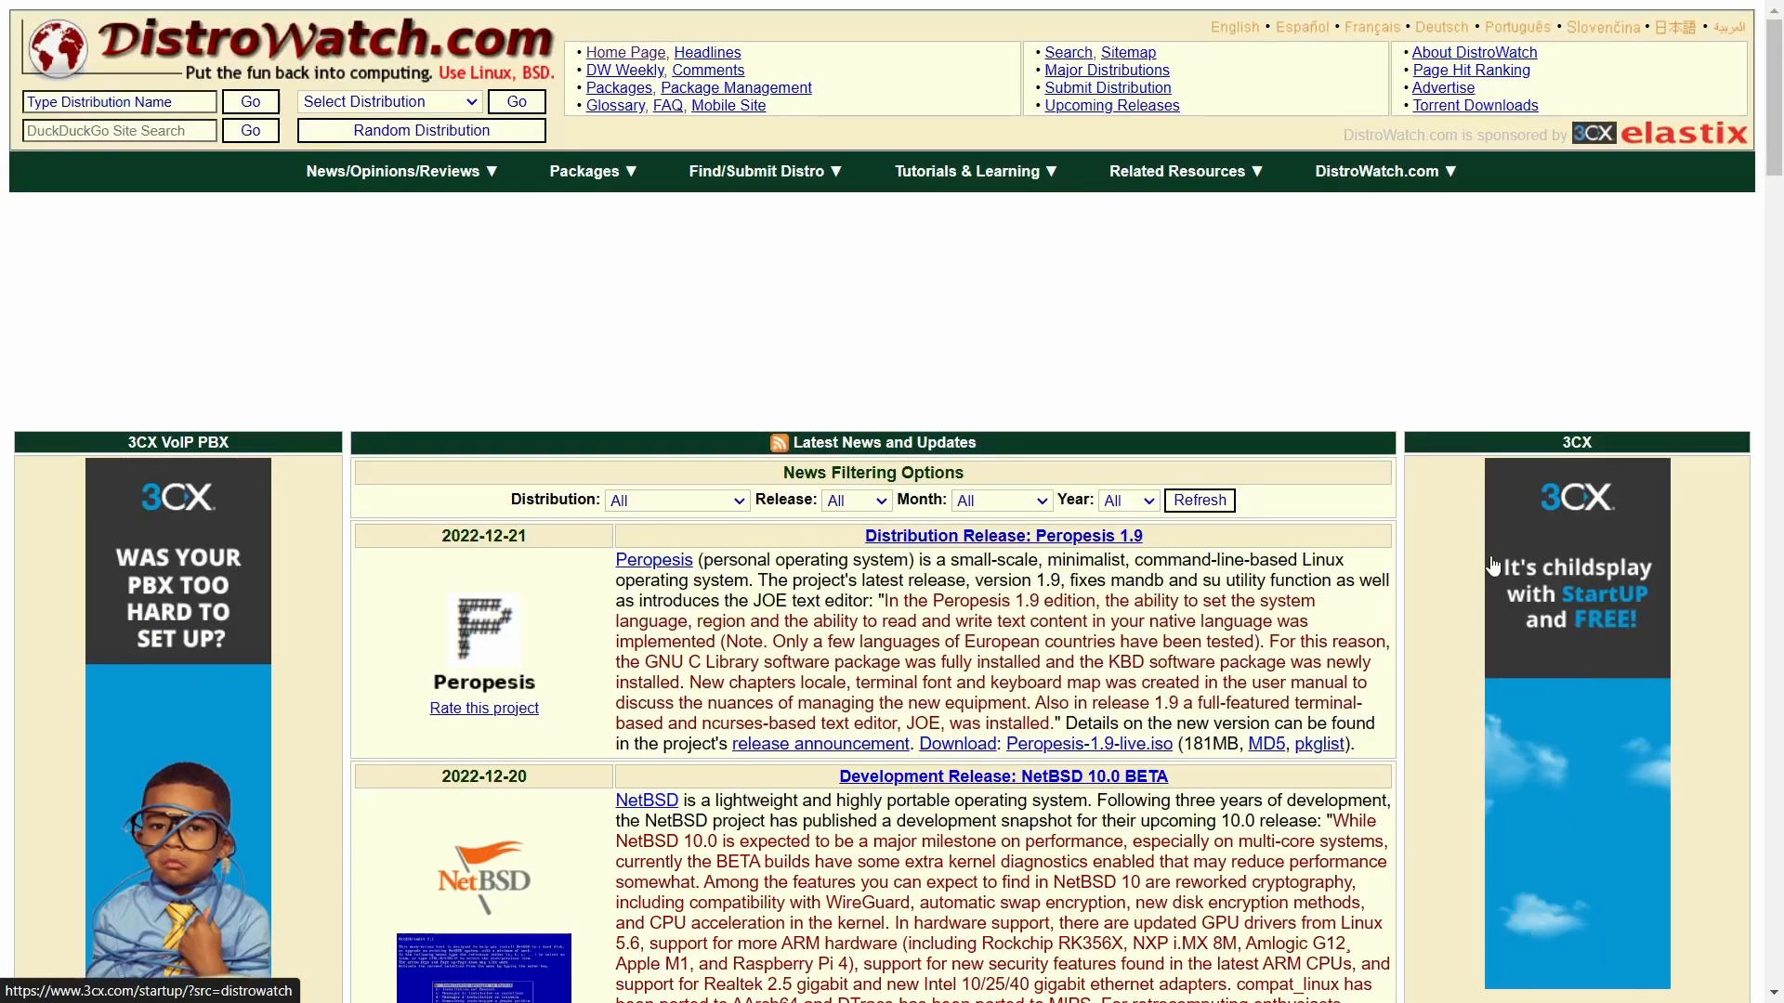
scroll("down", 3)
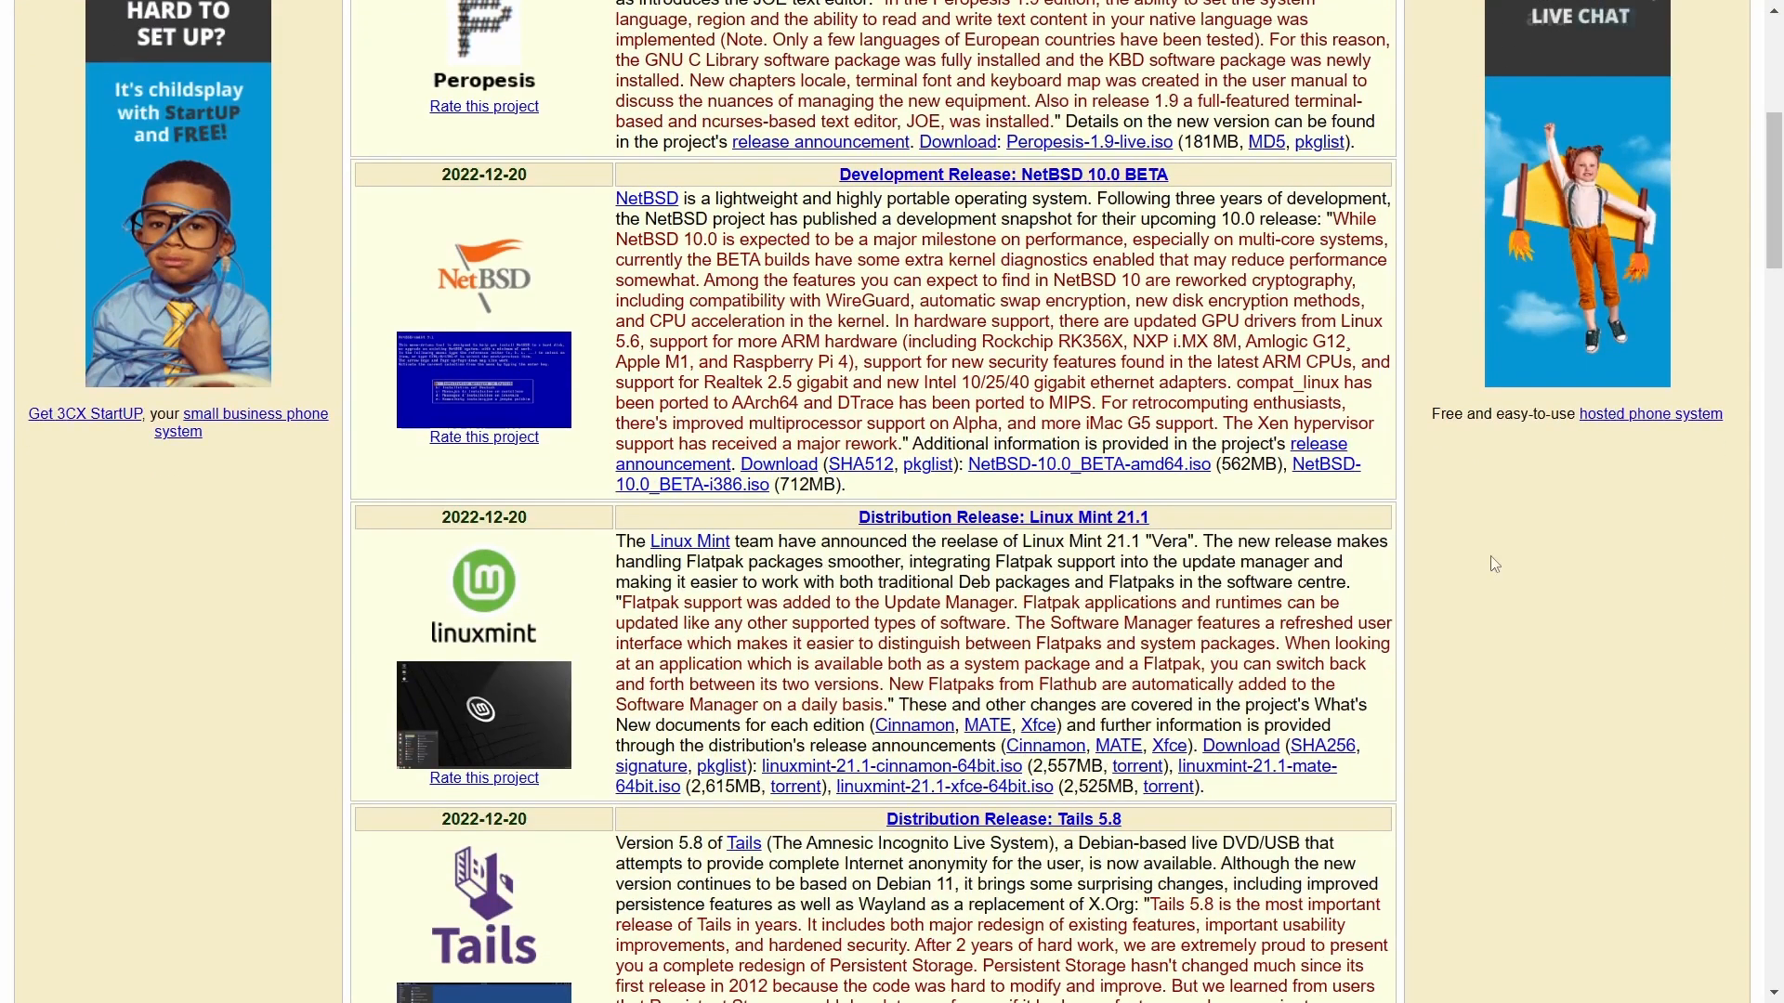
scroll("down", 3)
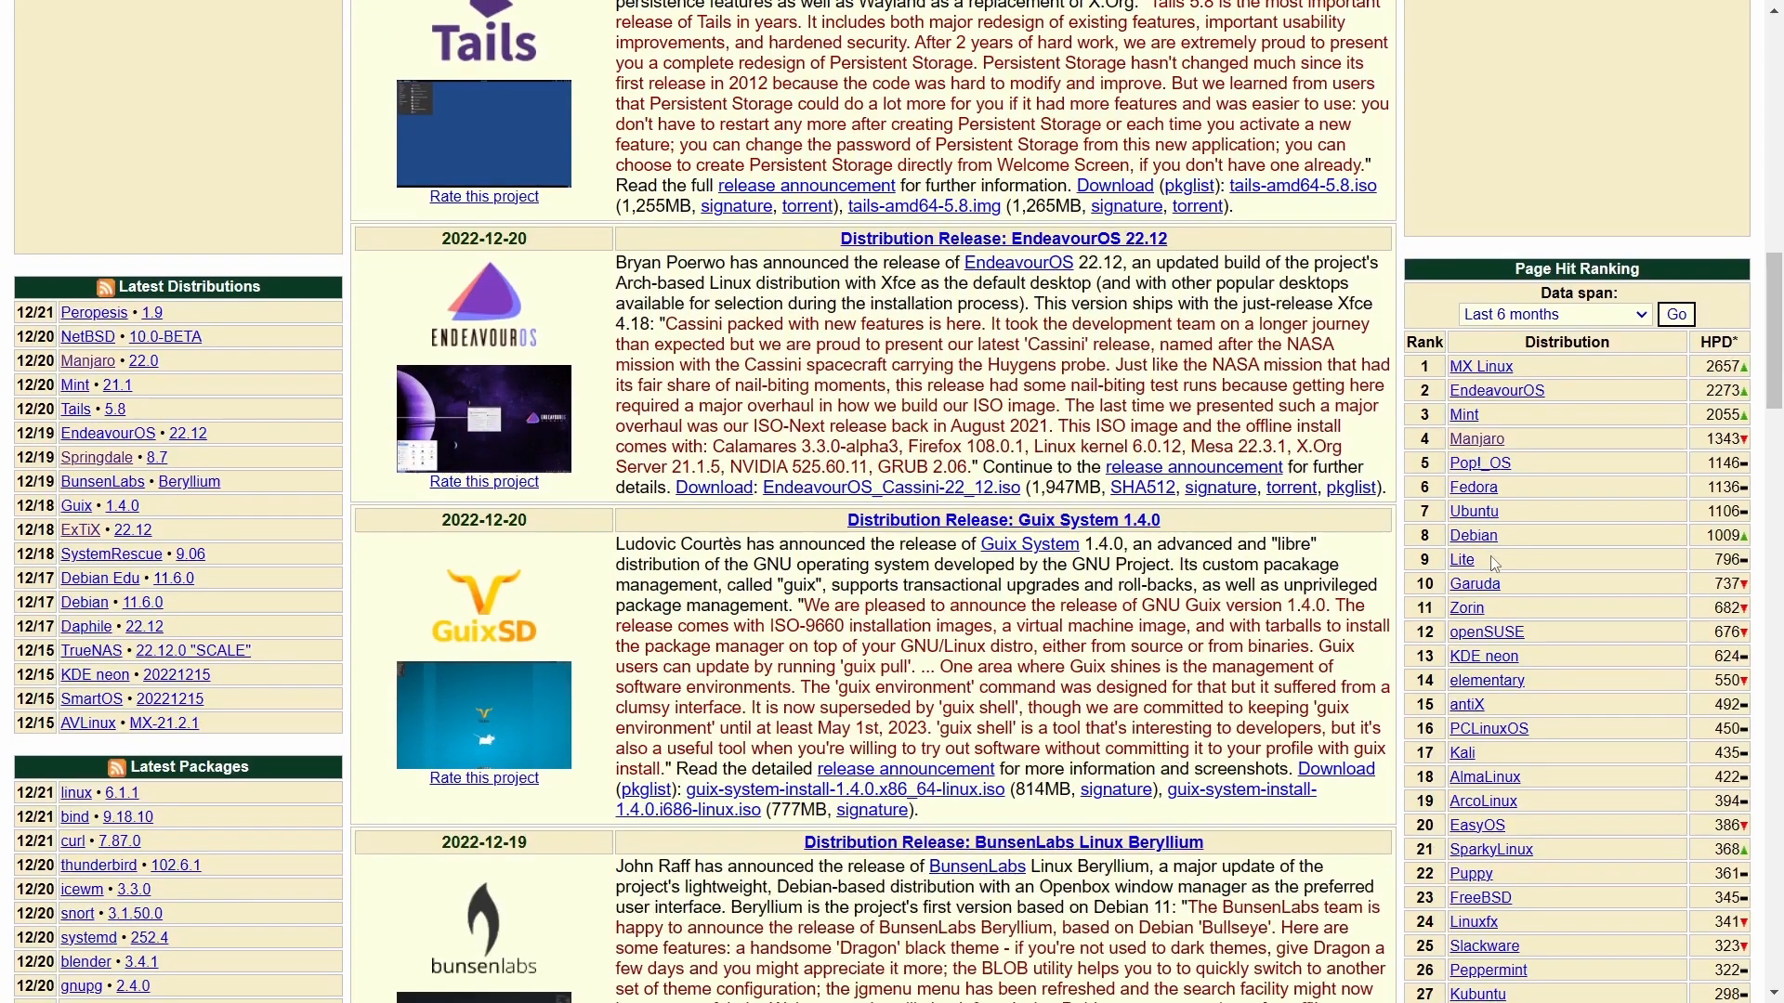
scroll("down", 3)
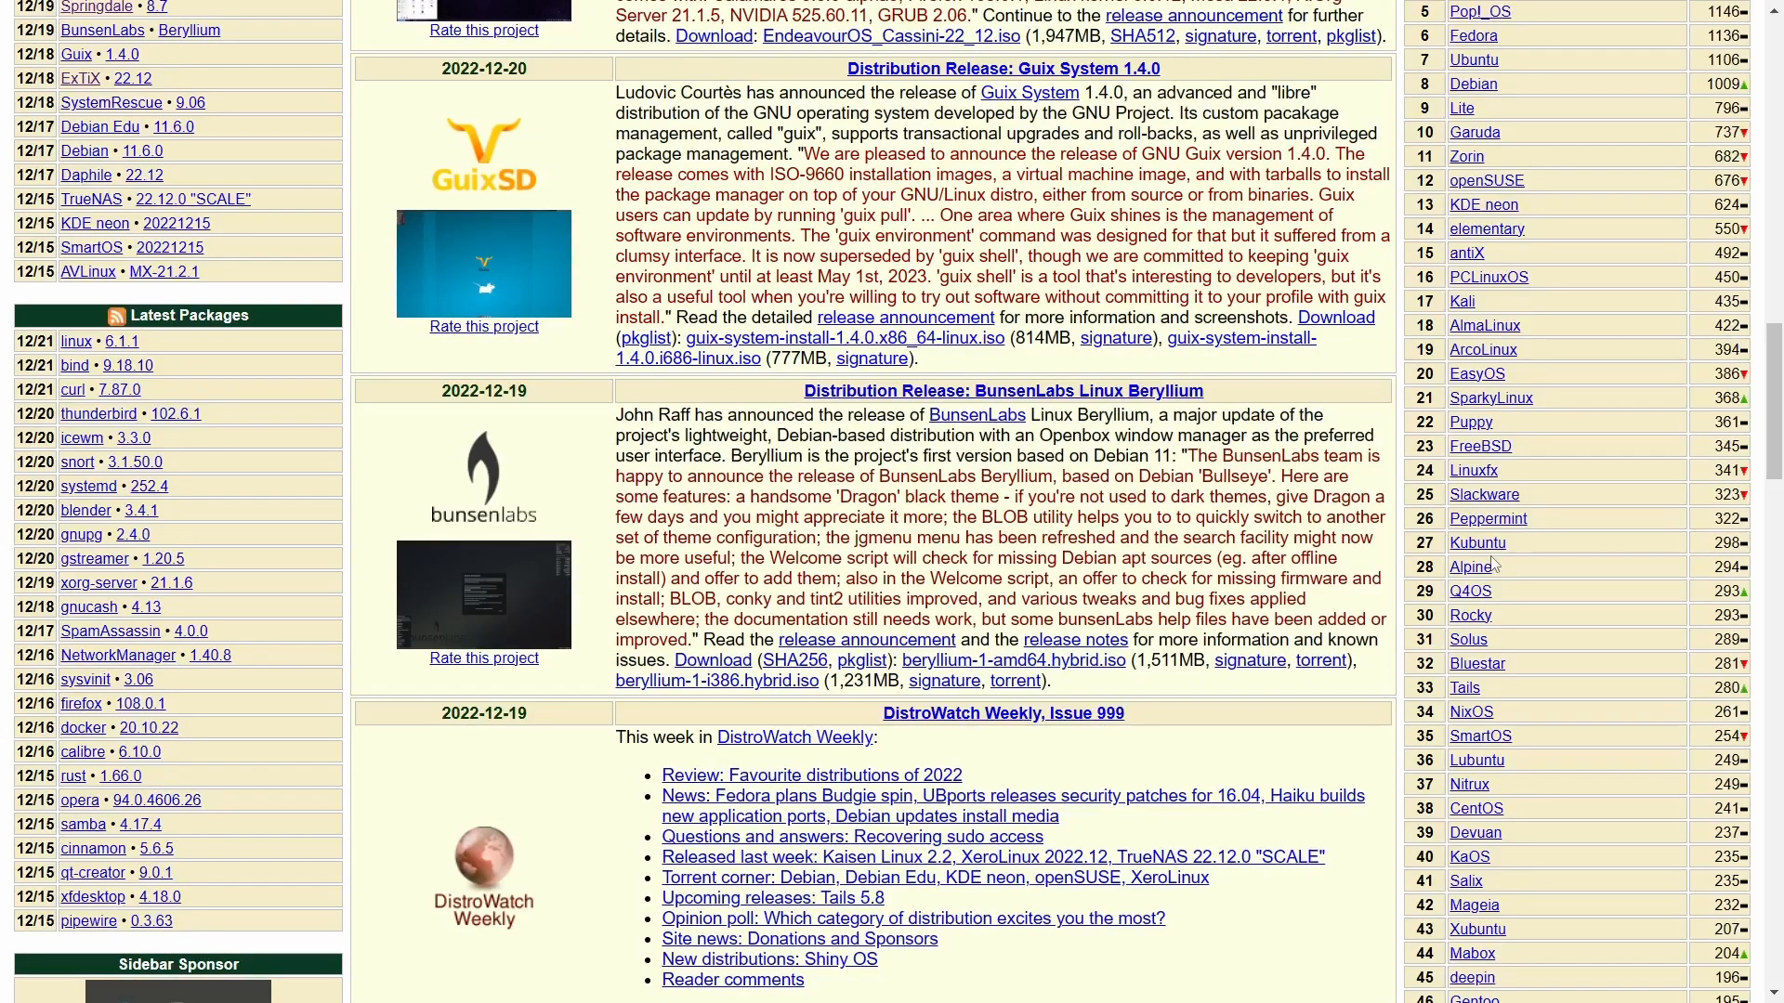
scroll("down", 3)
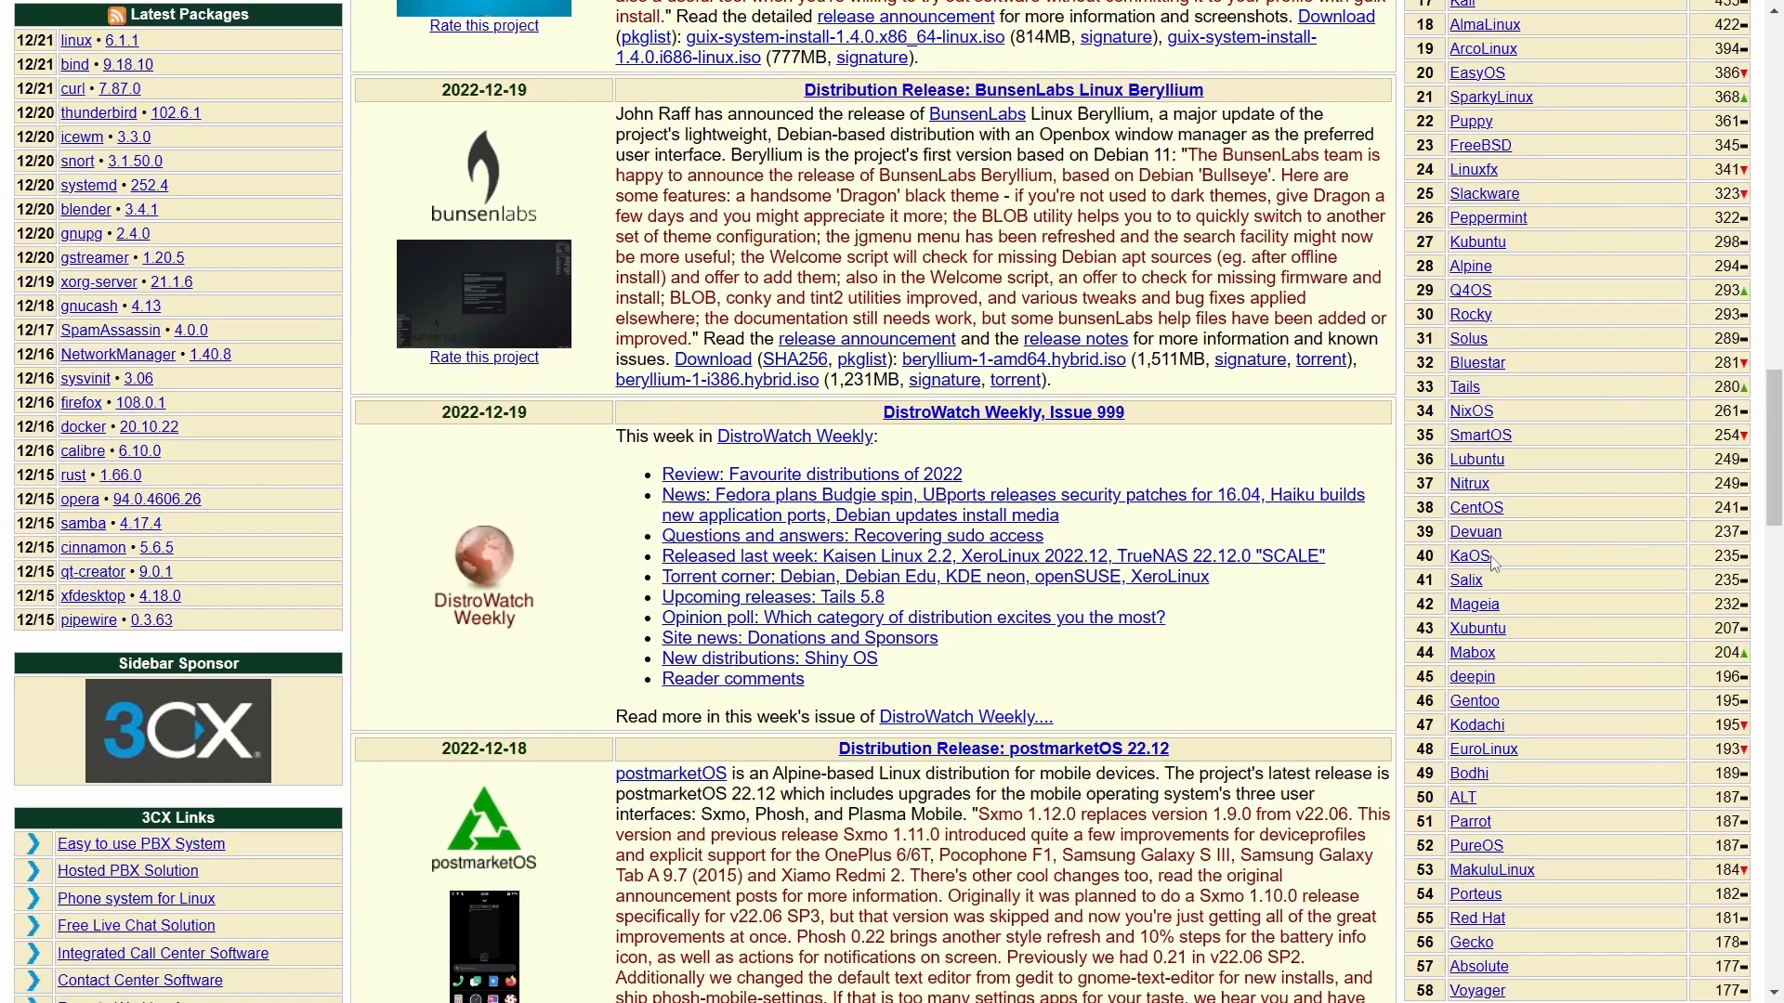
scroll("down", 3)
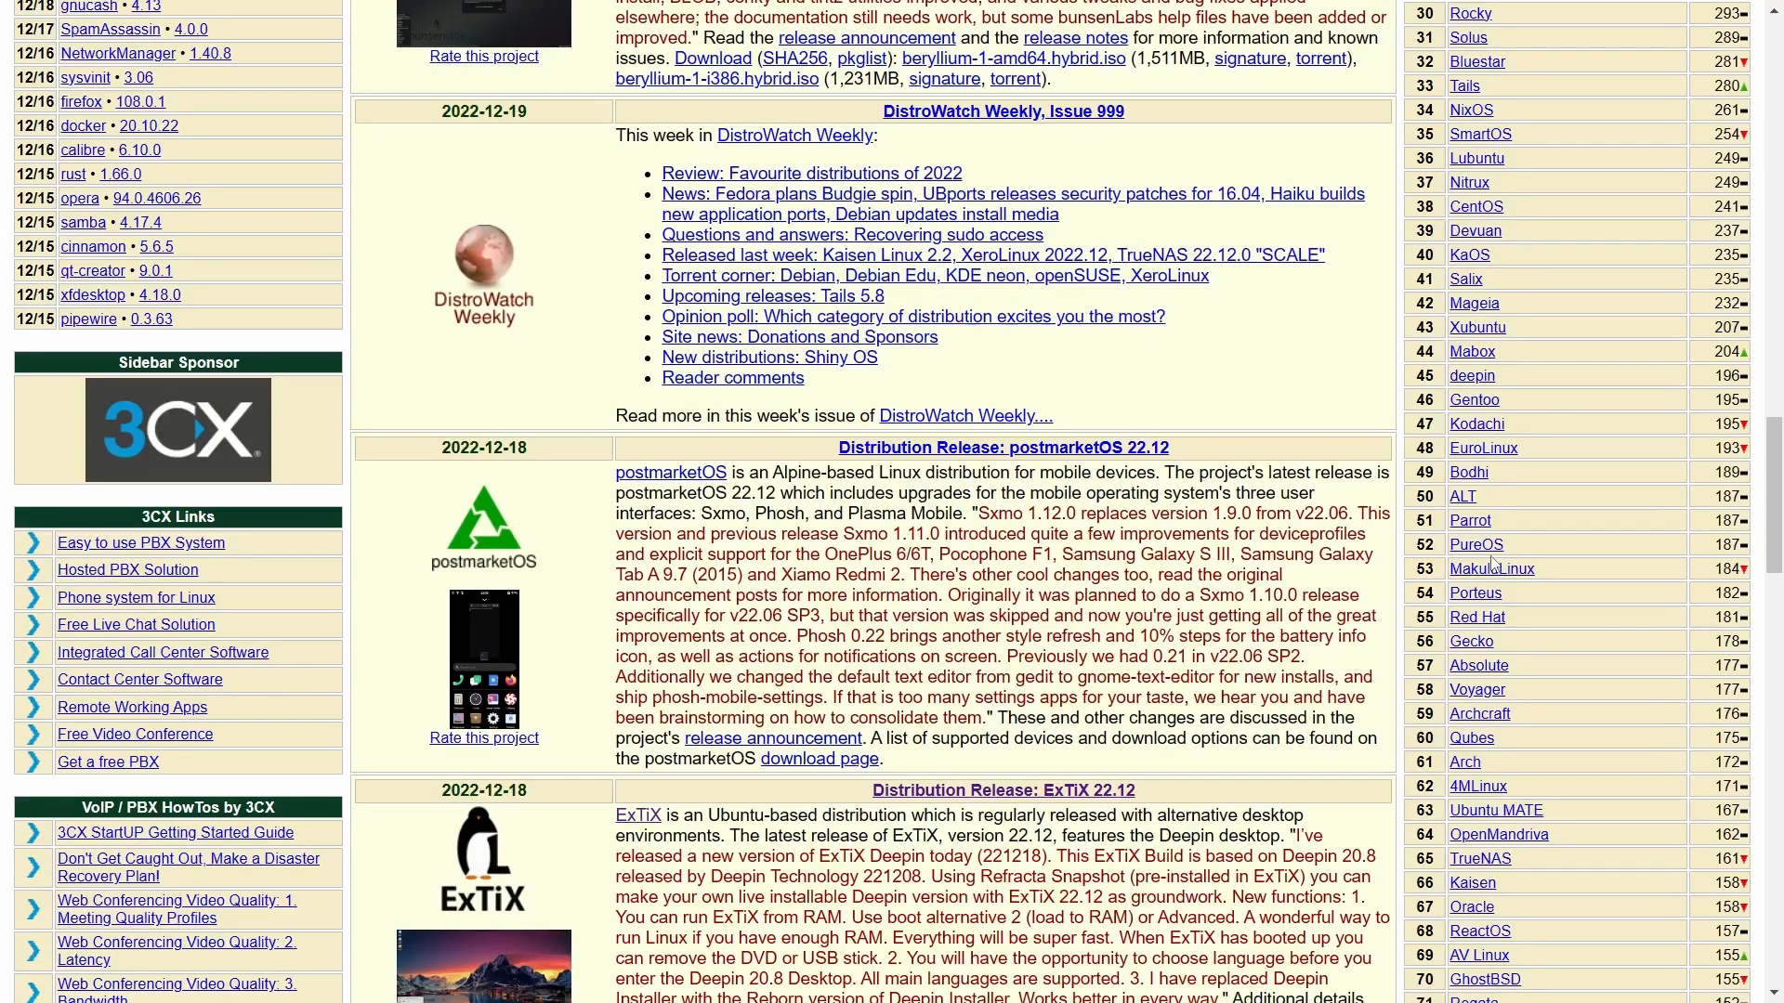
scroll("down", 3)
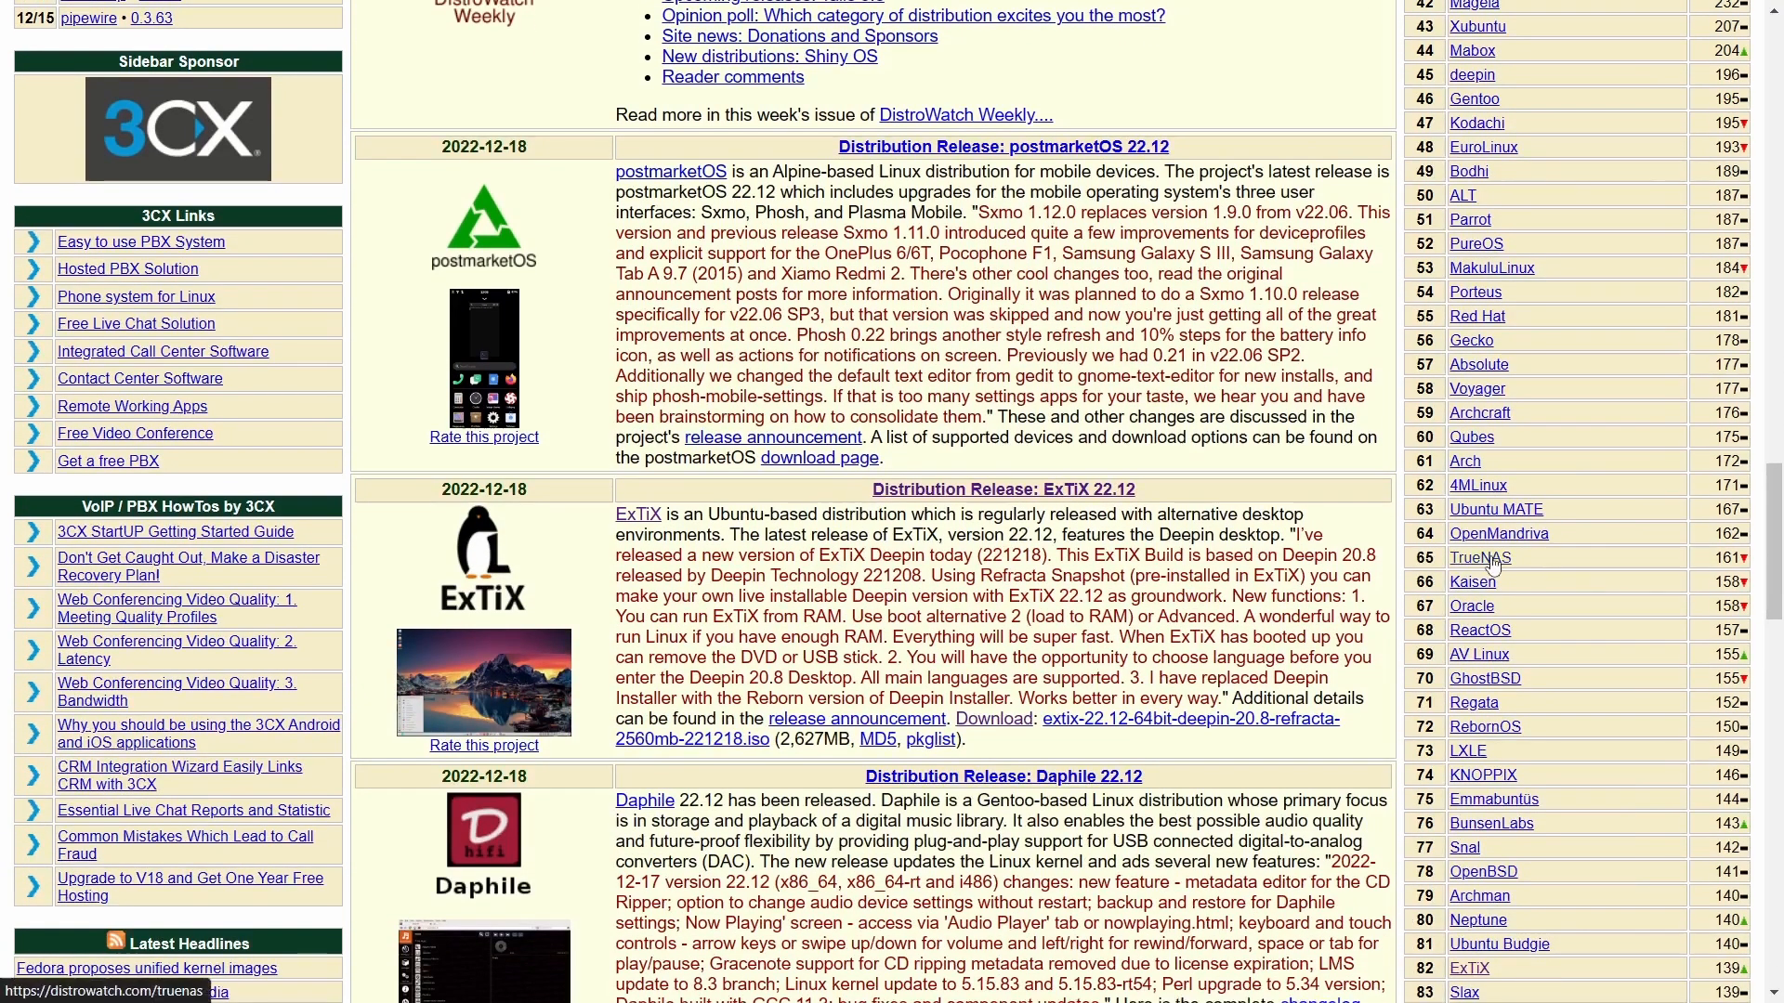
scroll("down", 3)
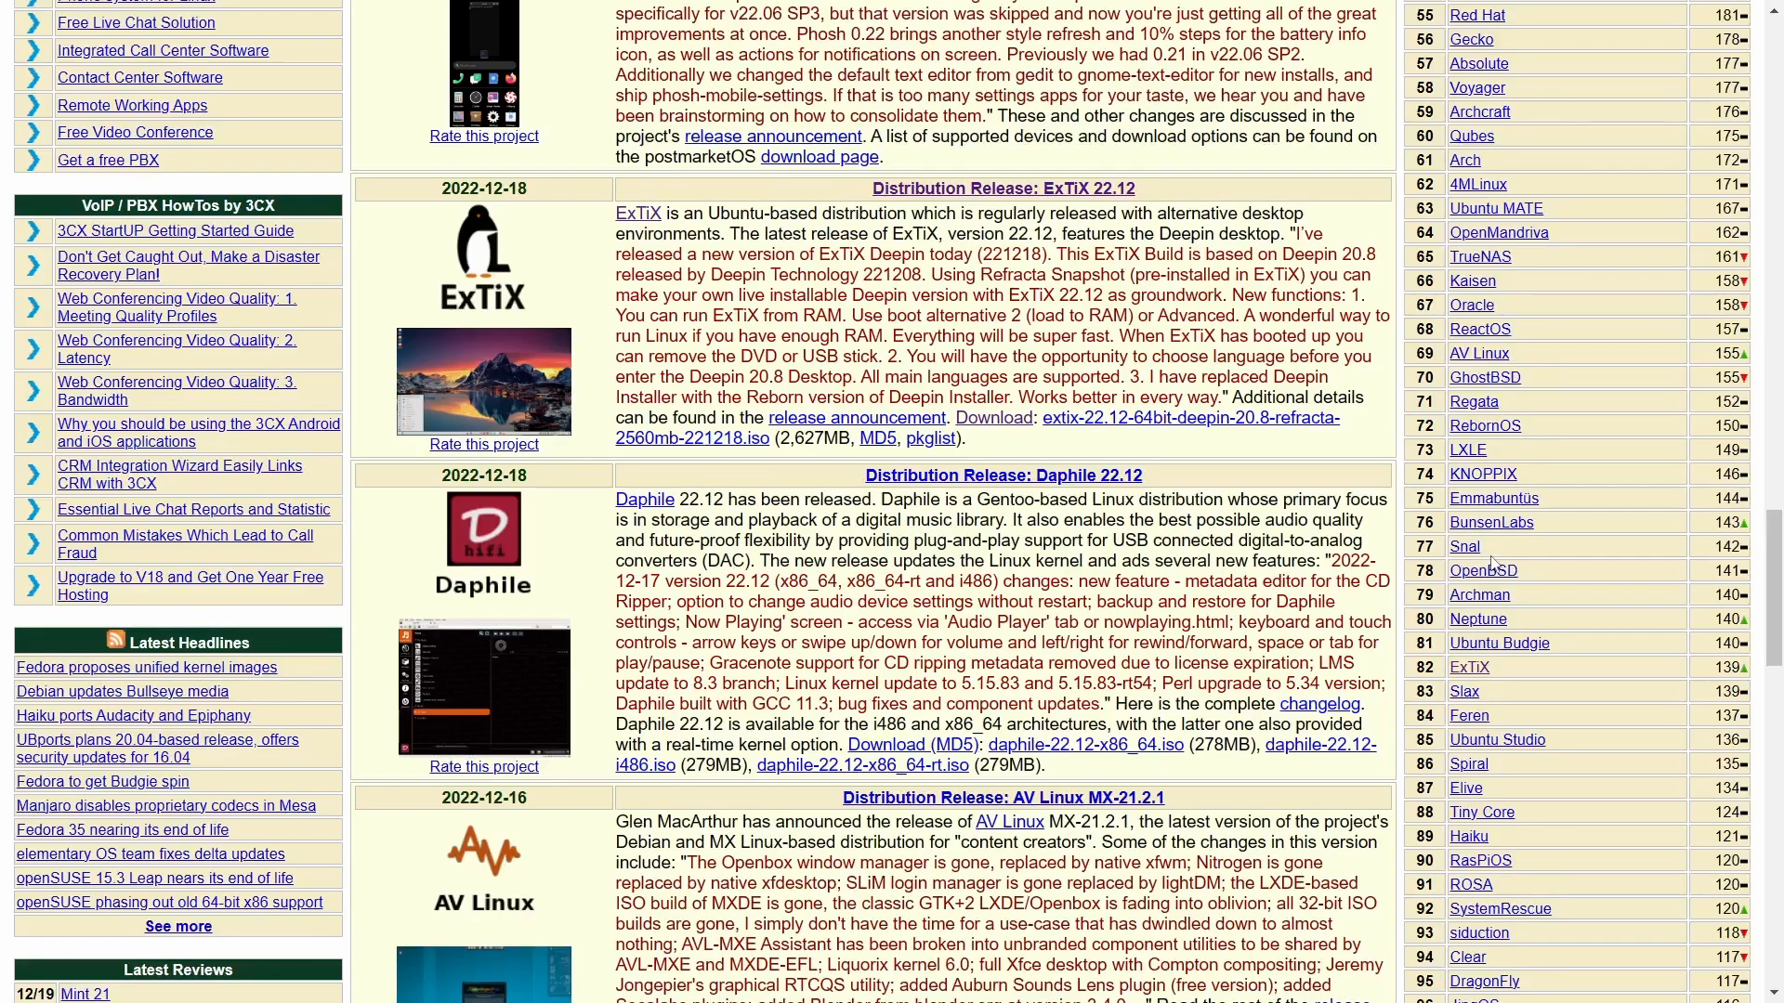
scroll("down", 3)
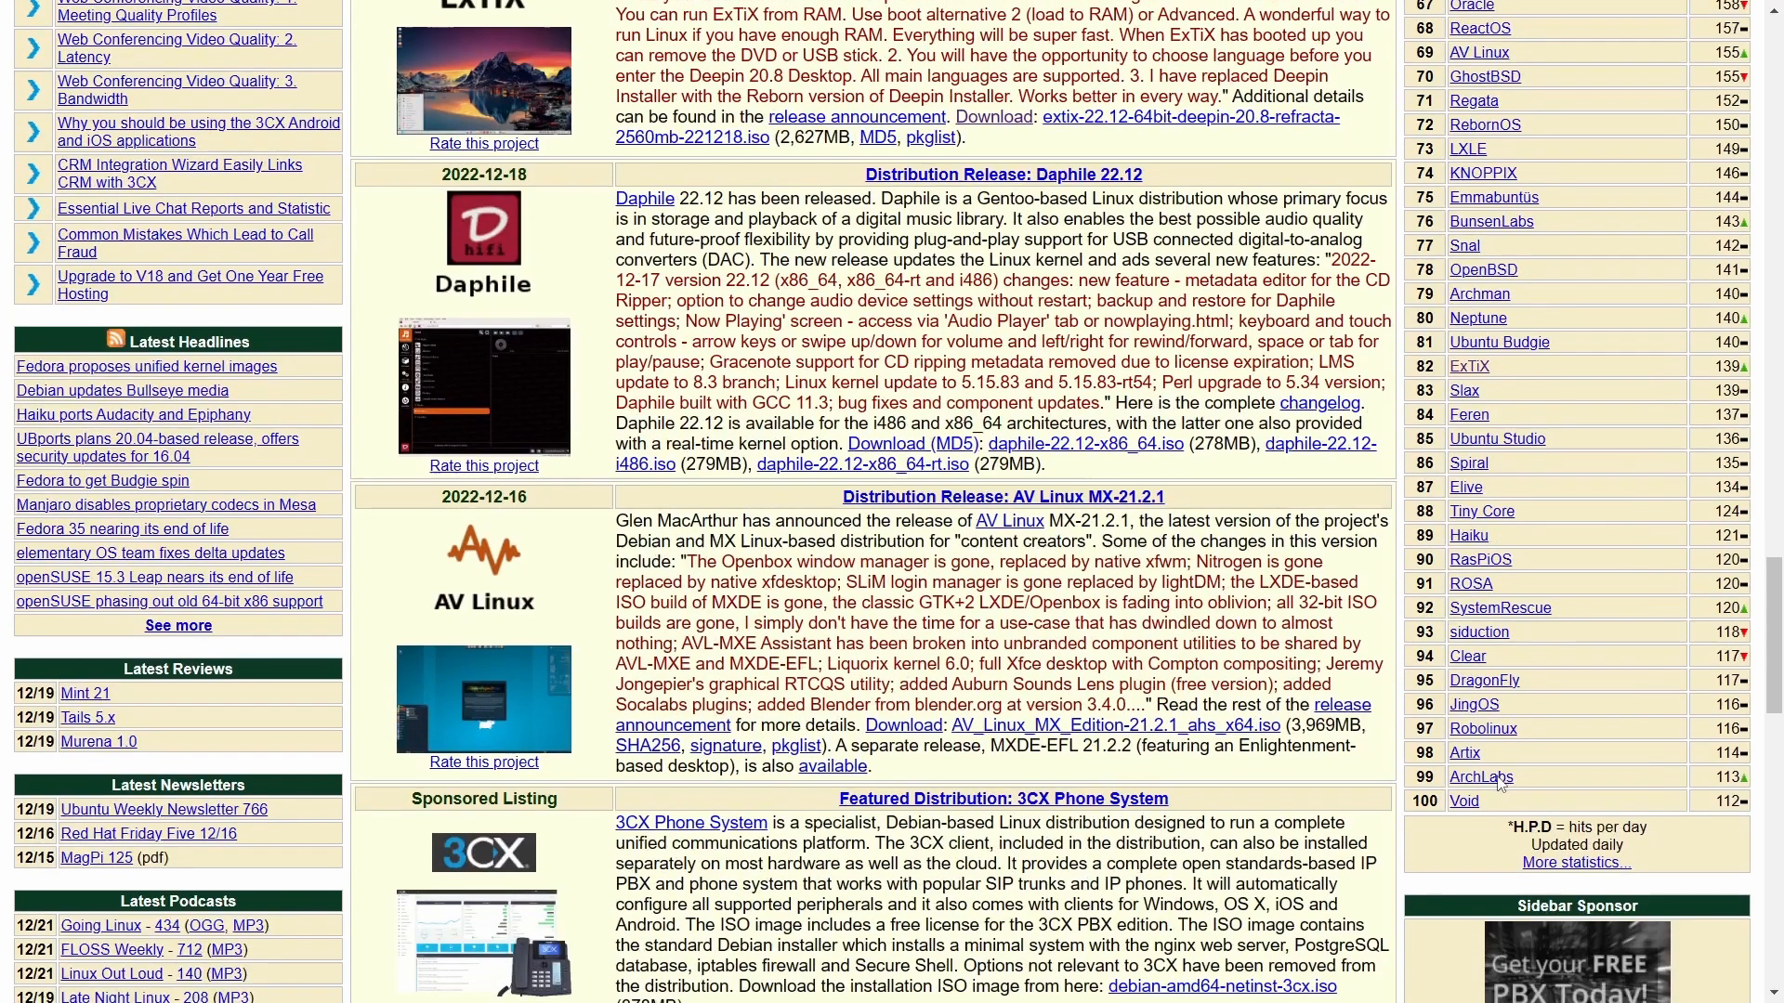
scroll("down", 3)
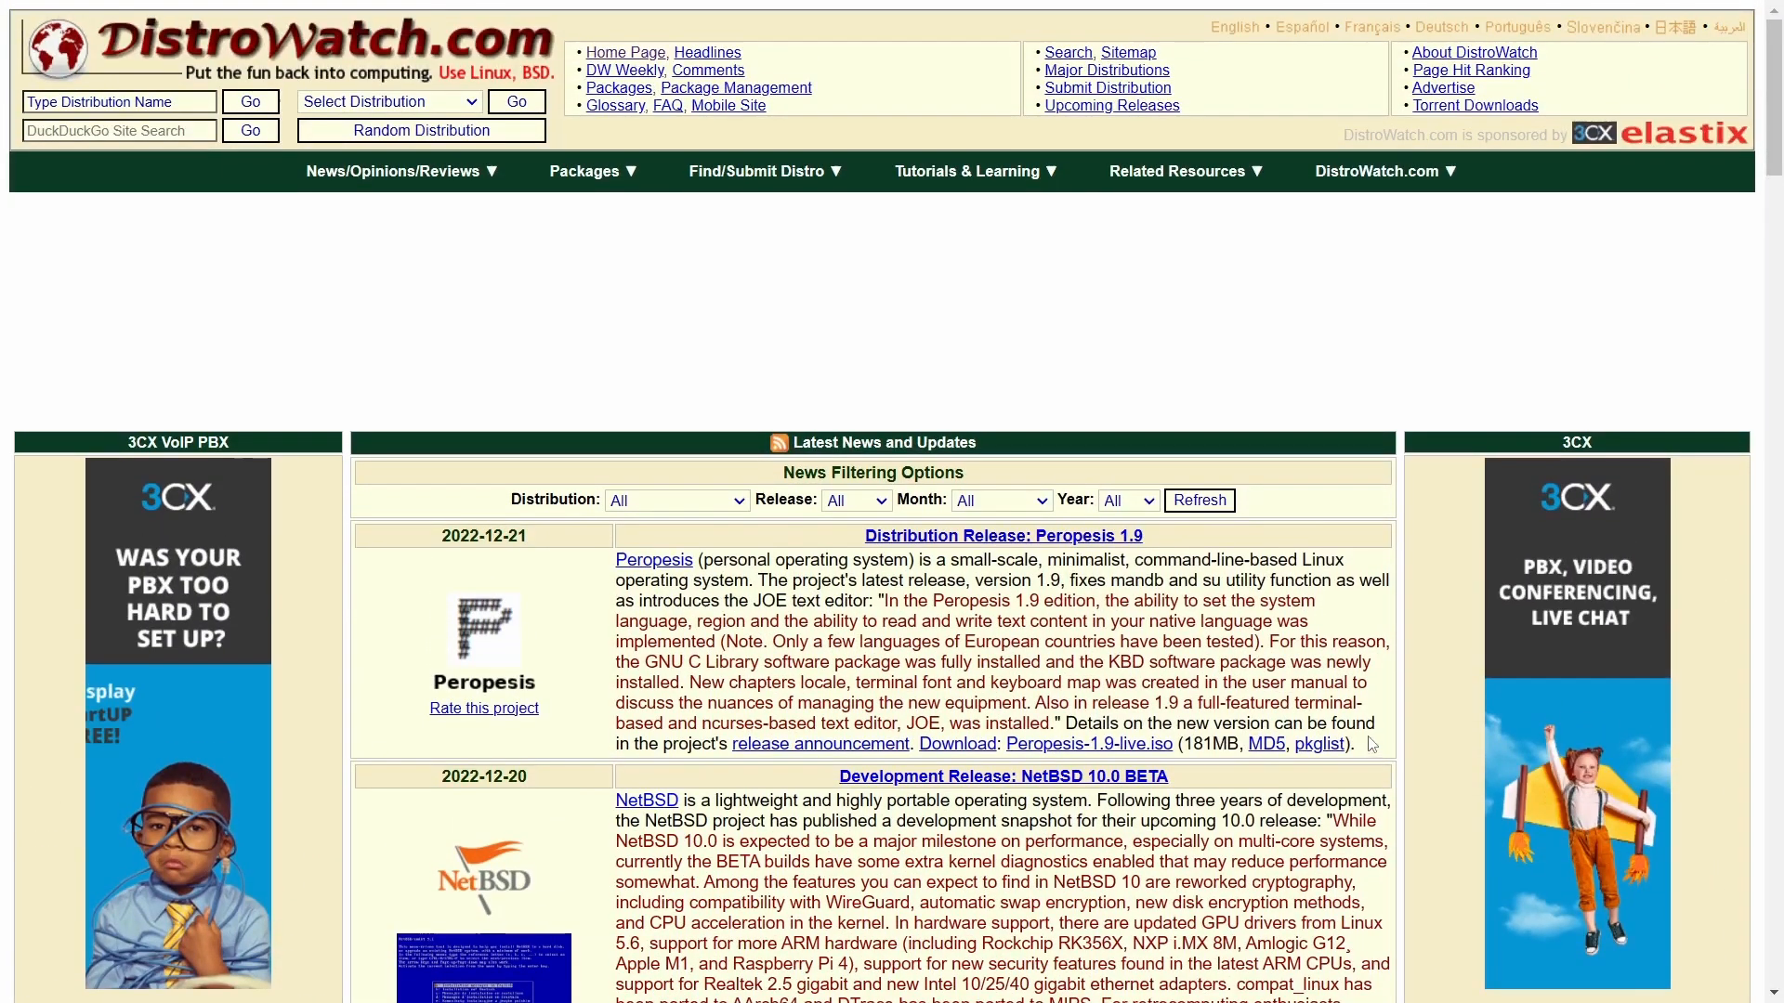
scroll("down", 3)
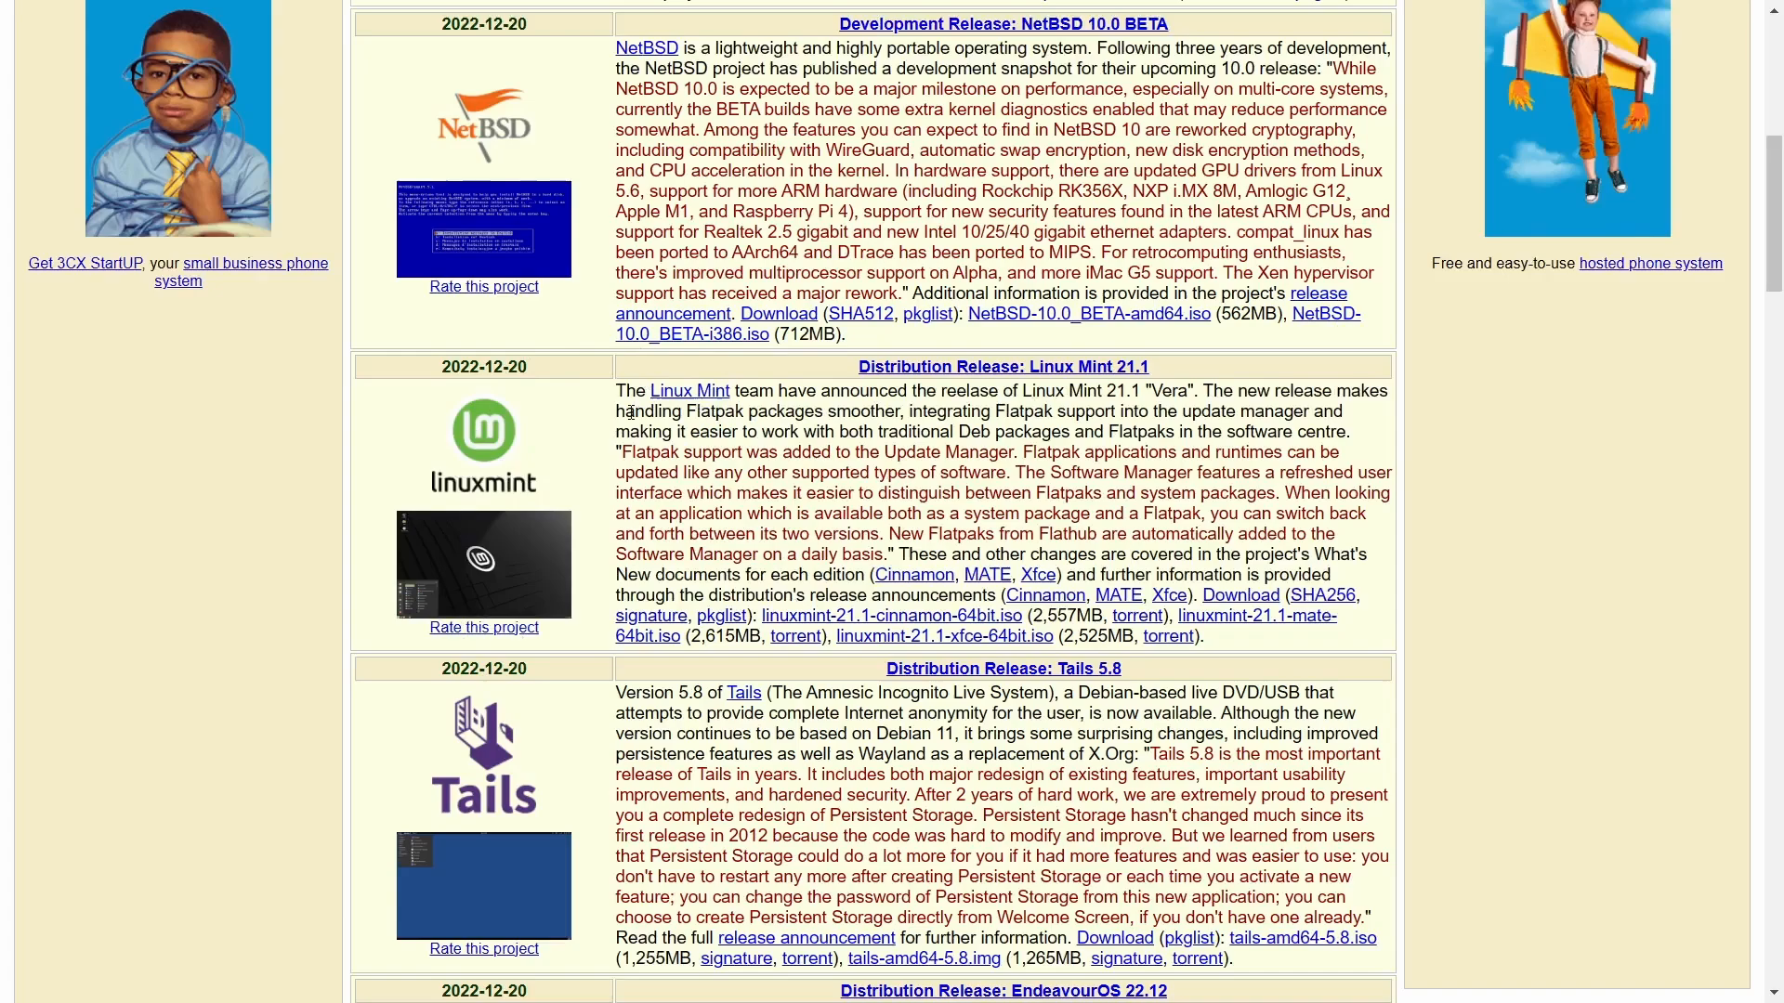
mouse_move(973, 492)
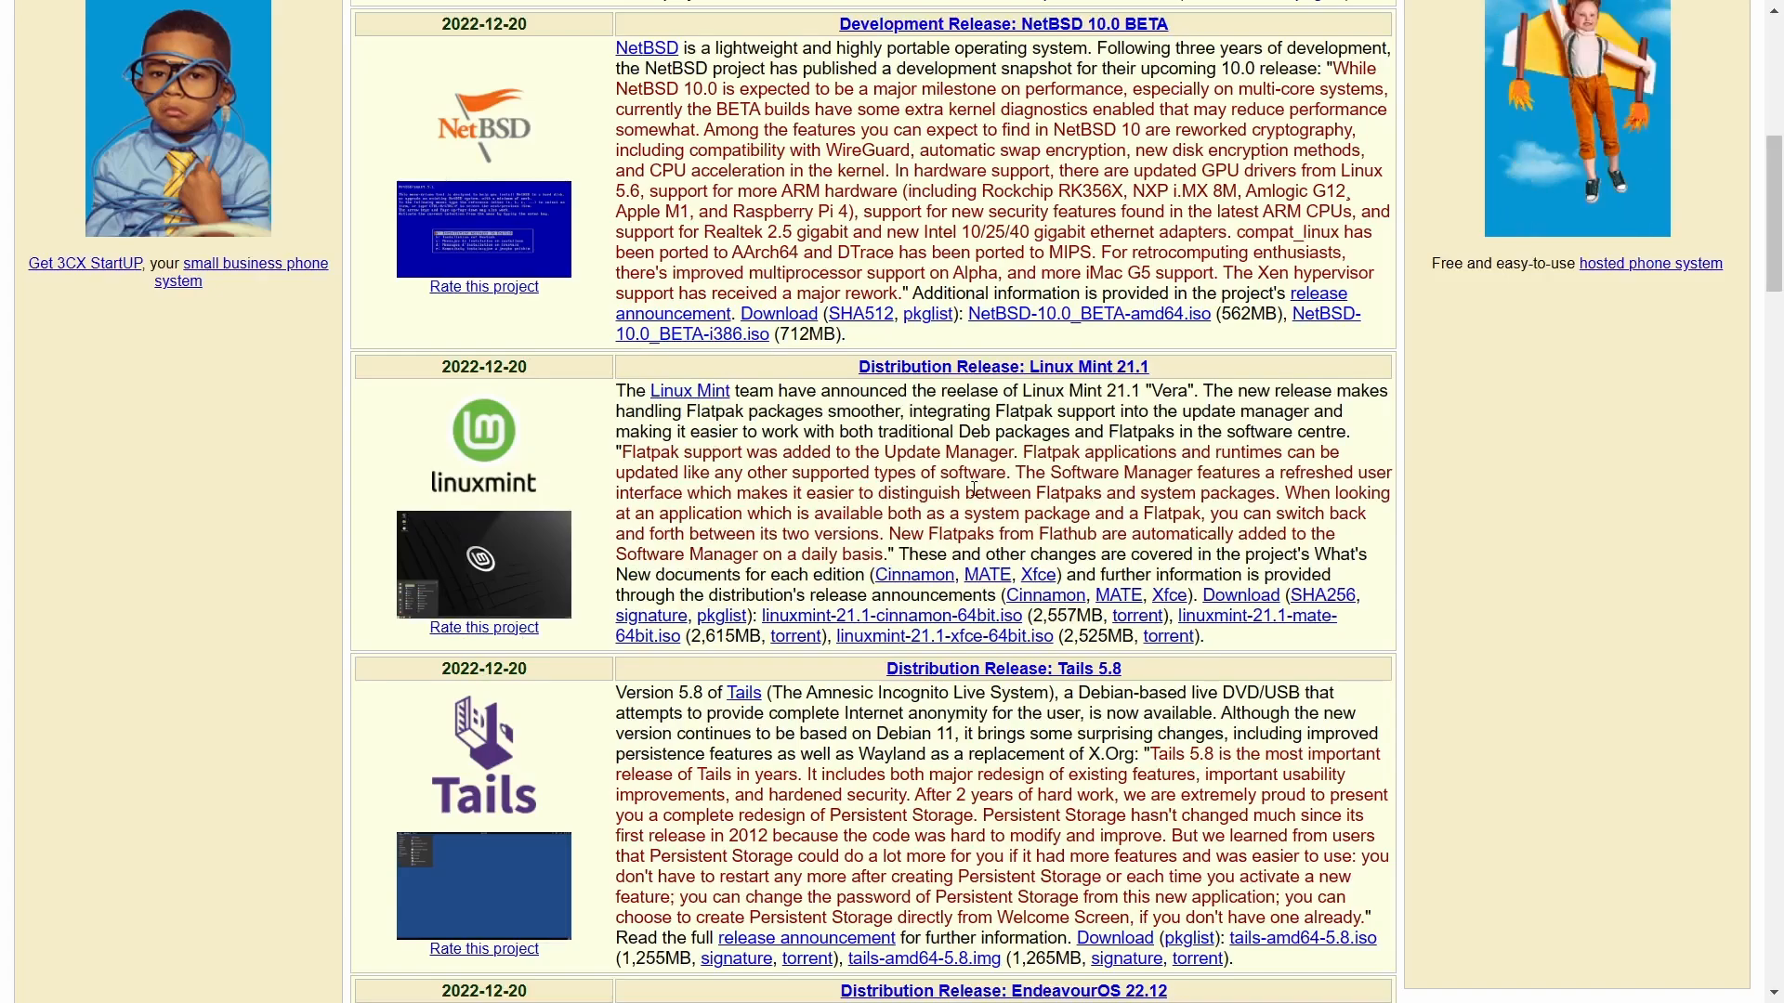
scroll("down", 3)
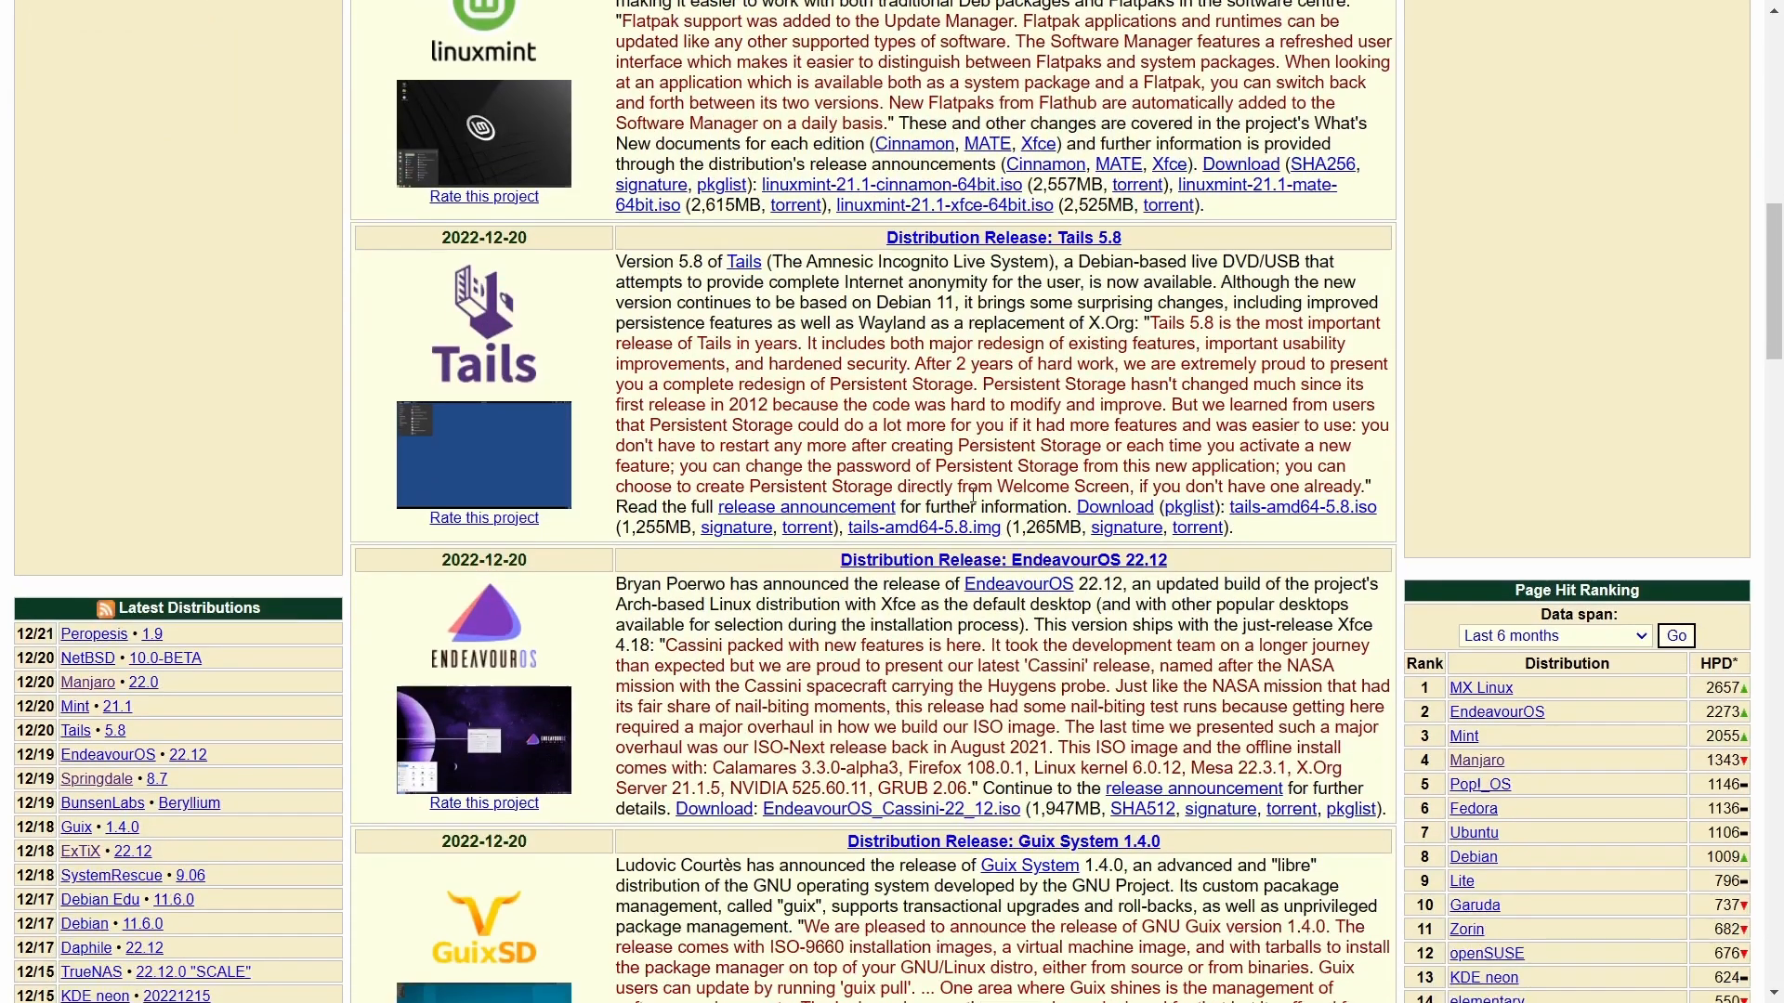
scroll("down", 3)
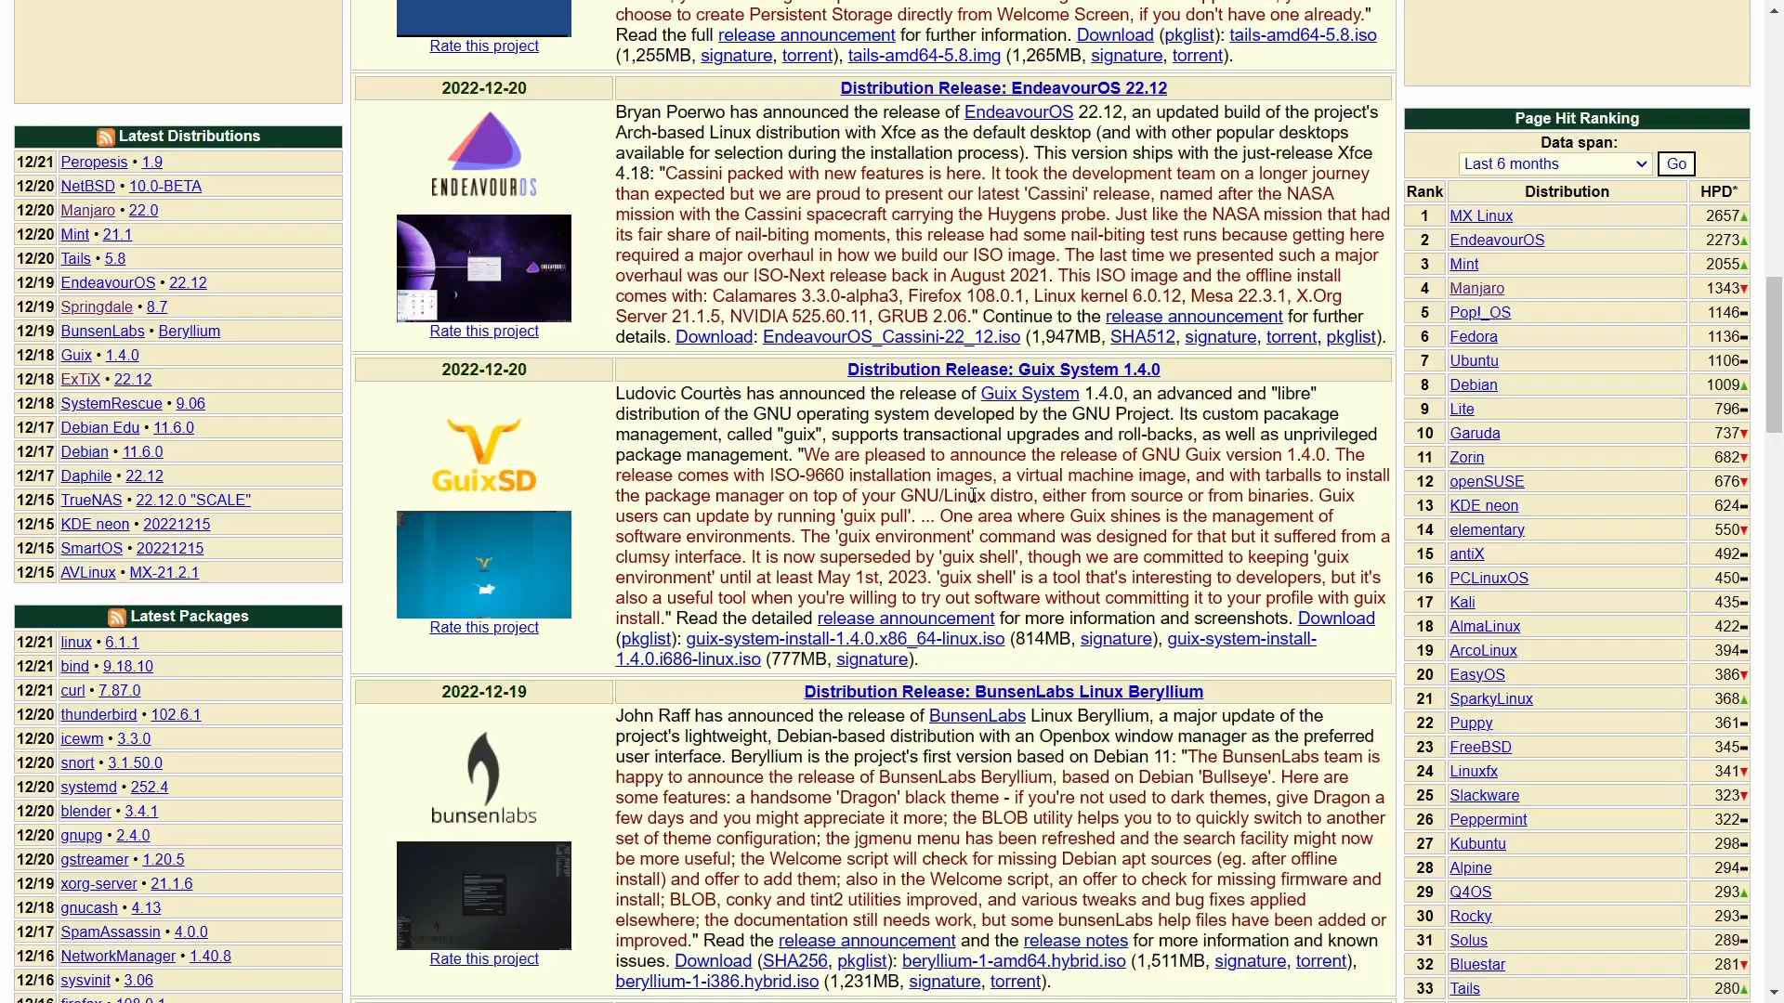
scroll("down", 3)
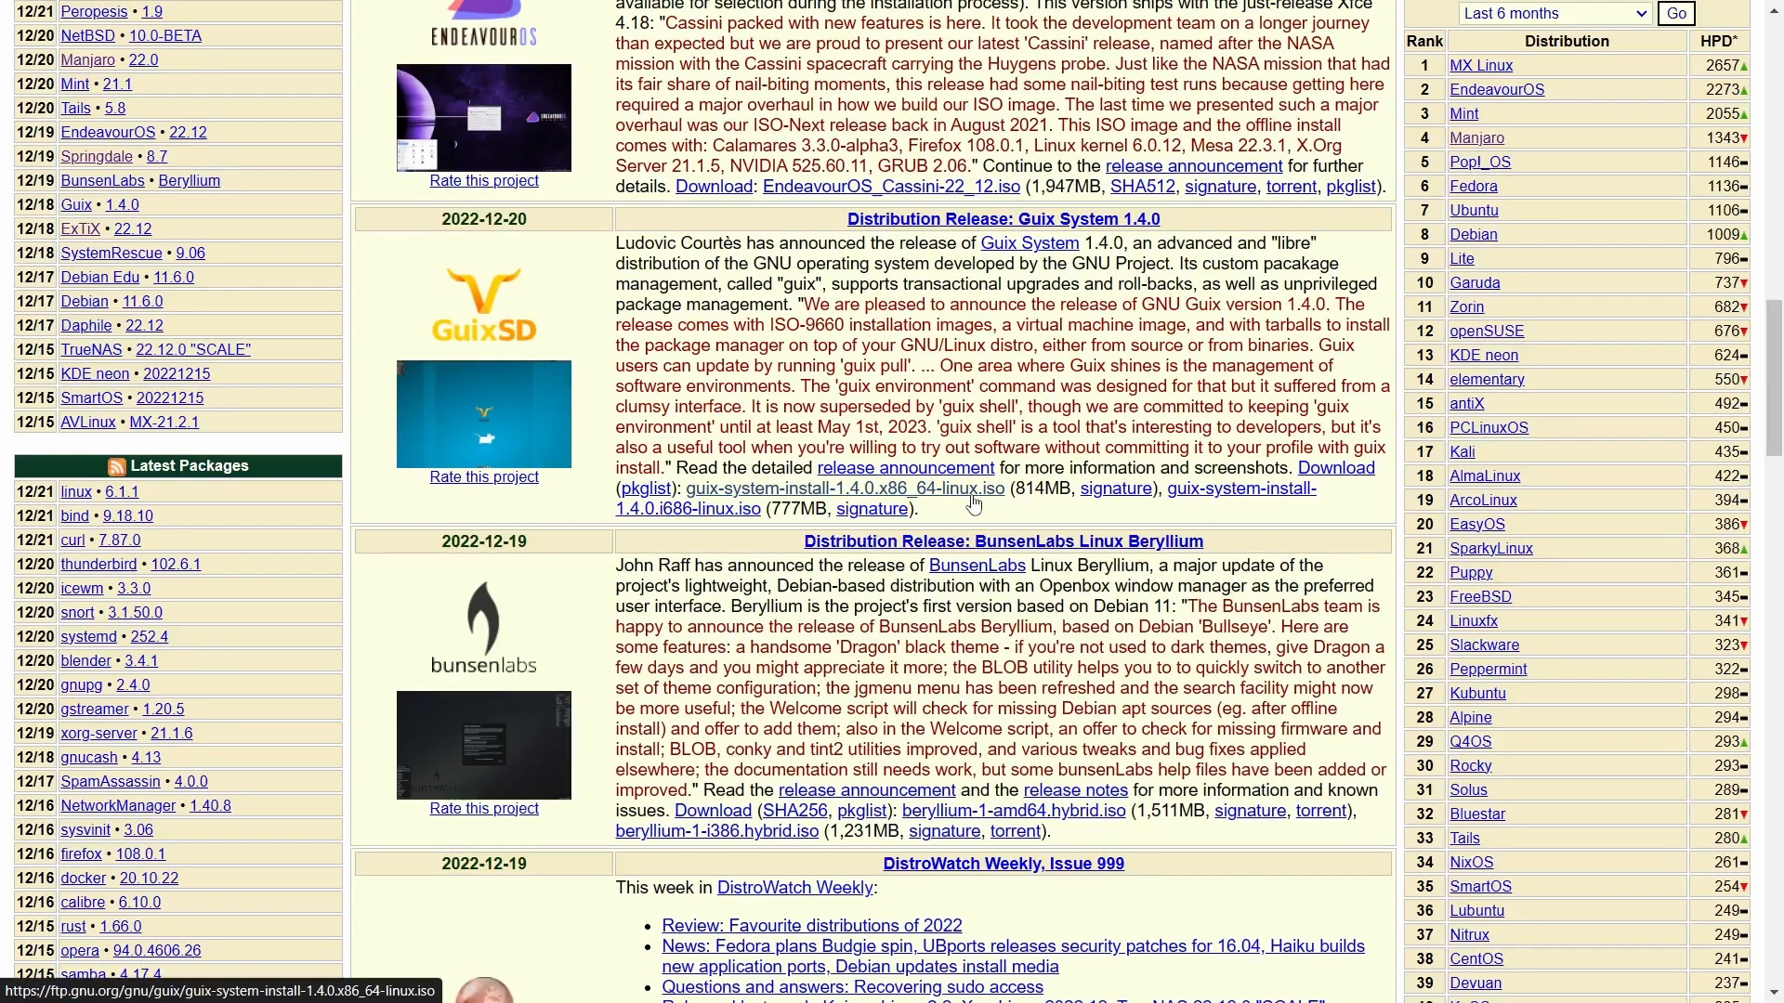
scroll("down", 3)
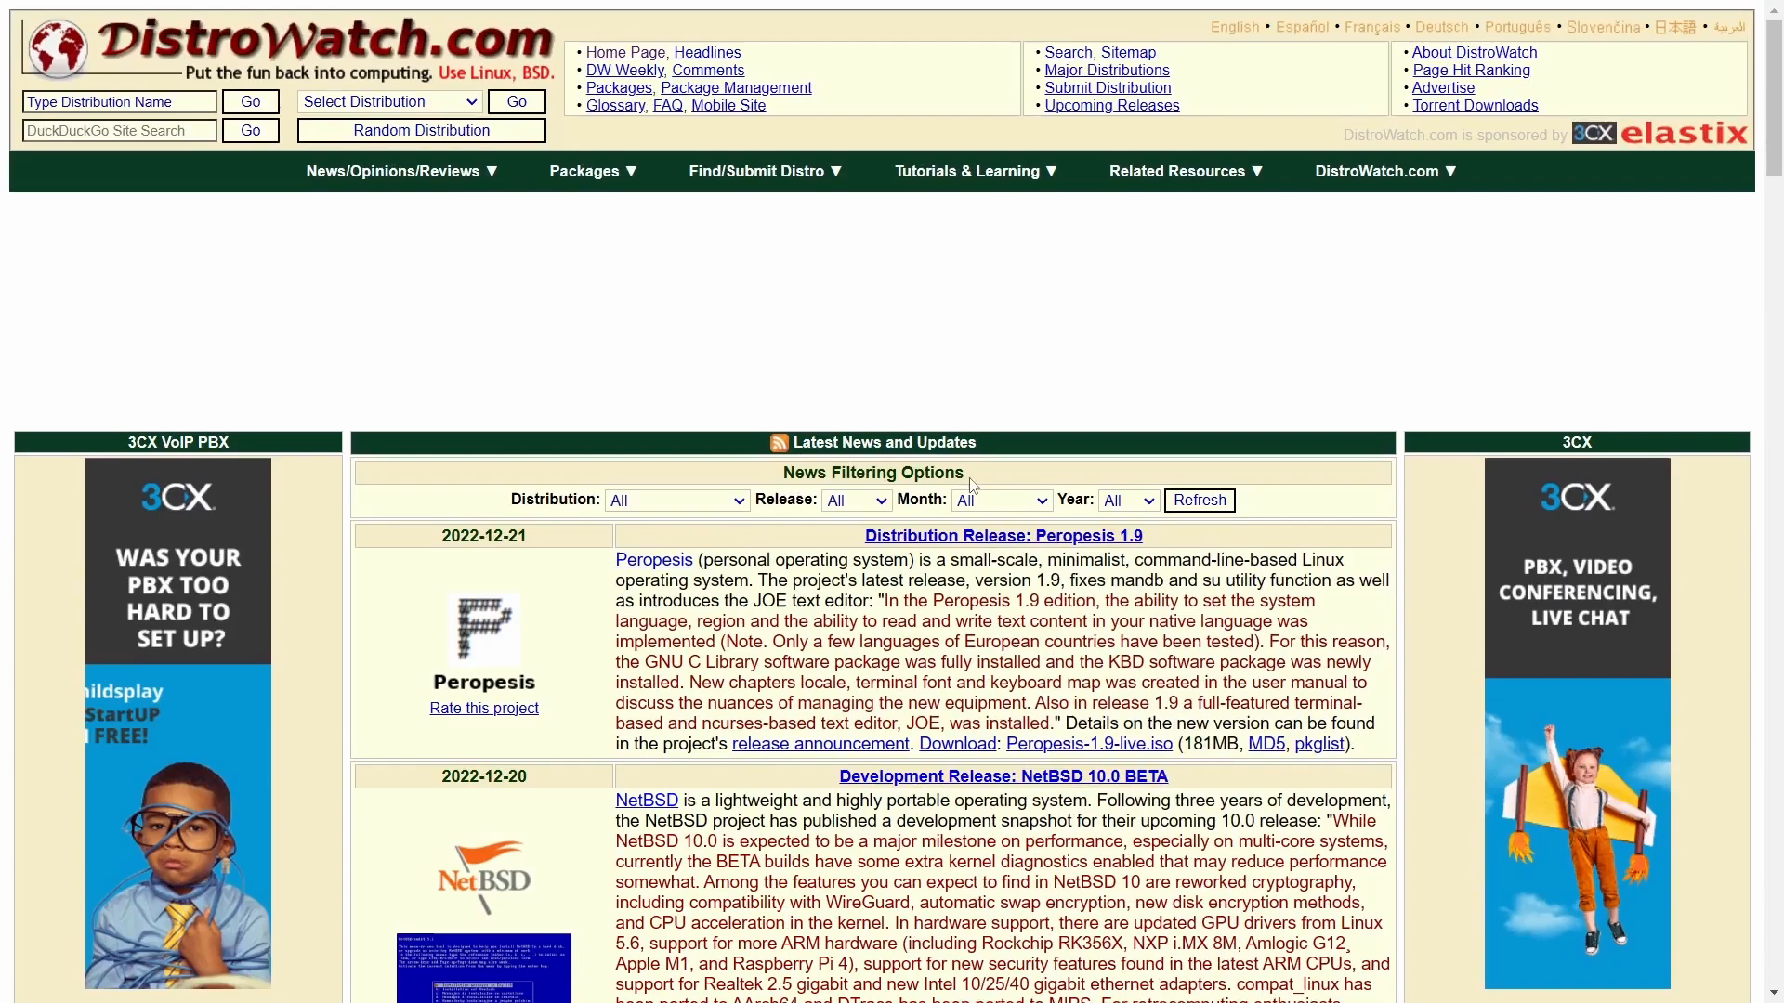
scroll("down", 3)
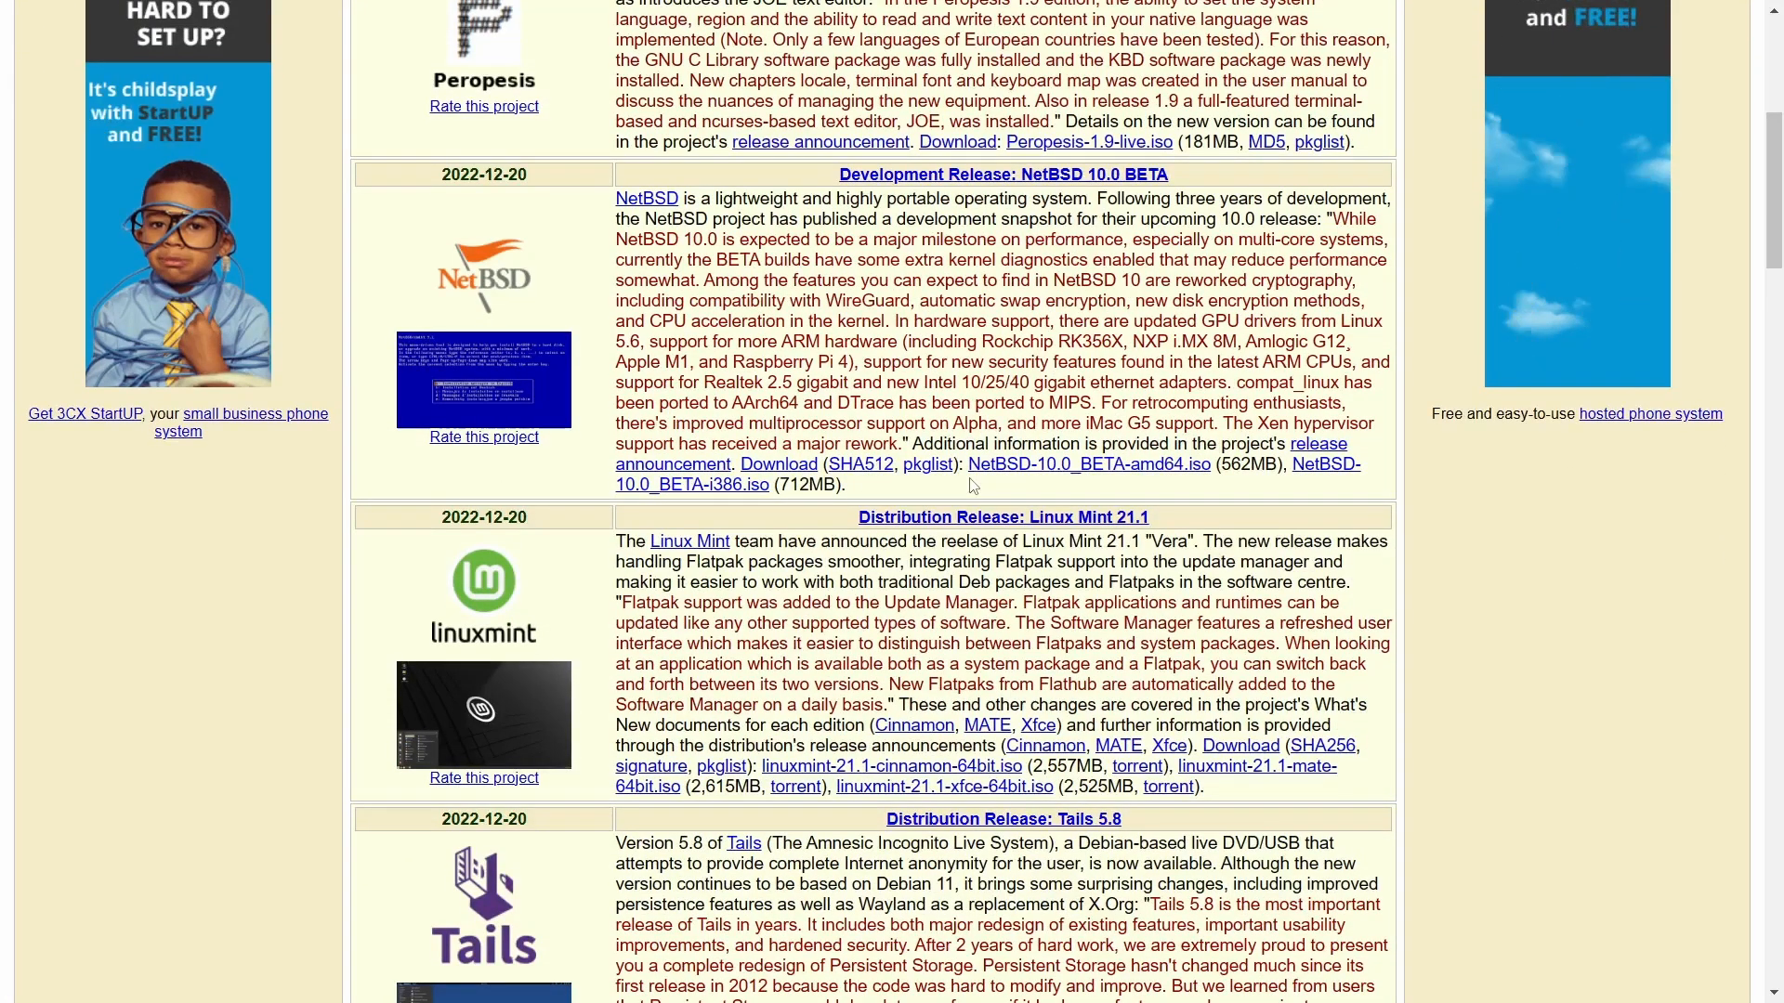
scroll("down", 3)
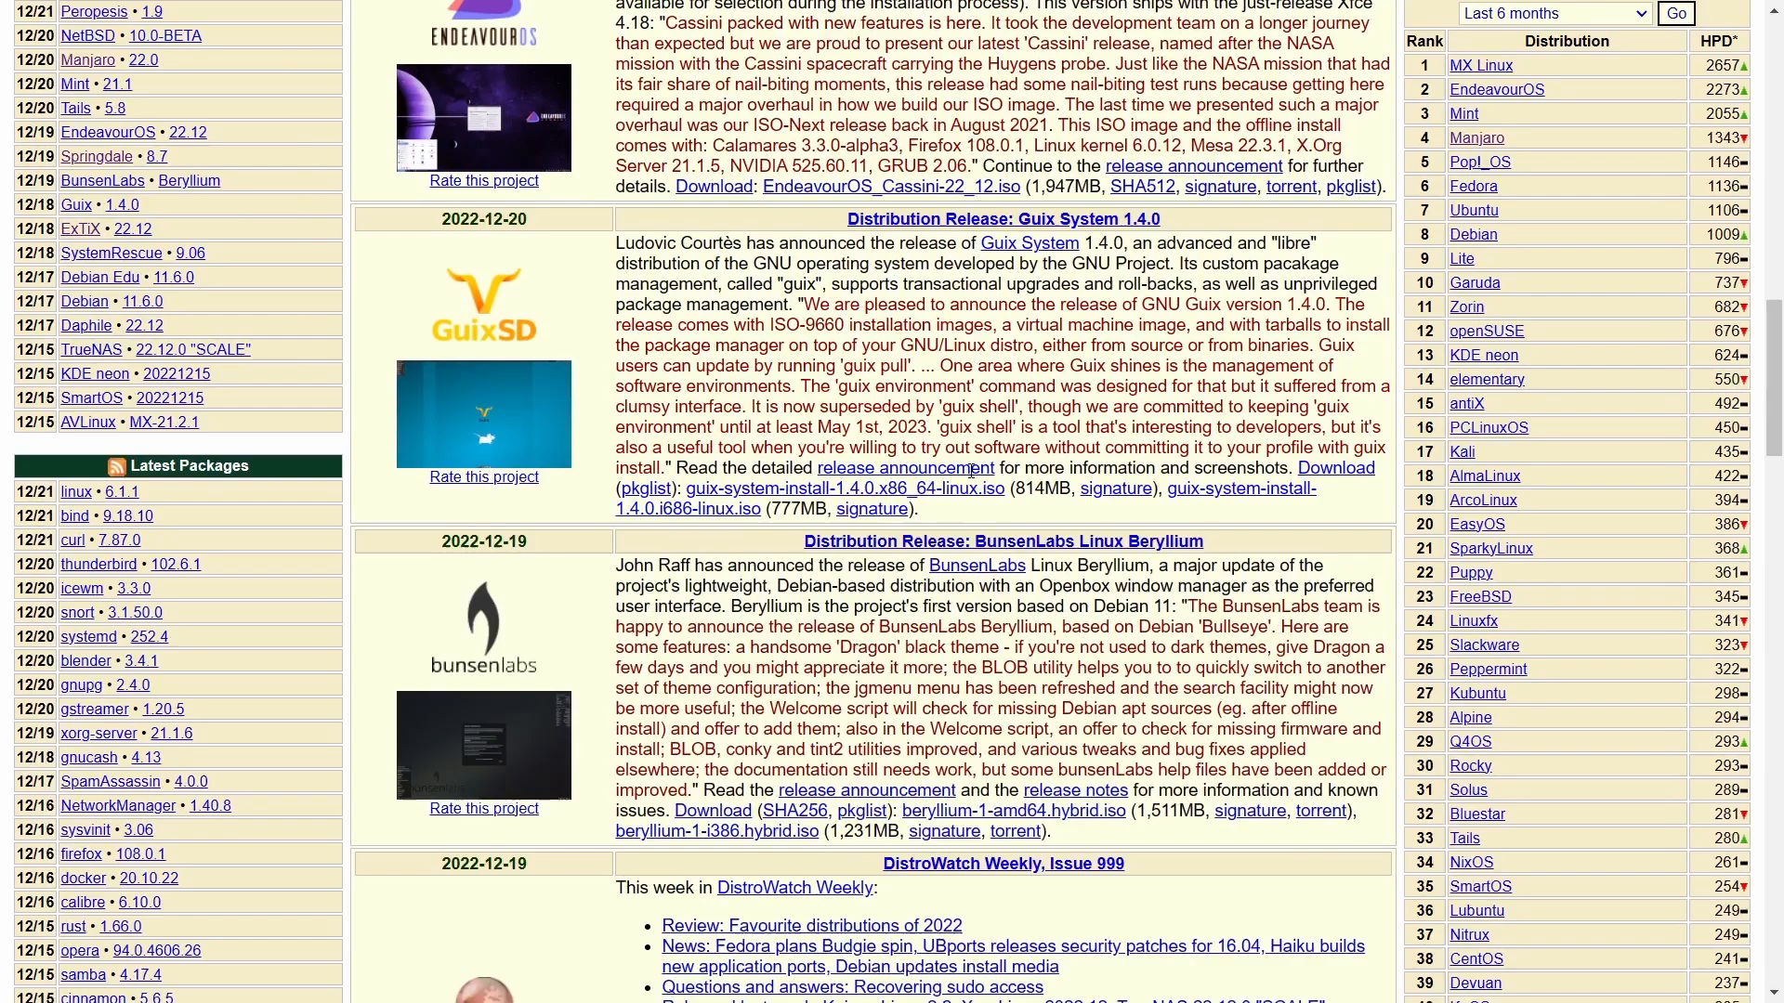
scroll("down", 3)
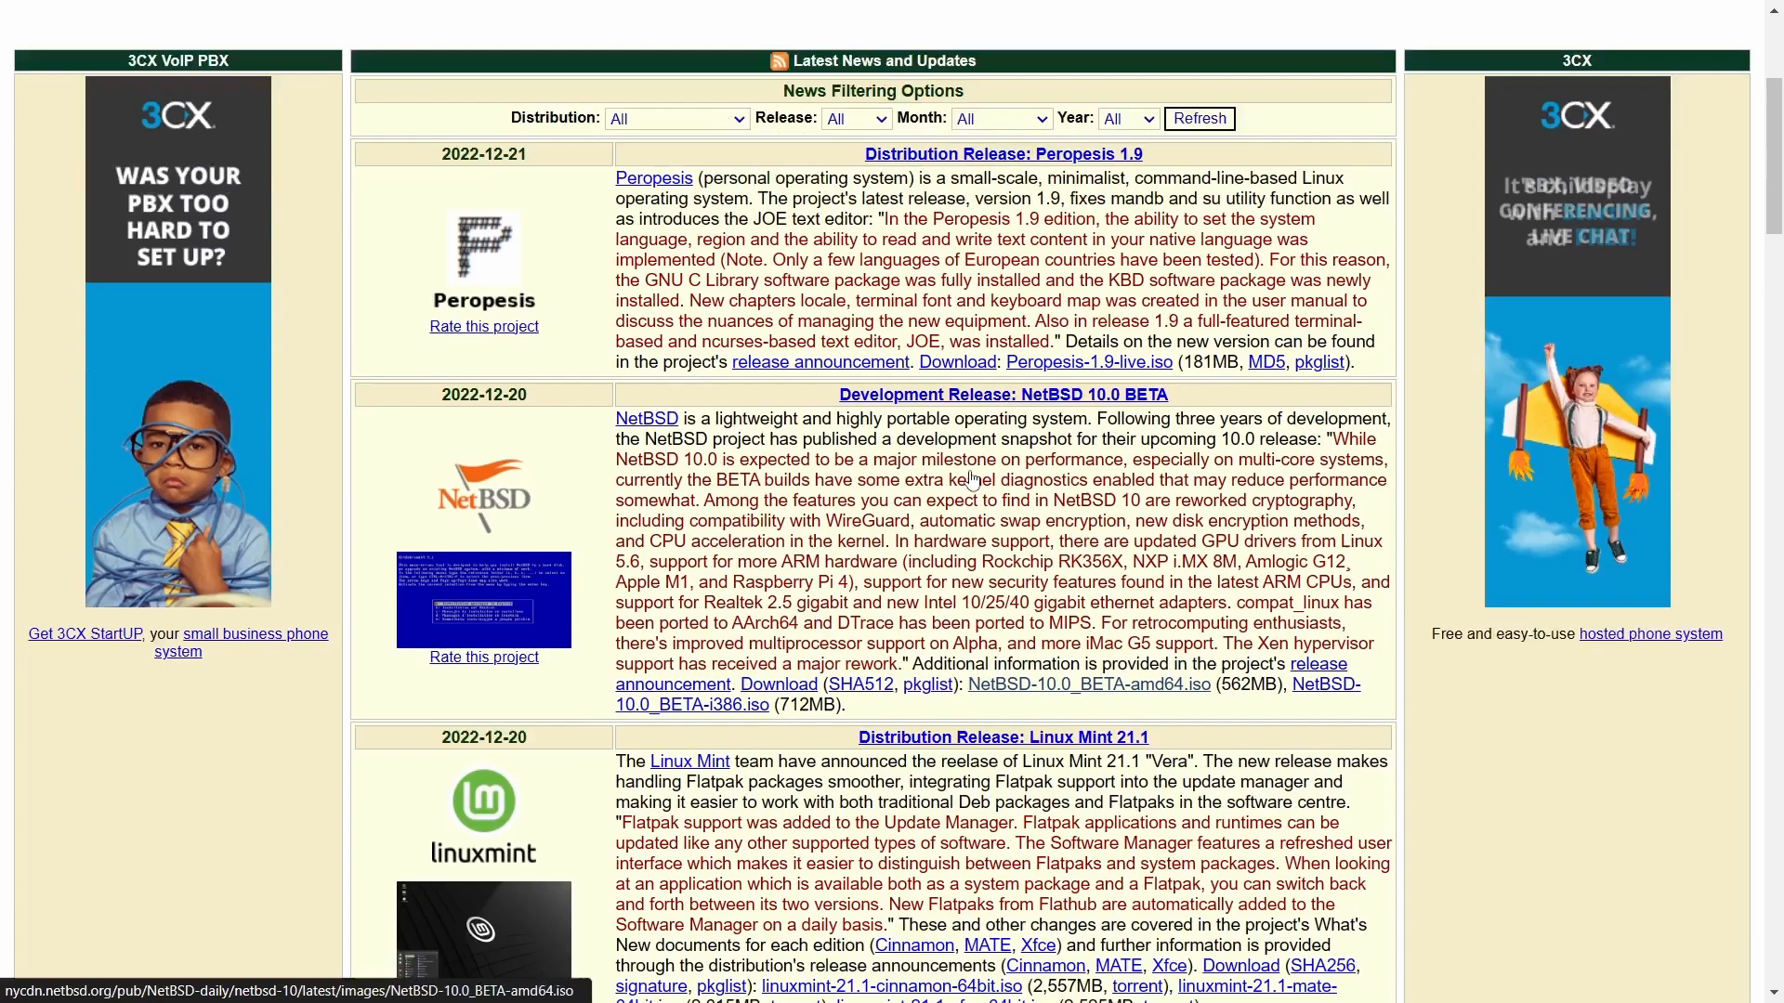
scroll("down", 3)
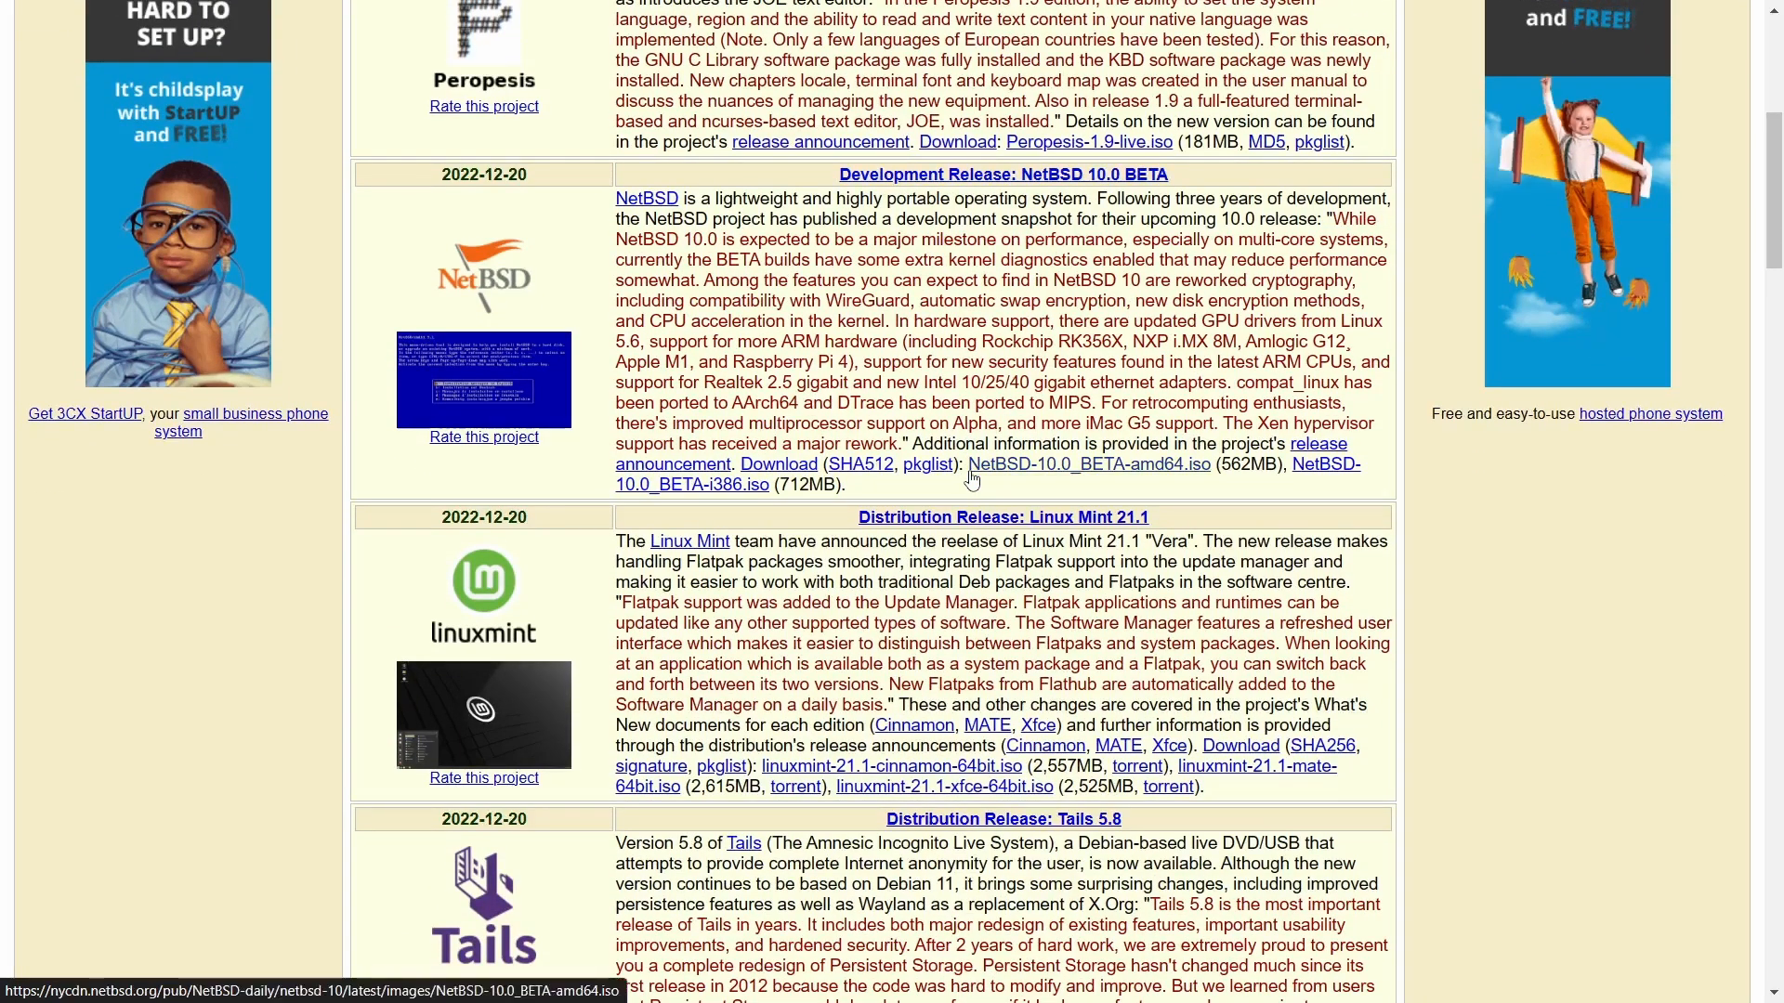
scroll("down", 3)
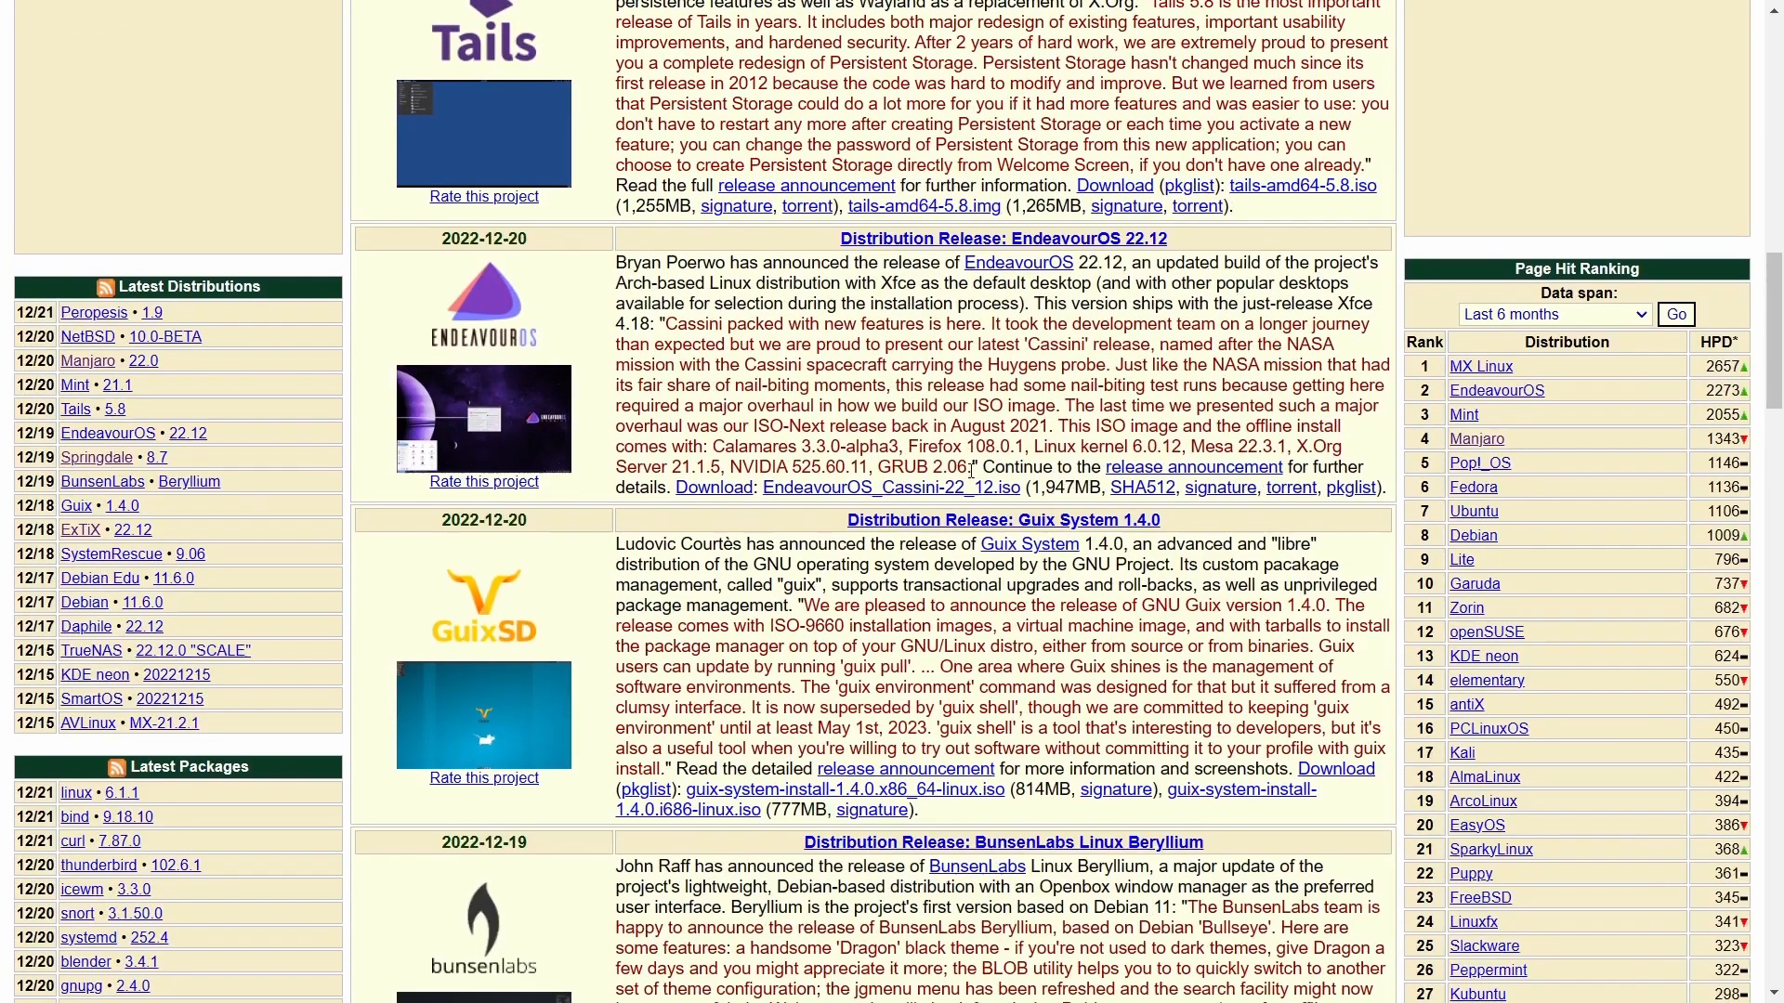
scroll("down", 3)
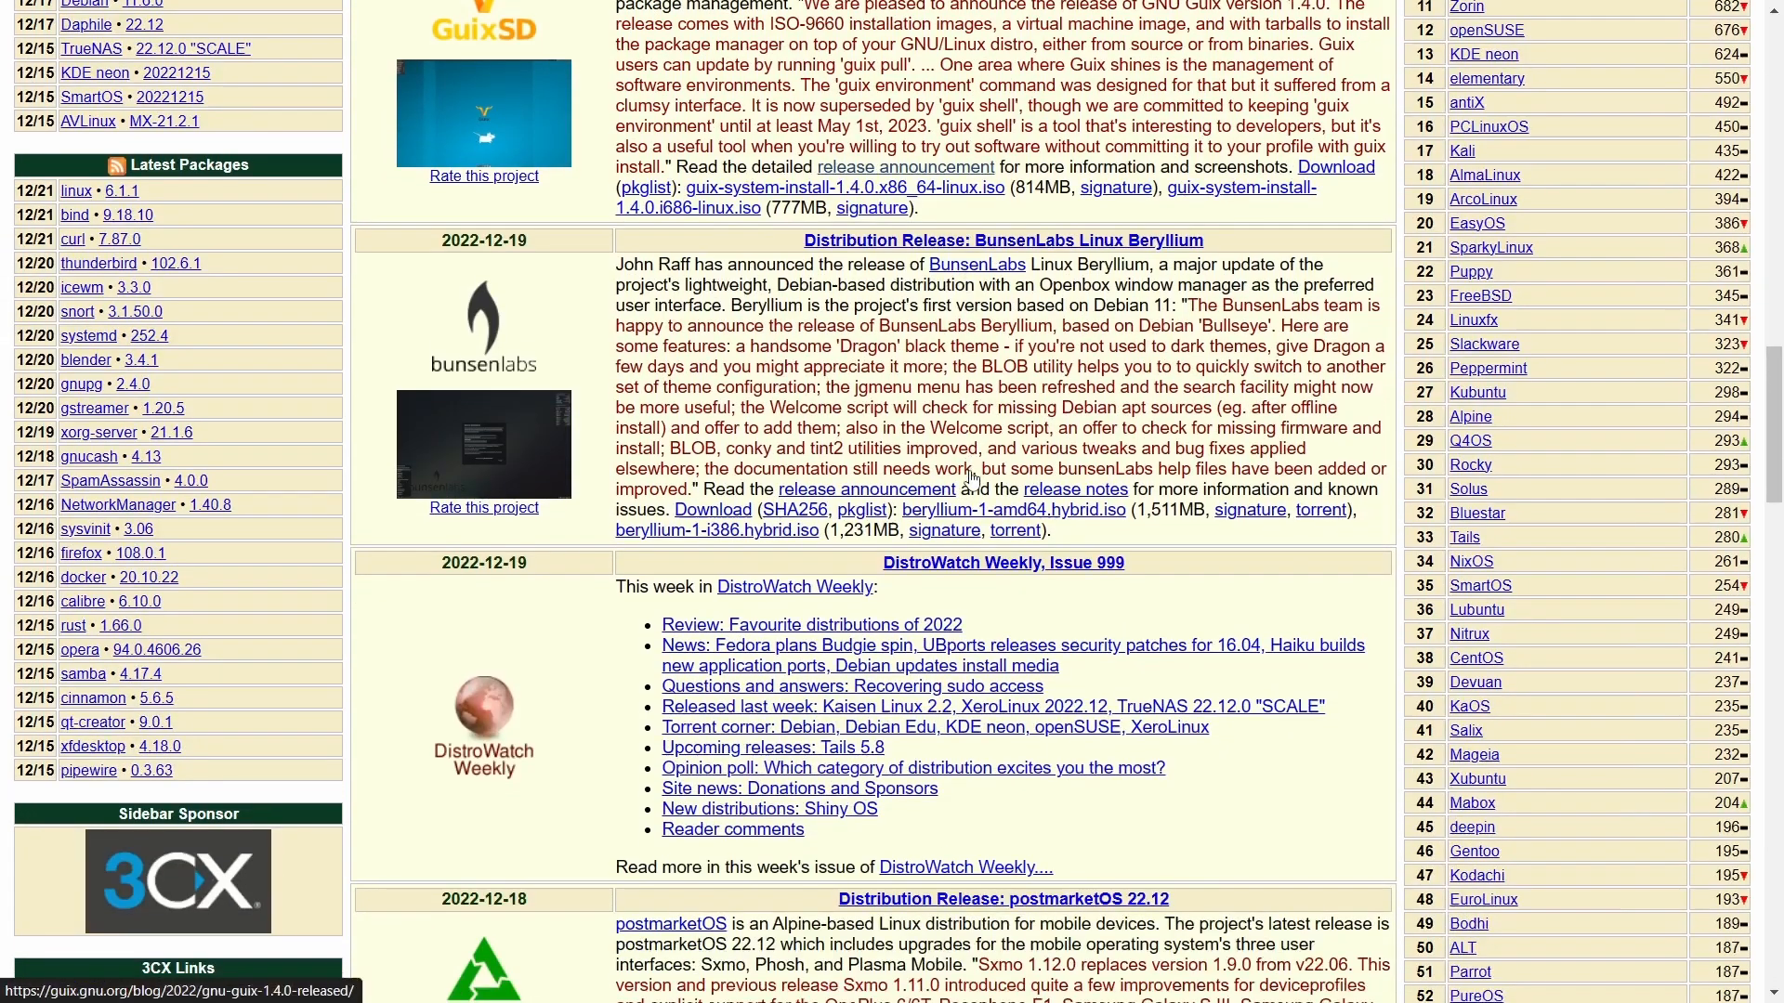
scroll("down", 3)
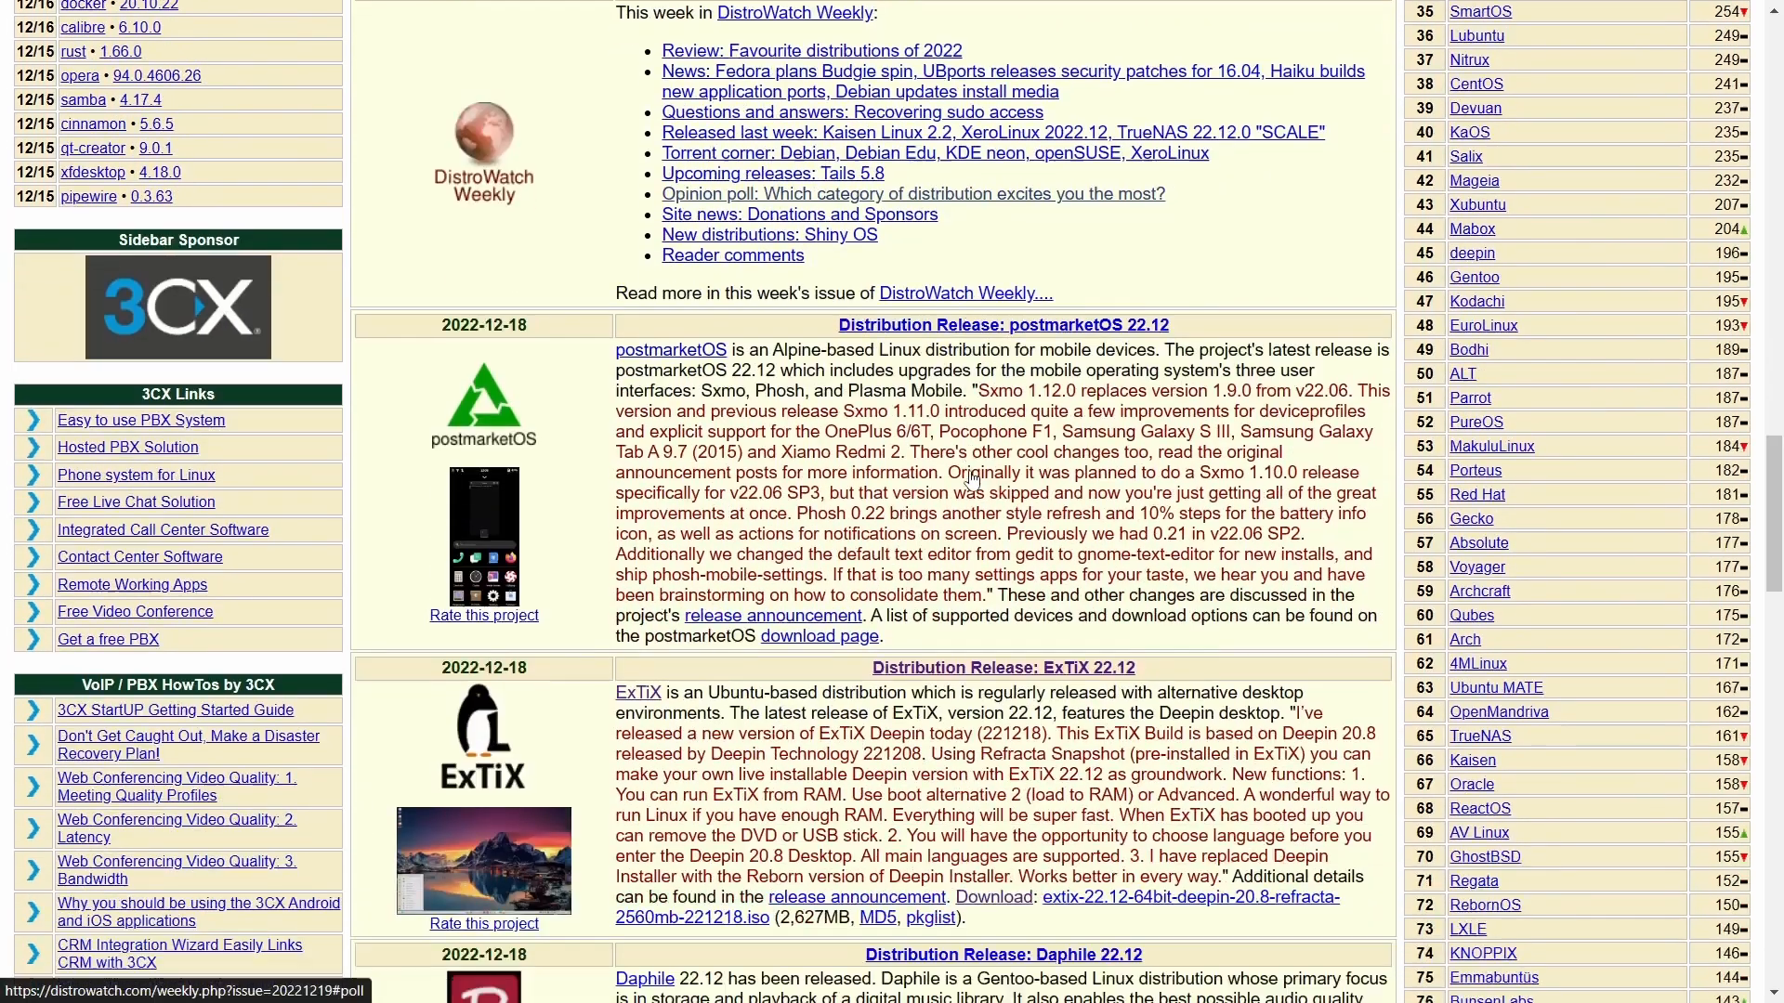
scroll("down", 3)
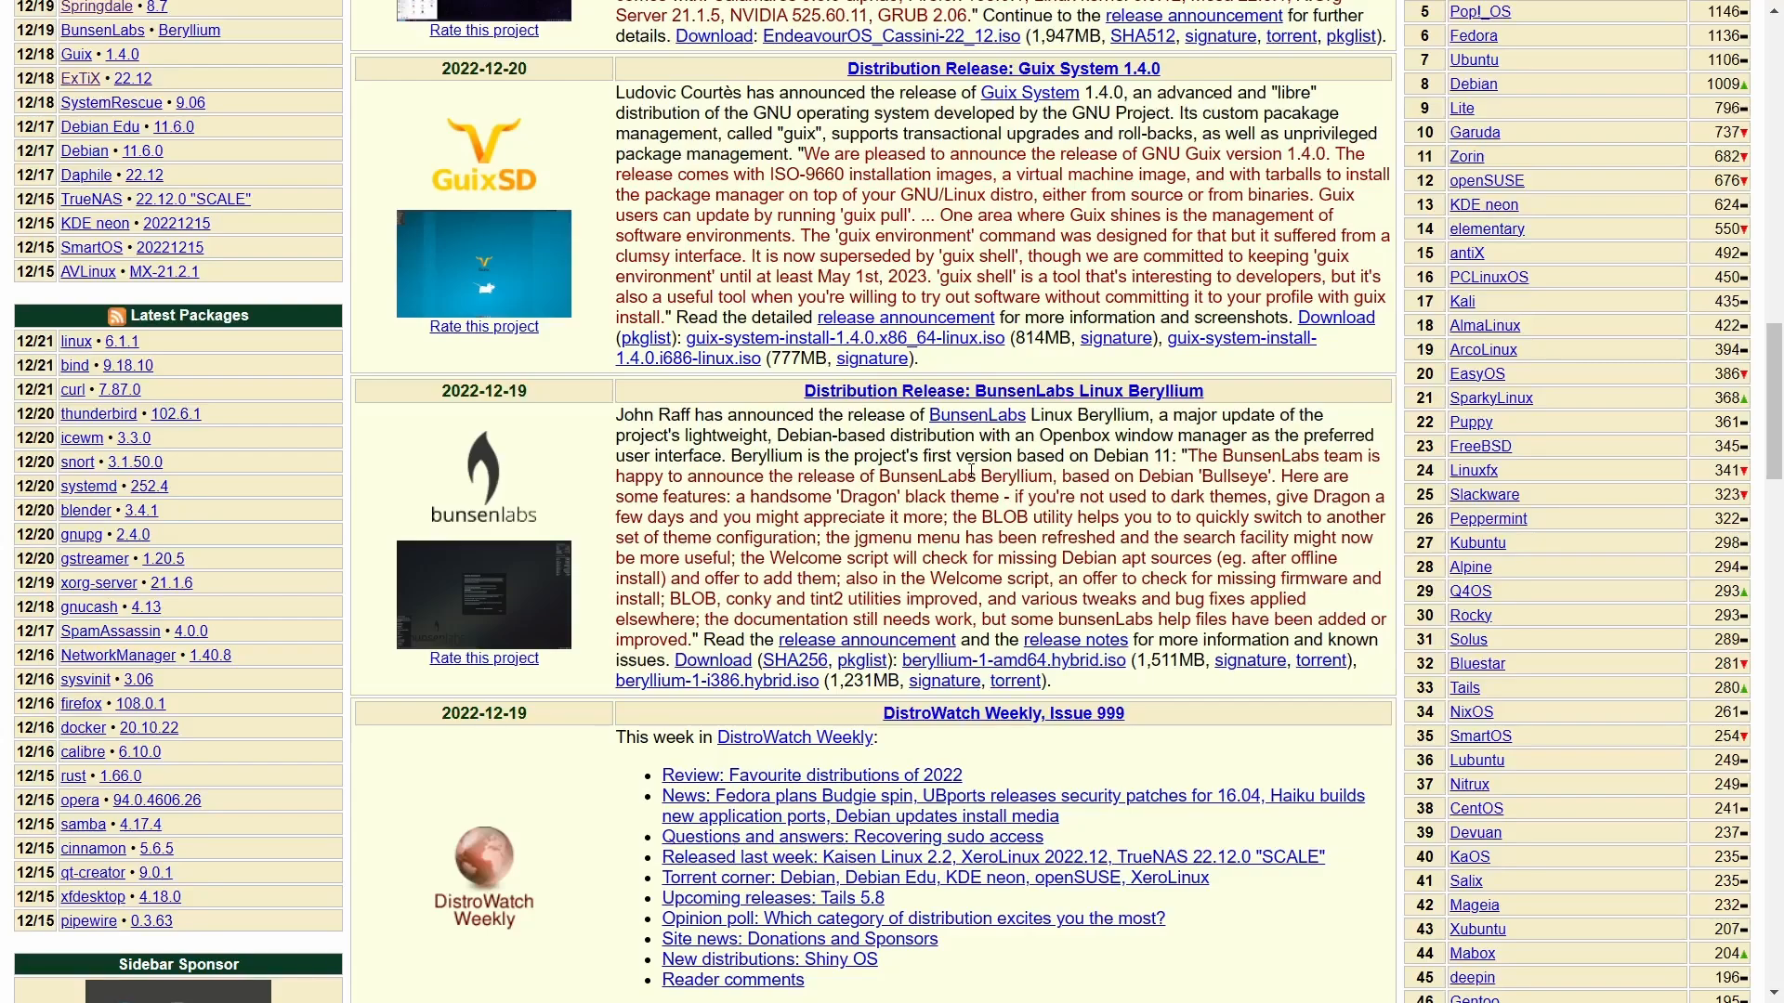
scroll("down", 3)
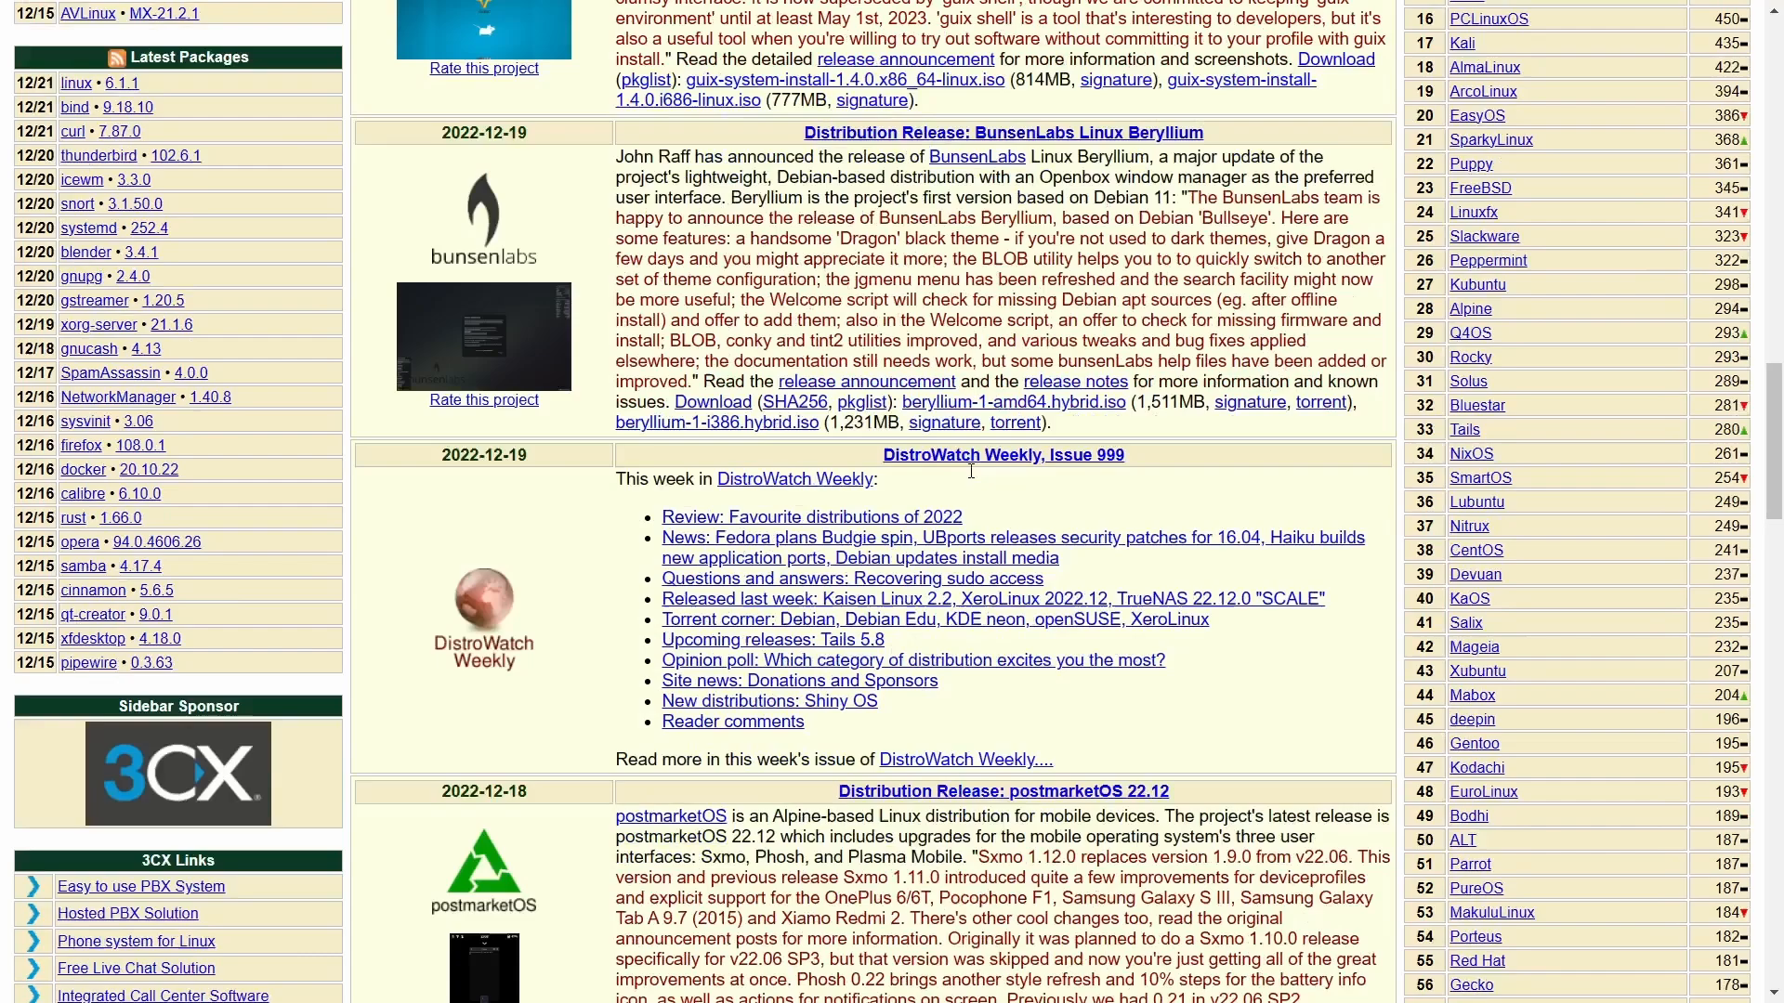
scroll("down", 3)
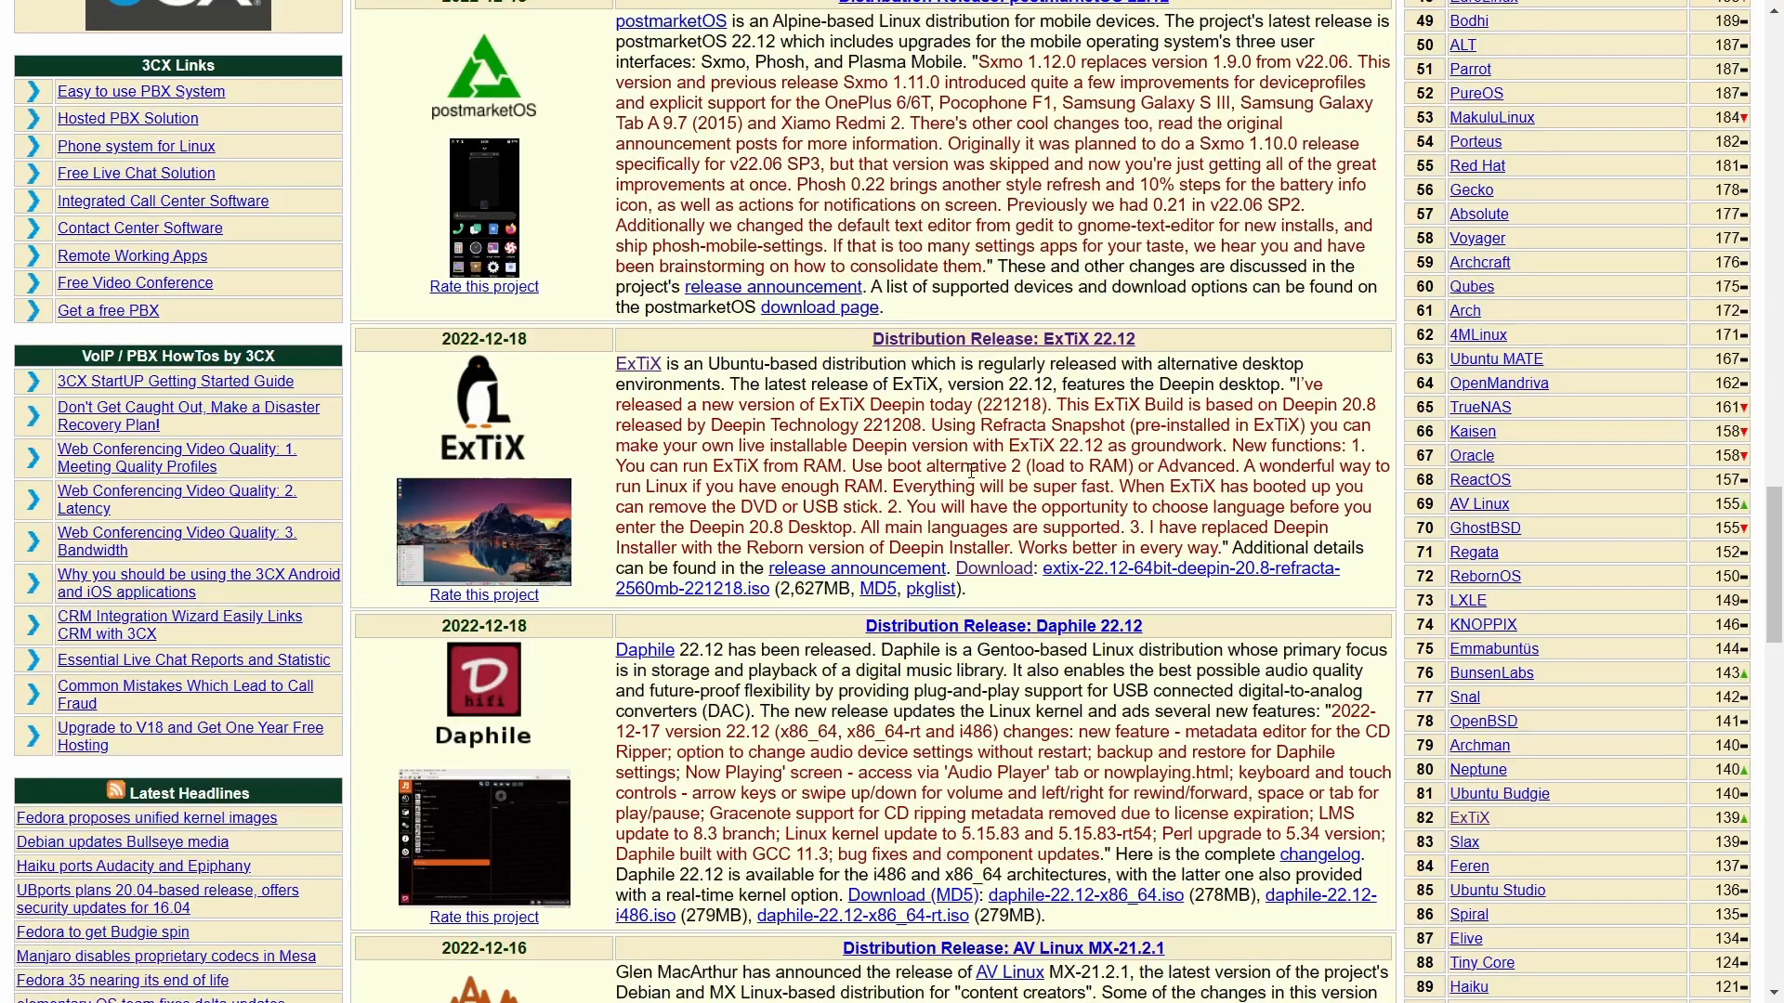
scroll("down", 3)
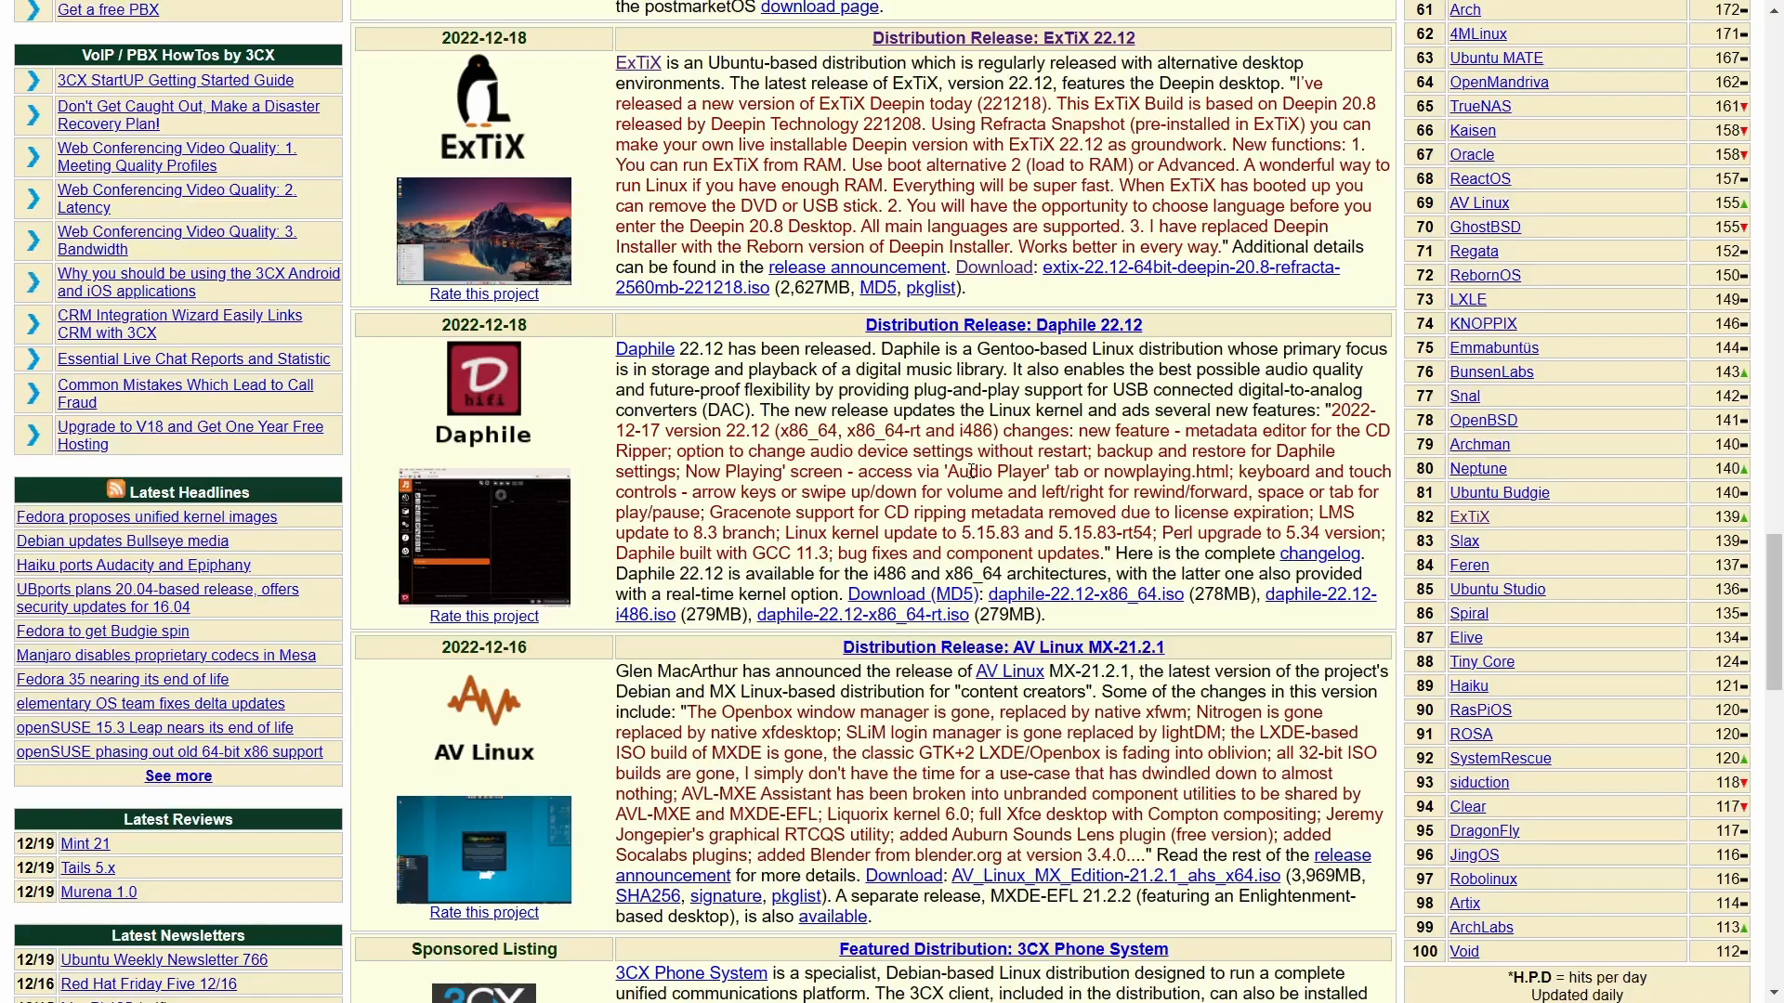
scroll("up", 3)
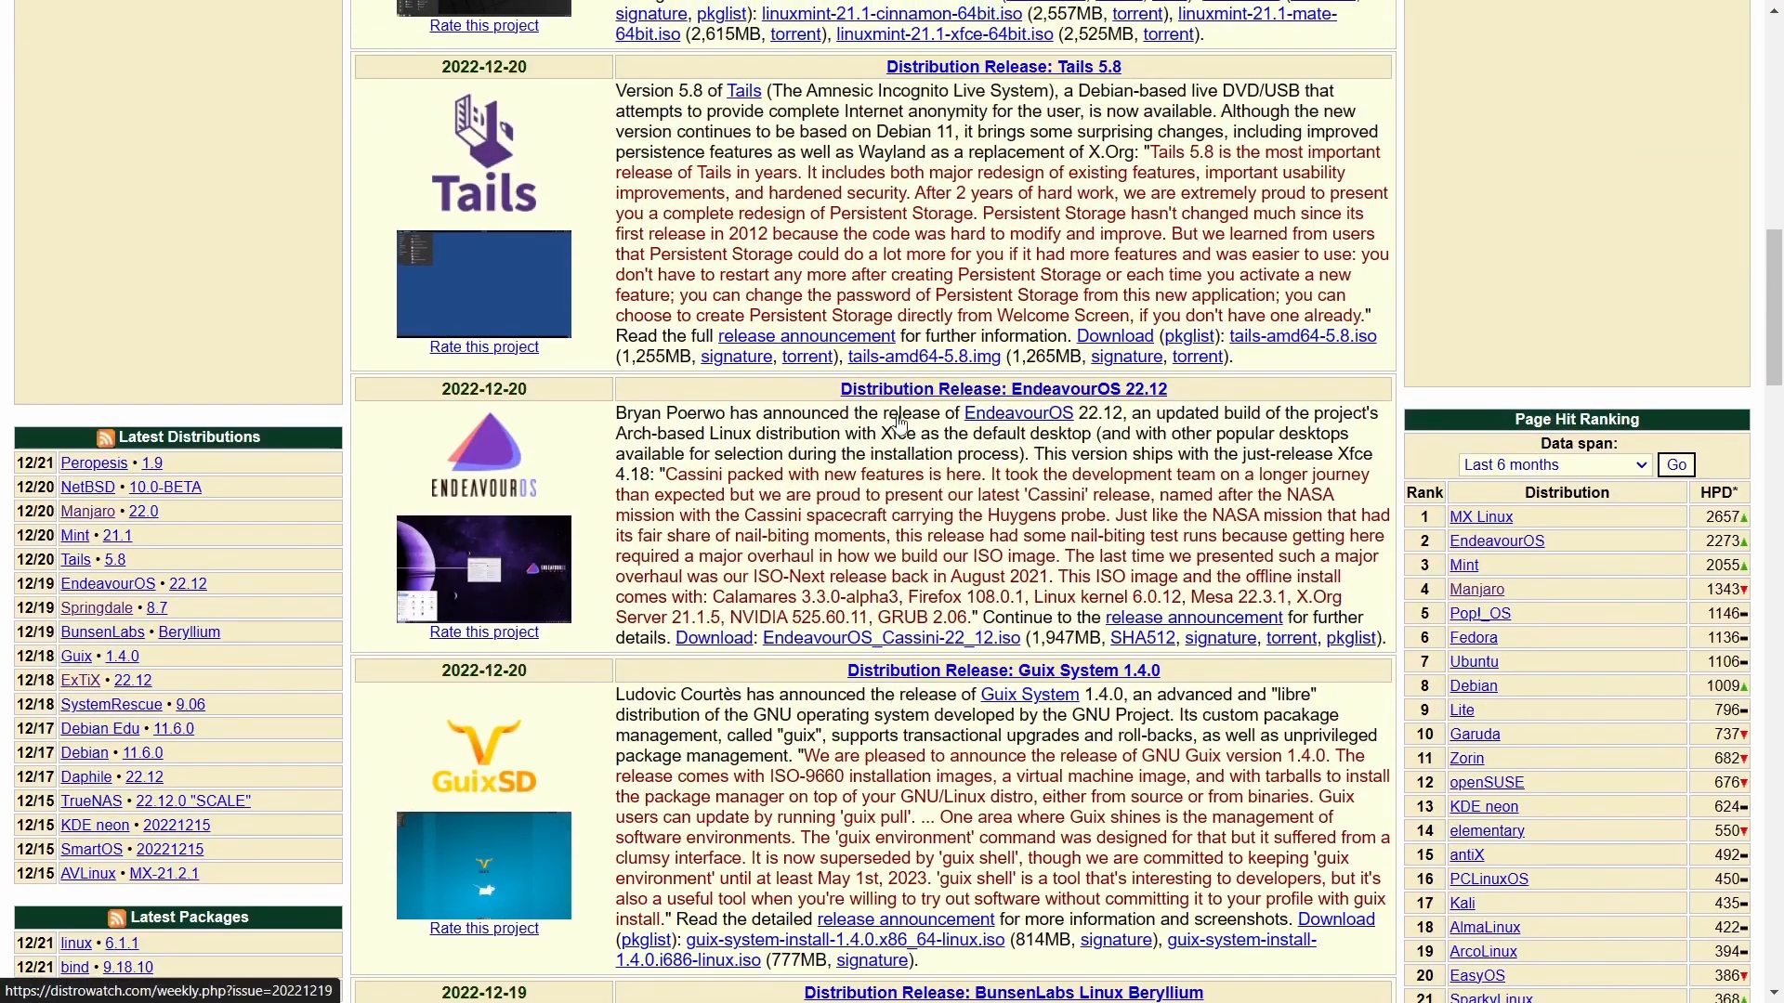
scroll("down", 3)
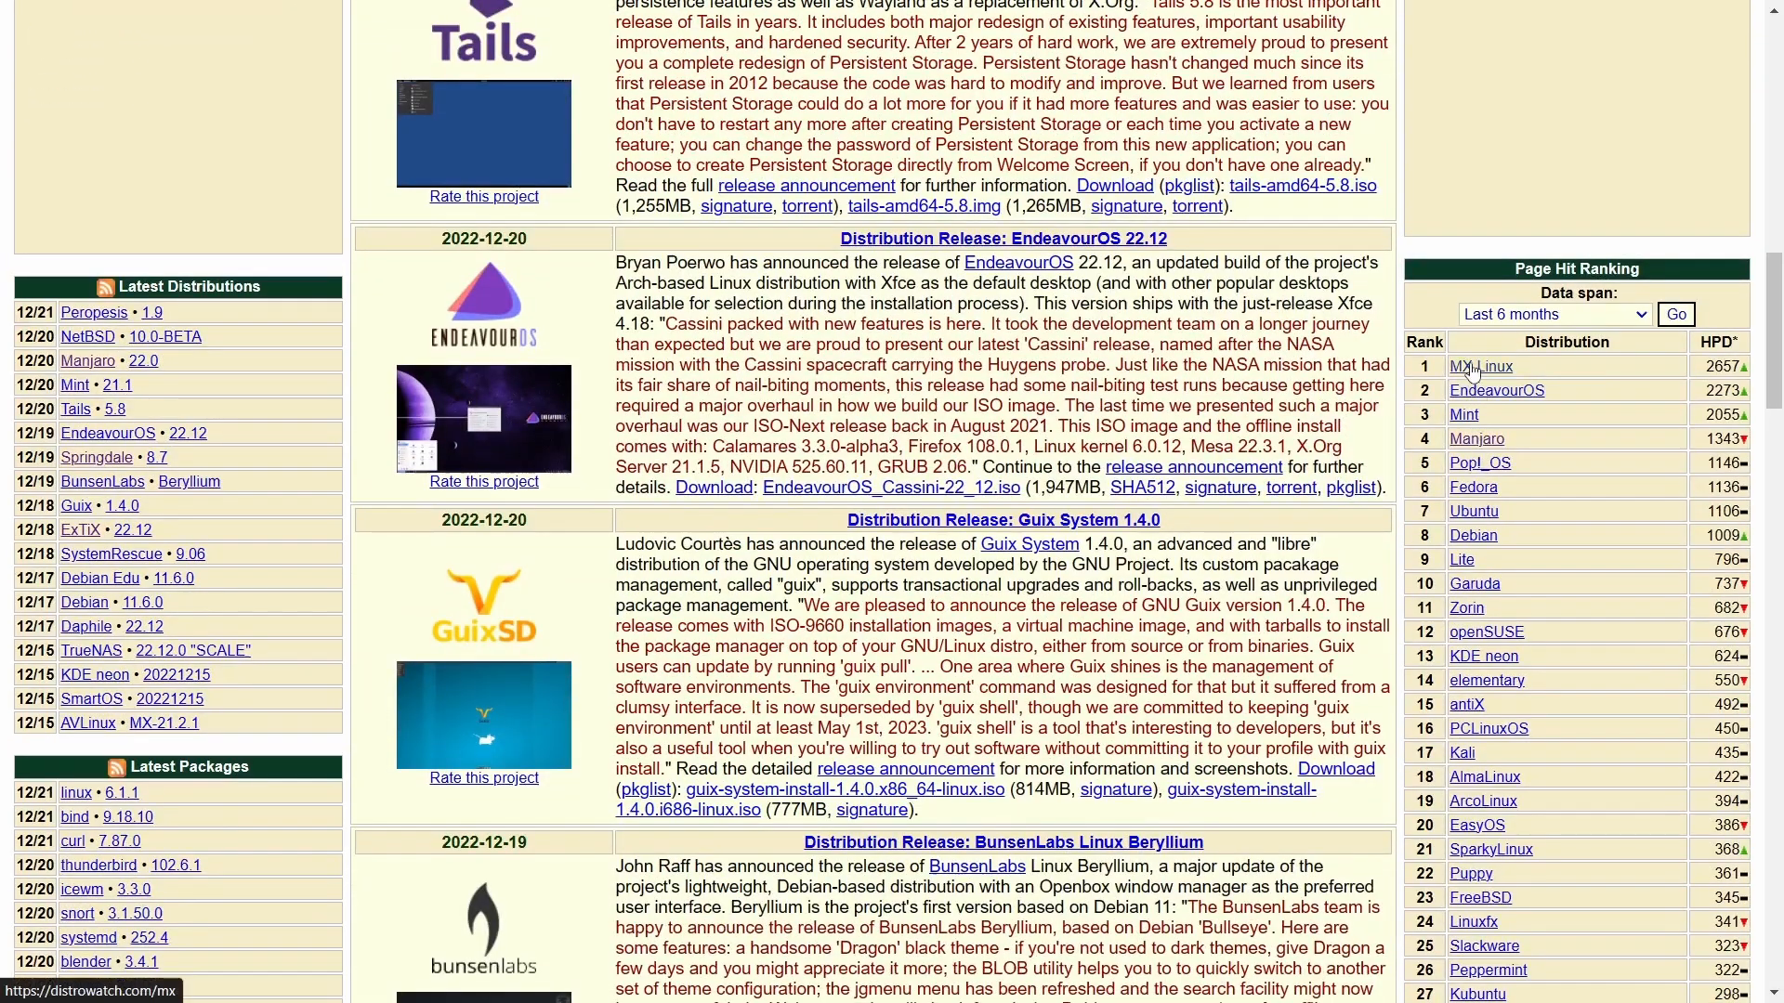
mouse_move(1466, 370)
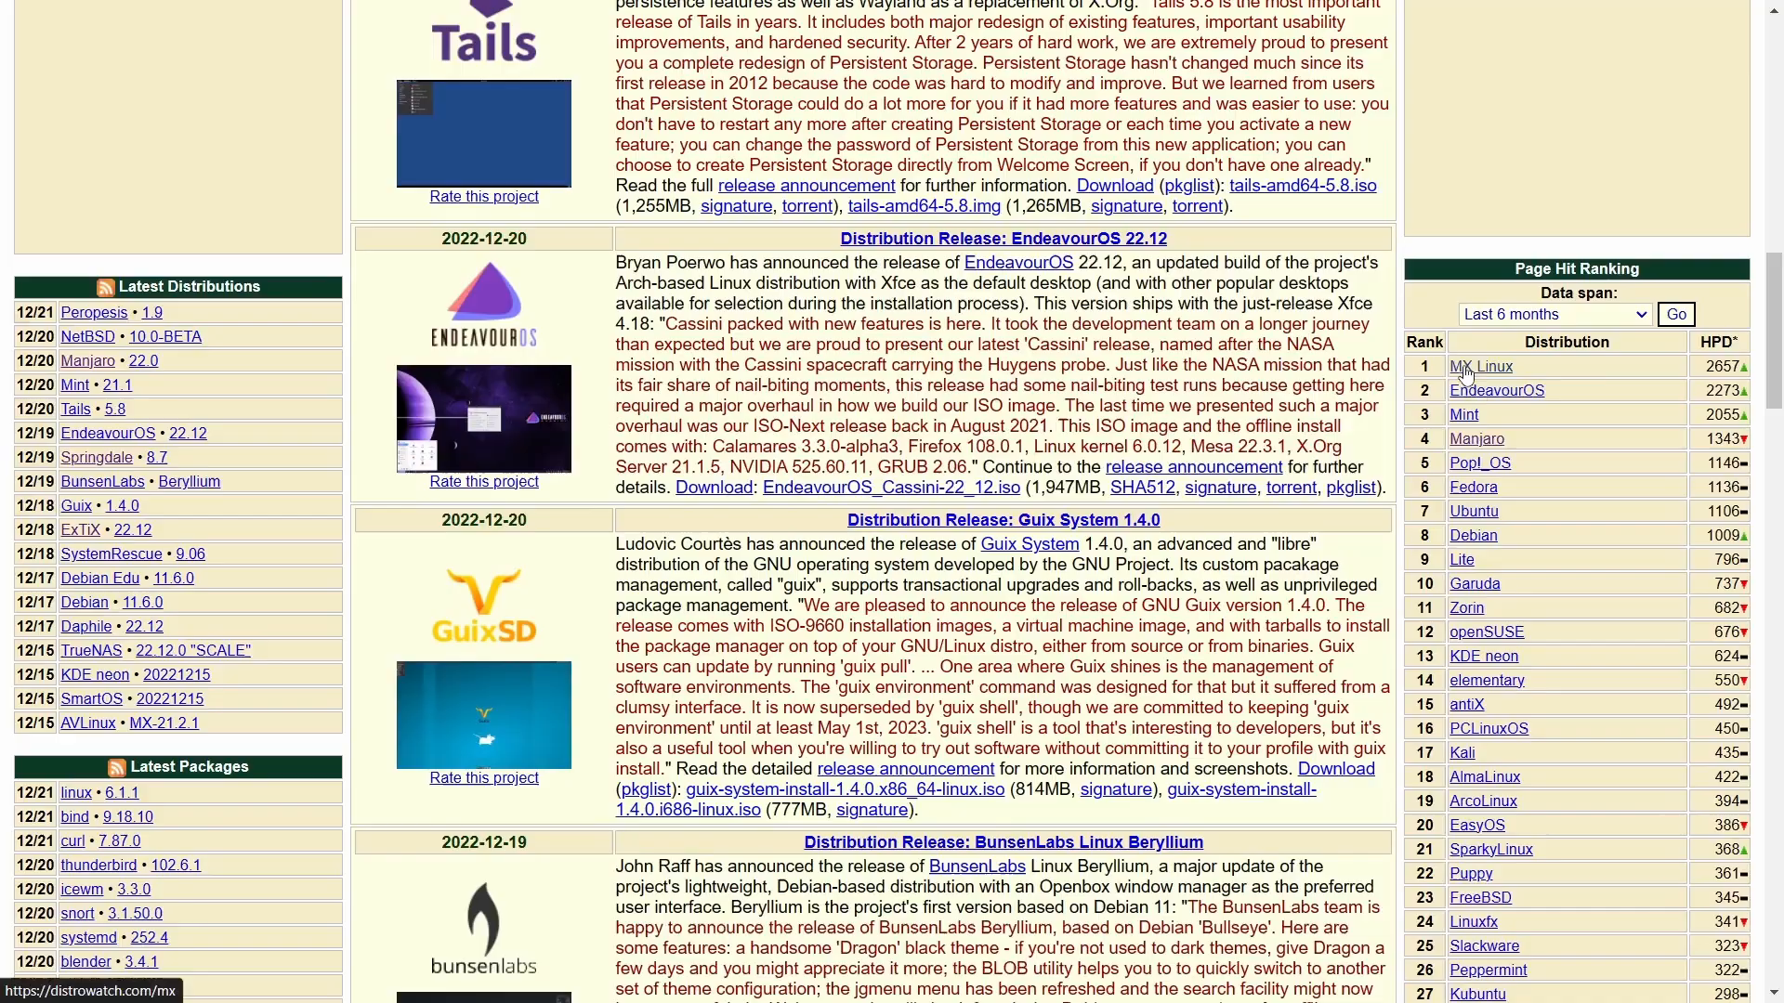
left_click(1481, 366)
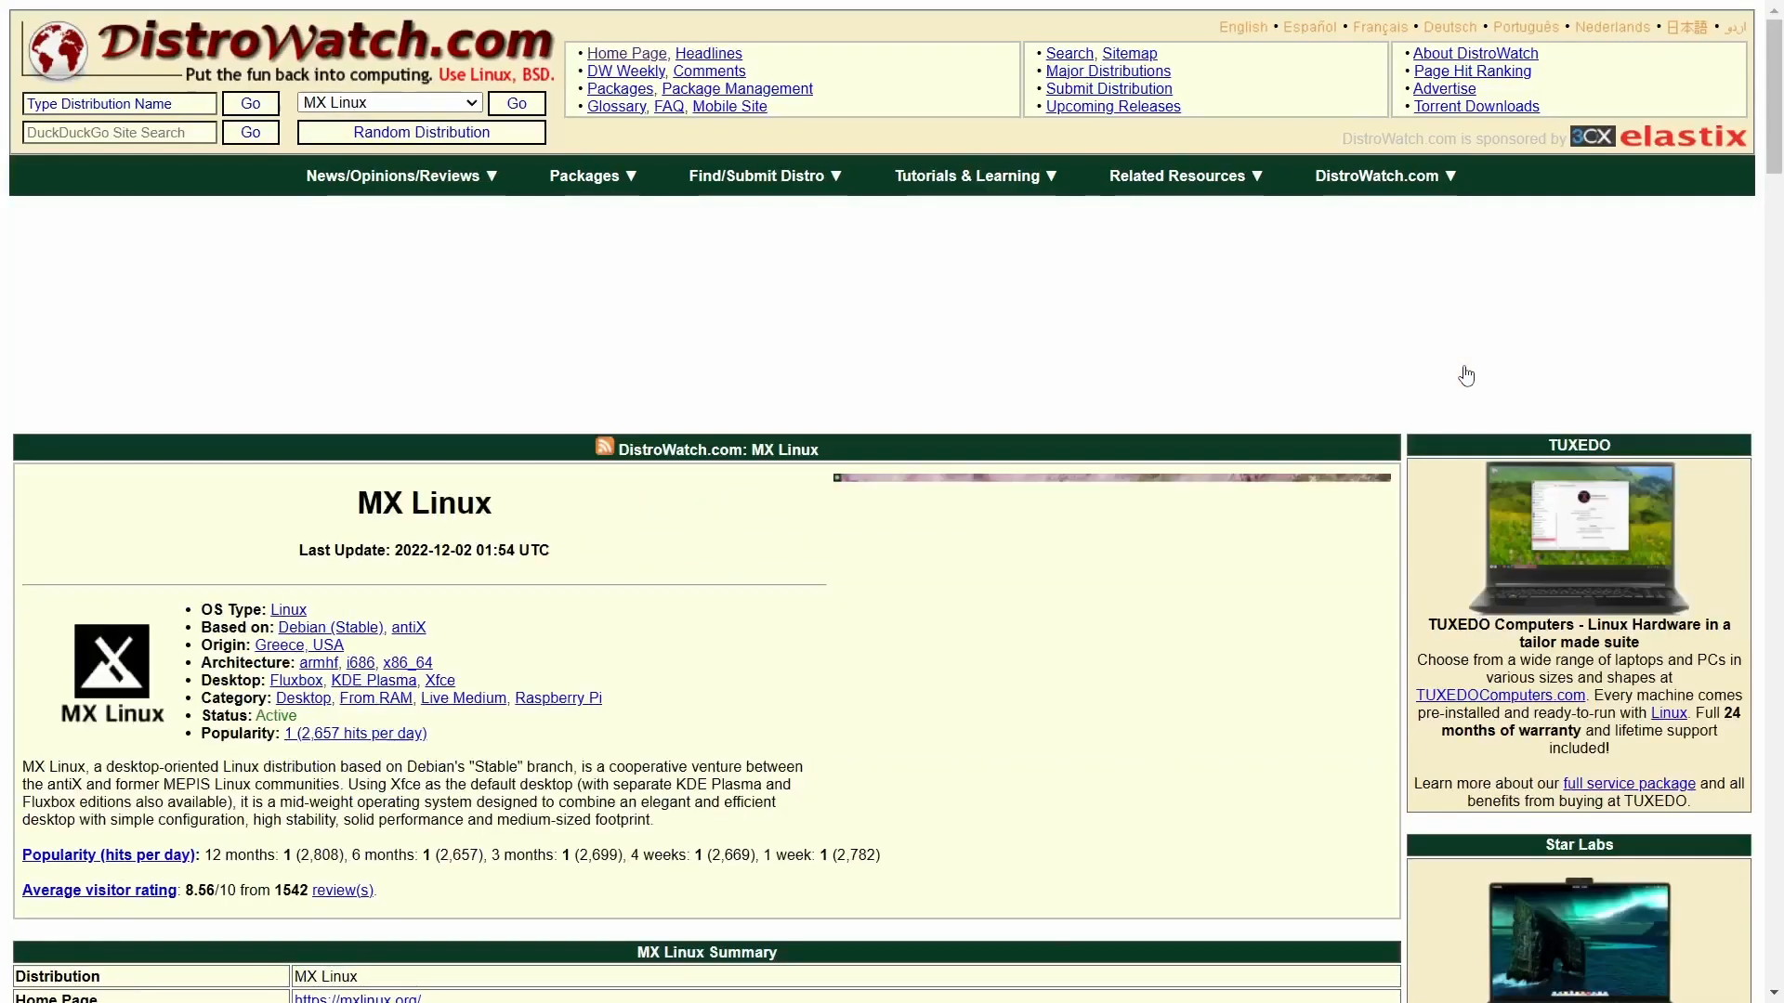
scroll("down", 3)
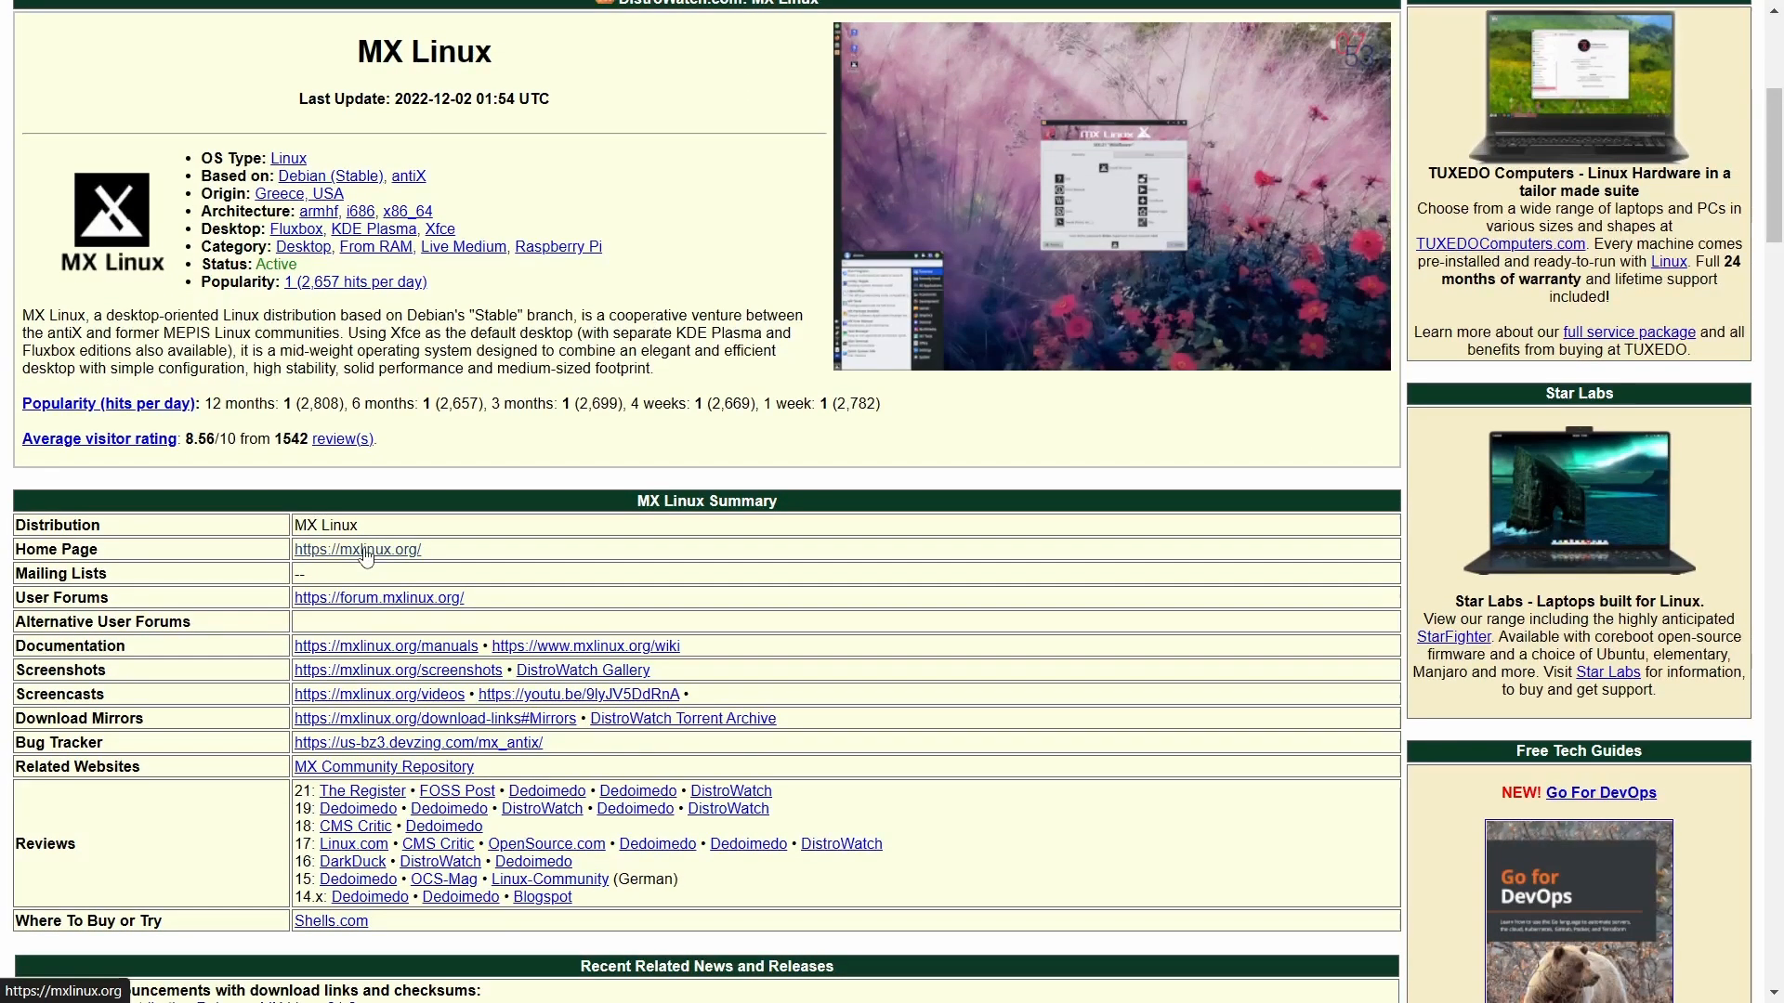
left_click(357, 549)
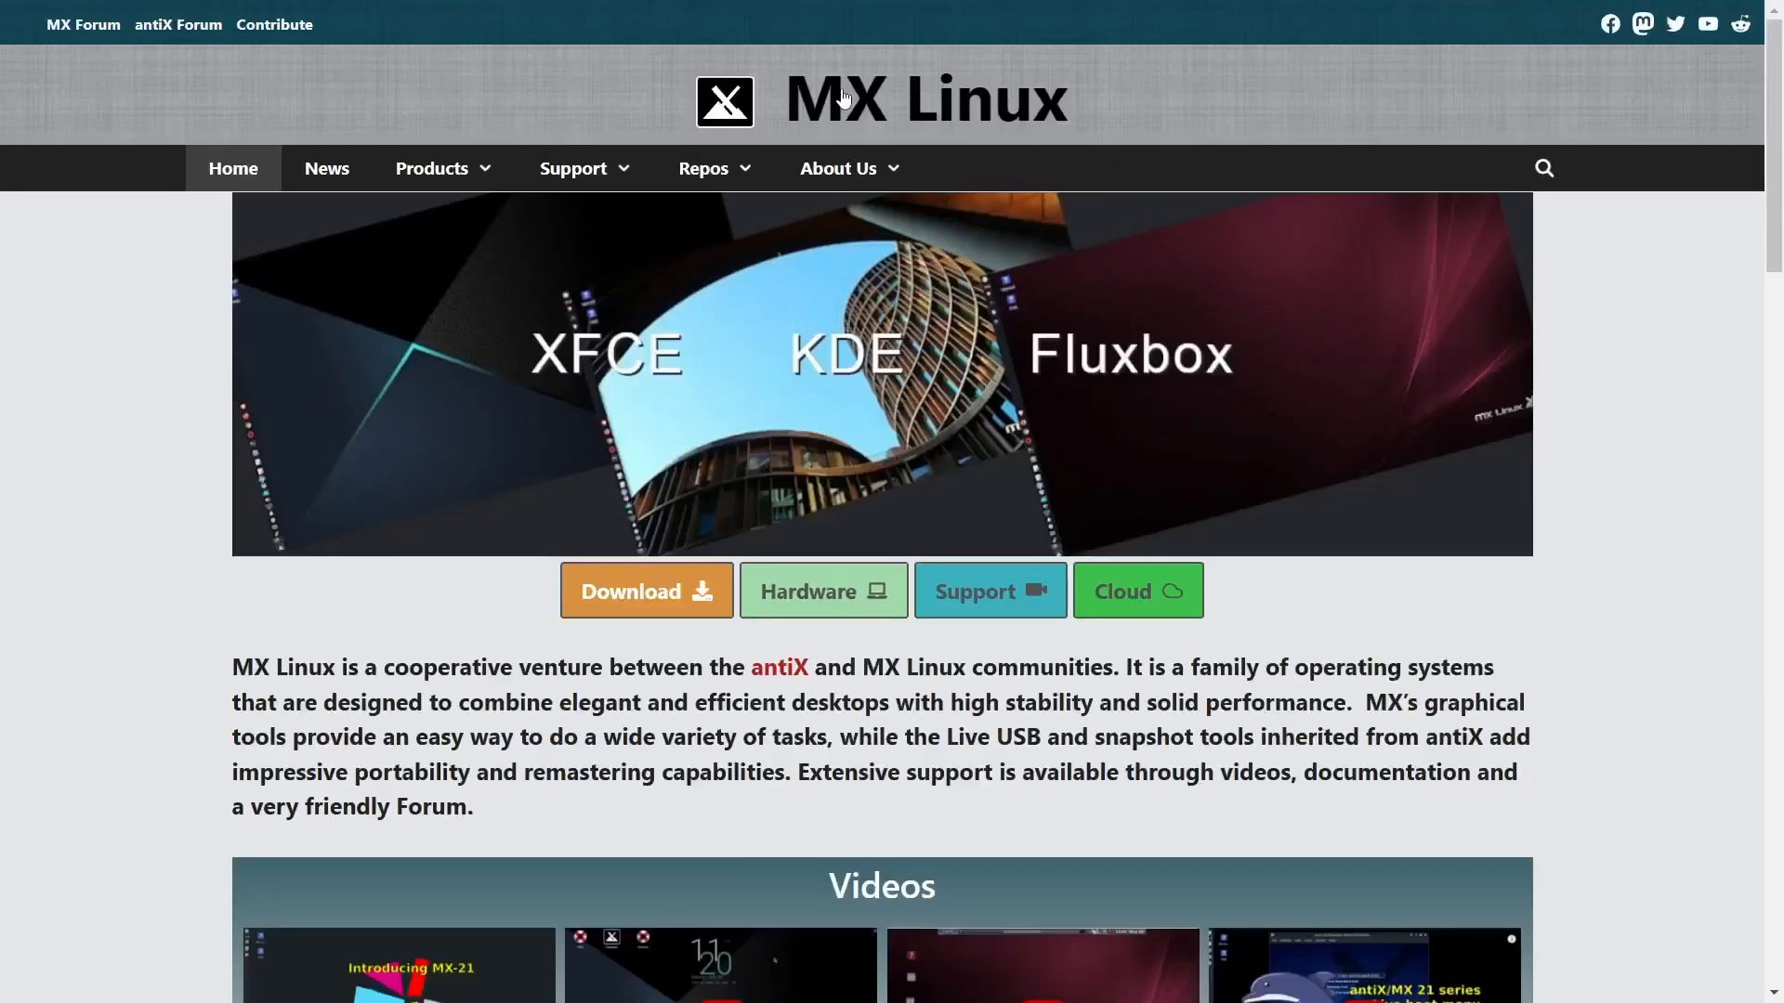
Step: Scroll the MX Linux home page down through its Videos, News and Xfce sections
scroll("down", 3)
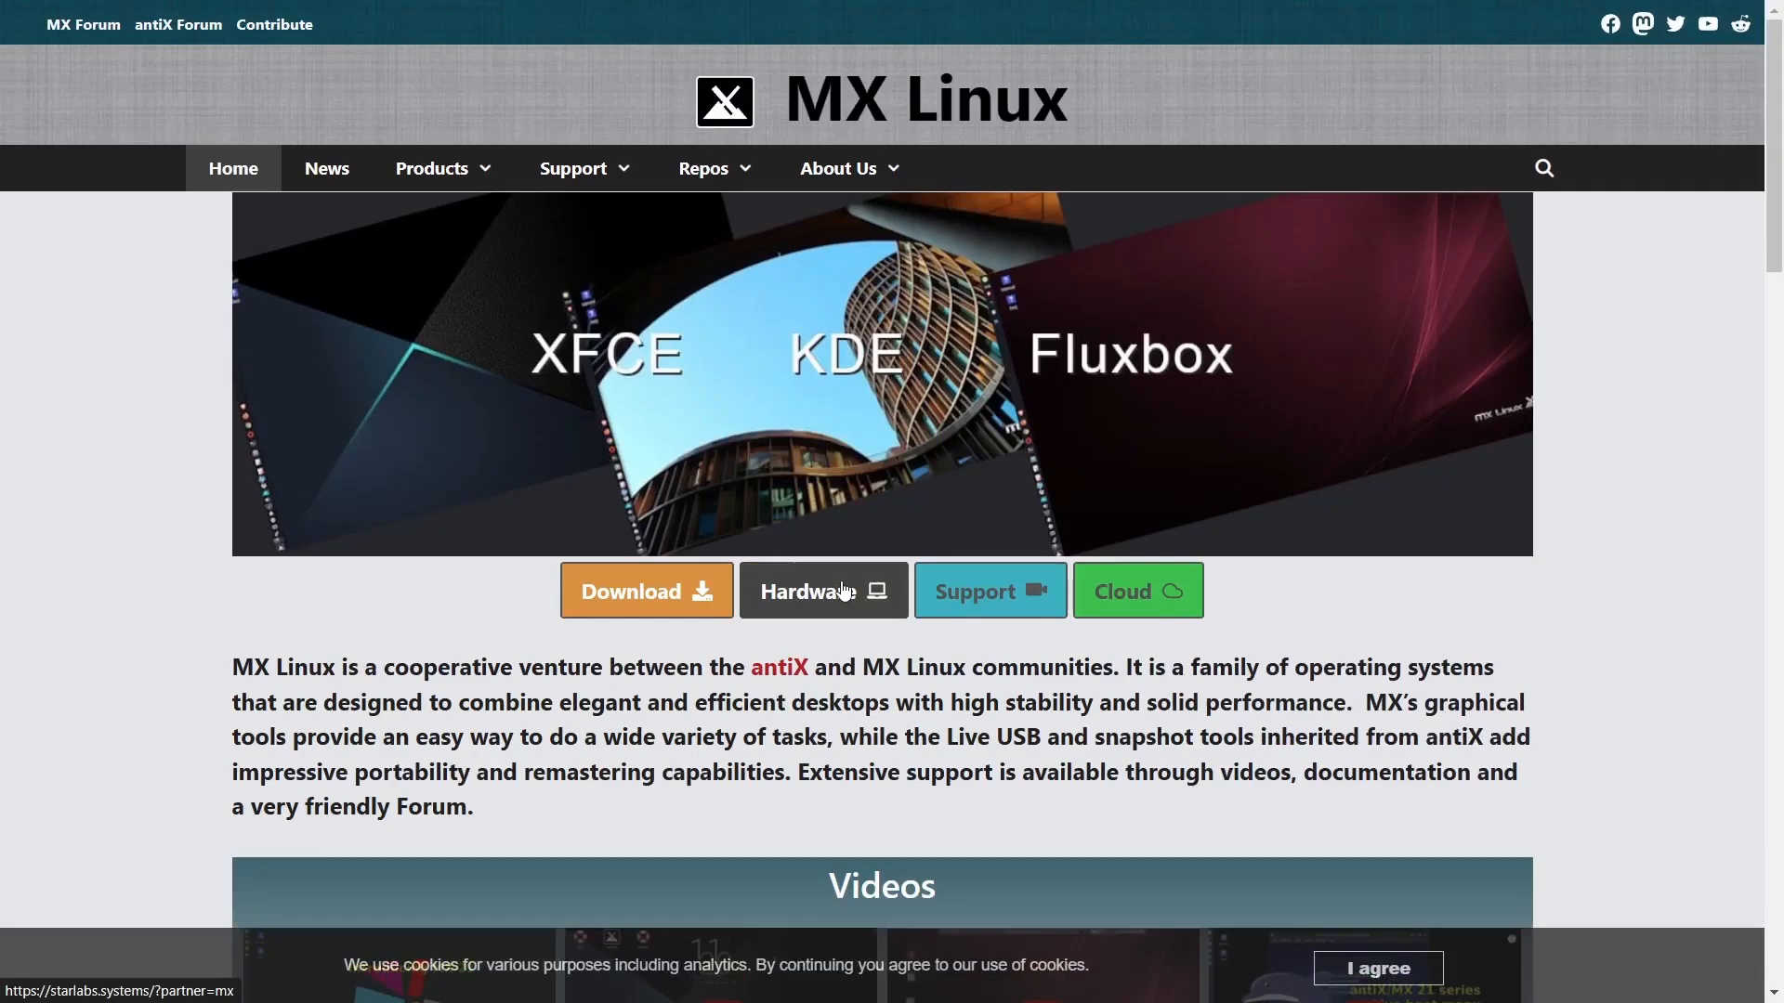
scroll("down", 3)
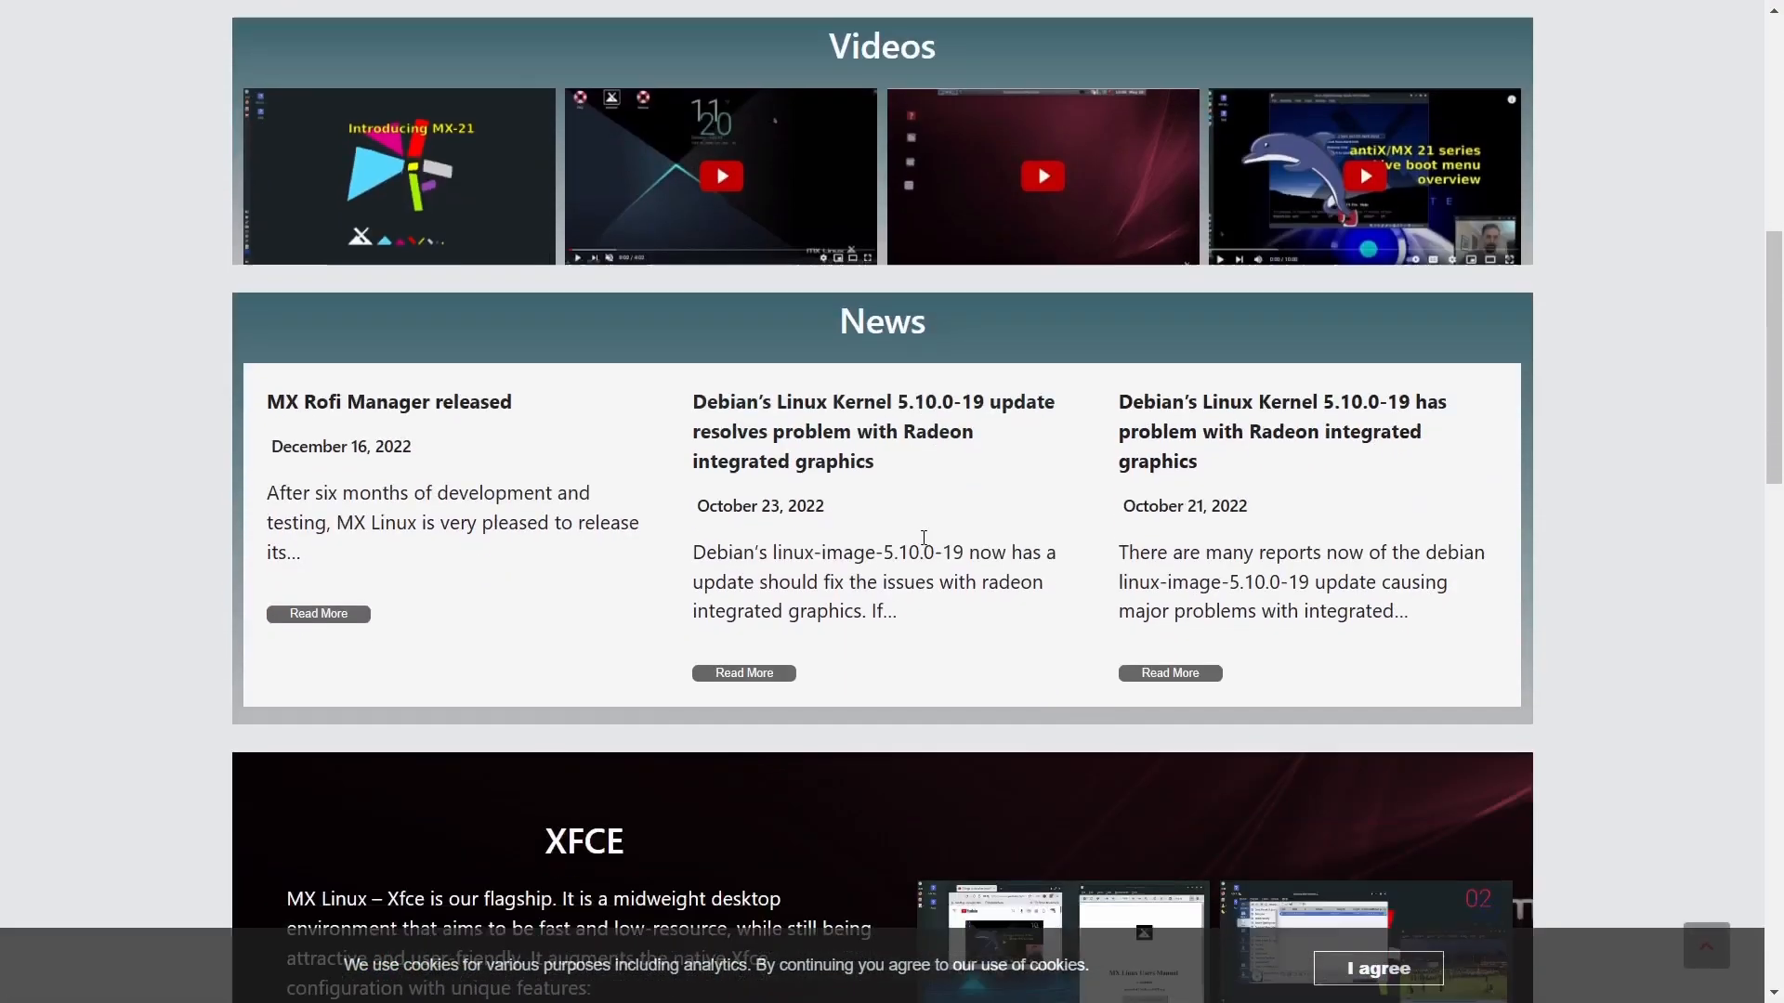
scroll("down", 3)
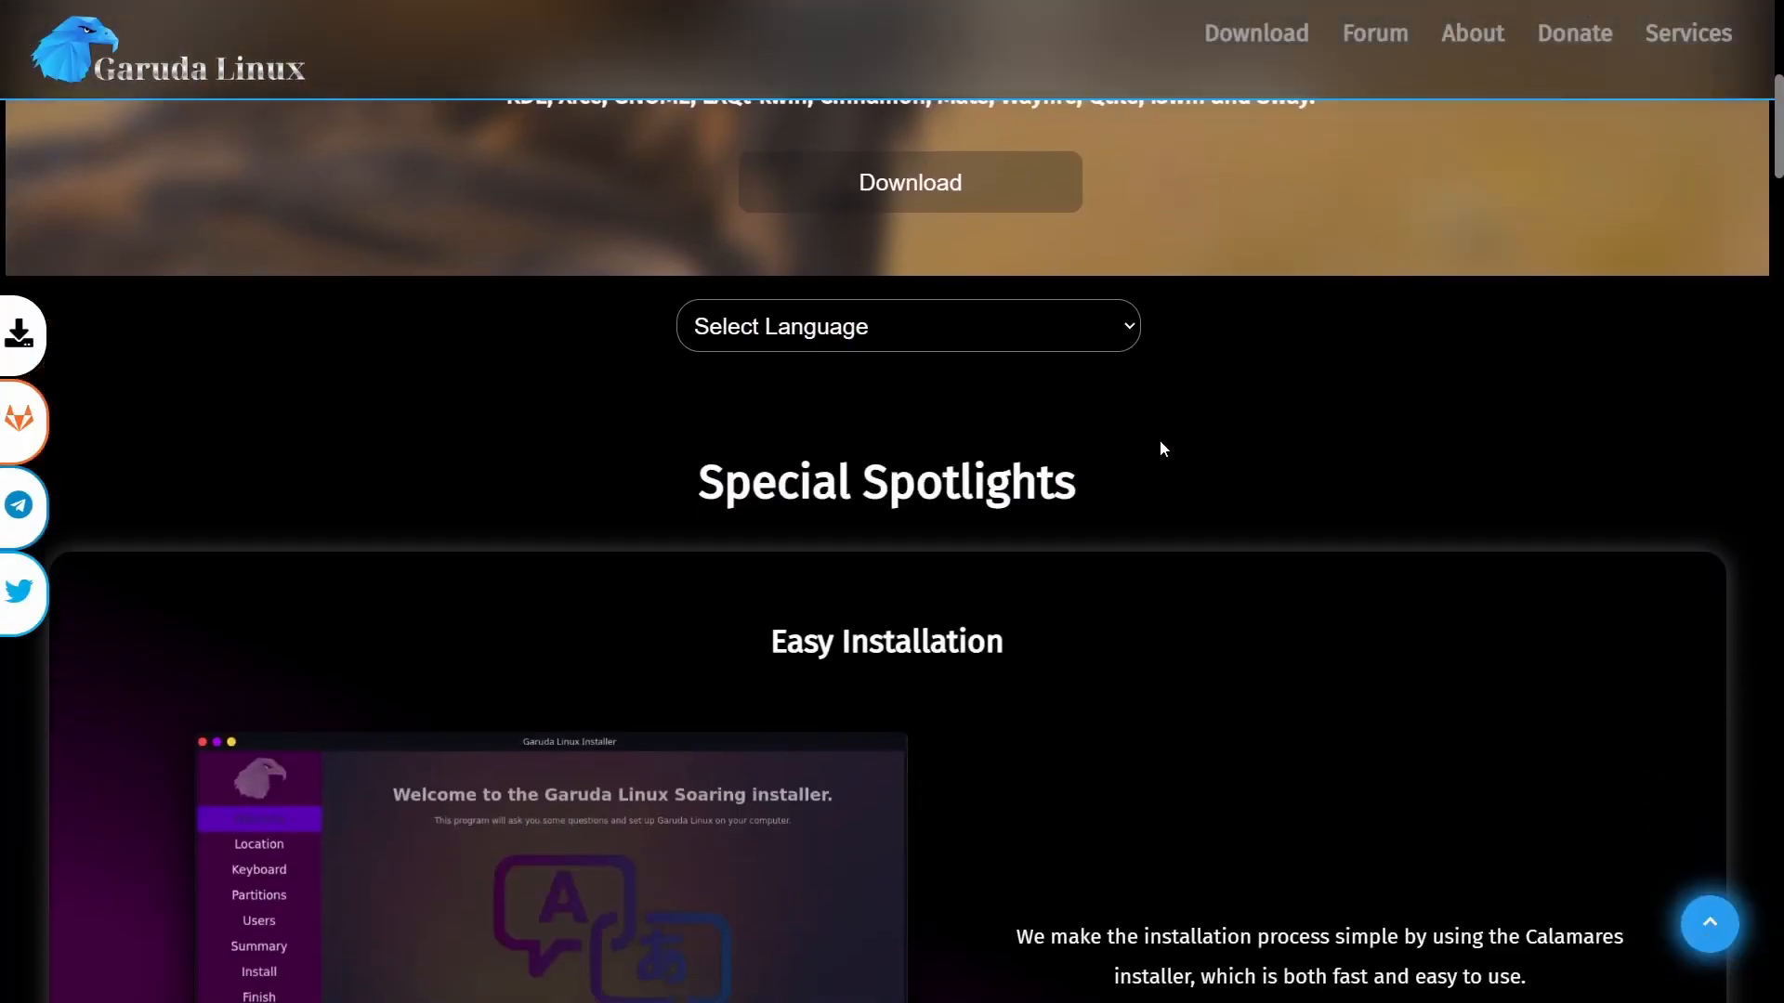
Step: Scroll Garuda's features from Garuda Assistant through Chaotic-AUR and FireDragon to Settings Manager
scroll("down", 3)
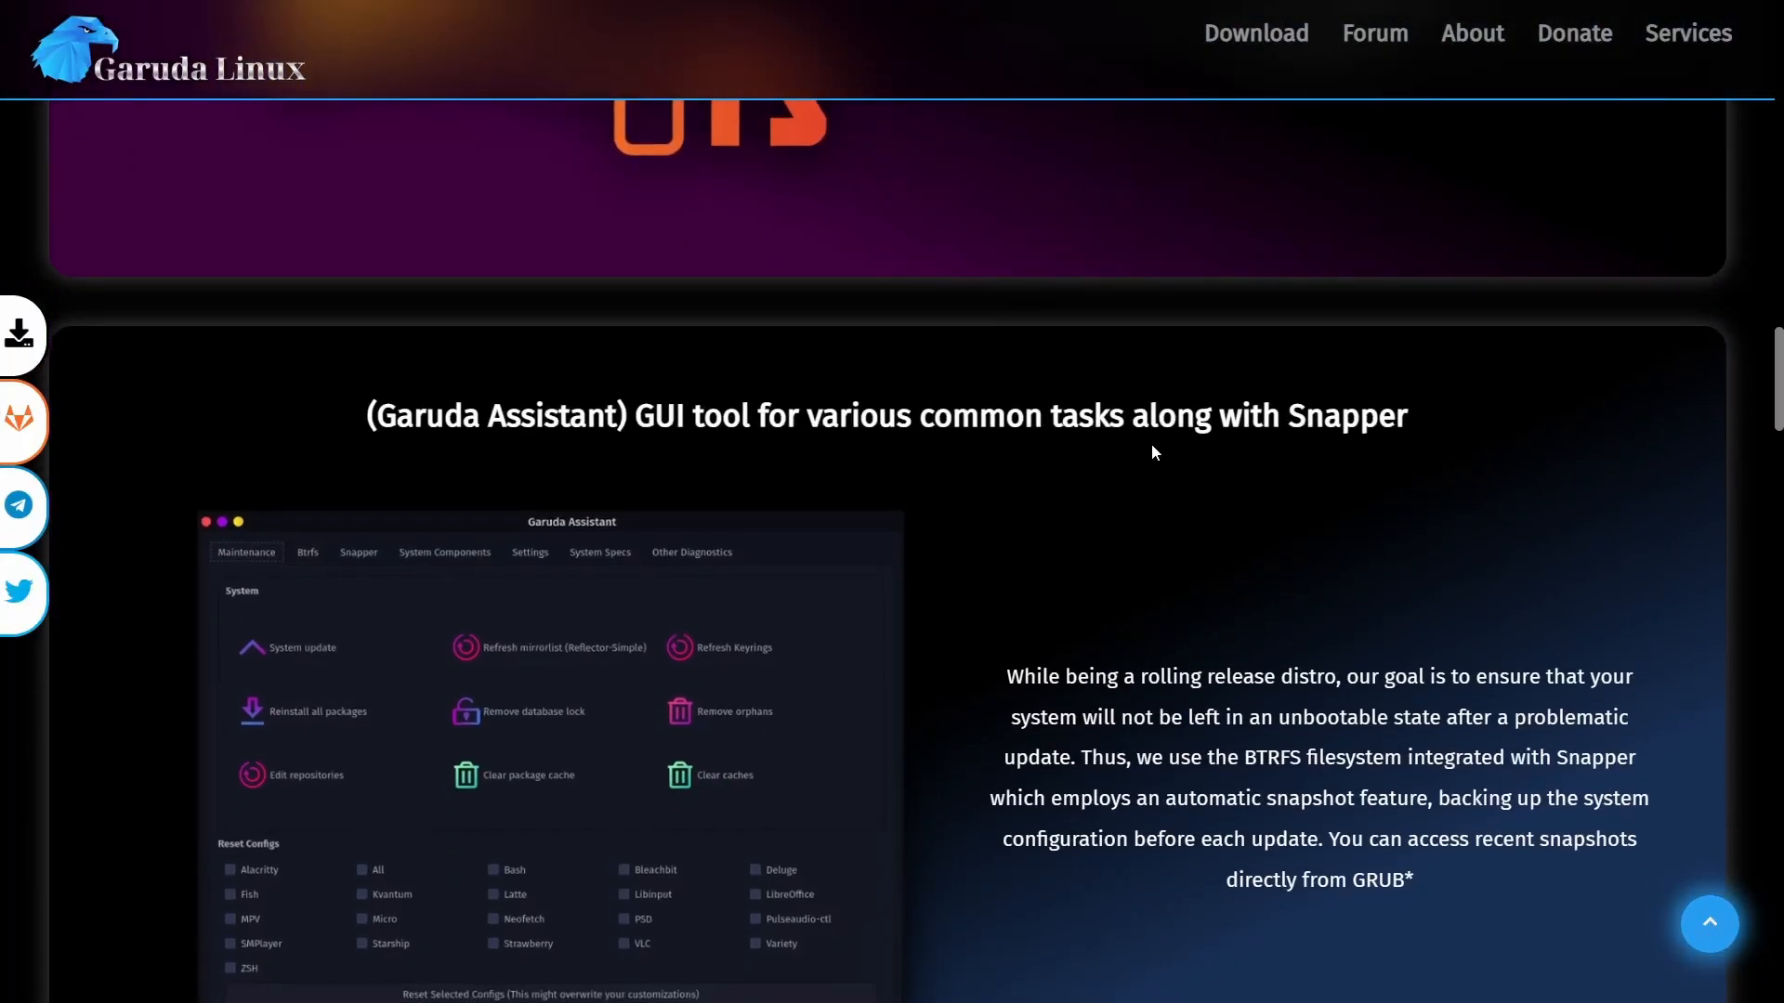
scroll("down", 3)
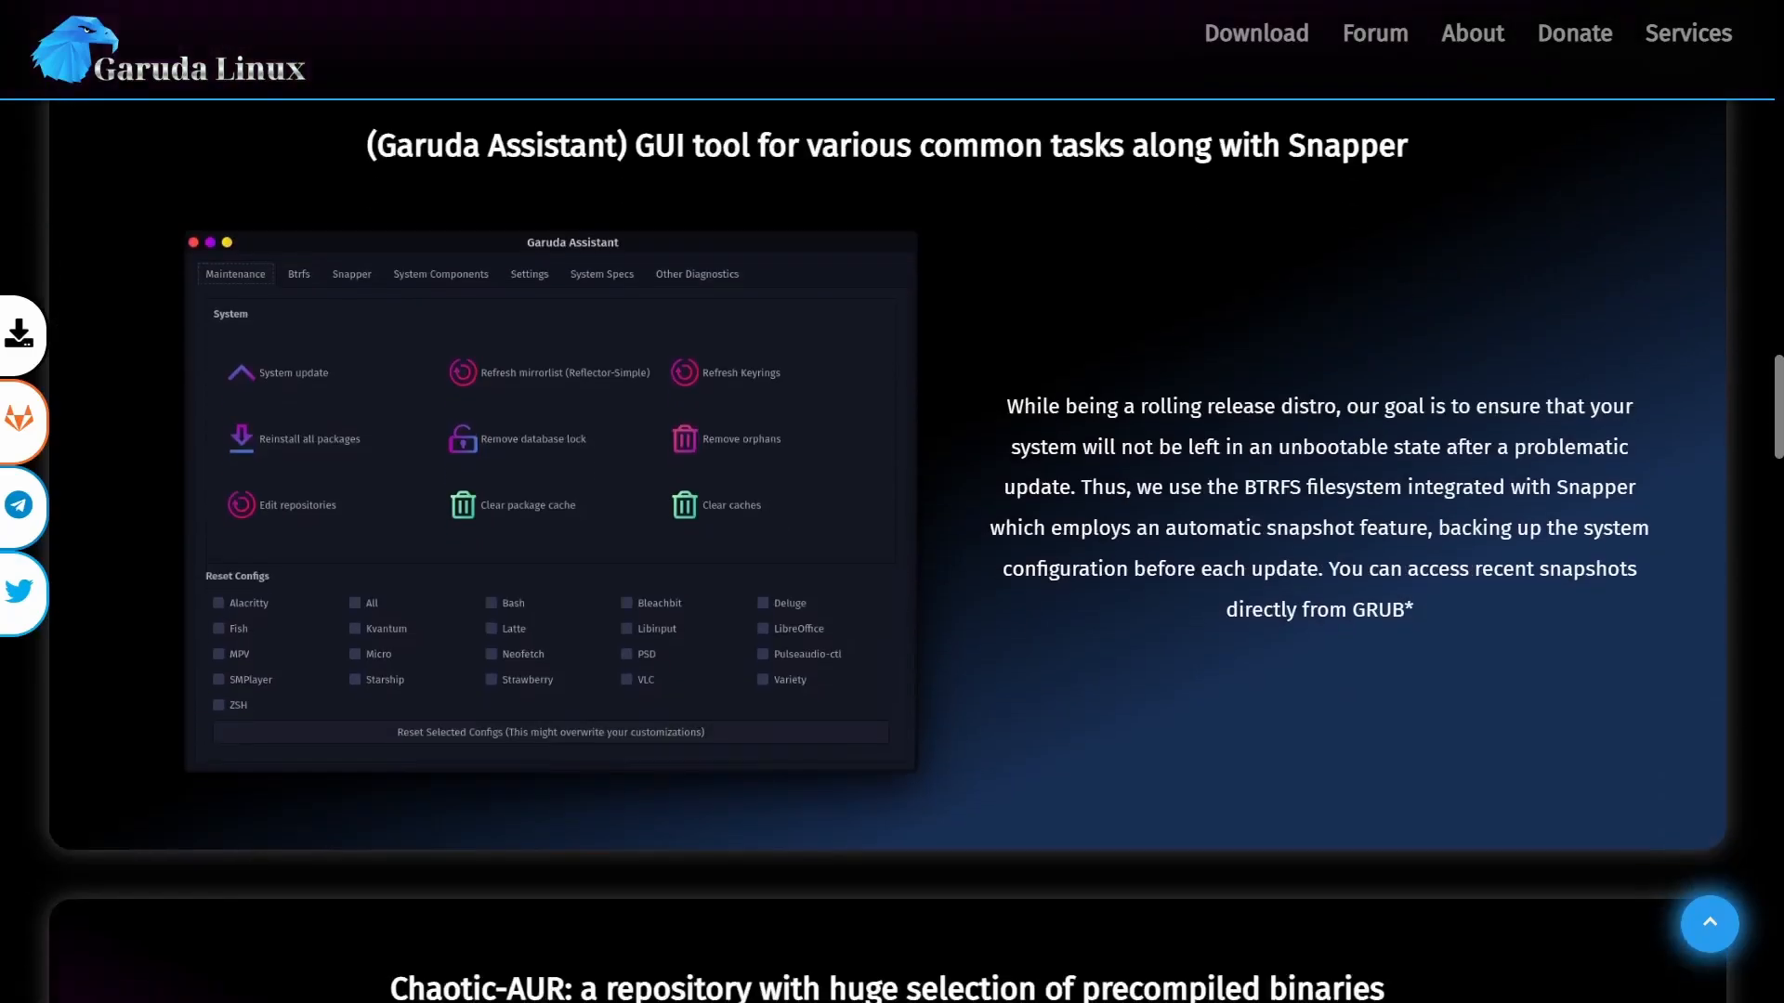
scroll("down", 3)
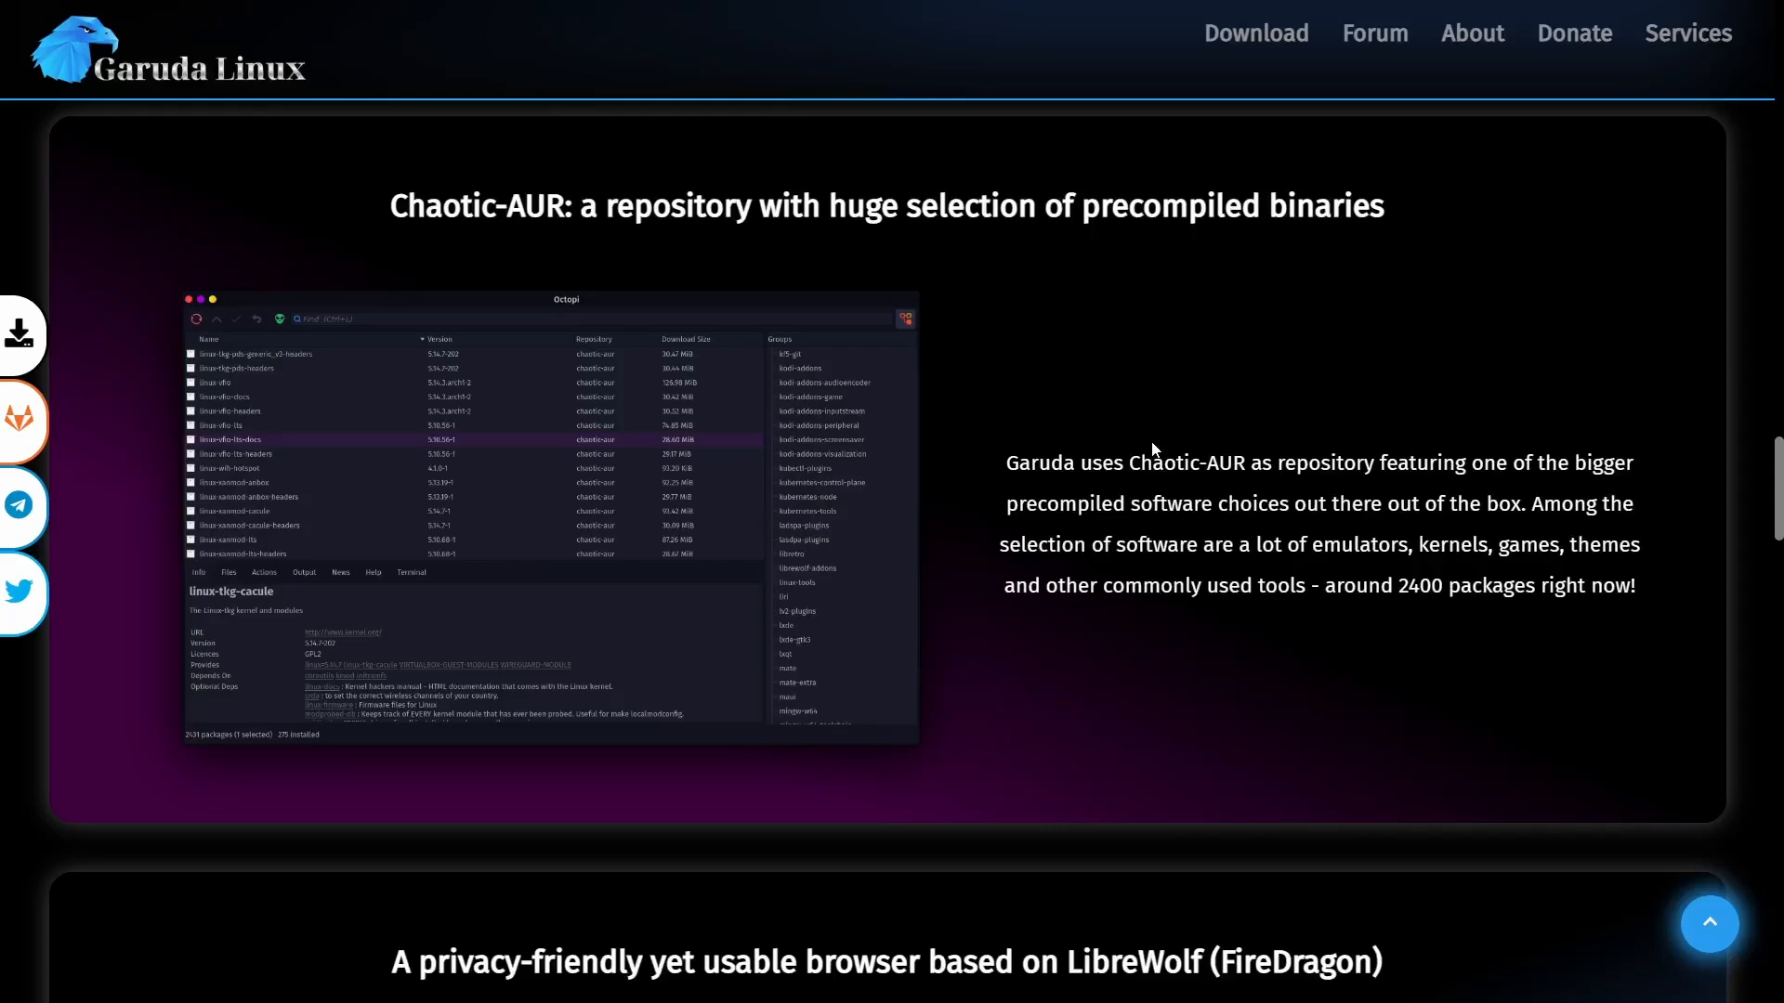
scroll("down", 3)
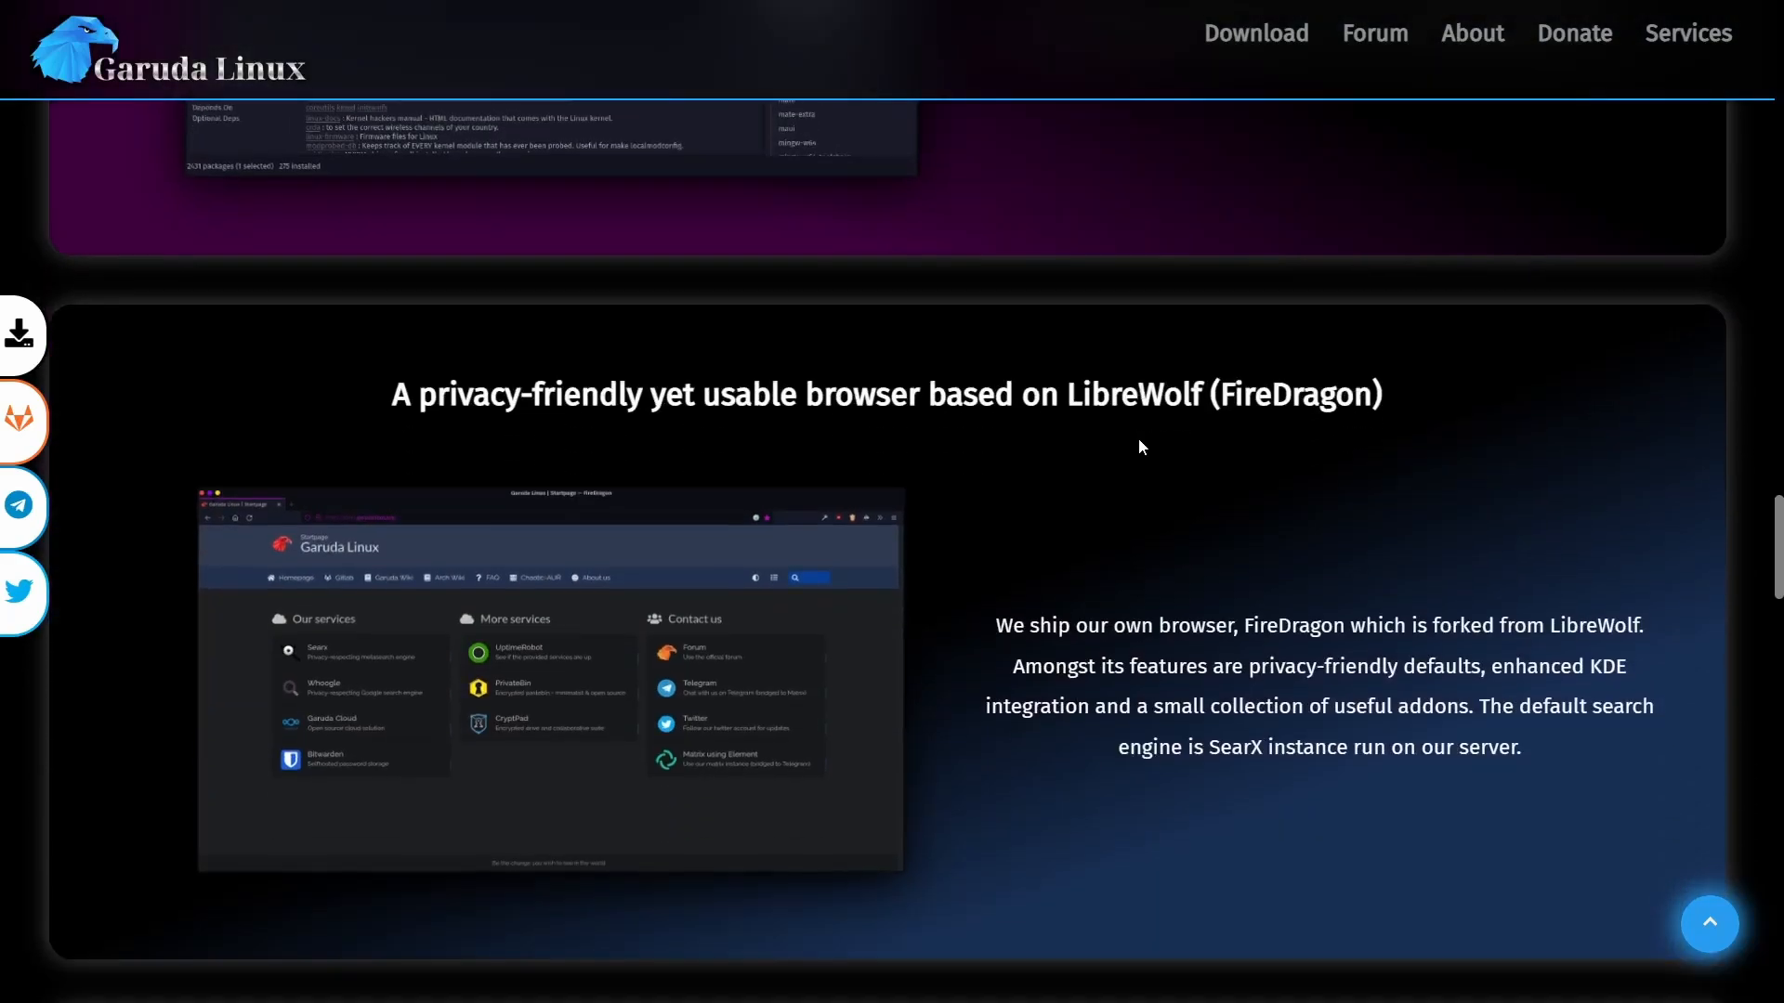
scroll("down", 3)
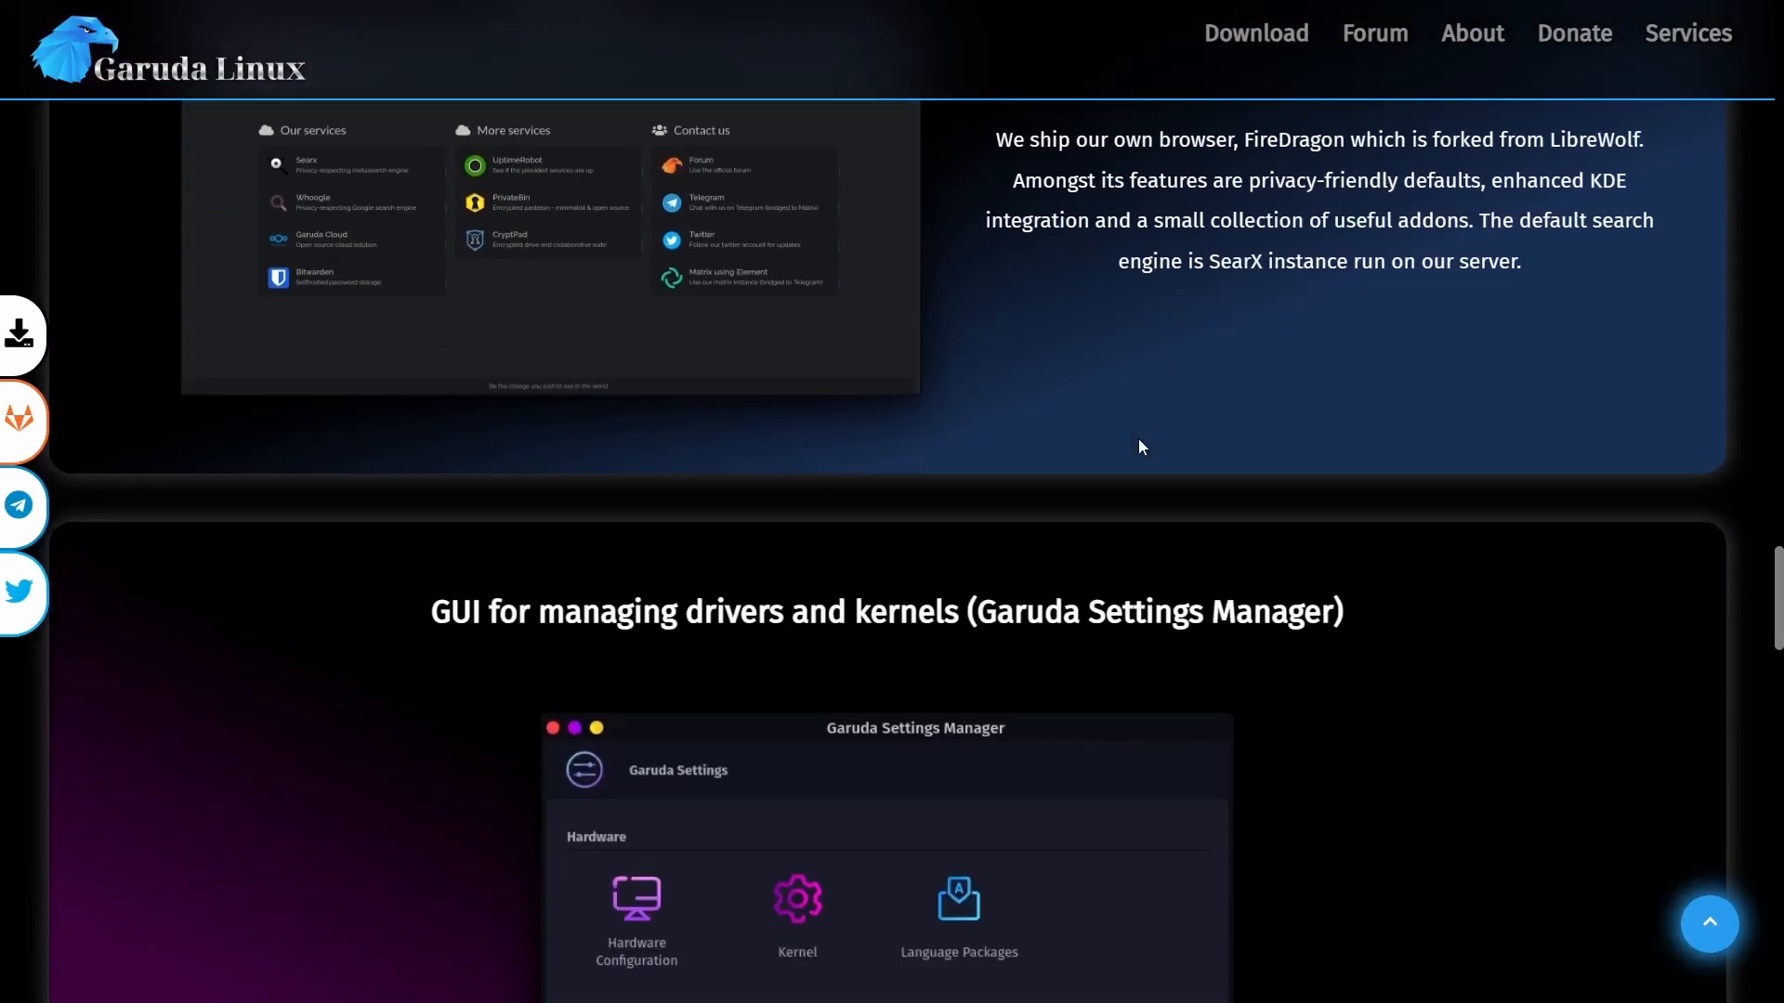
scroll("down", 3)
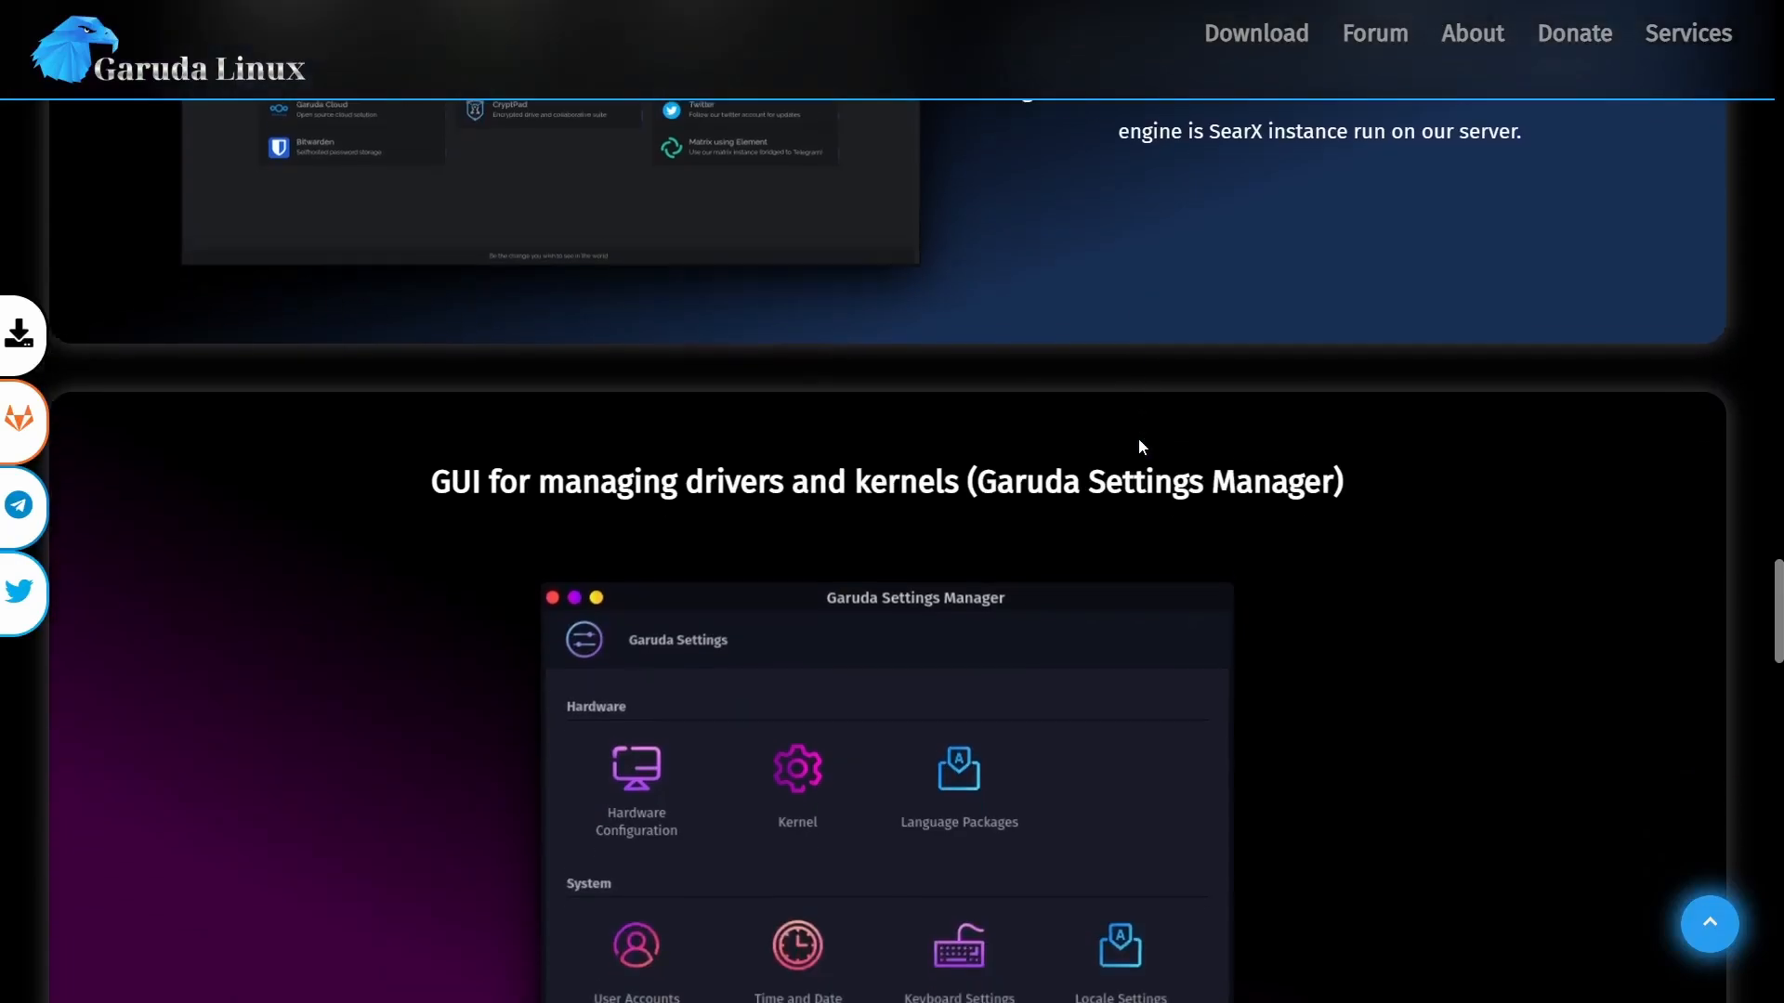
scroll("down", 3)
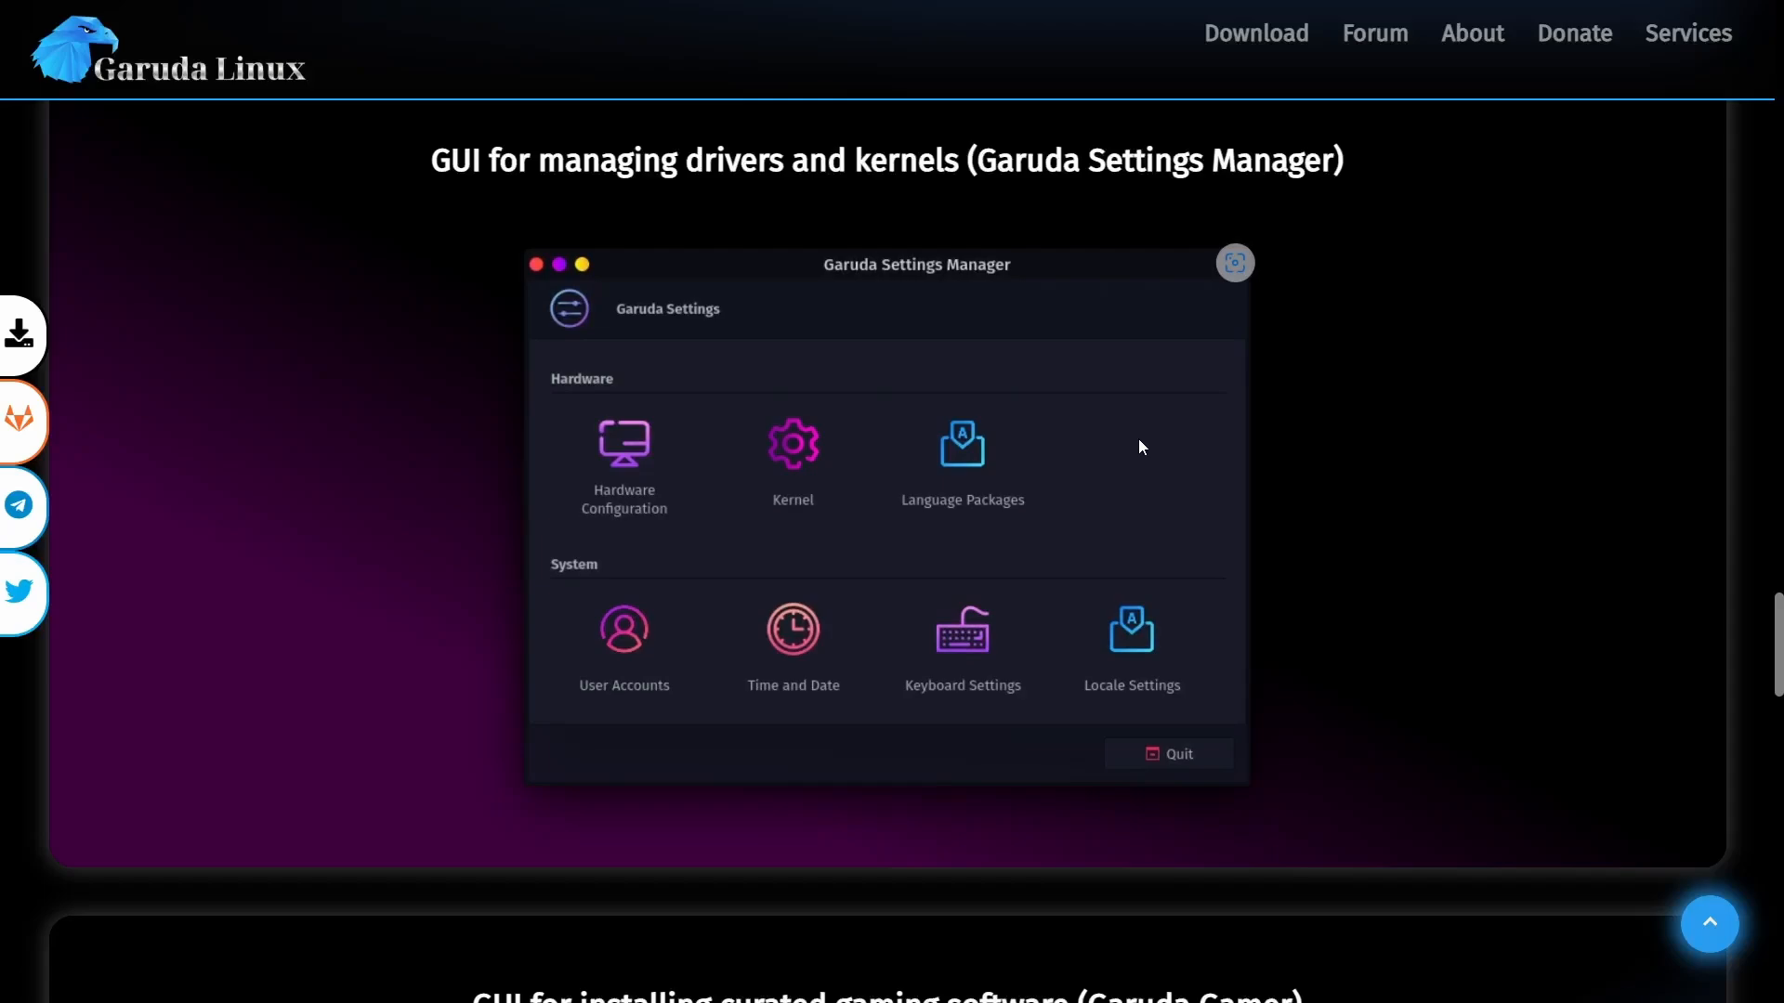
scroll("down", 3)
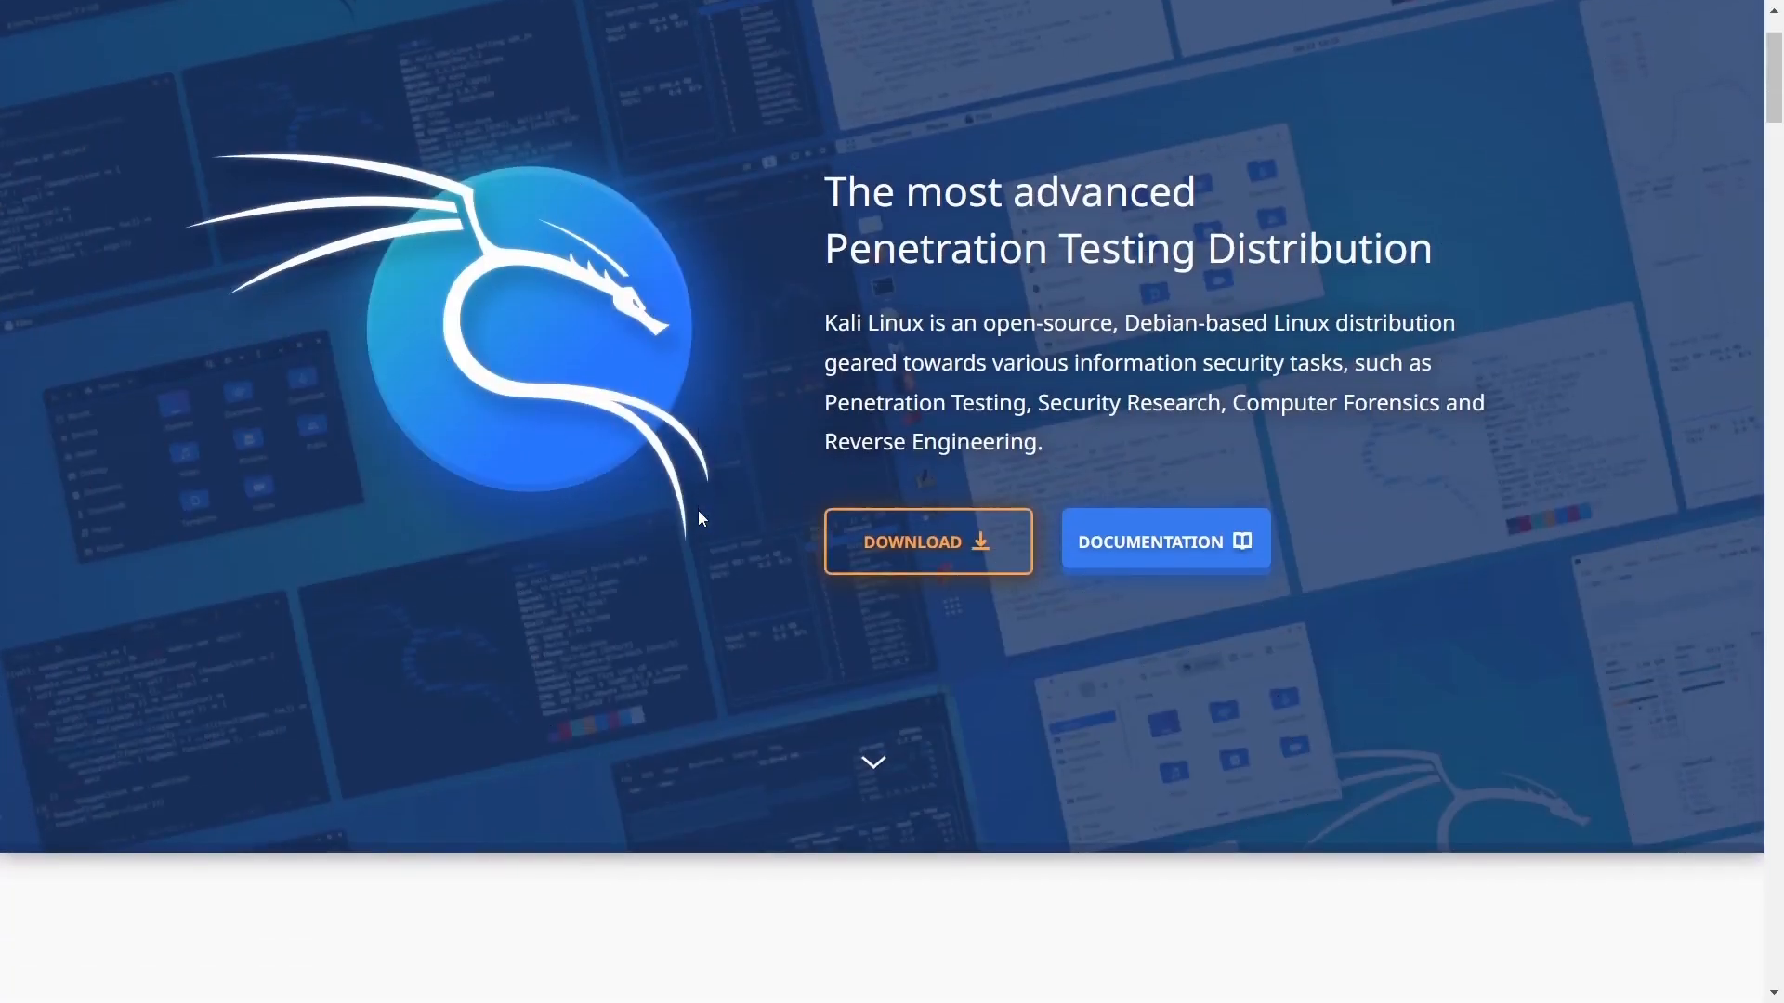
Step: Scroll kali.org through its tools and Kali Everywhere sections, then back up near the top
scroll("down", 3)
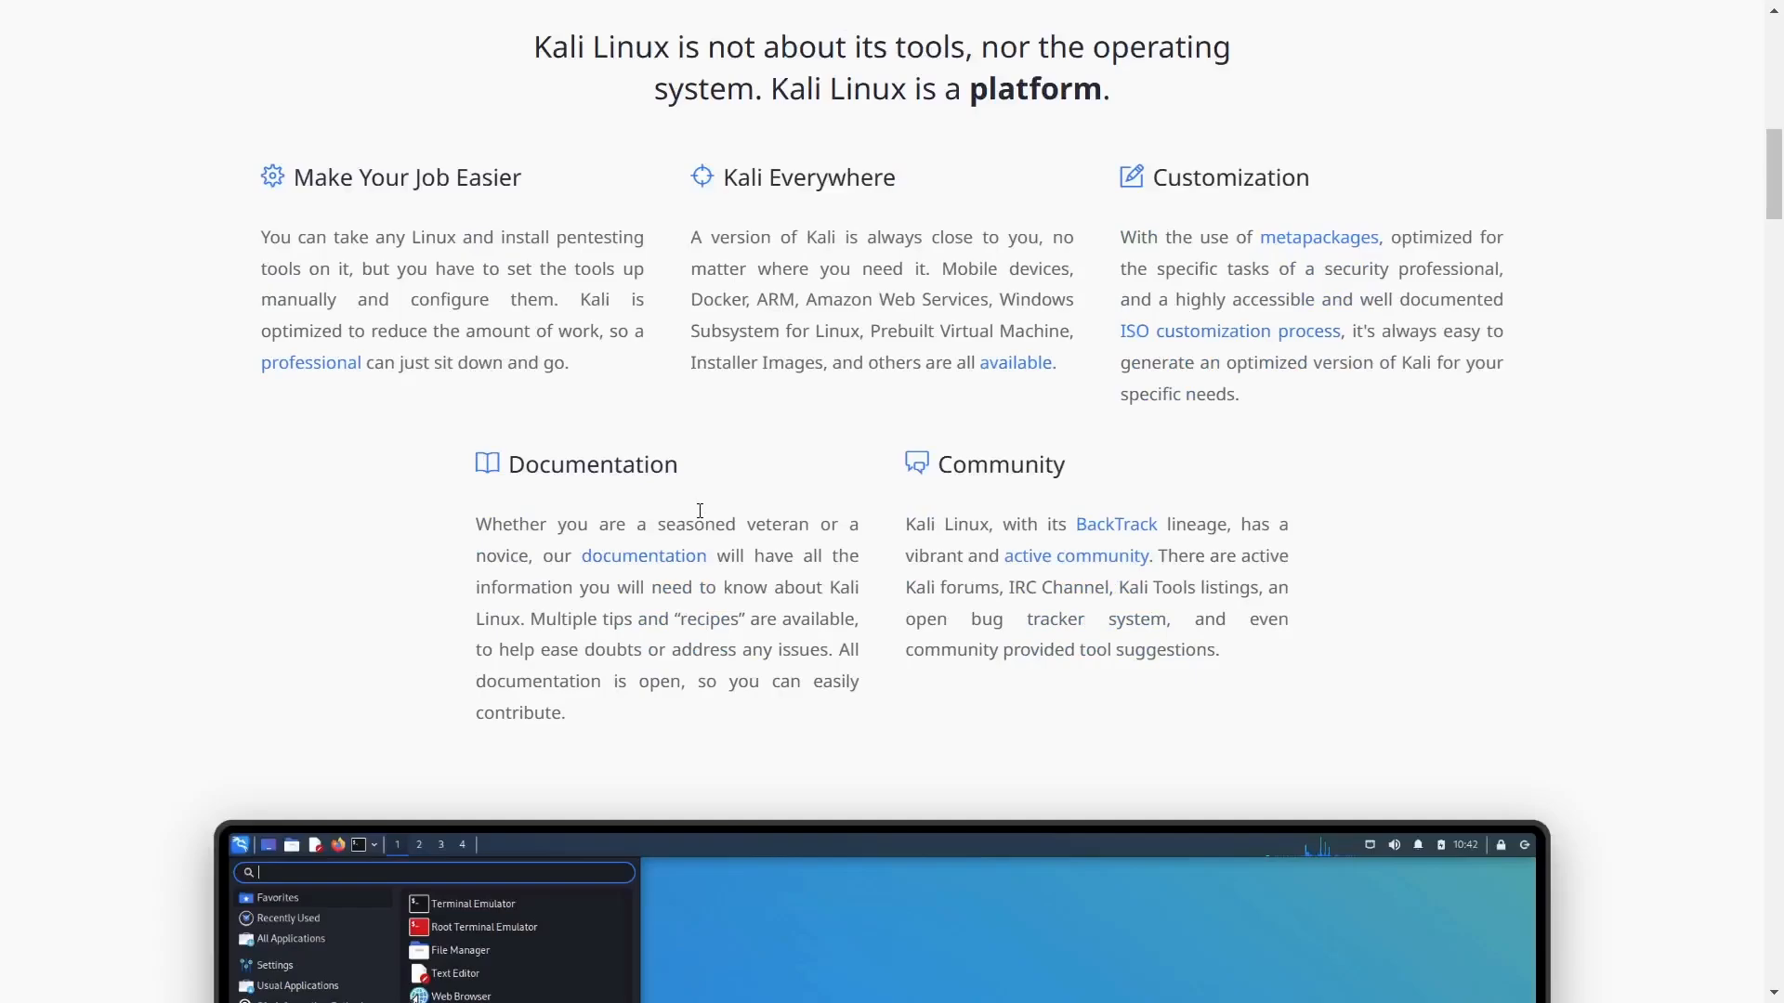
scroll("down", 3)
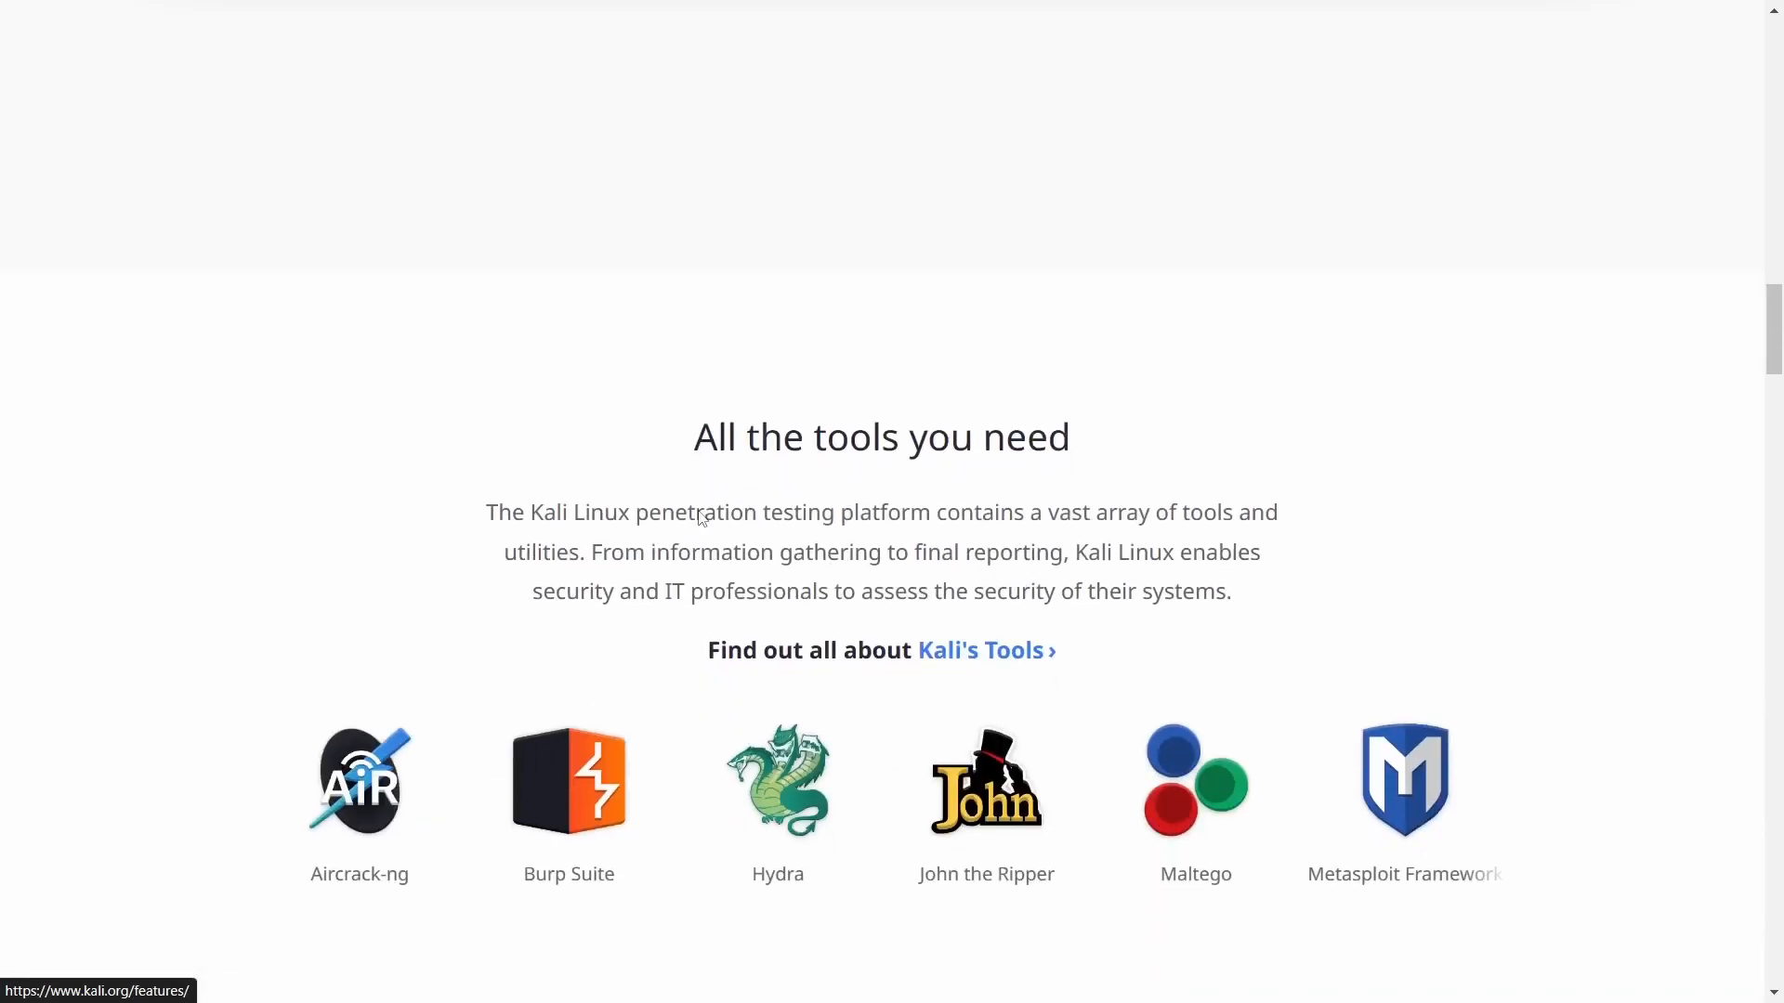
scroll("down", 3)
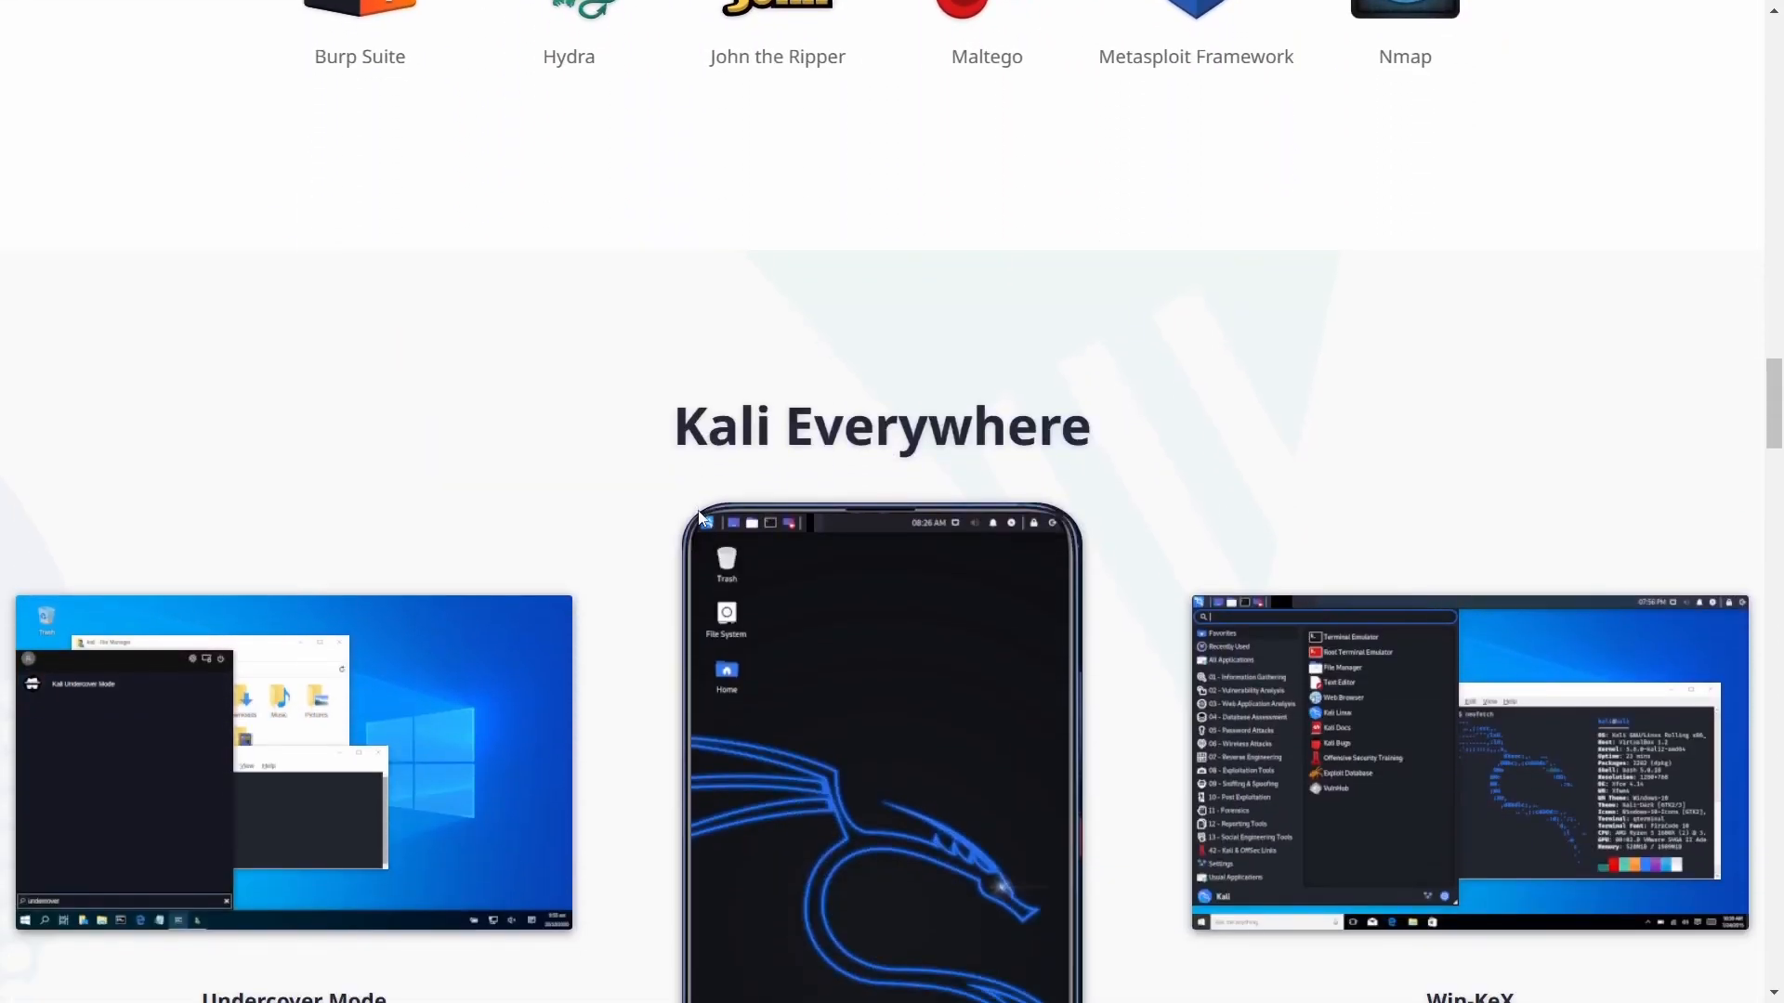
scroll("down", 3)
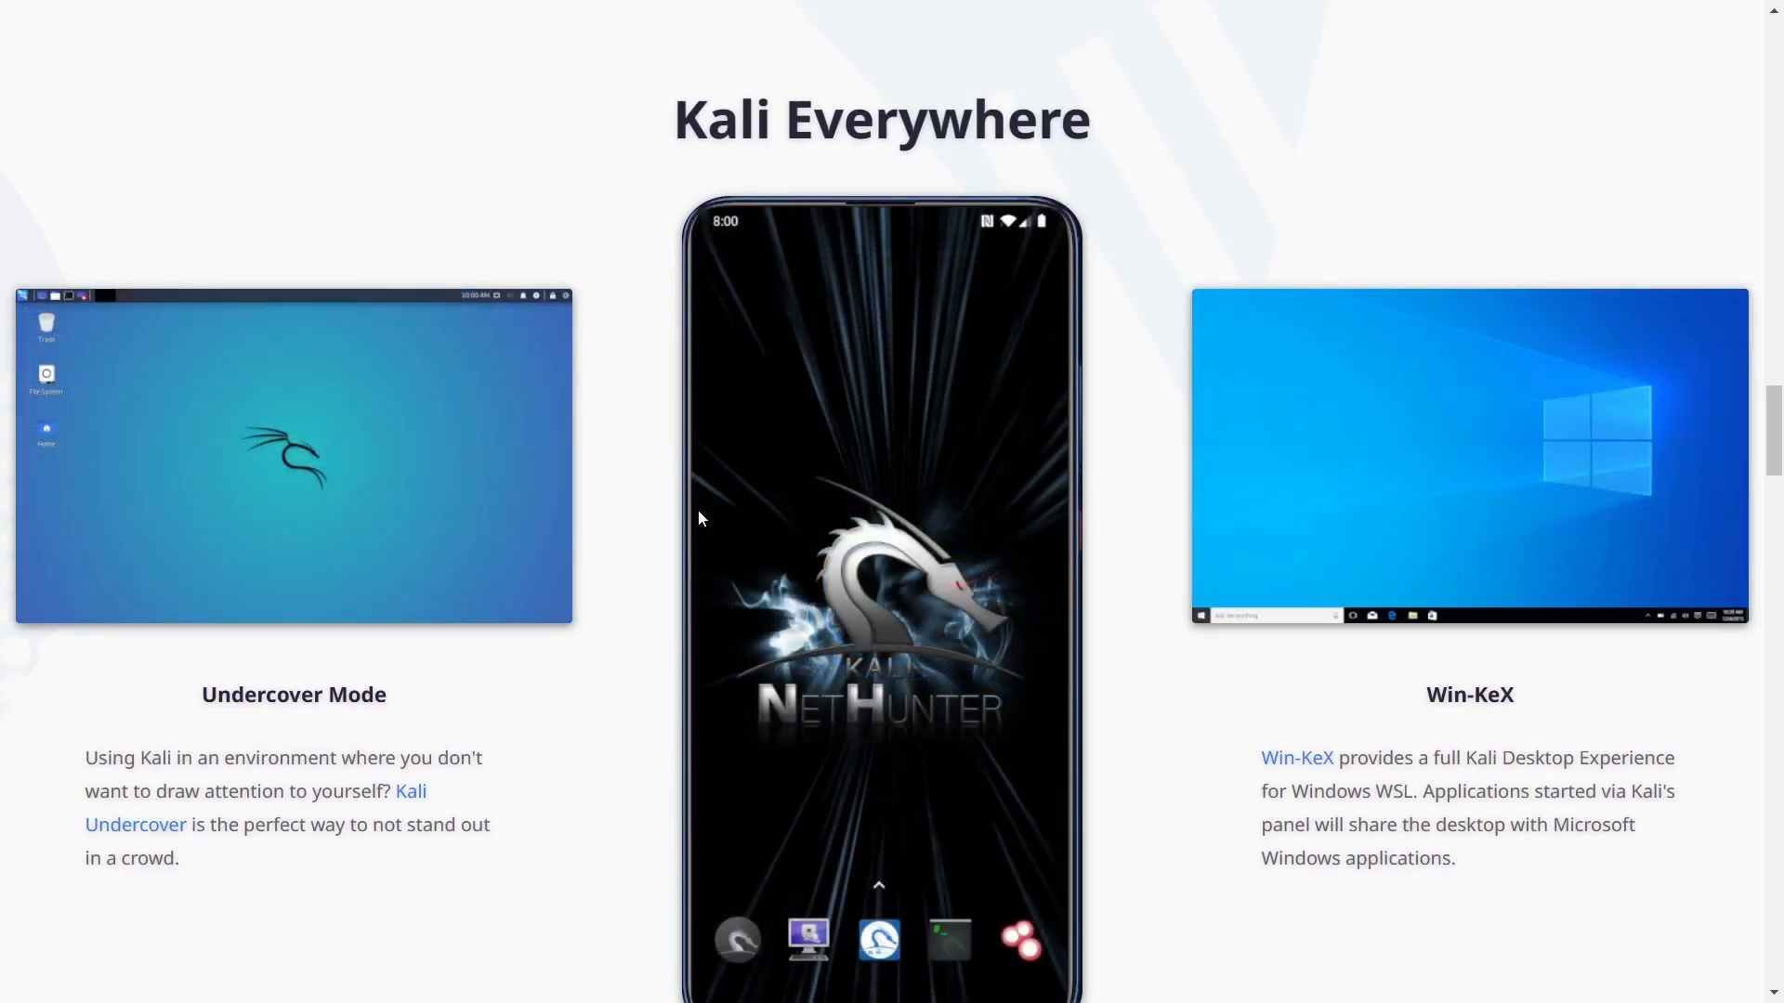
scroll("down", 3)
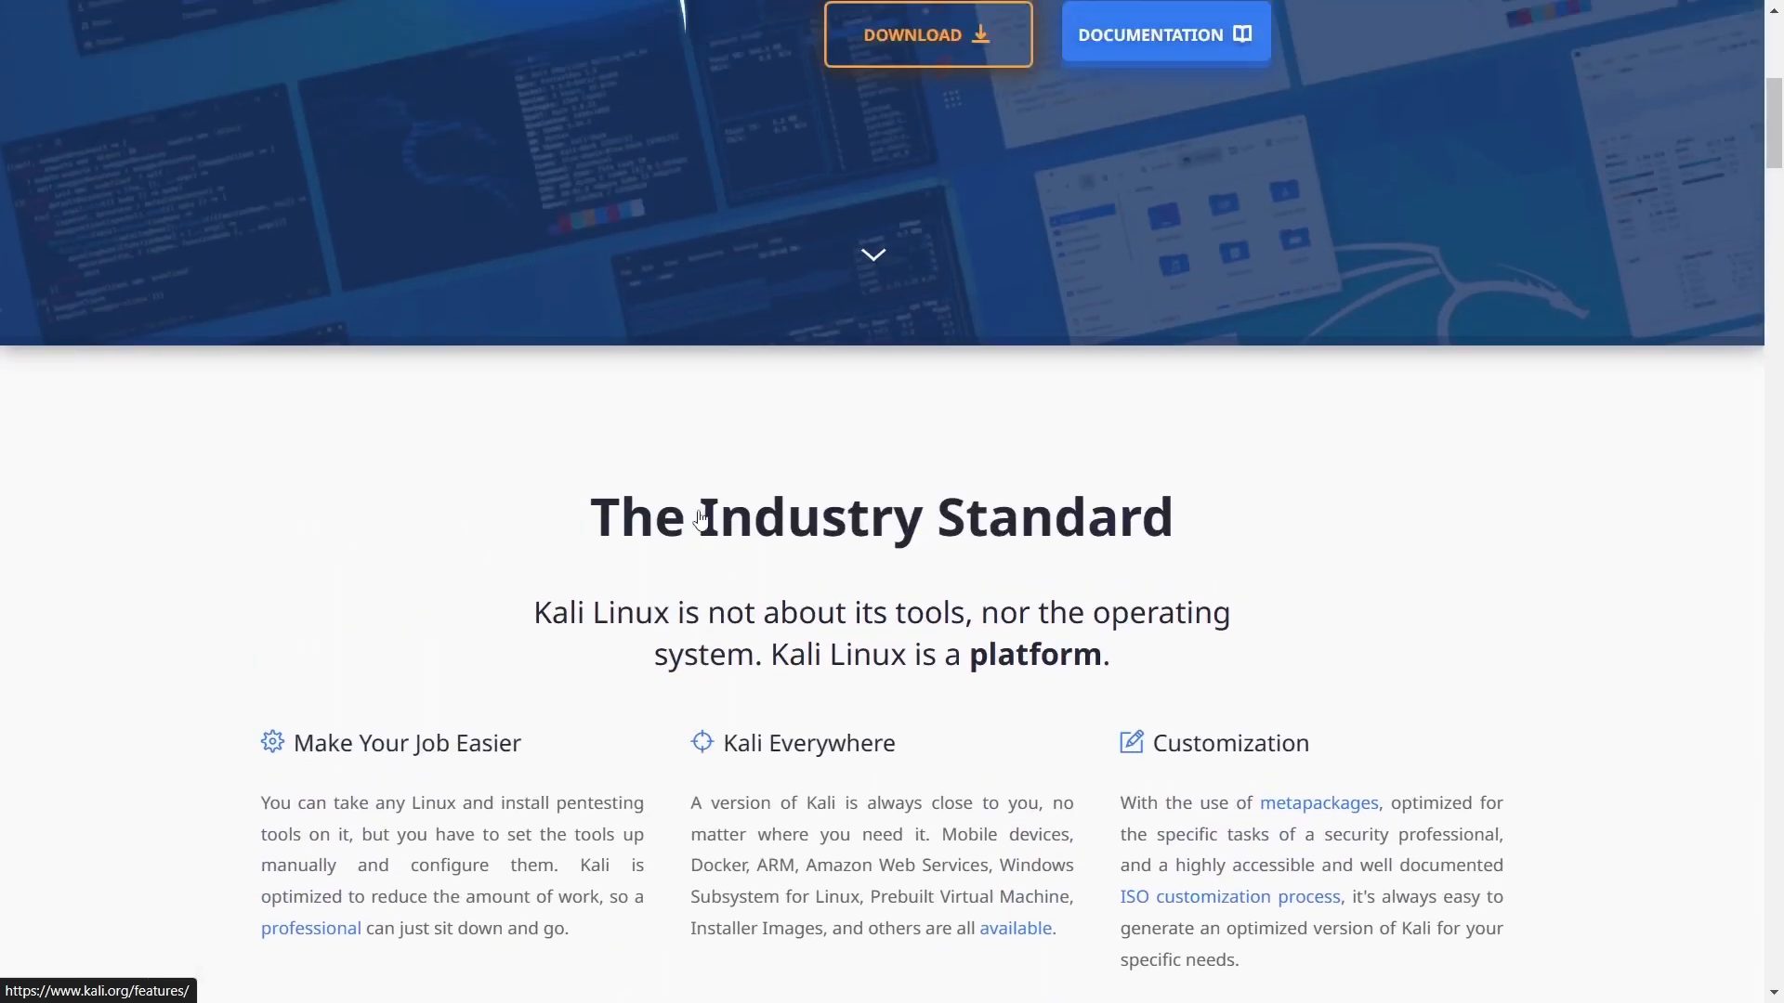
scroll("up", 3)
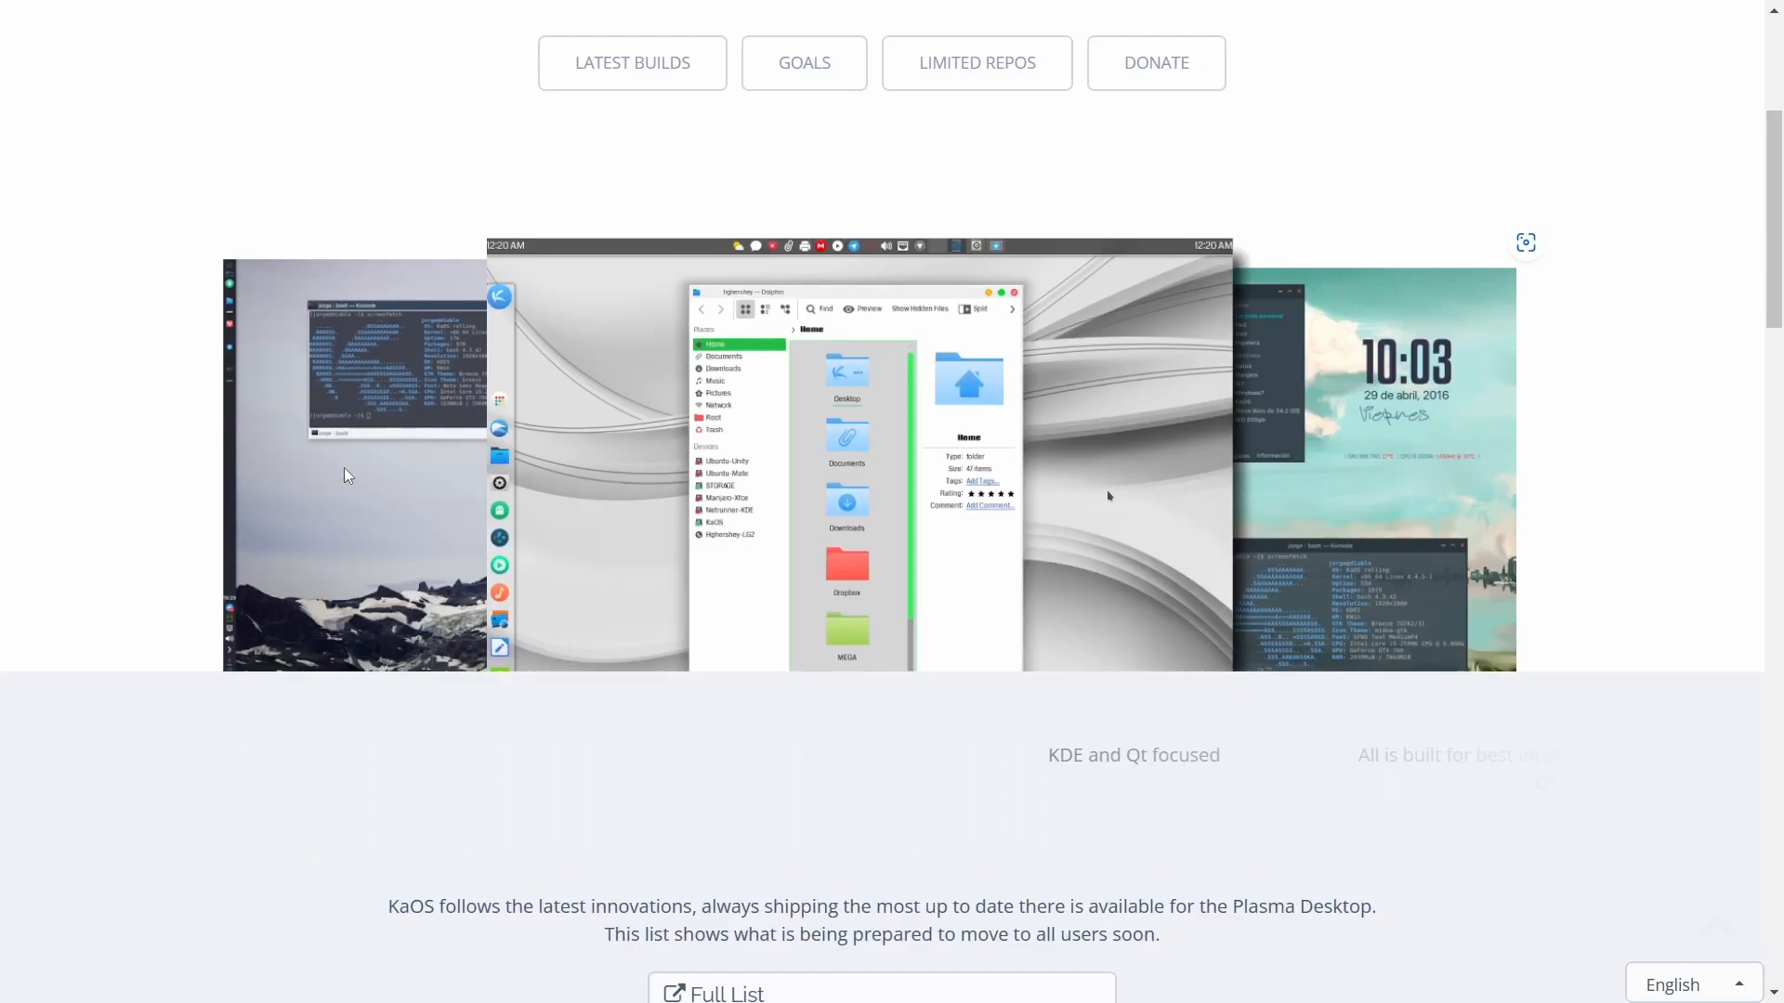
Step: Scroll the KaOS homepage through its latest package builds and Idea, Goals and Target sections
scroll("down", 3)
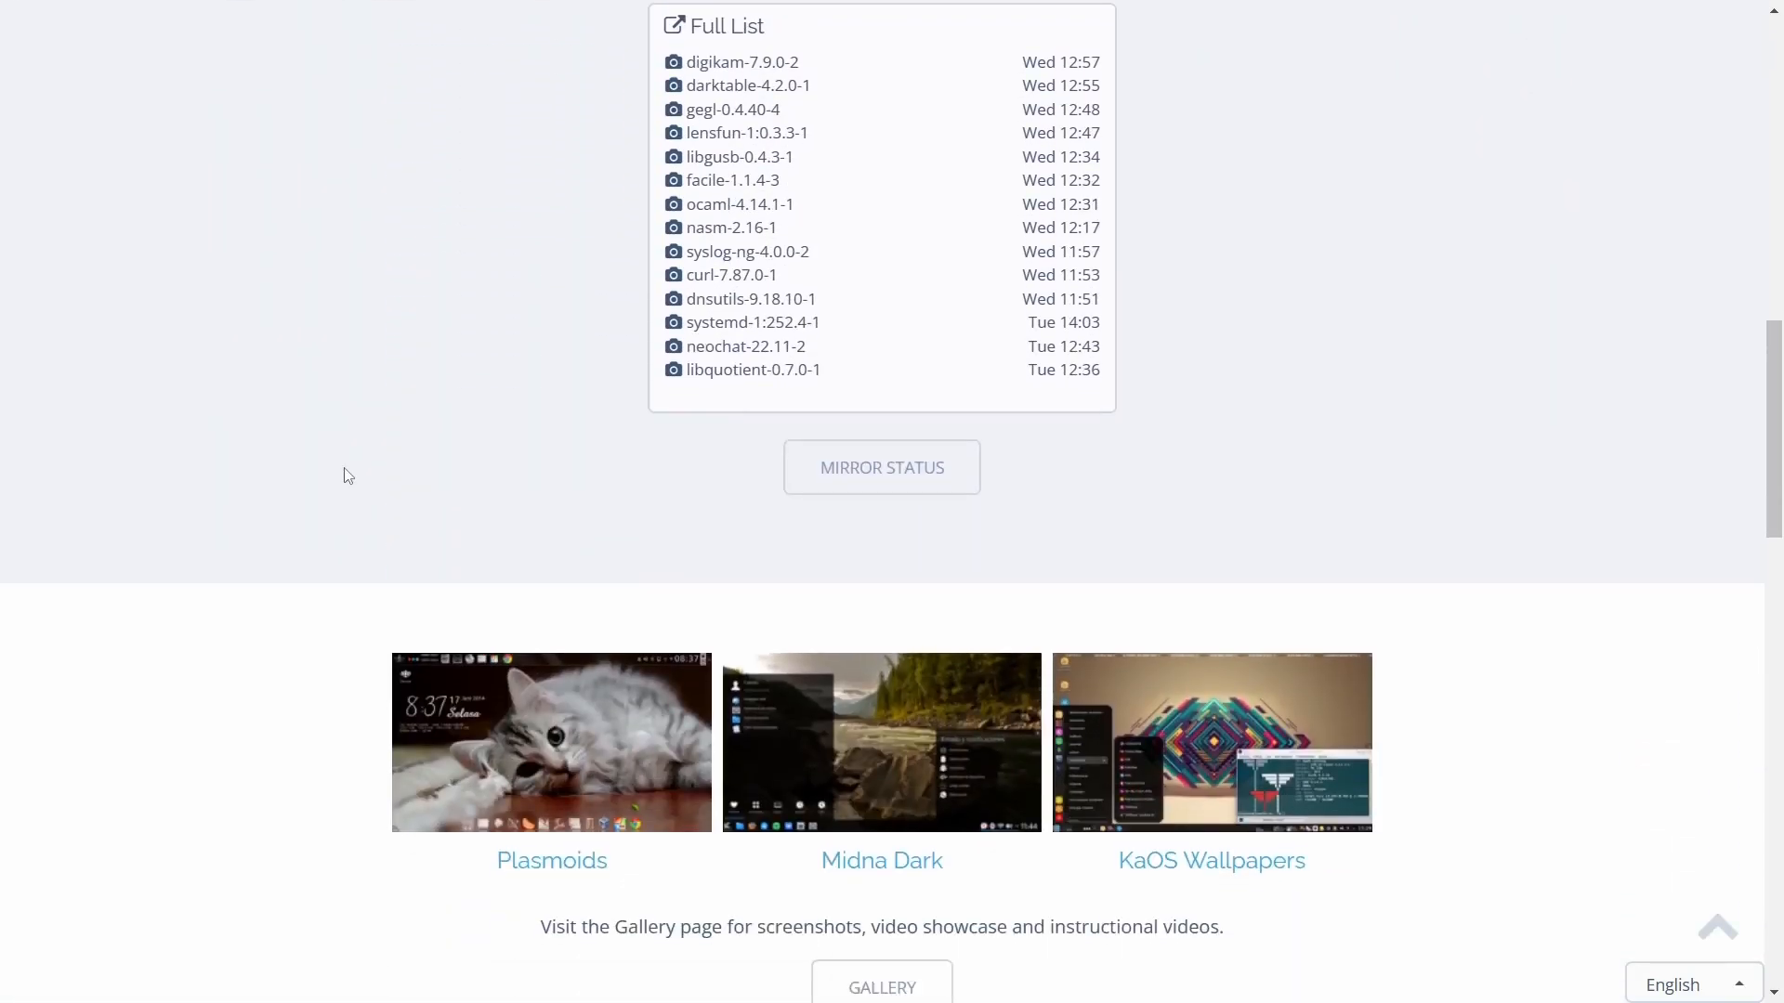
scroll("down", 3)
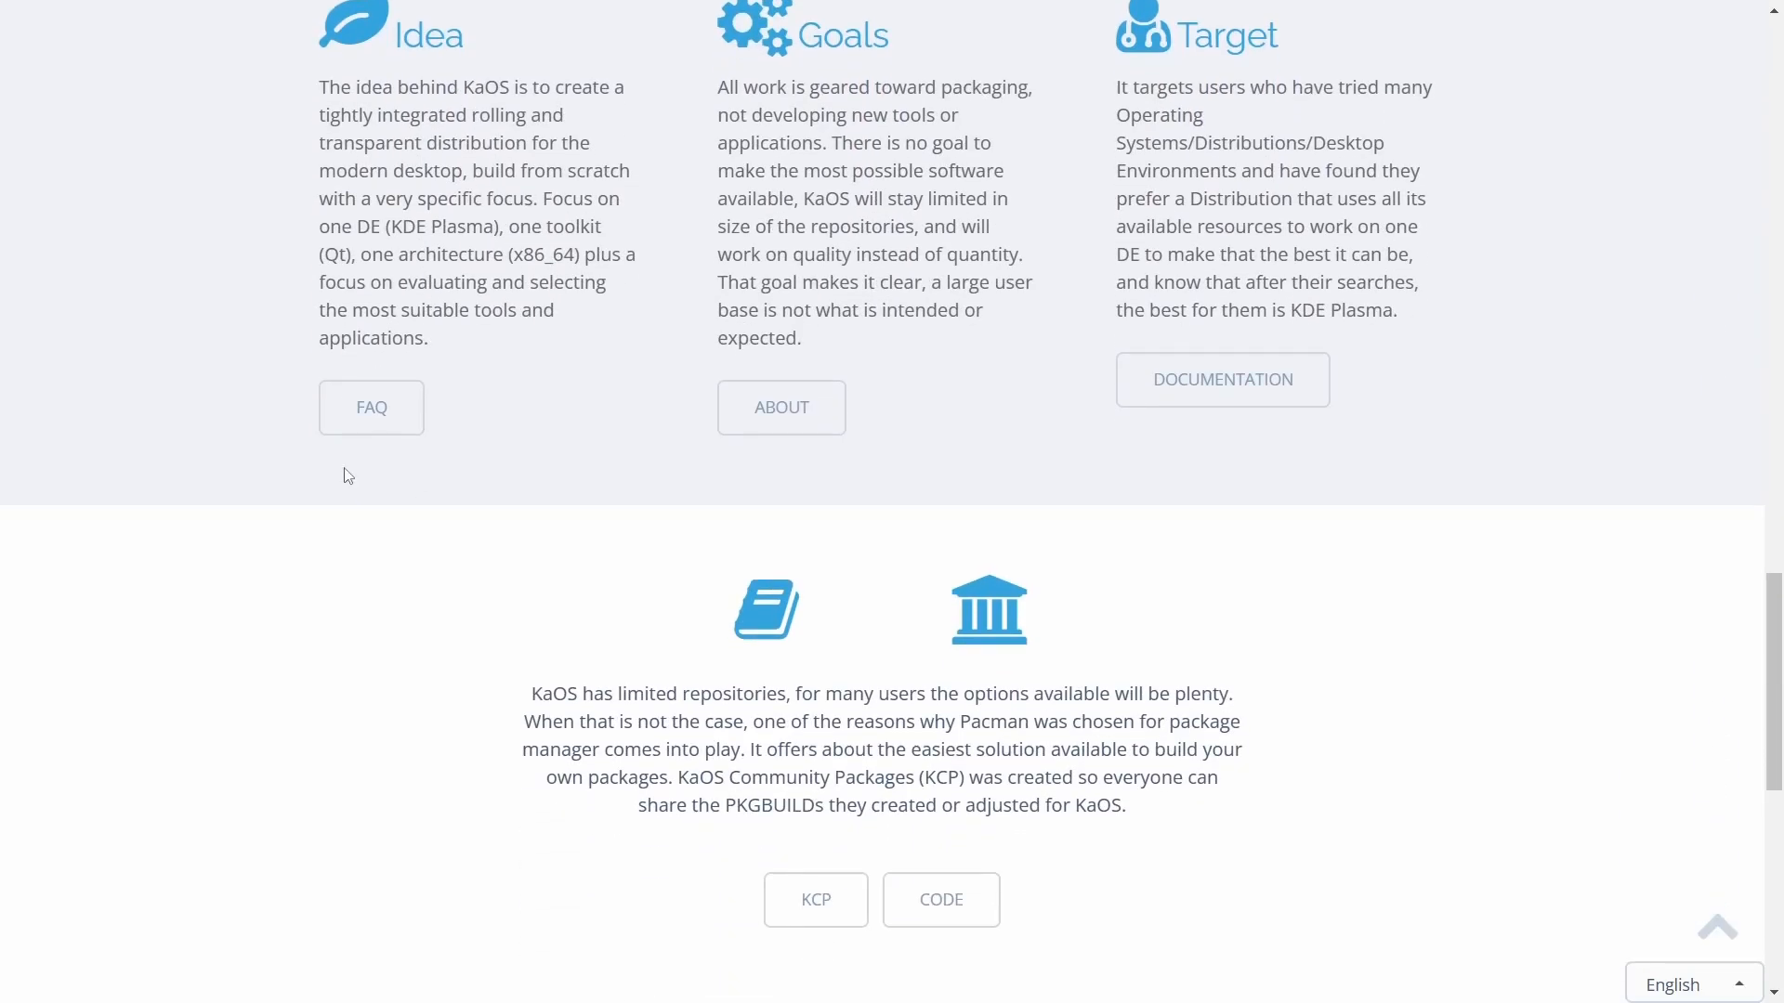
scroll("down", 3)
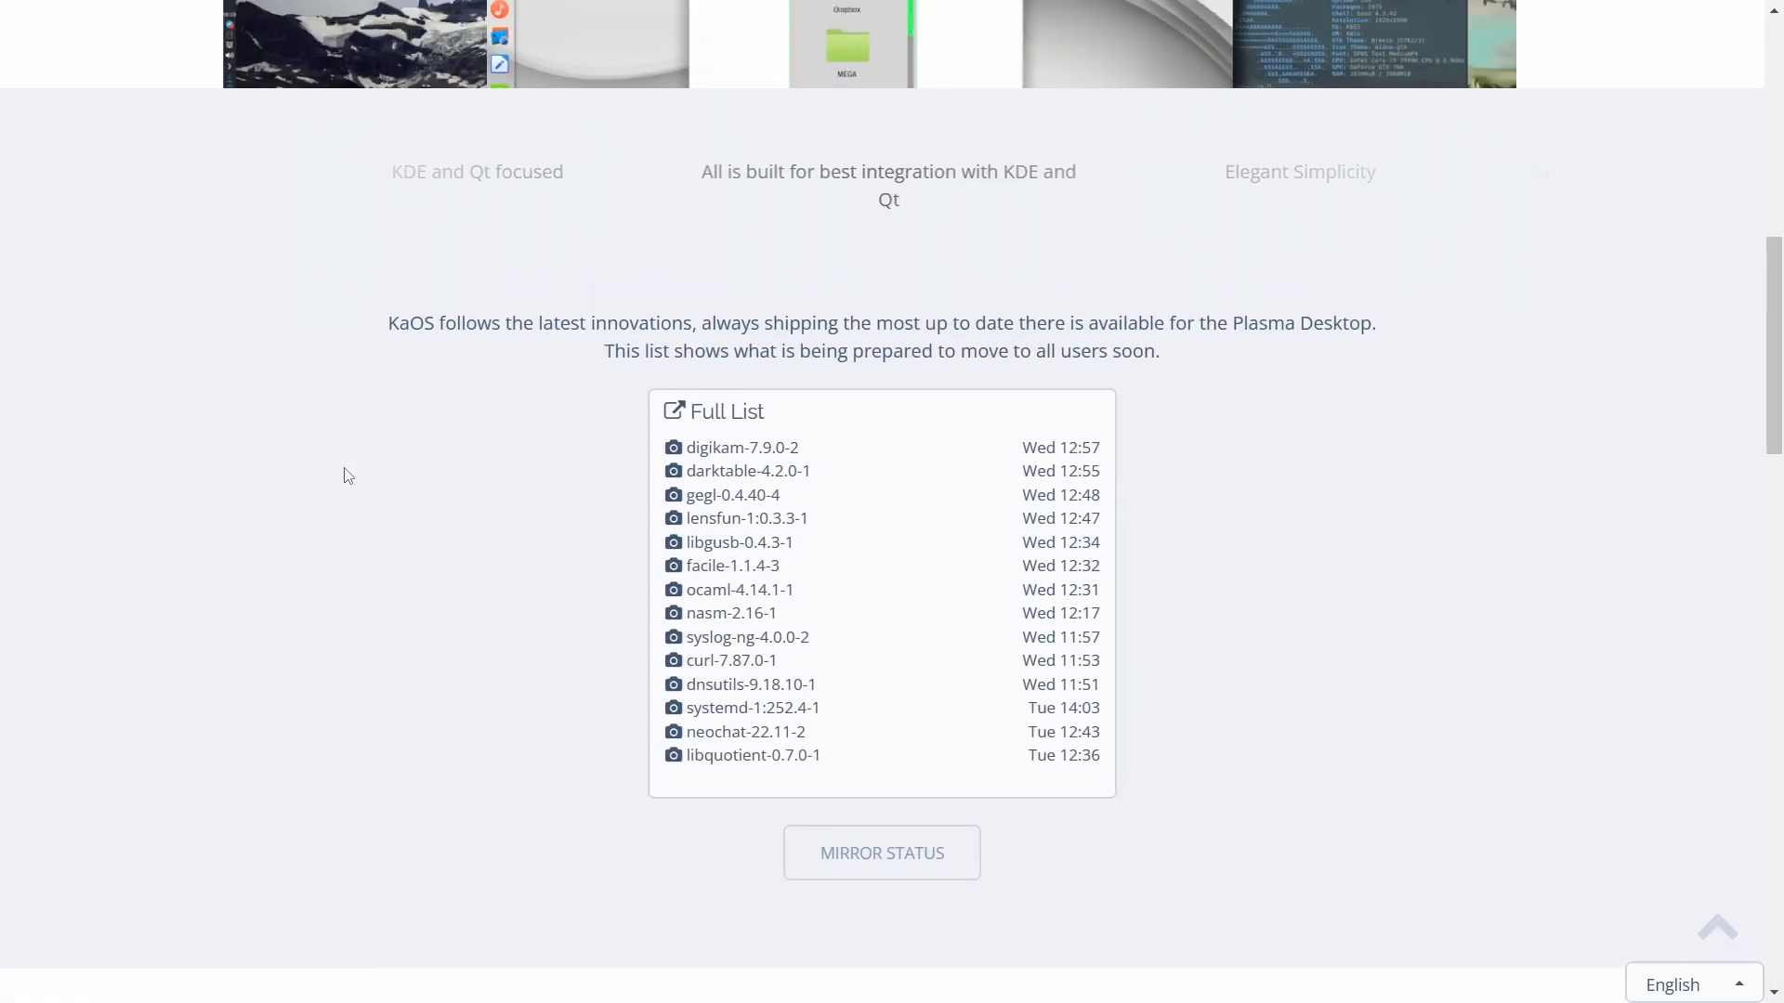
scroll("up", 3)
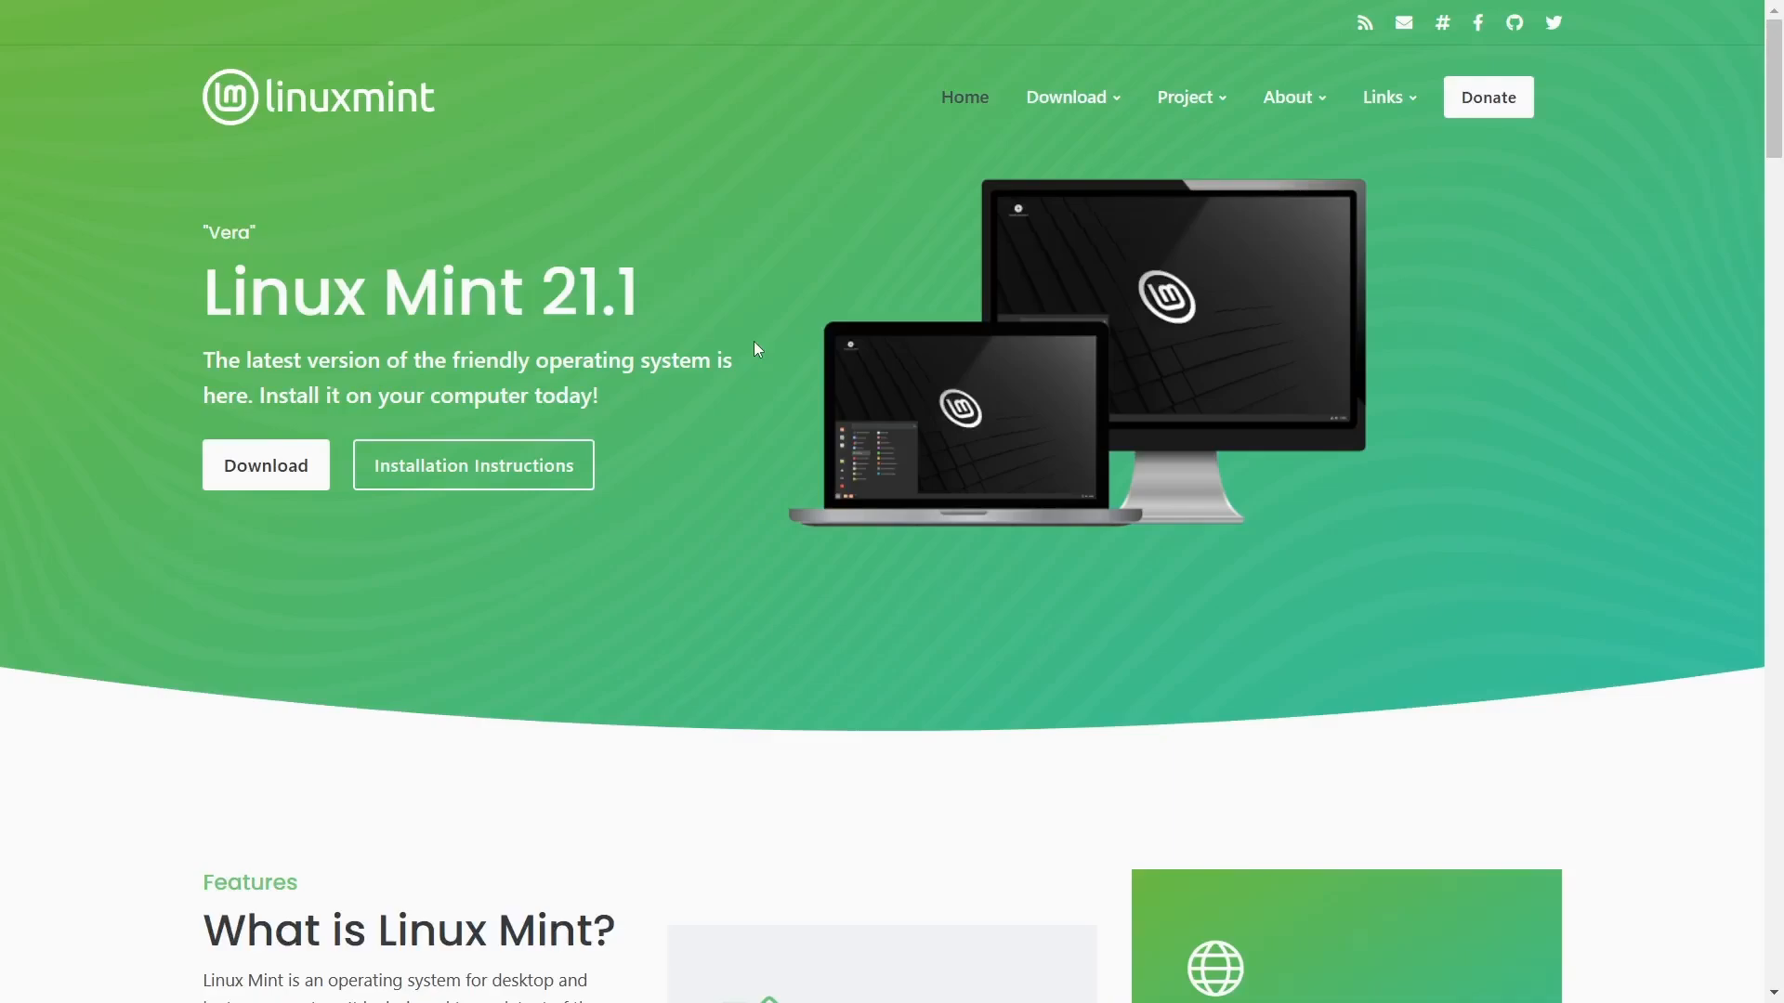
Step: Scroll Linux Mint's homepage through feature cards, FAQ and 'Give it a try', then return to top
scroll("down", 3)
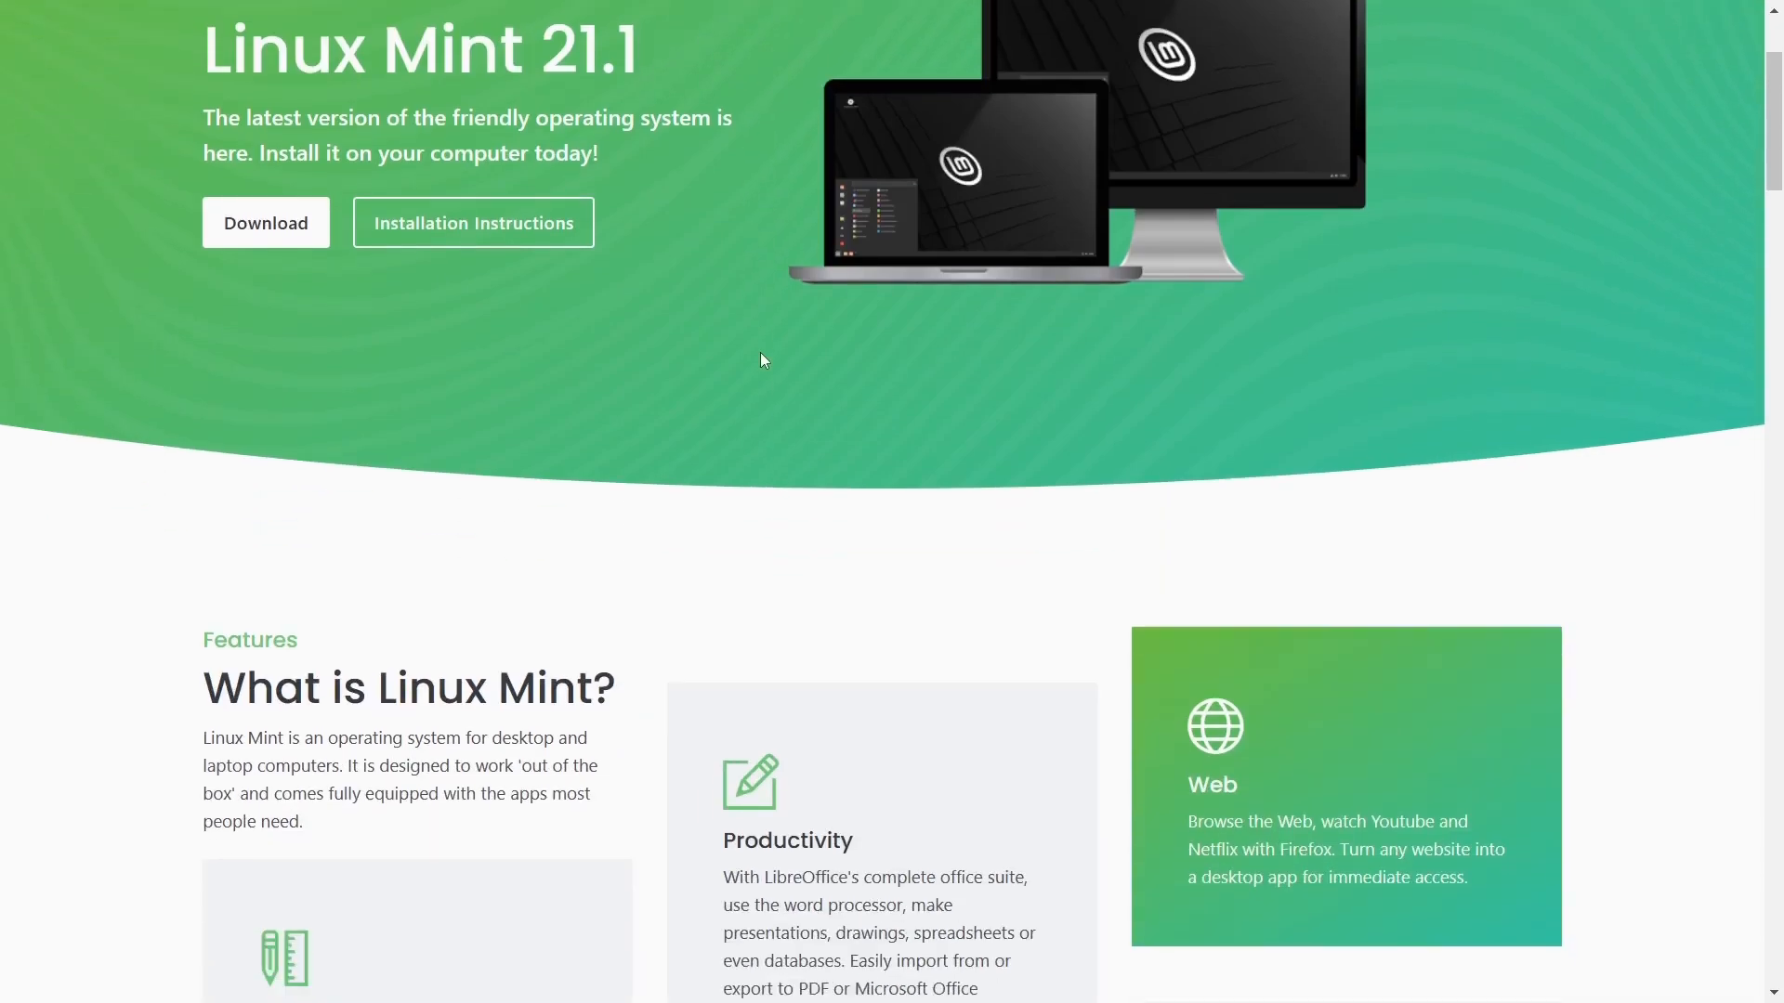
scroll("down", 3)
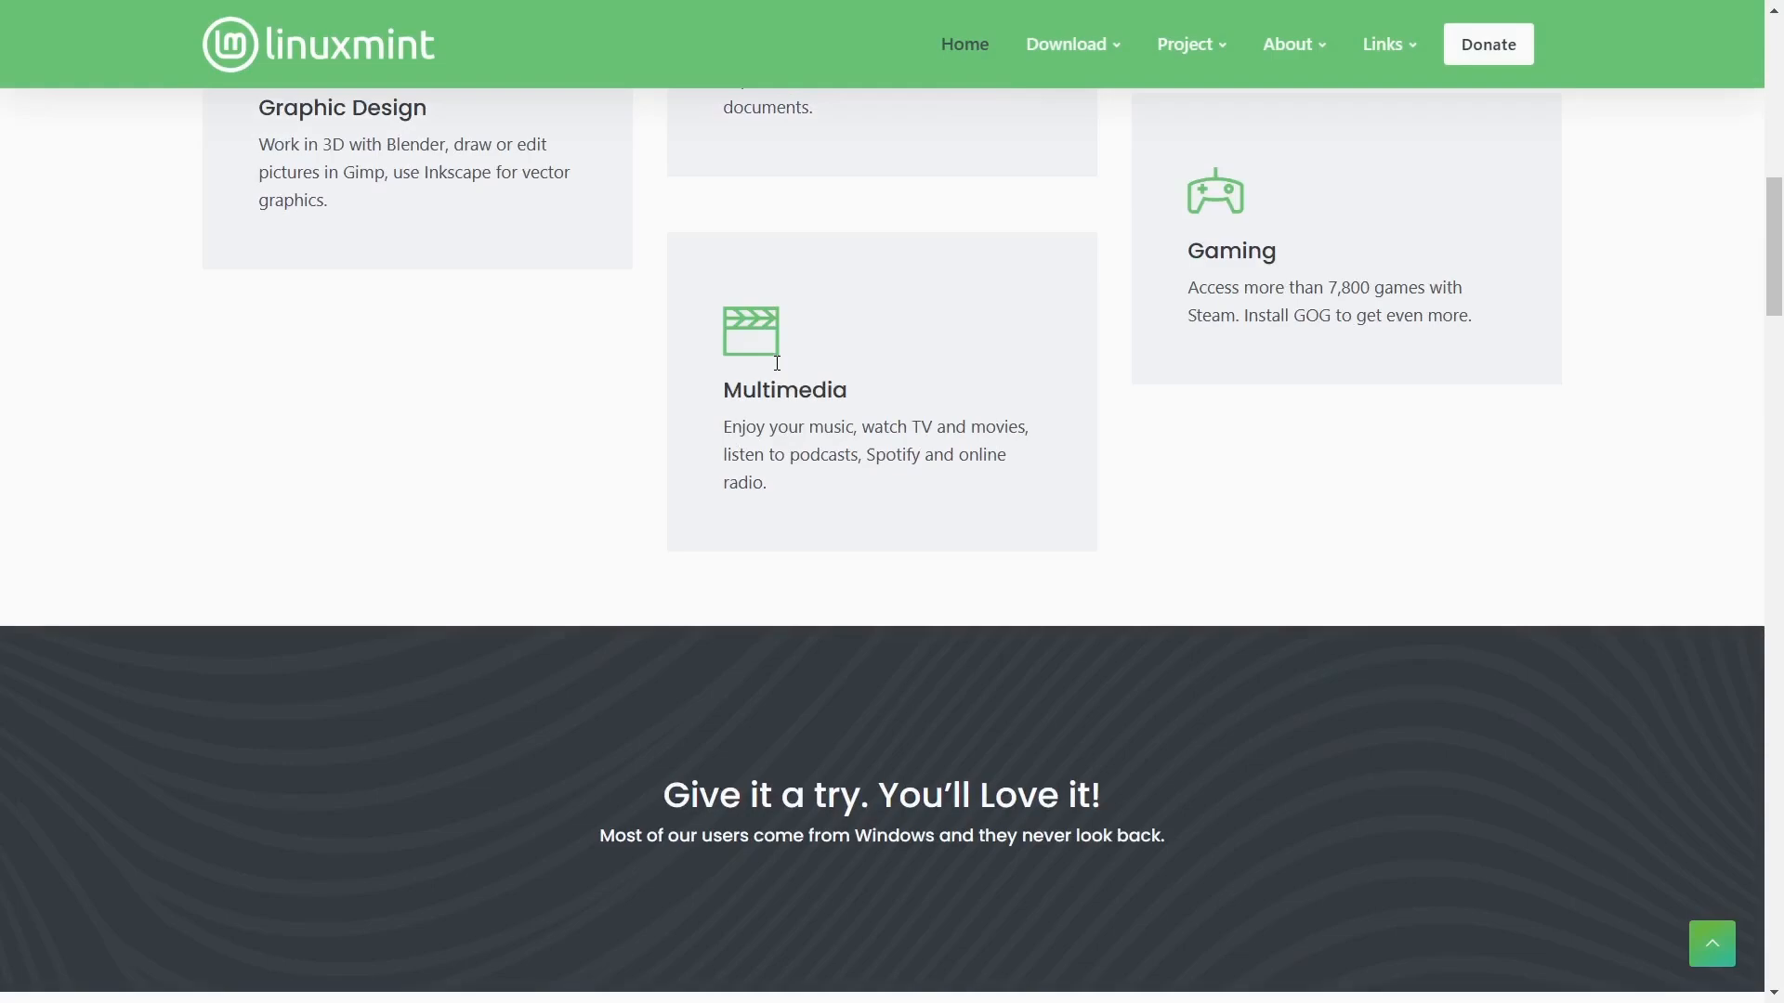
scroll("down", 3)
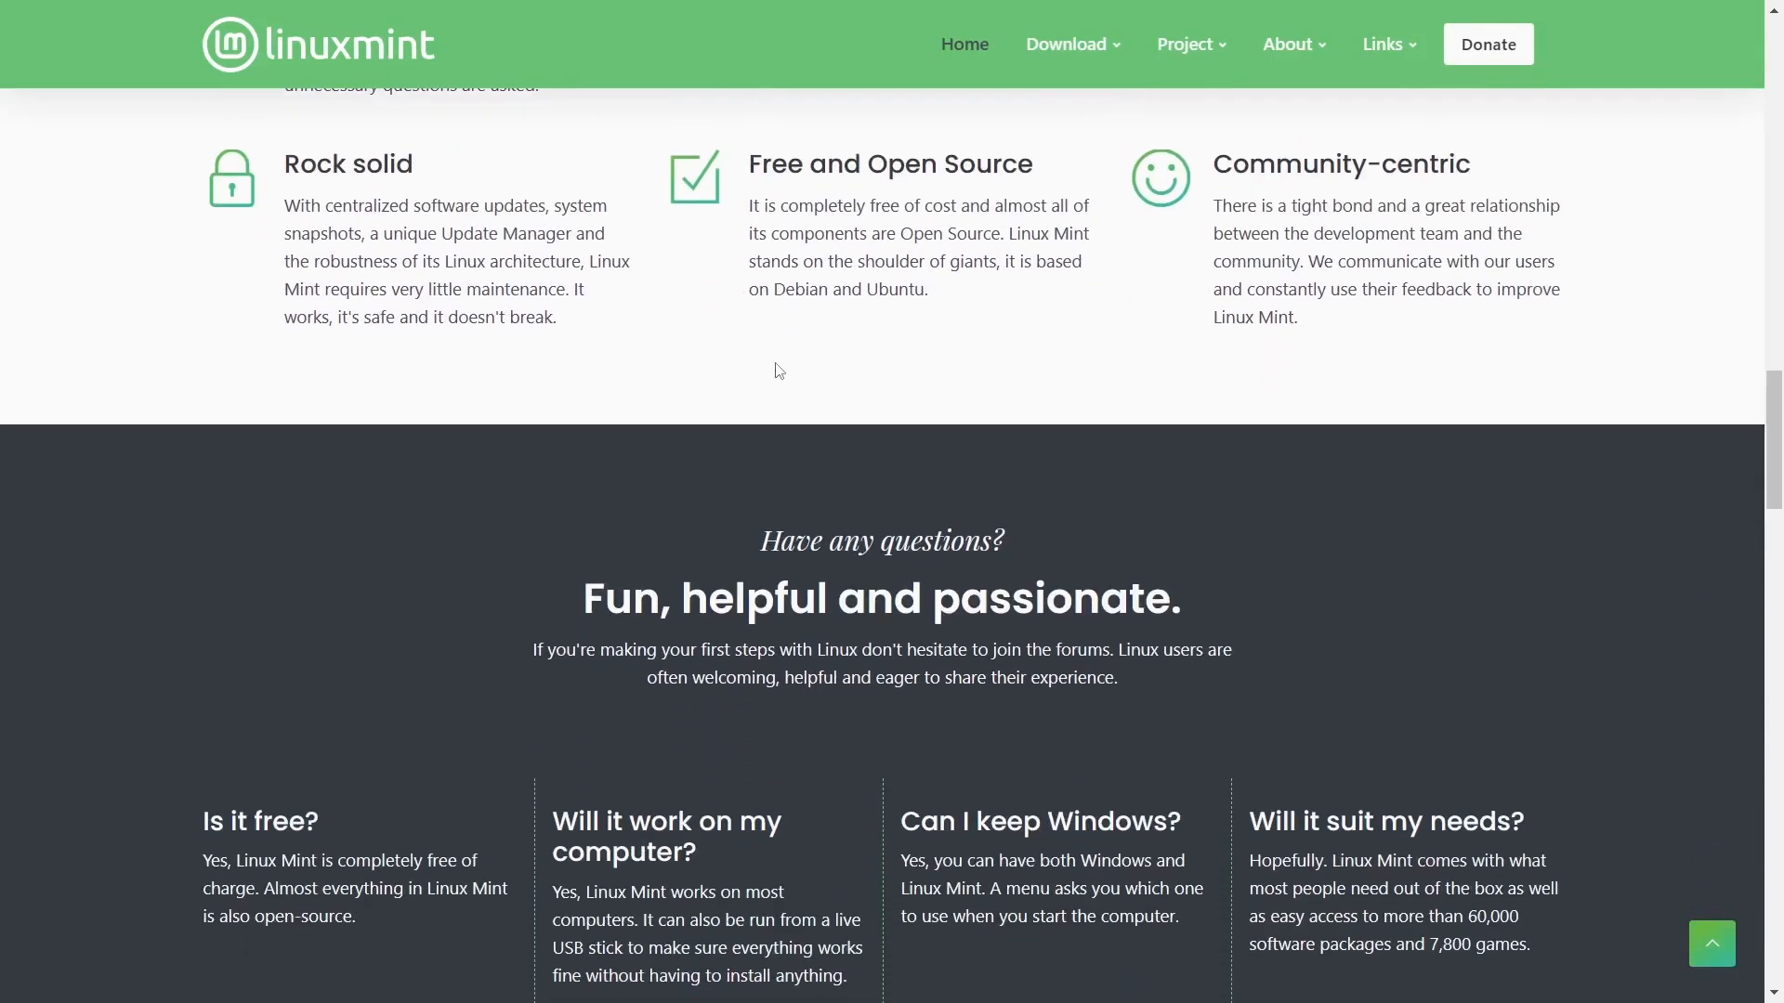
scroll("up", 3)
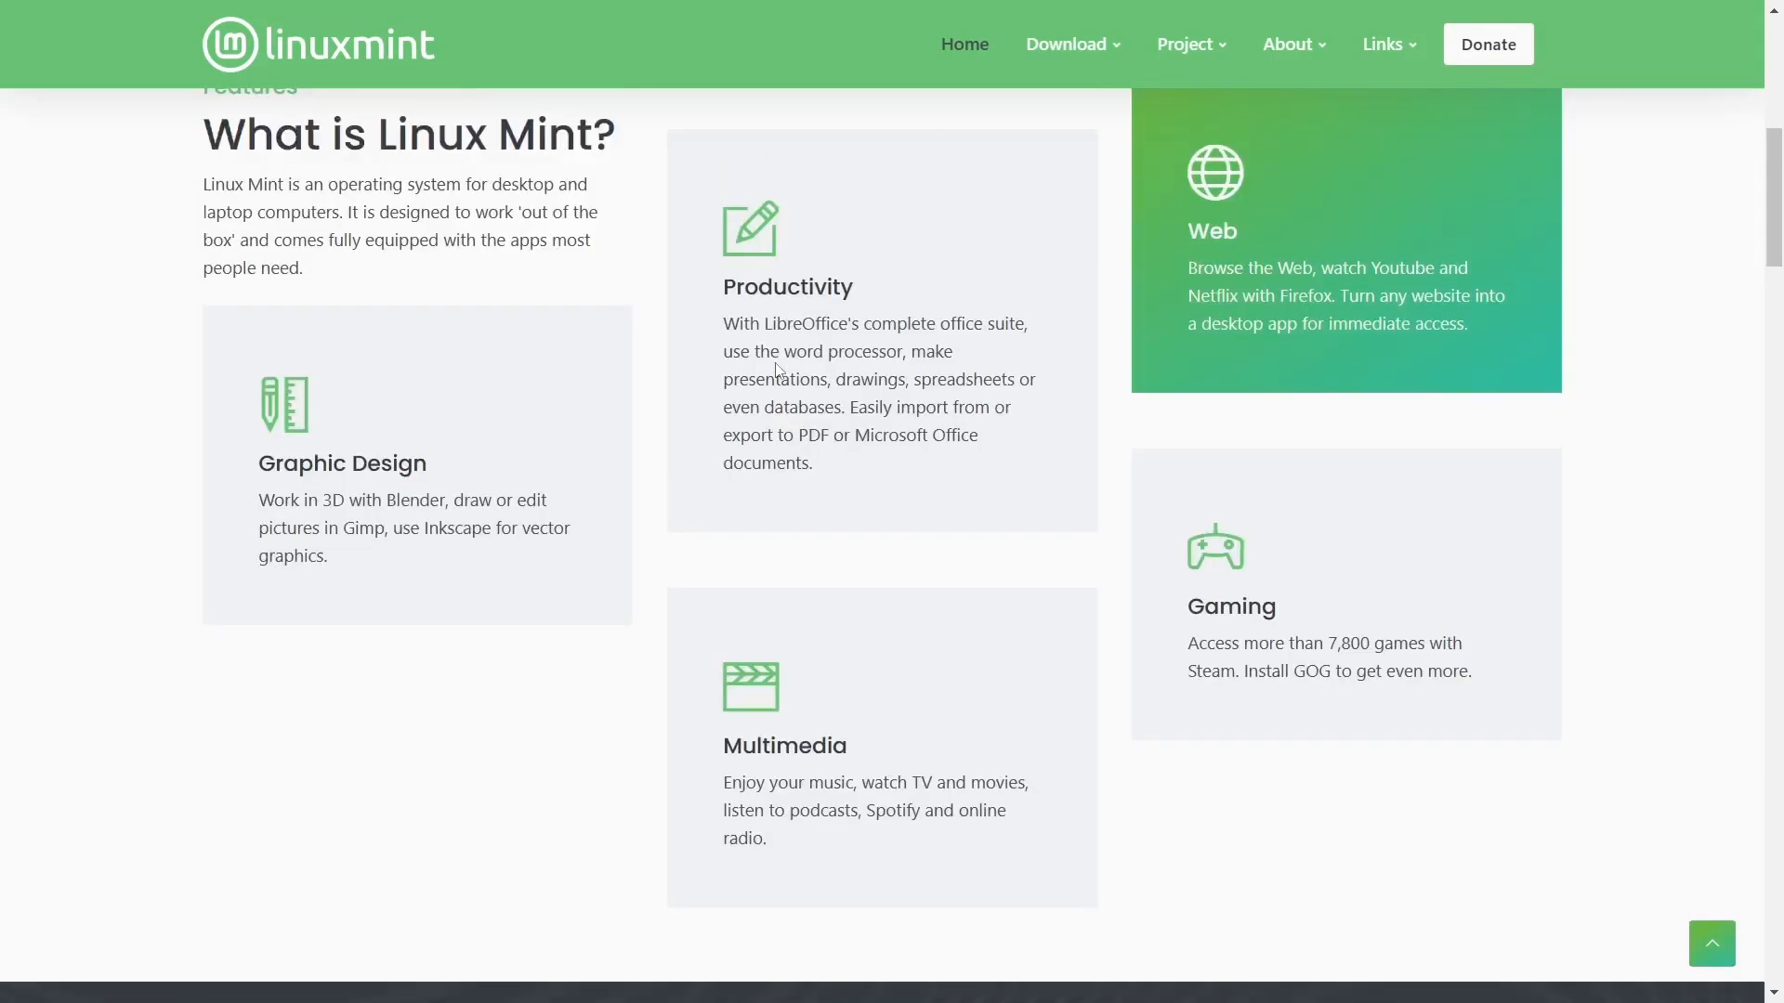
scroll("up", 3)
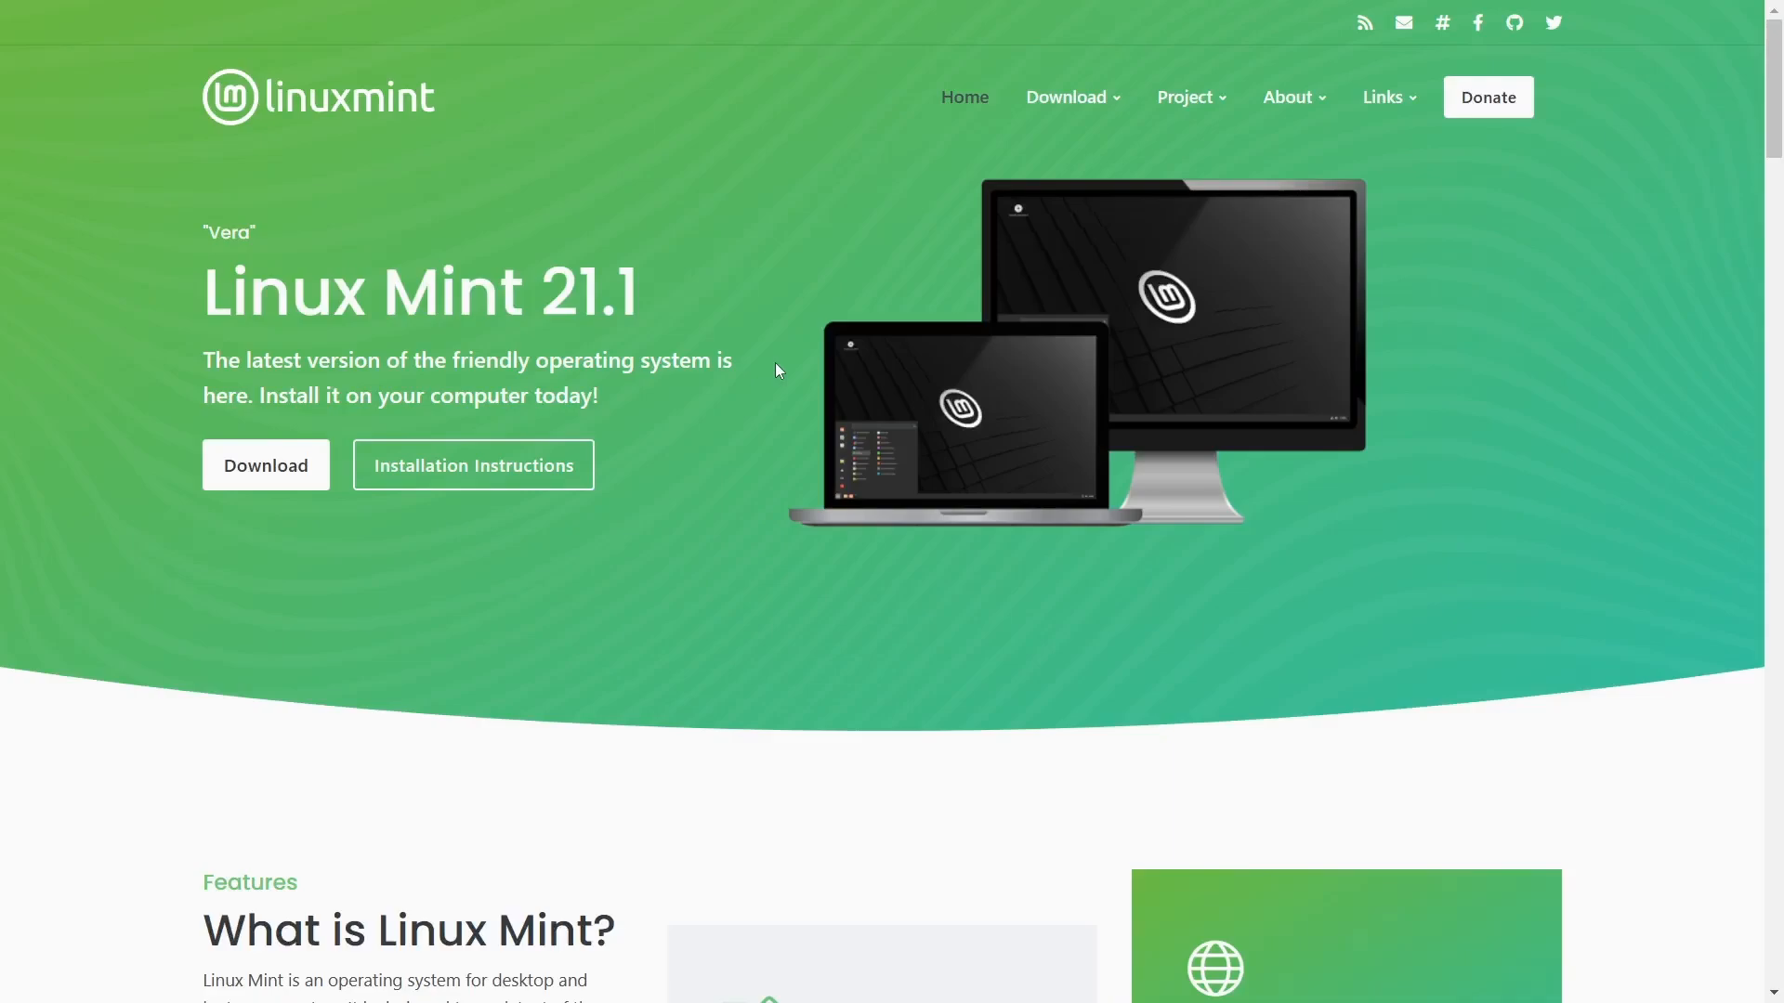
scroll("down", 3)
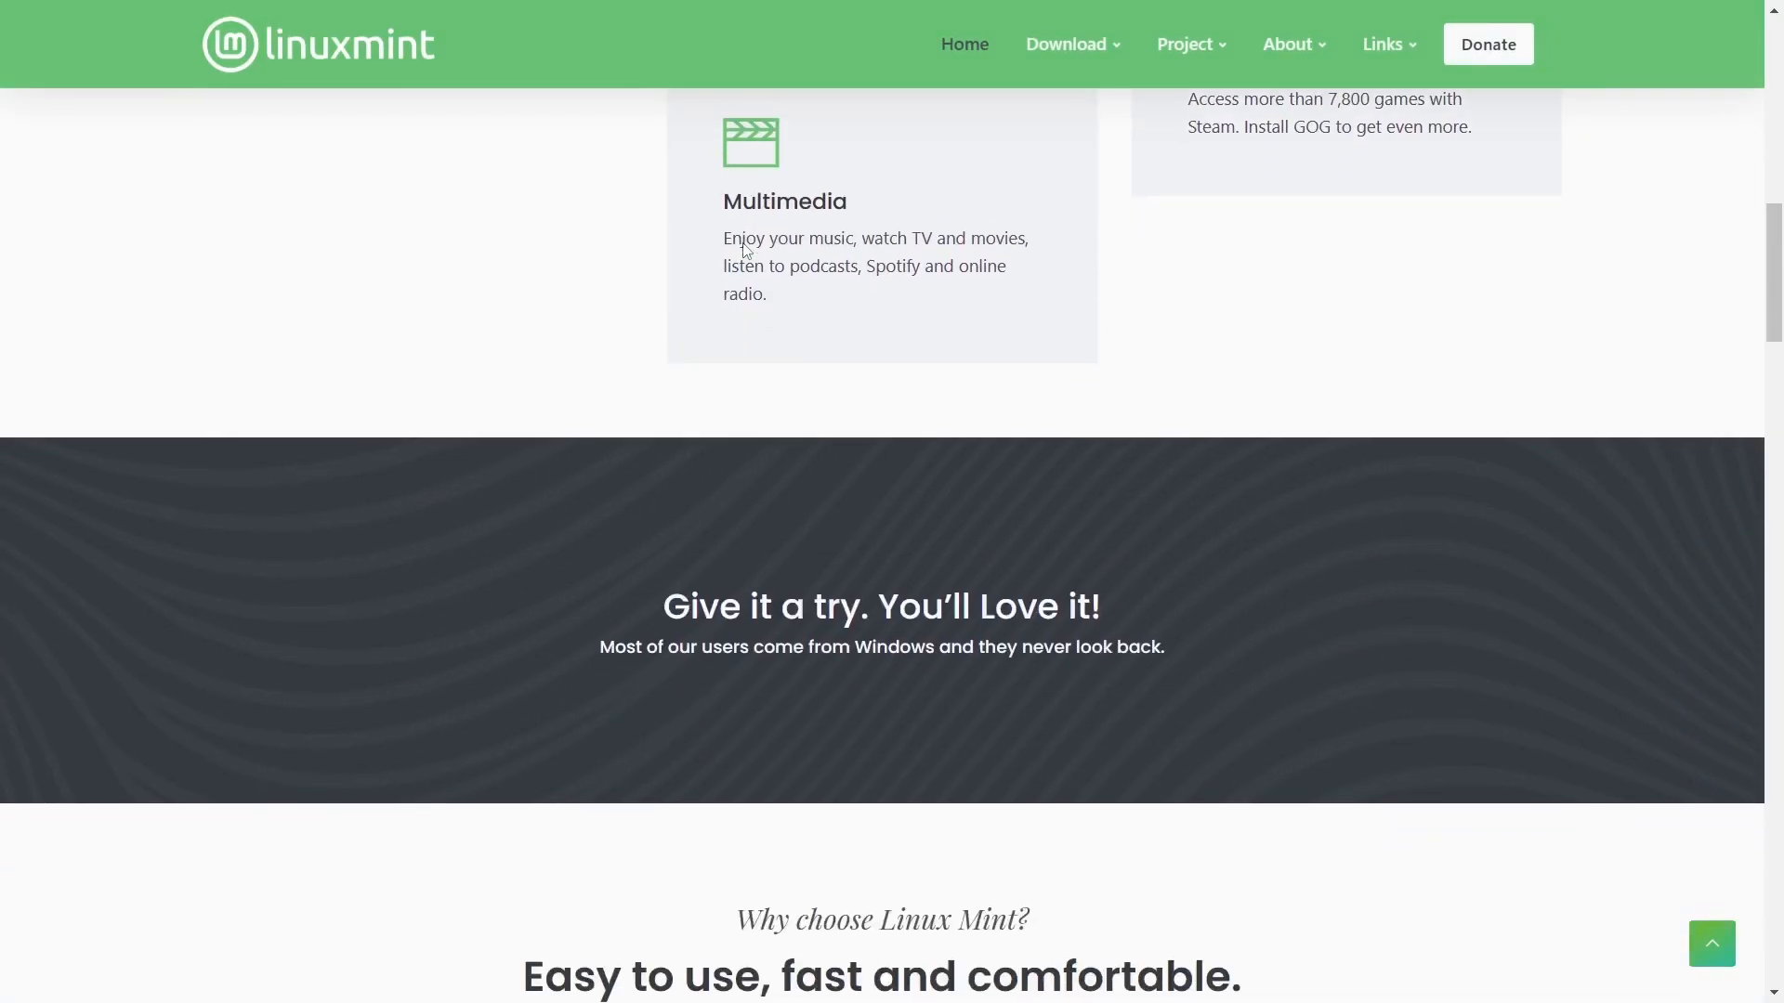
scroll("up", 3)
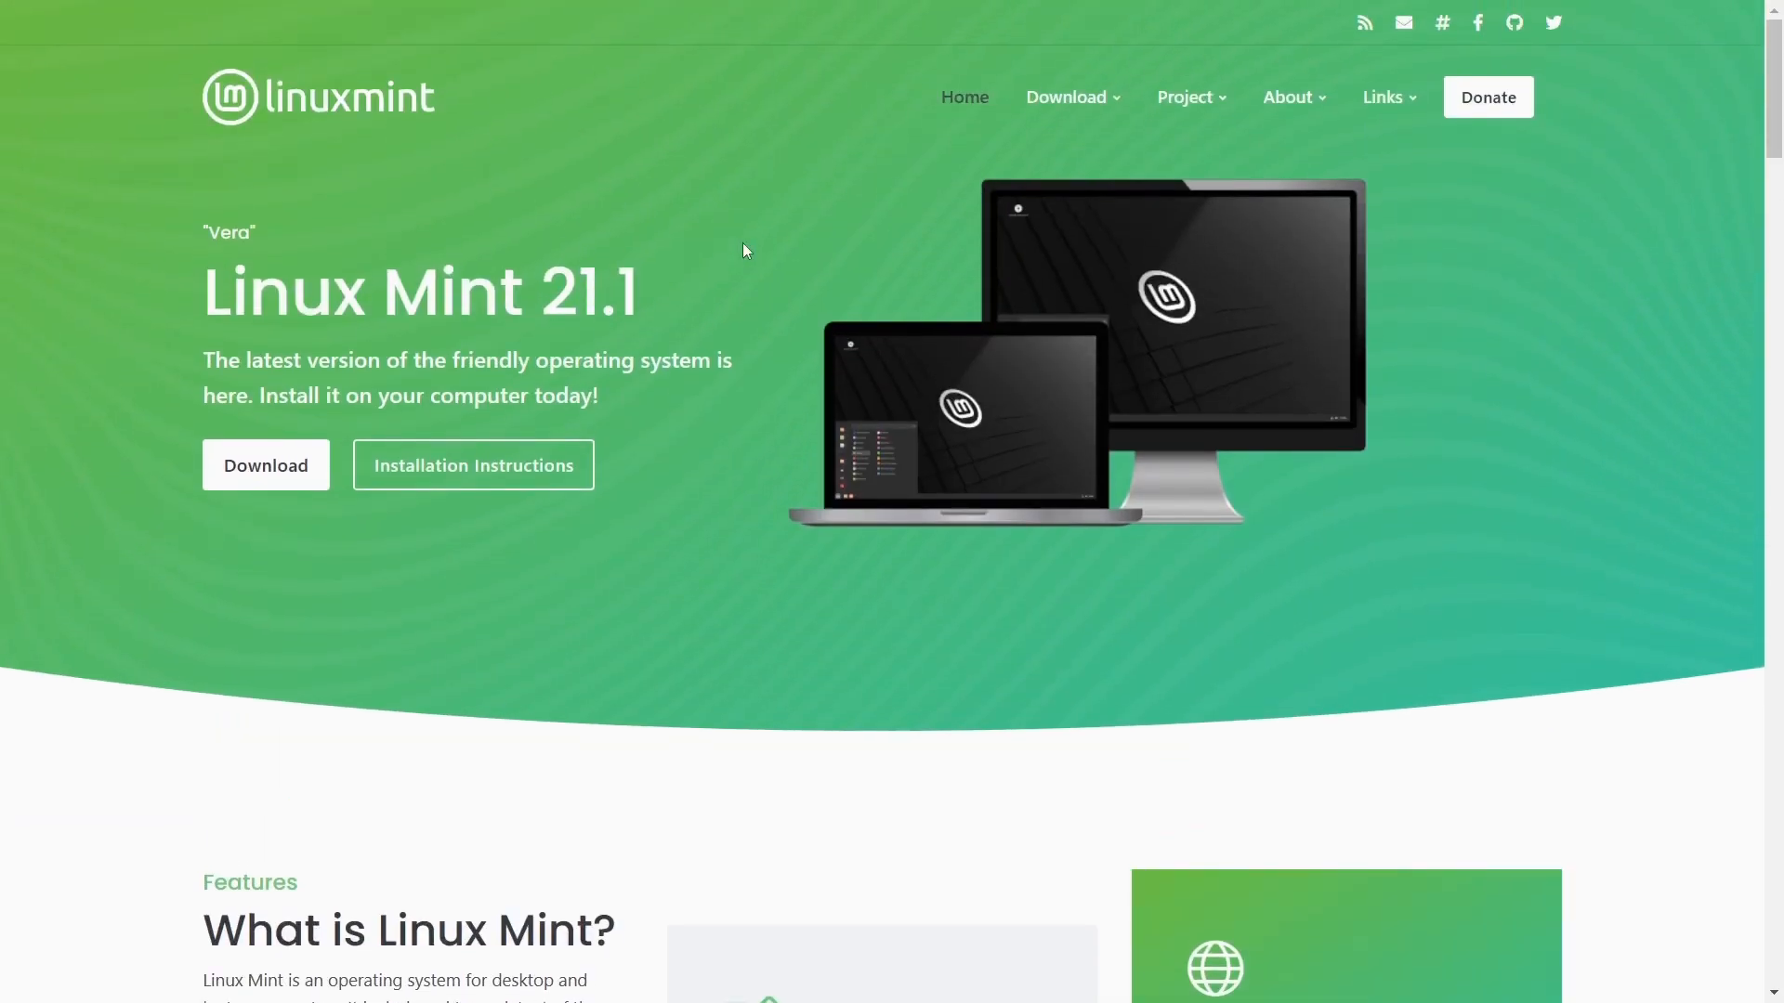